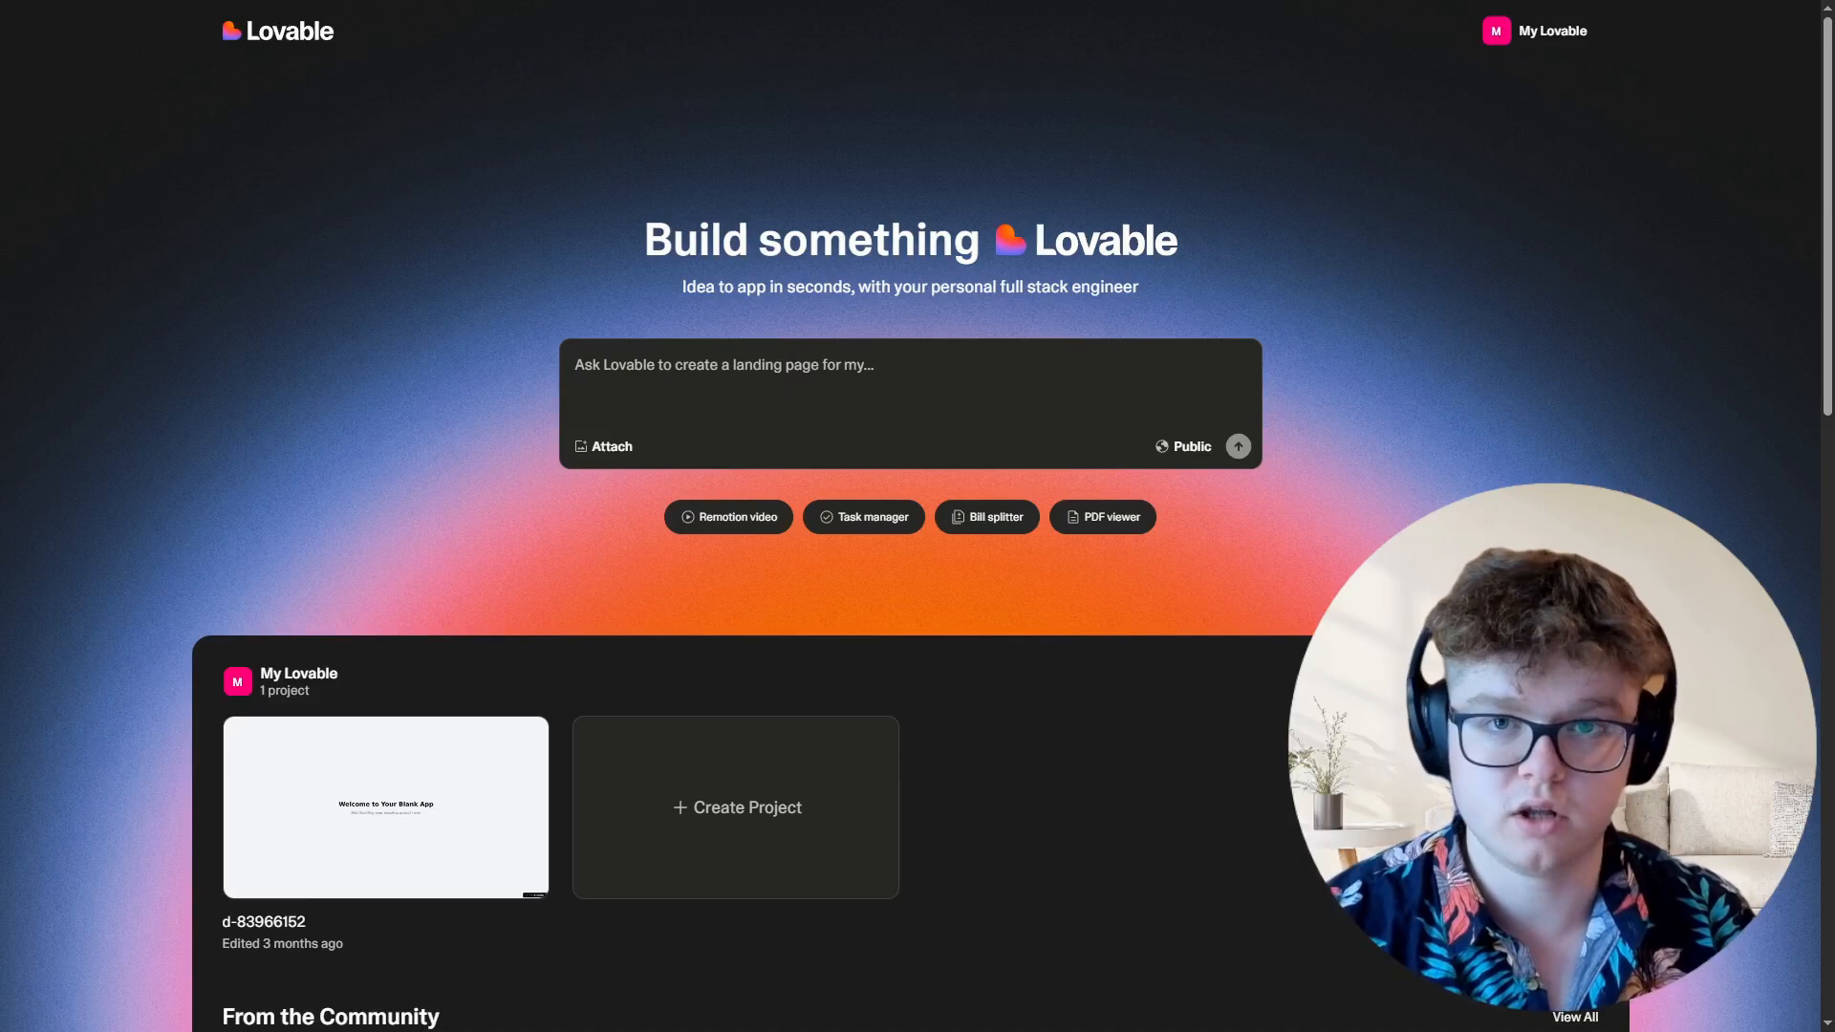
# Submit the prompt 'lets create a portfolio website with supabase' to create a new project.
pyautogui.write('lets create a')
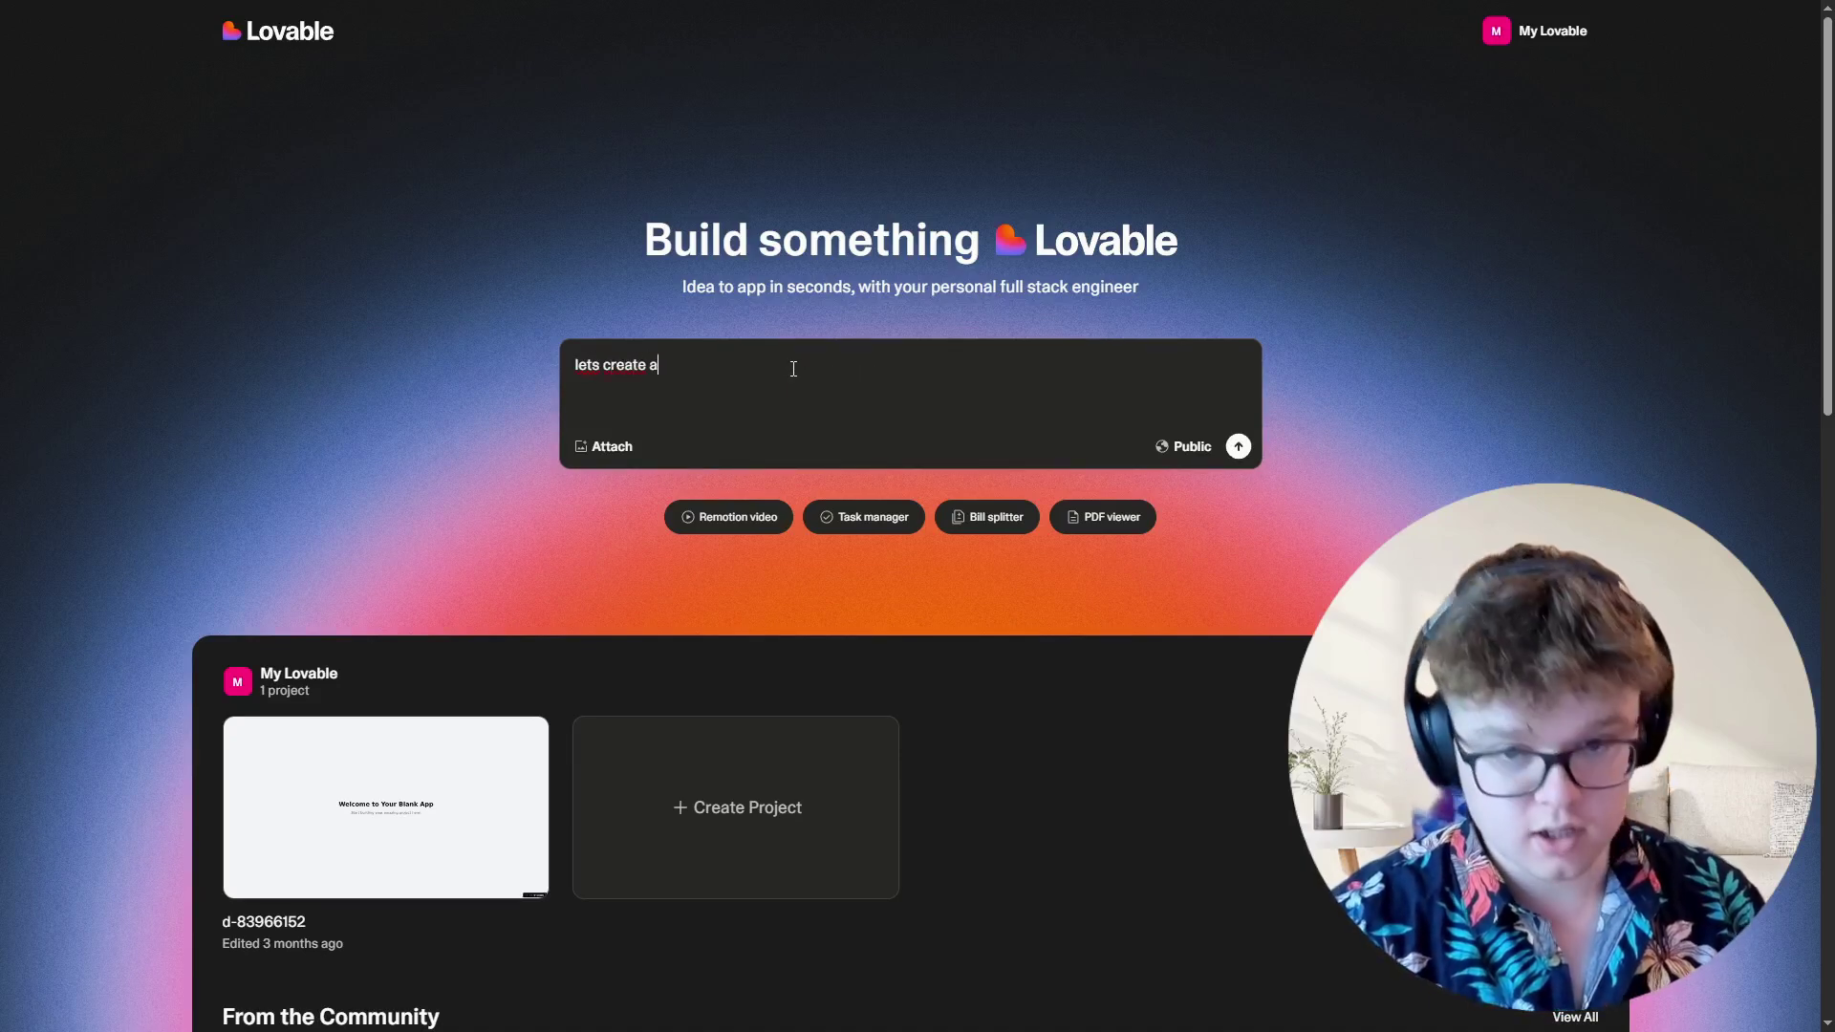
pyautogui.write('portfoli')
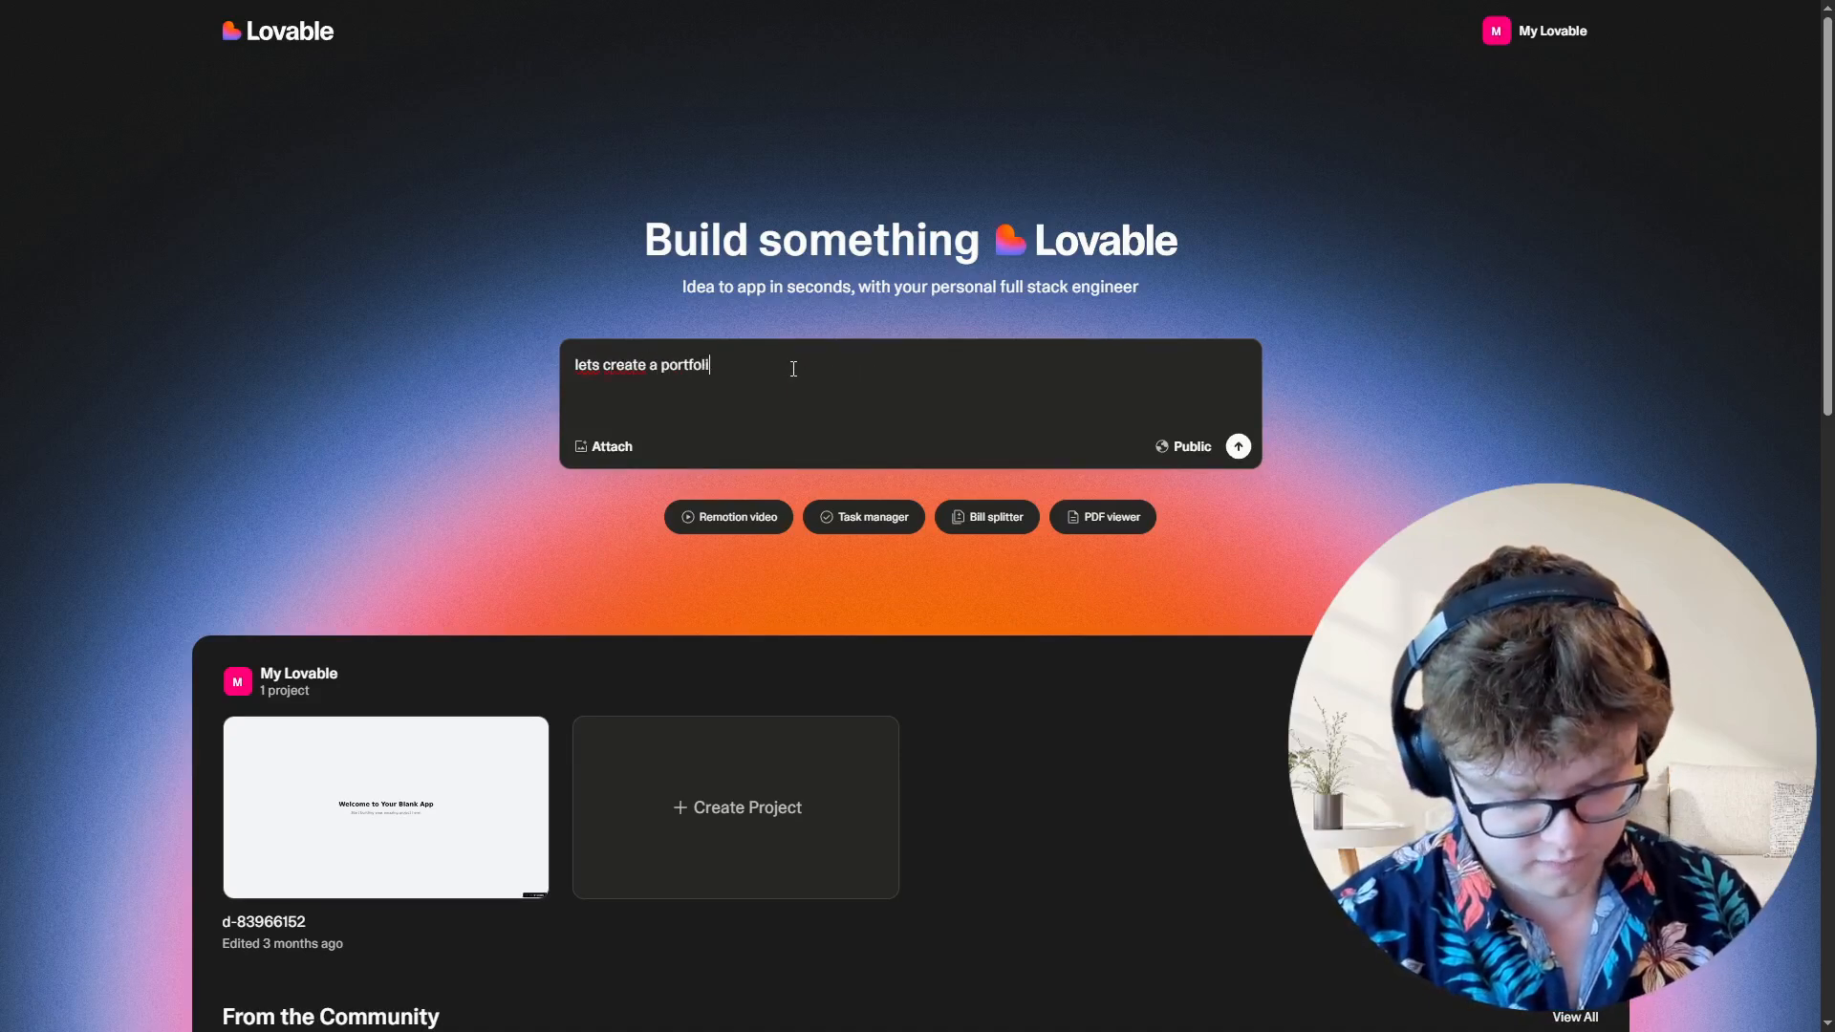
pyautogui.write('o website')
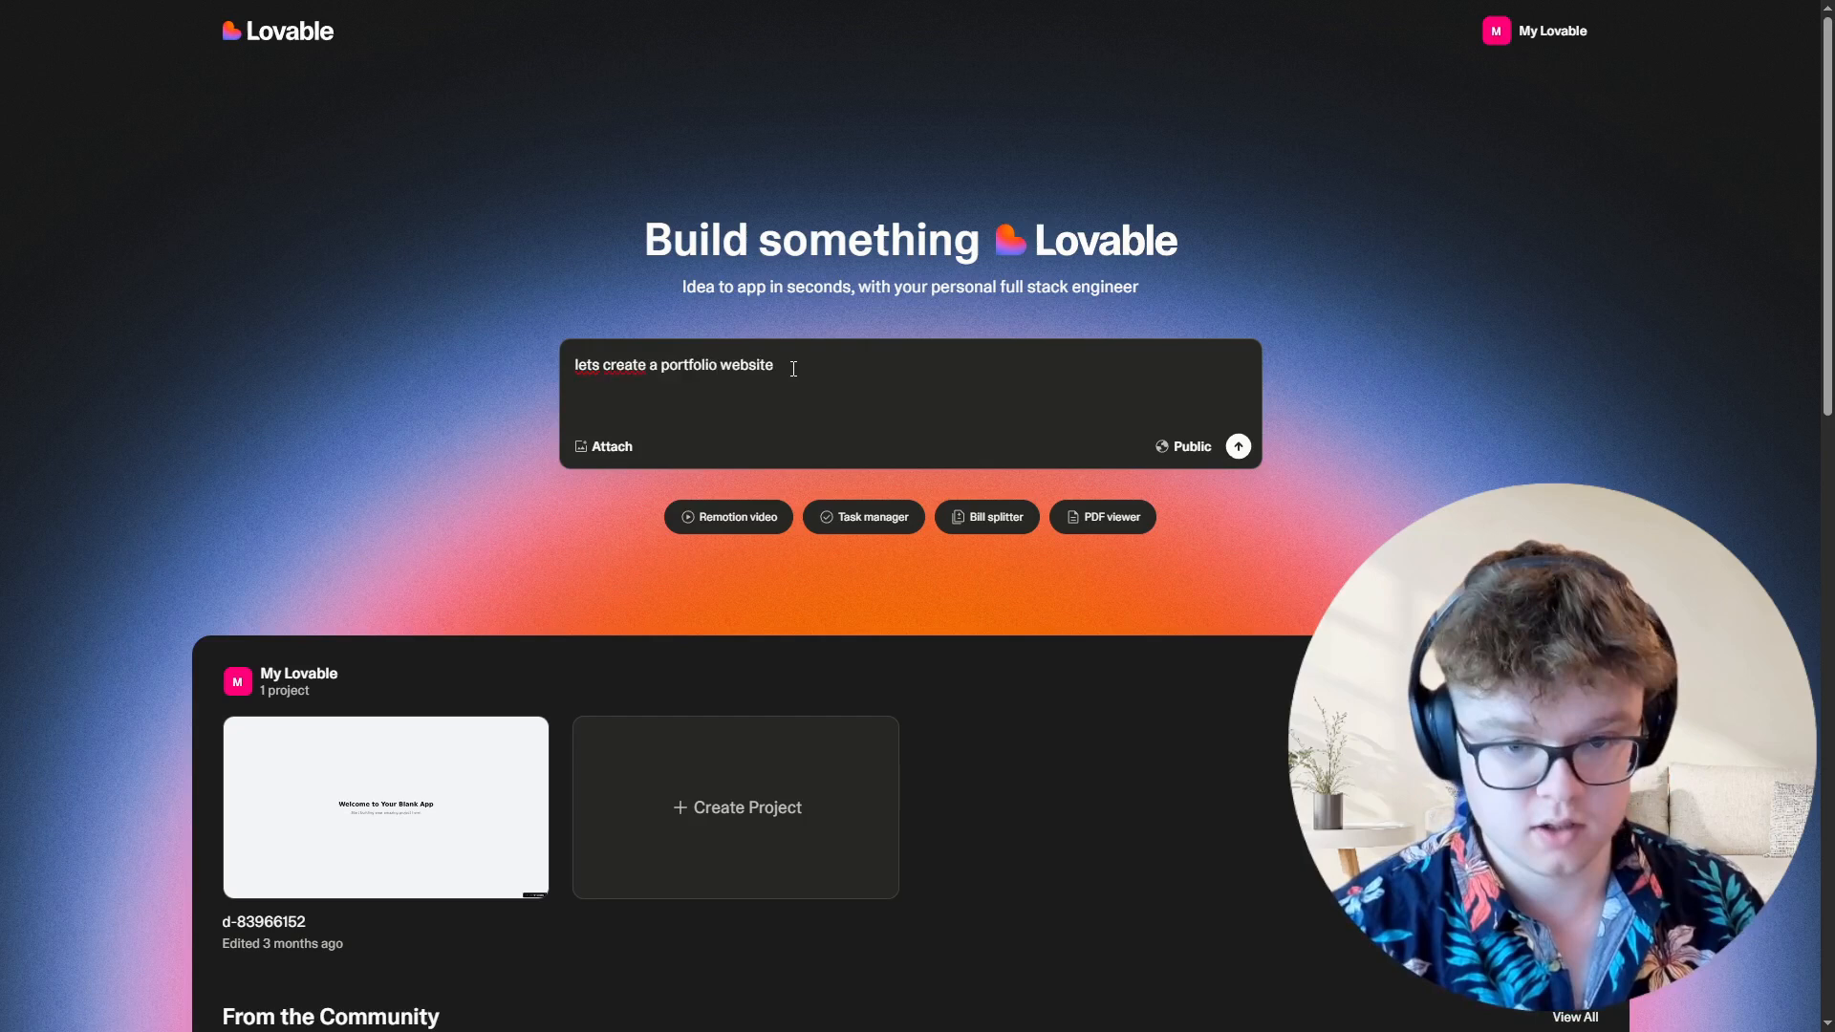
pyautogui.write('with supaba')
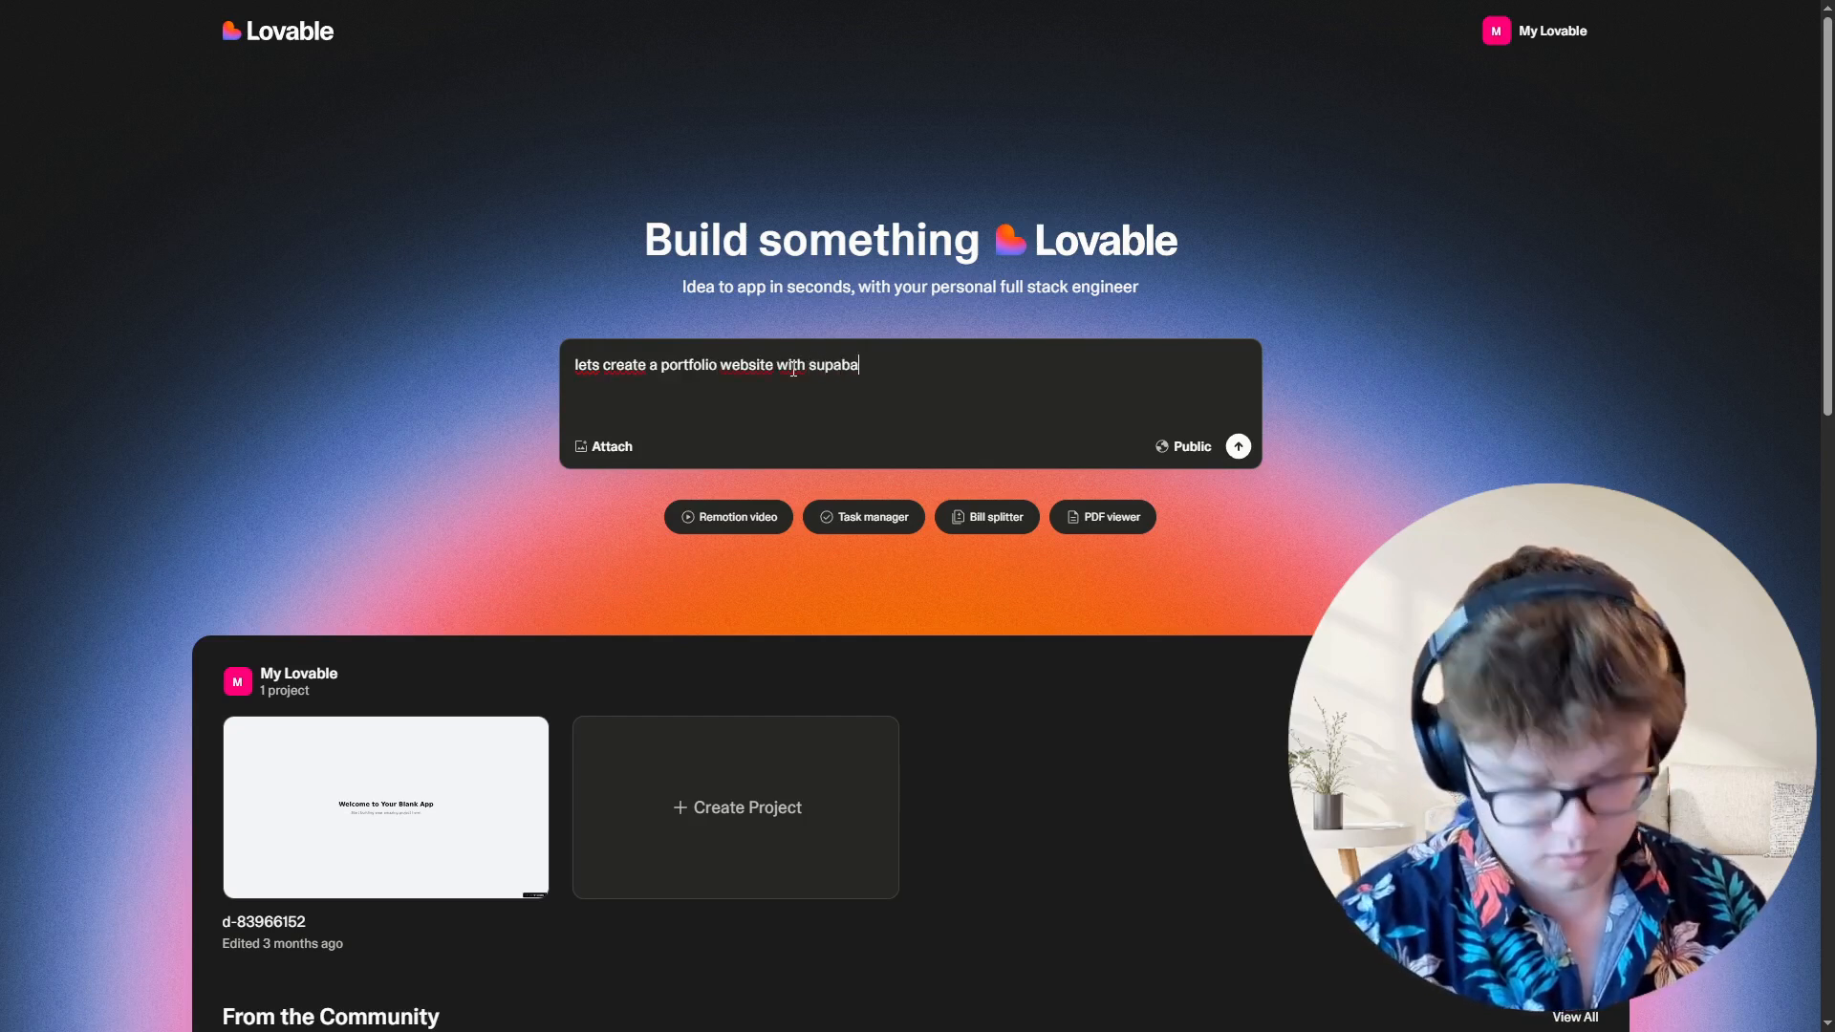
pyautogui.click(1237, 446)
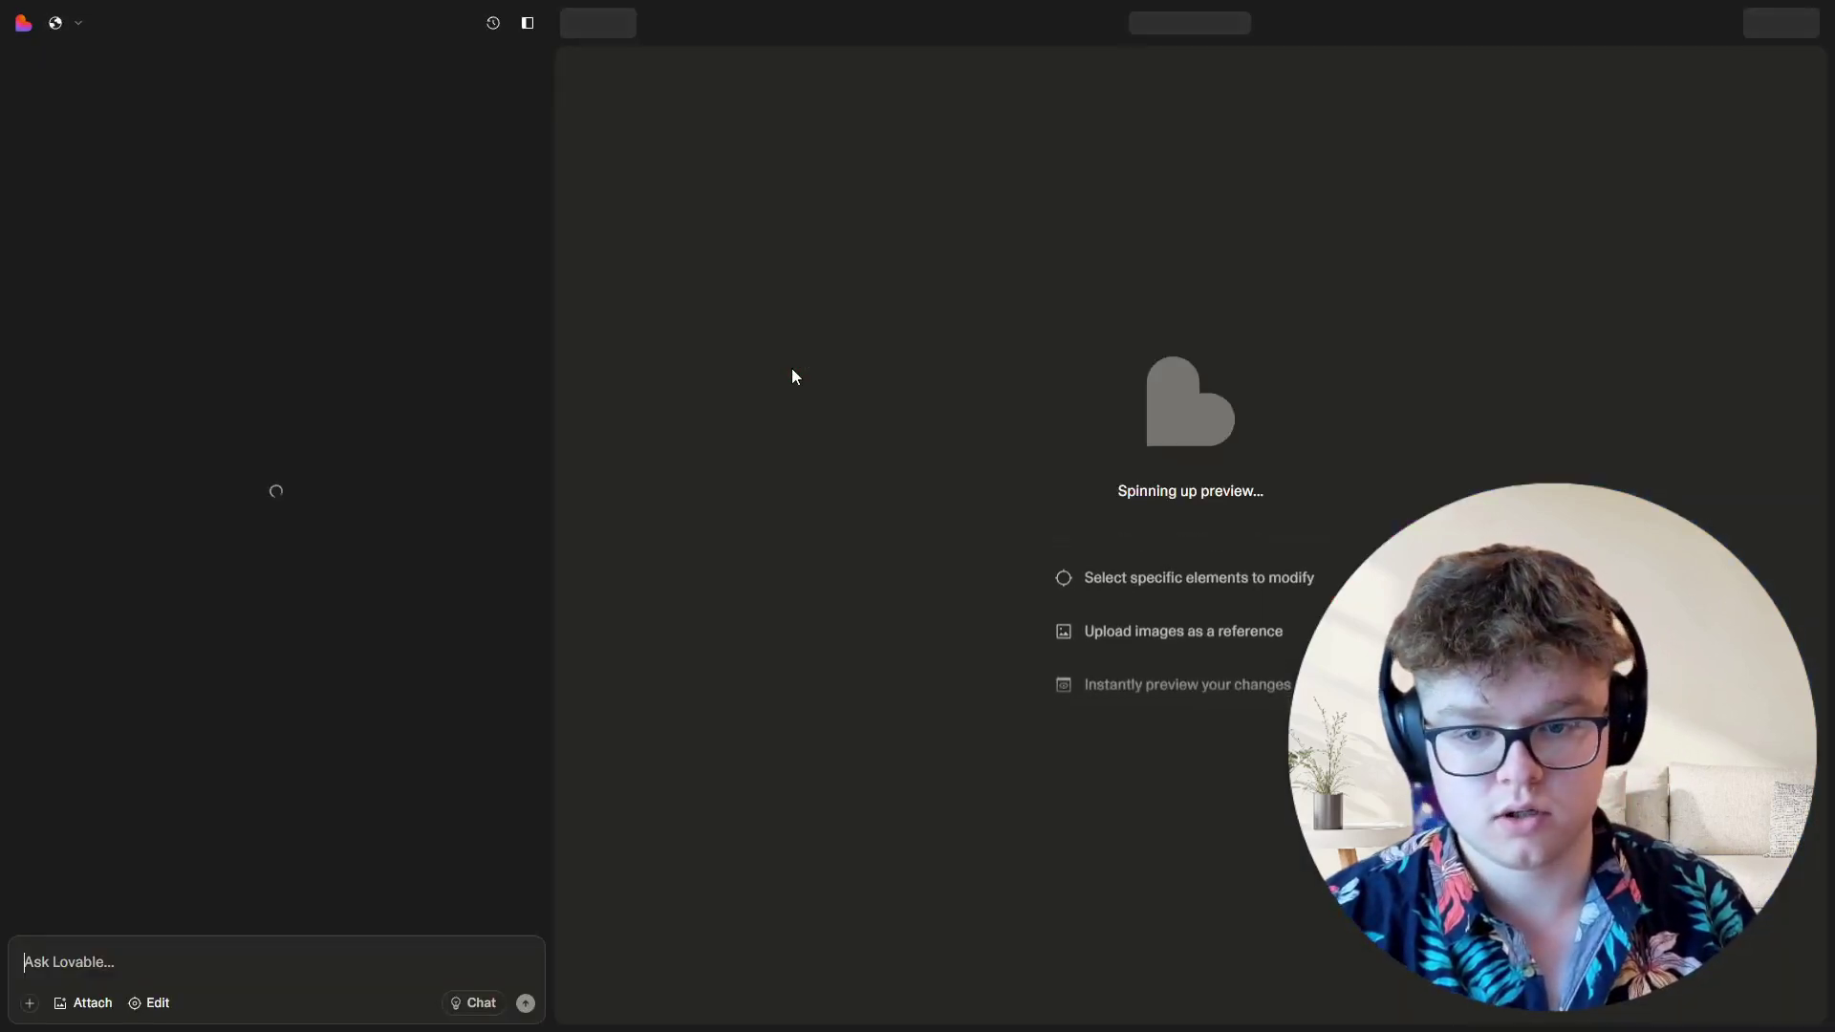
pyautogui.click(526, 1004)
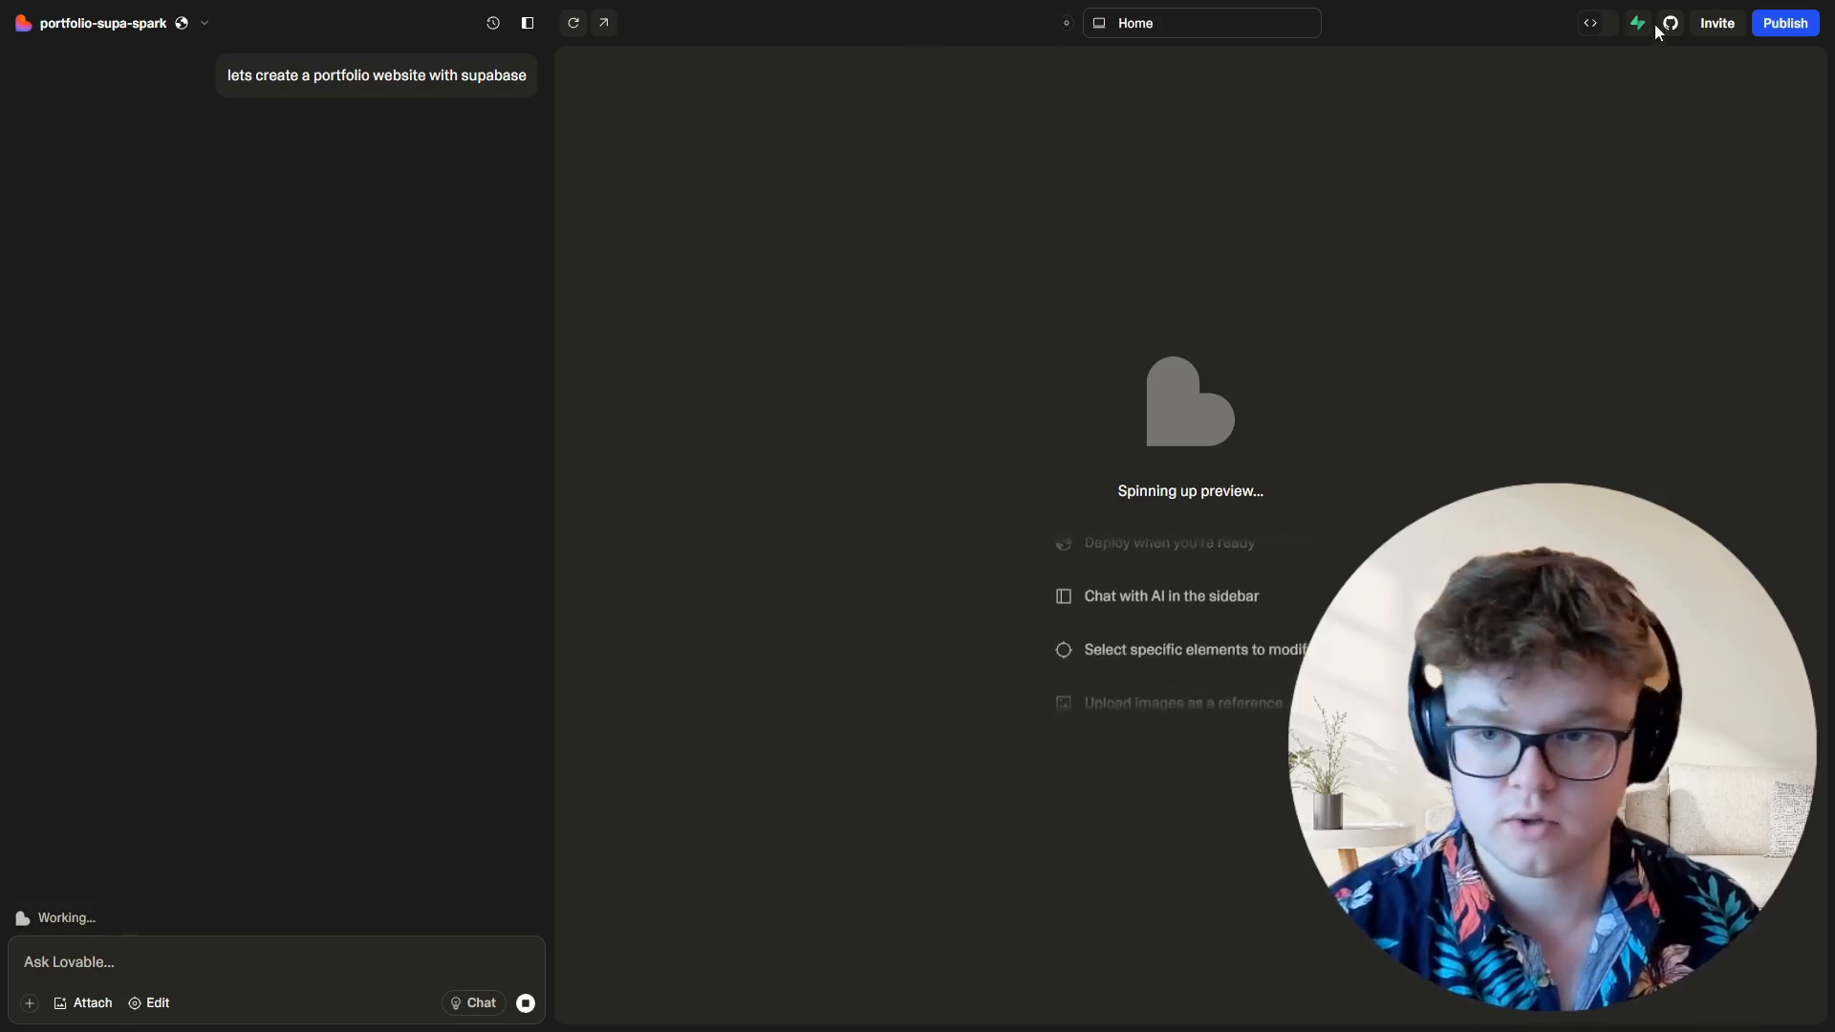
# Start connecting a Supabase account from the project's Supabase integration settings.
pyautogui.click(1639, 23)
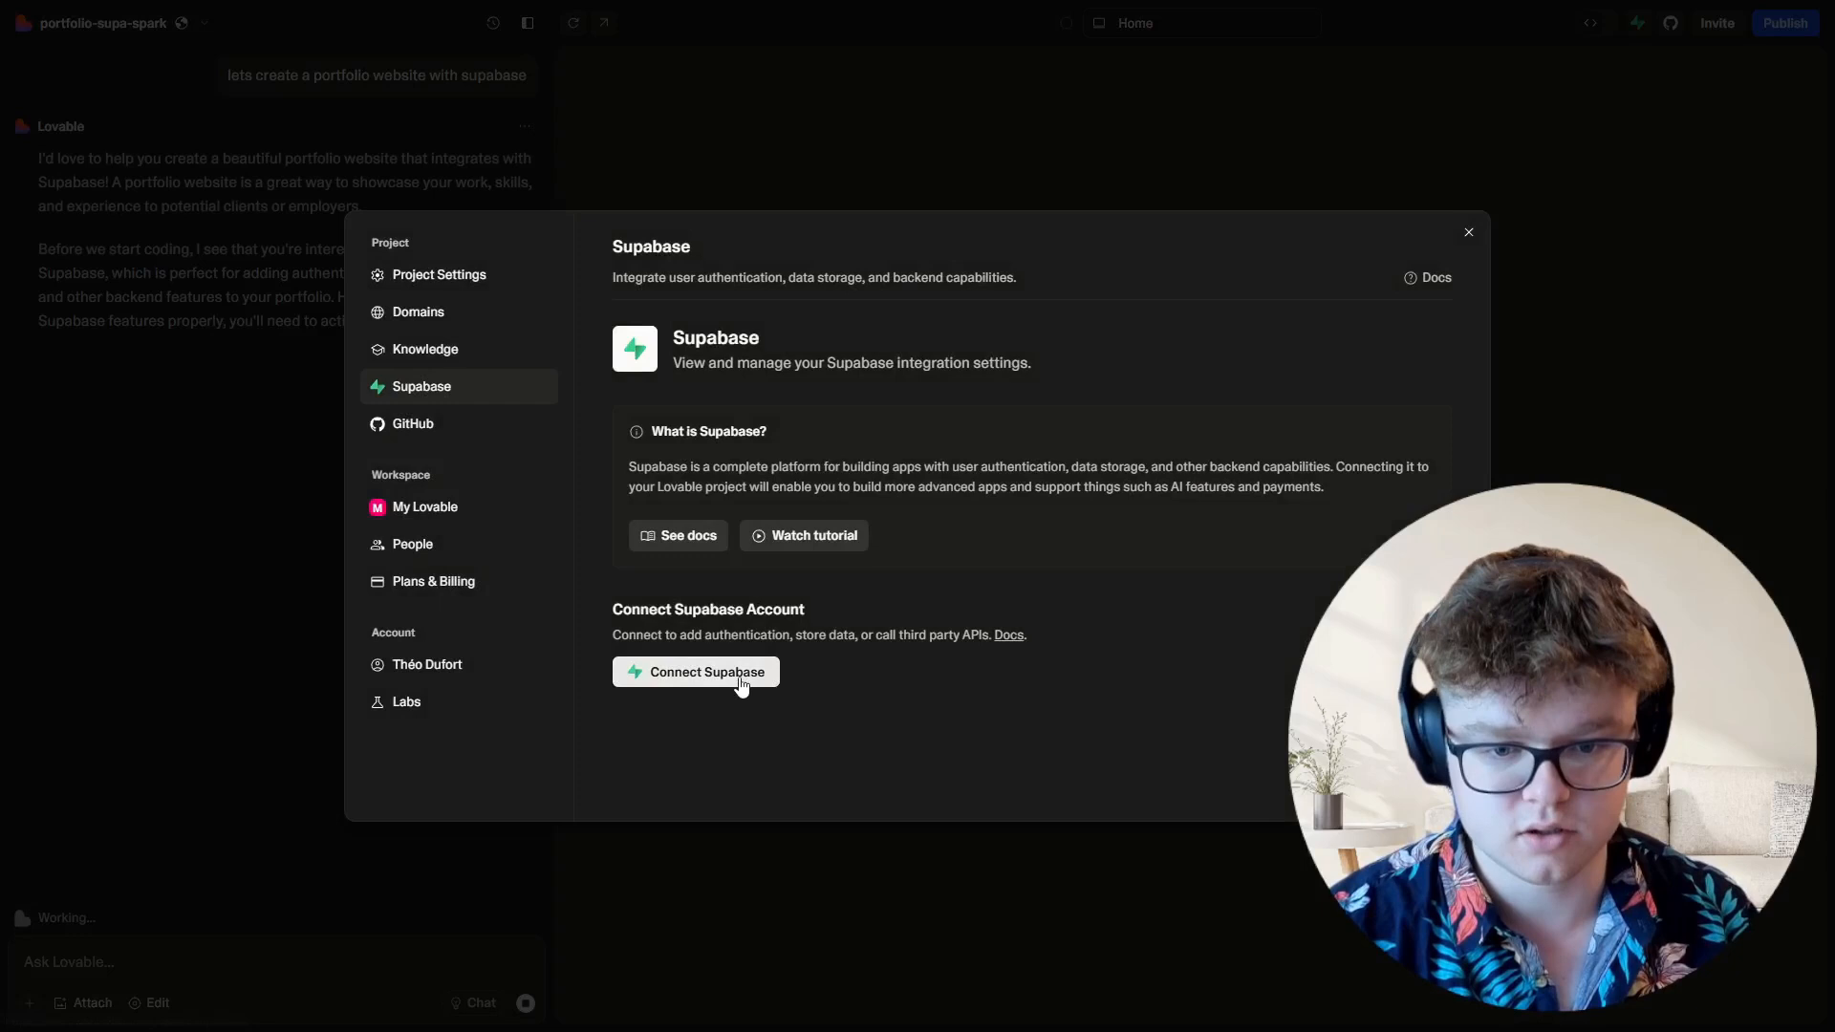
pyautogui.click(705, 671)
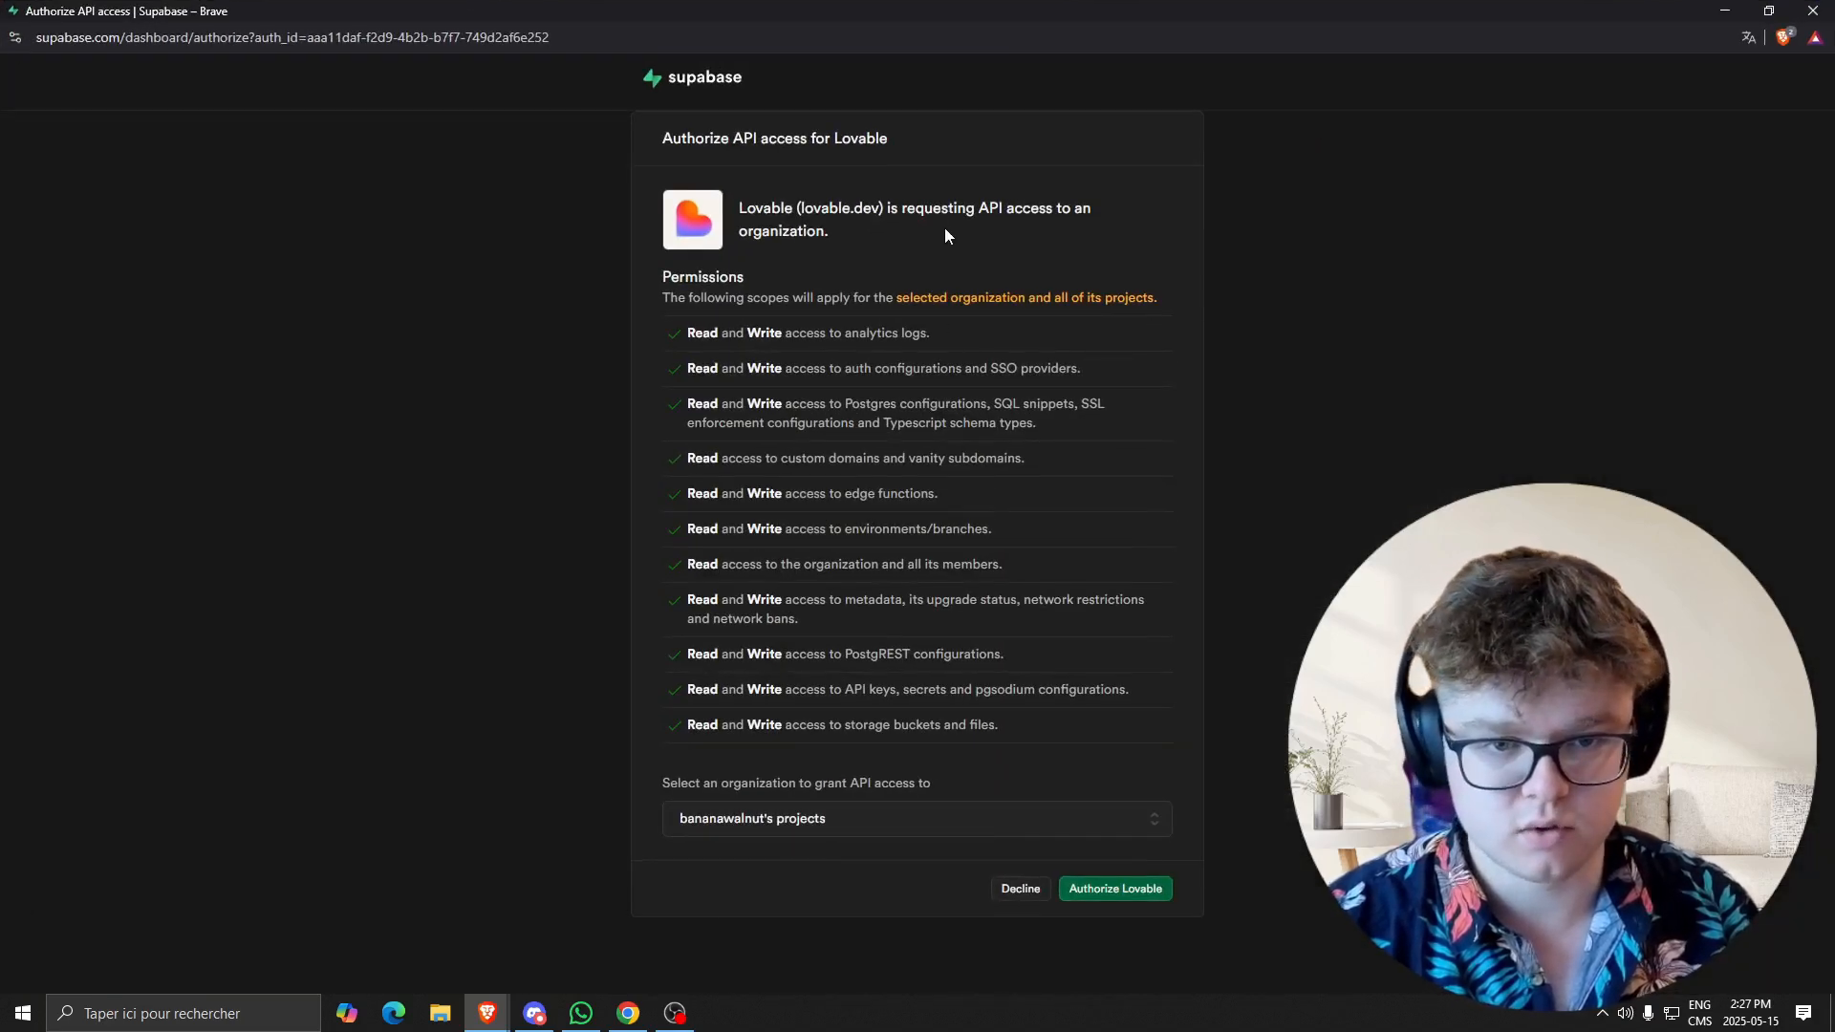
pyautogui.moveTo(800, 222)
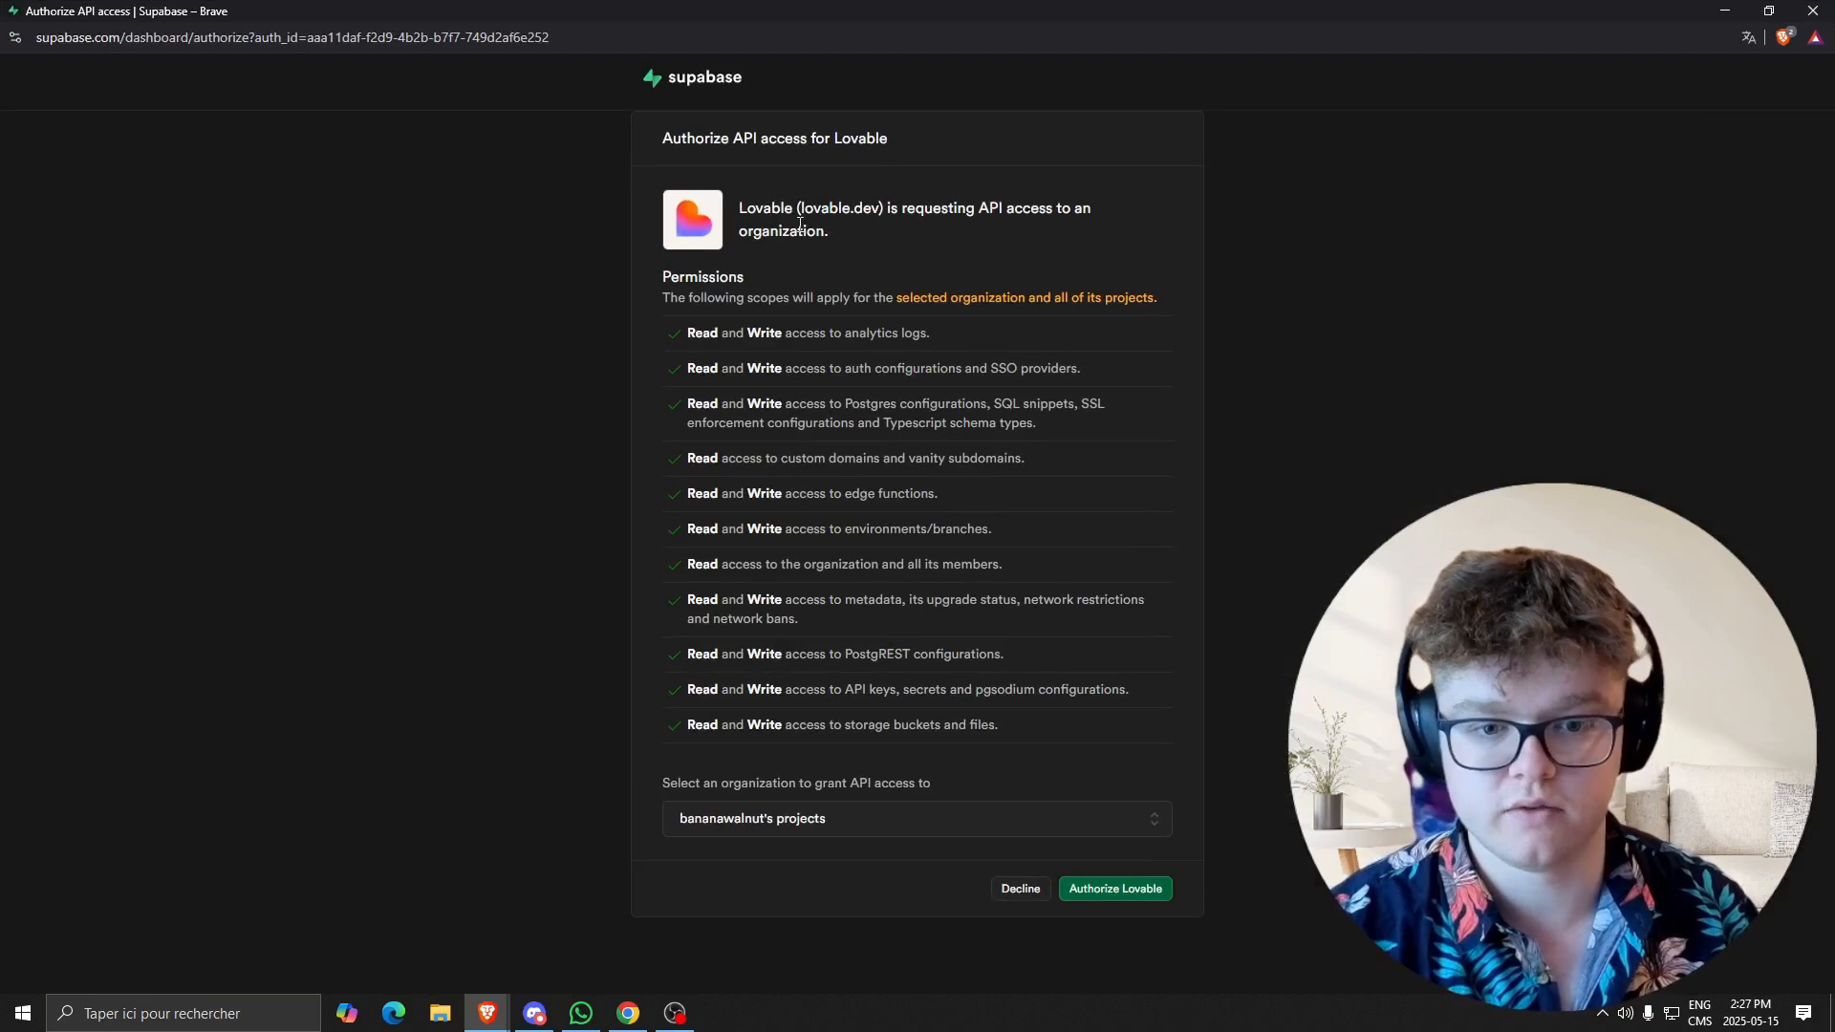
# Choose the second organization and authorize Lovable's API access to it.
pyautogui.click(915, 818)
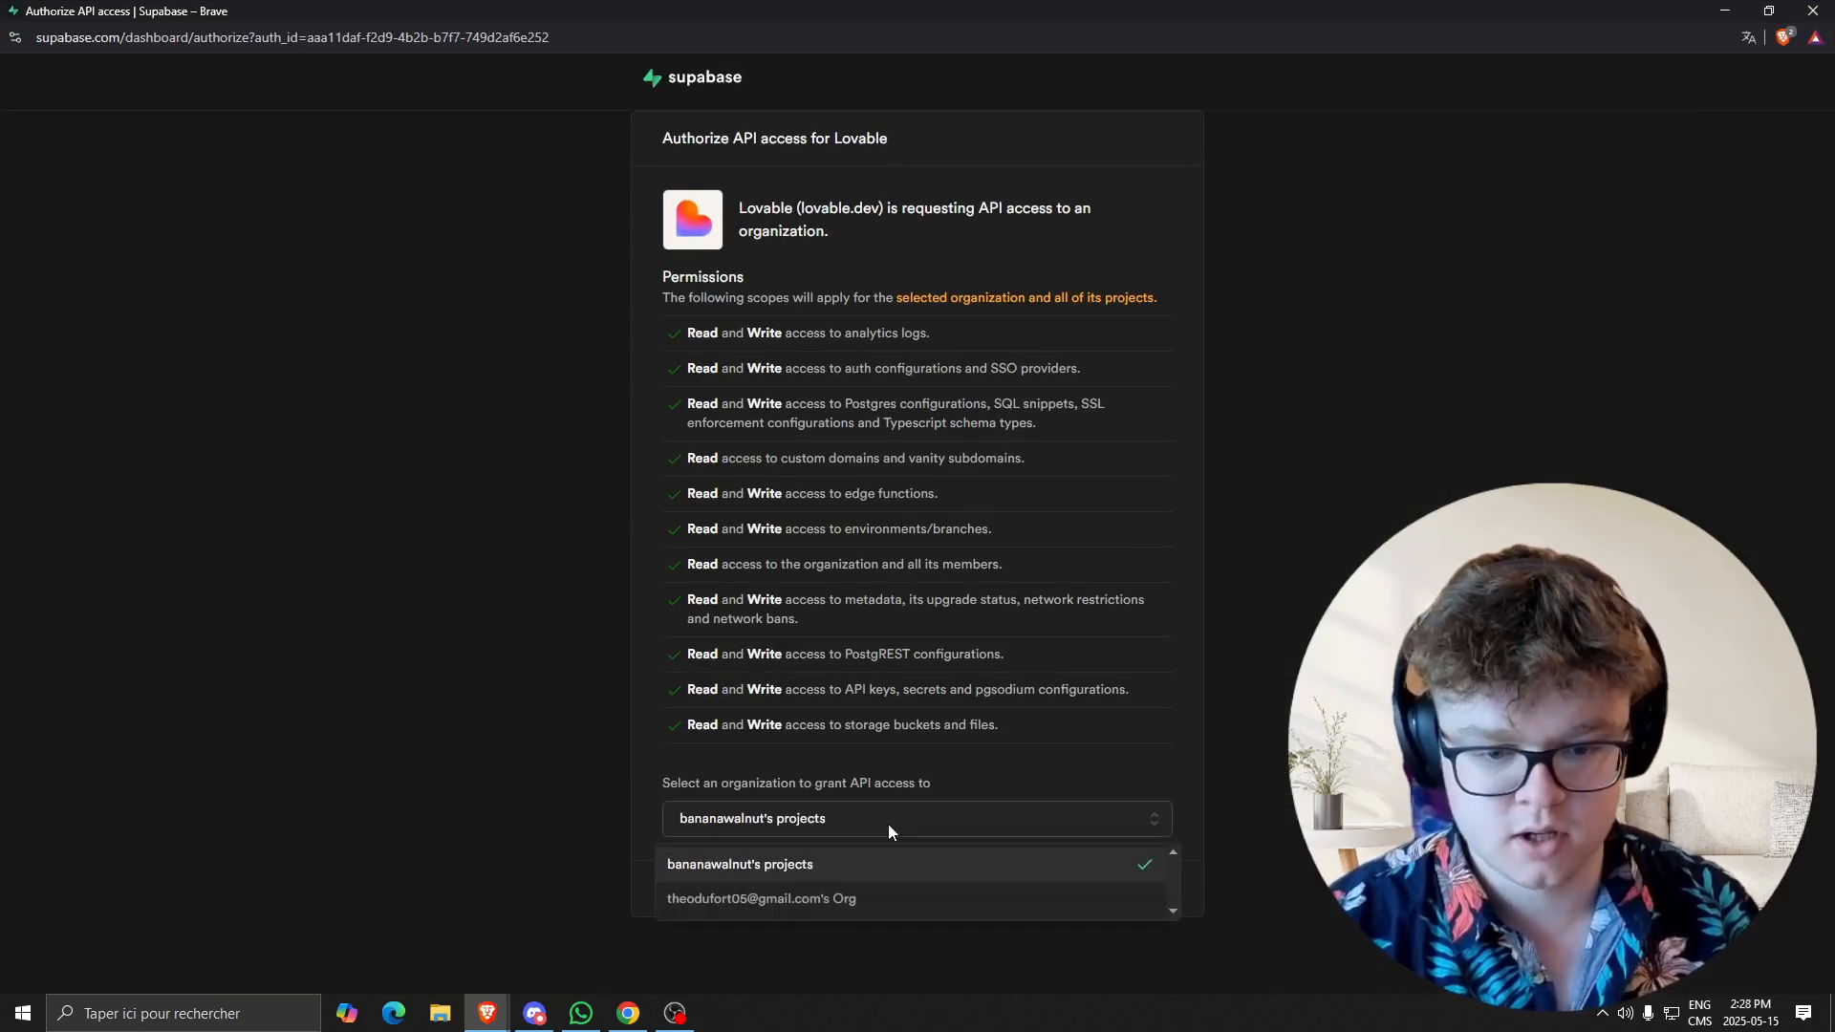
pyautogui.click(761, 899)
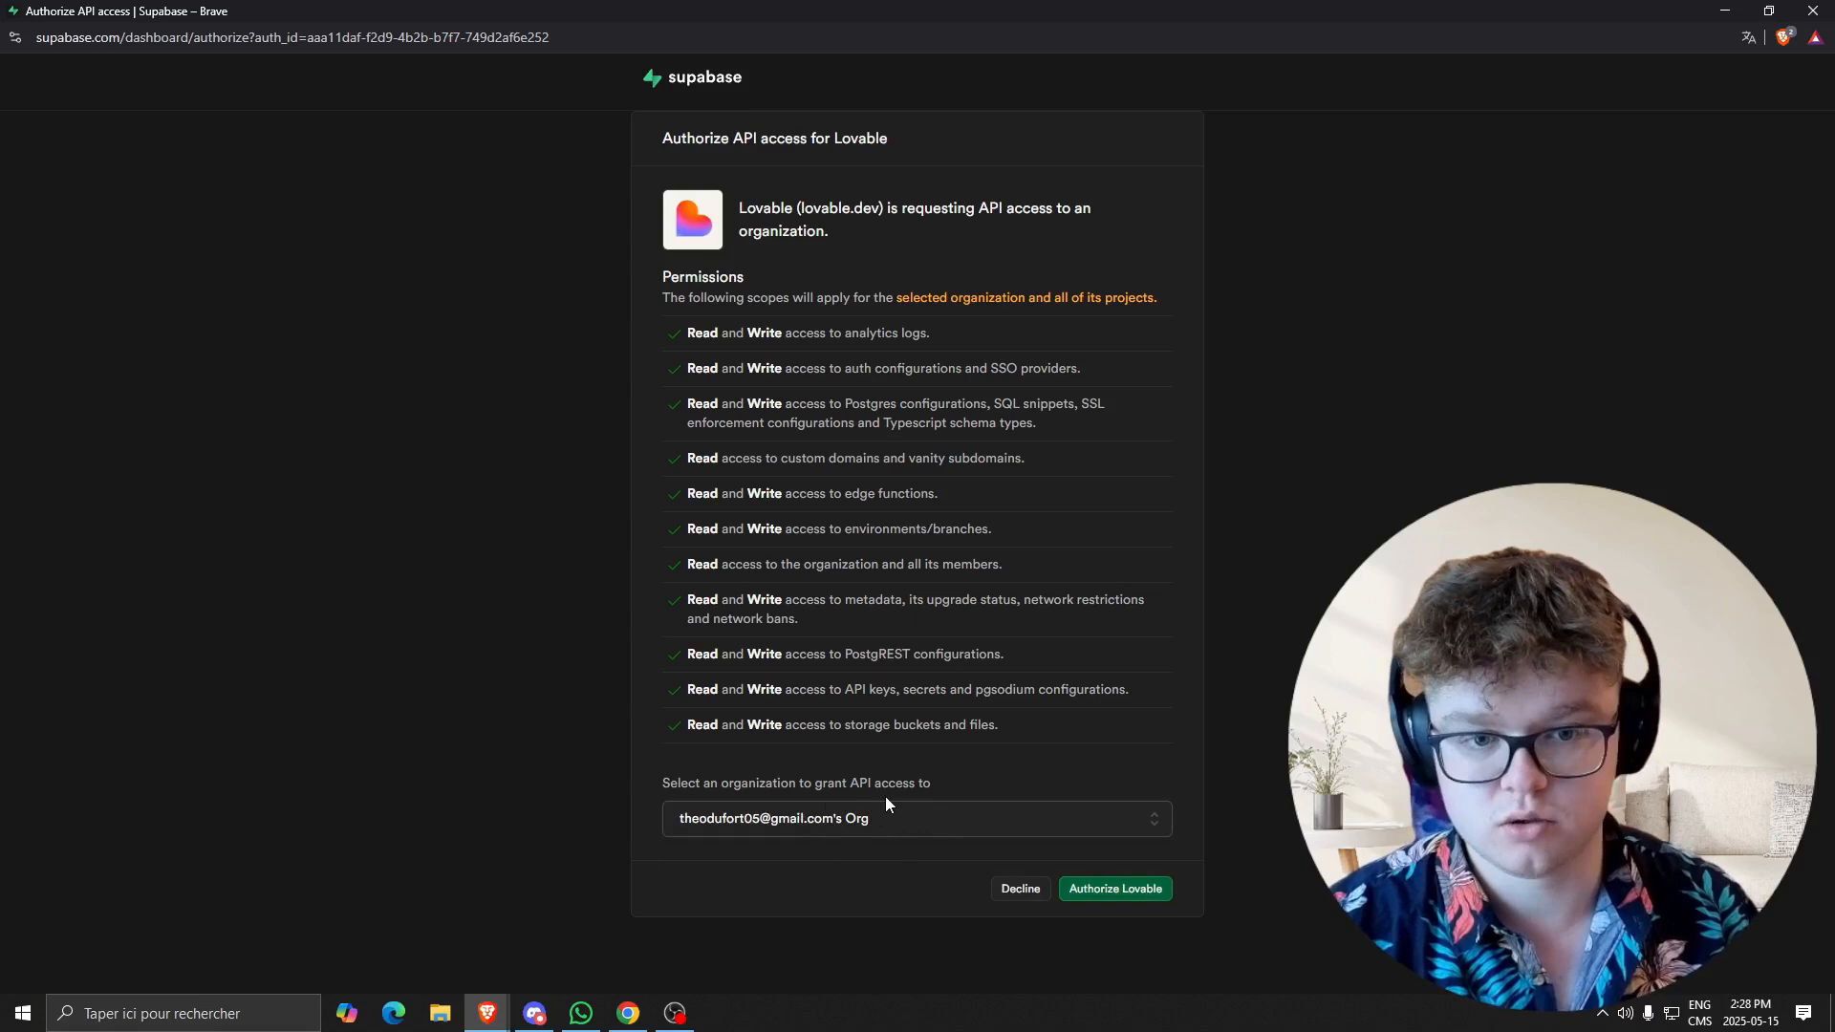
pyautogui.moveTo(914, 804)
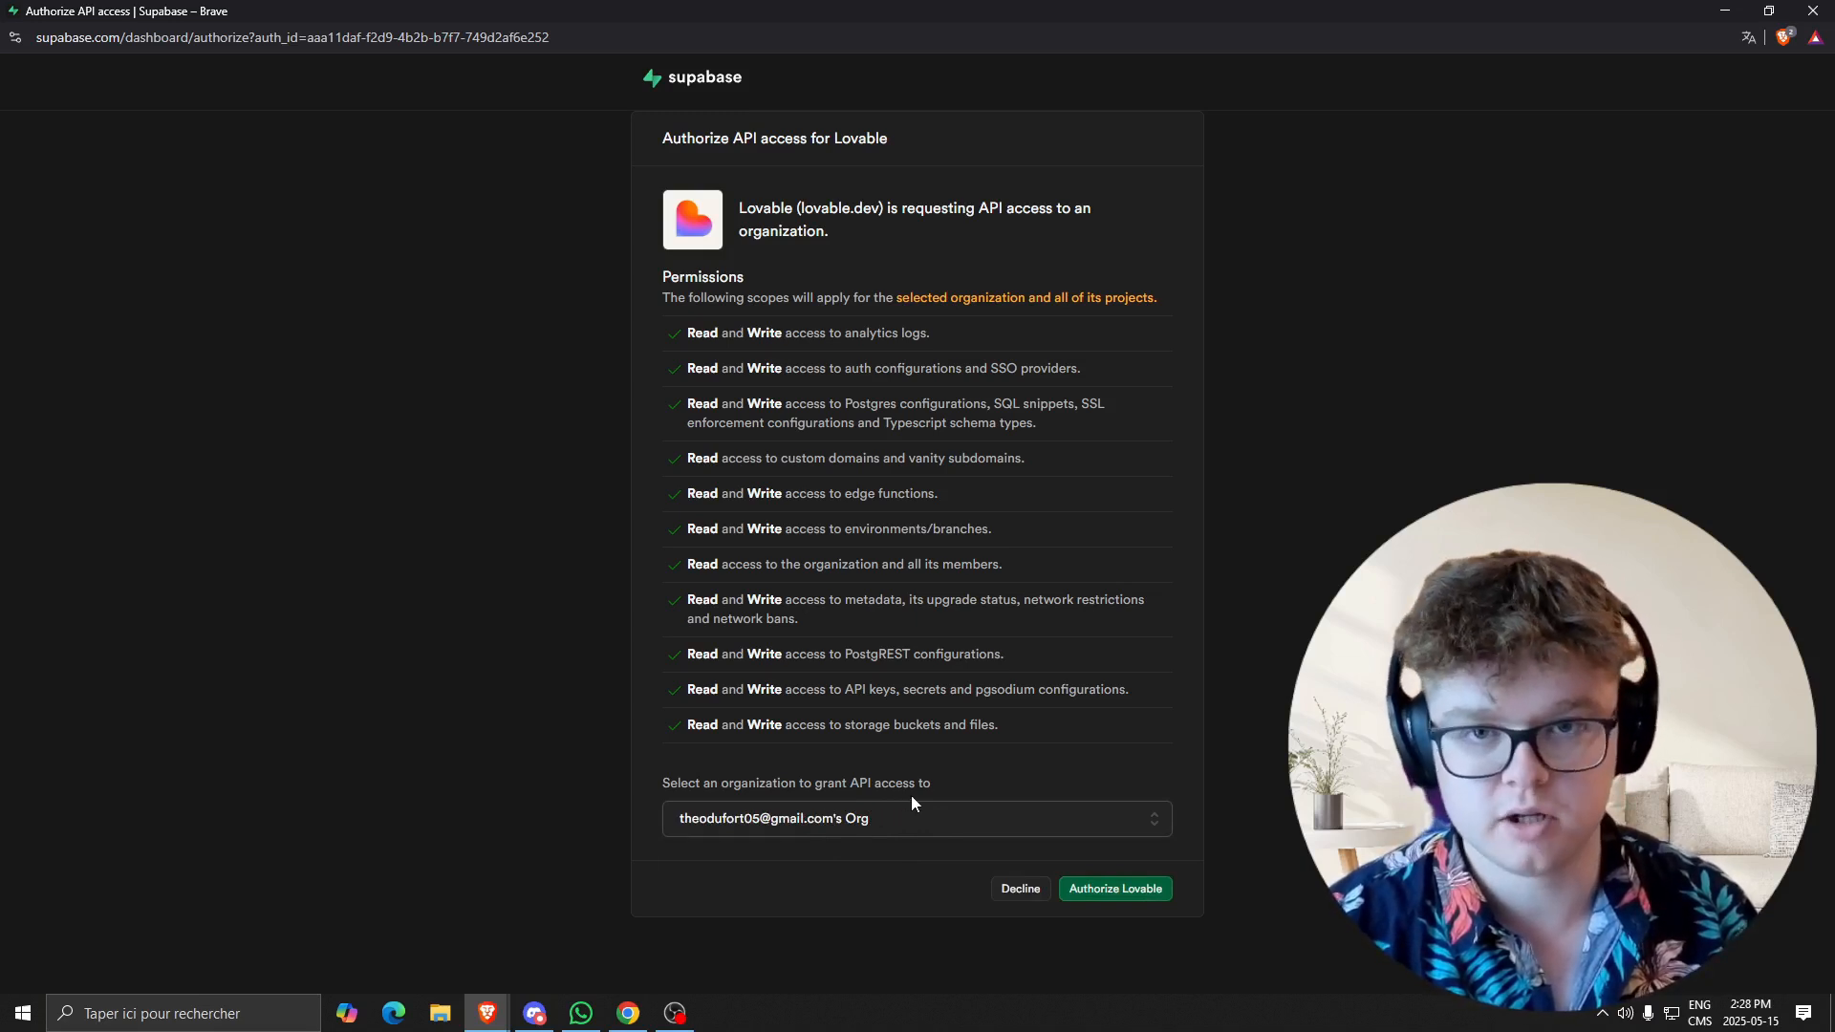
pyautogui.click(1114, 889)
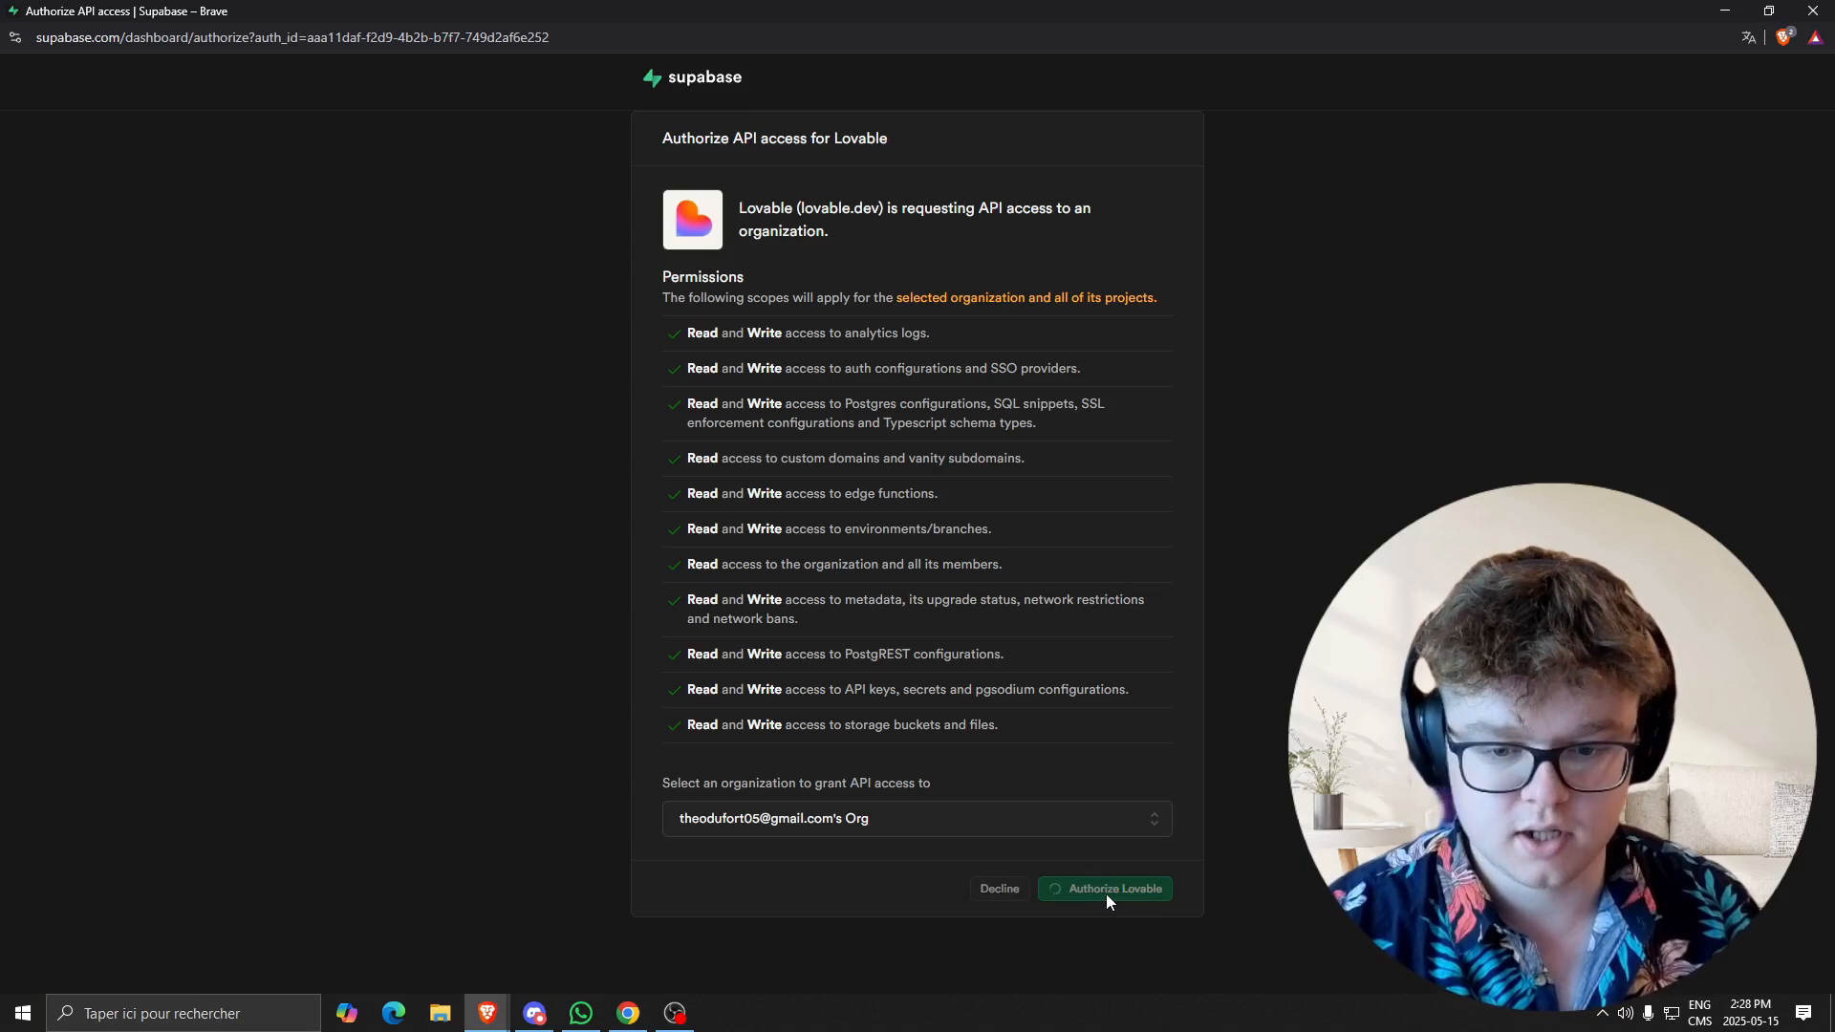
pyautogui.moveTo(1016, 841)
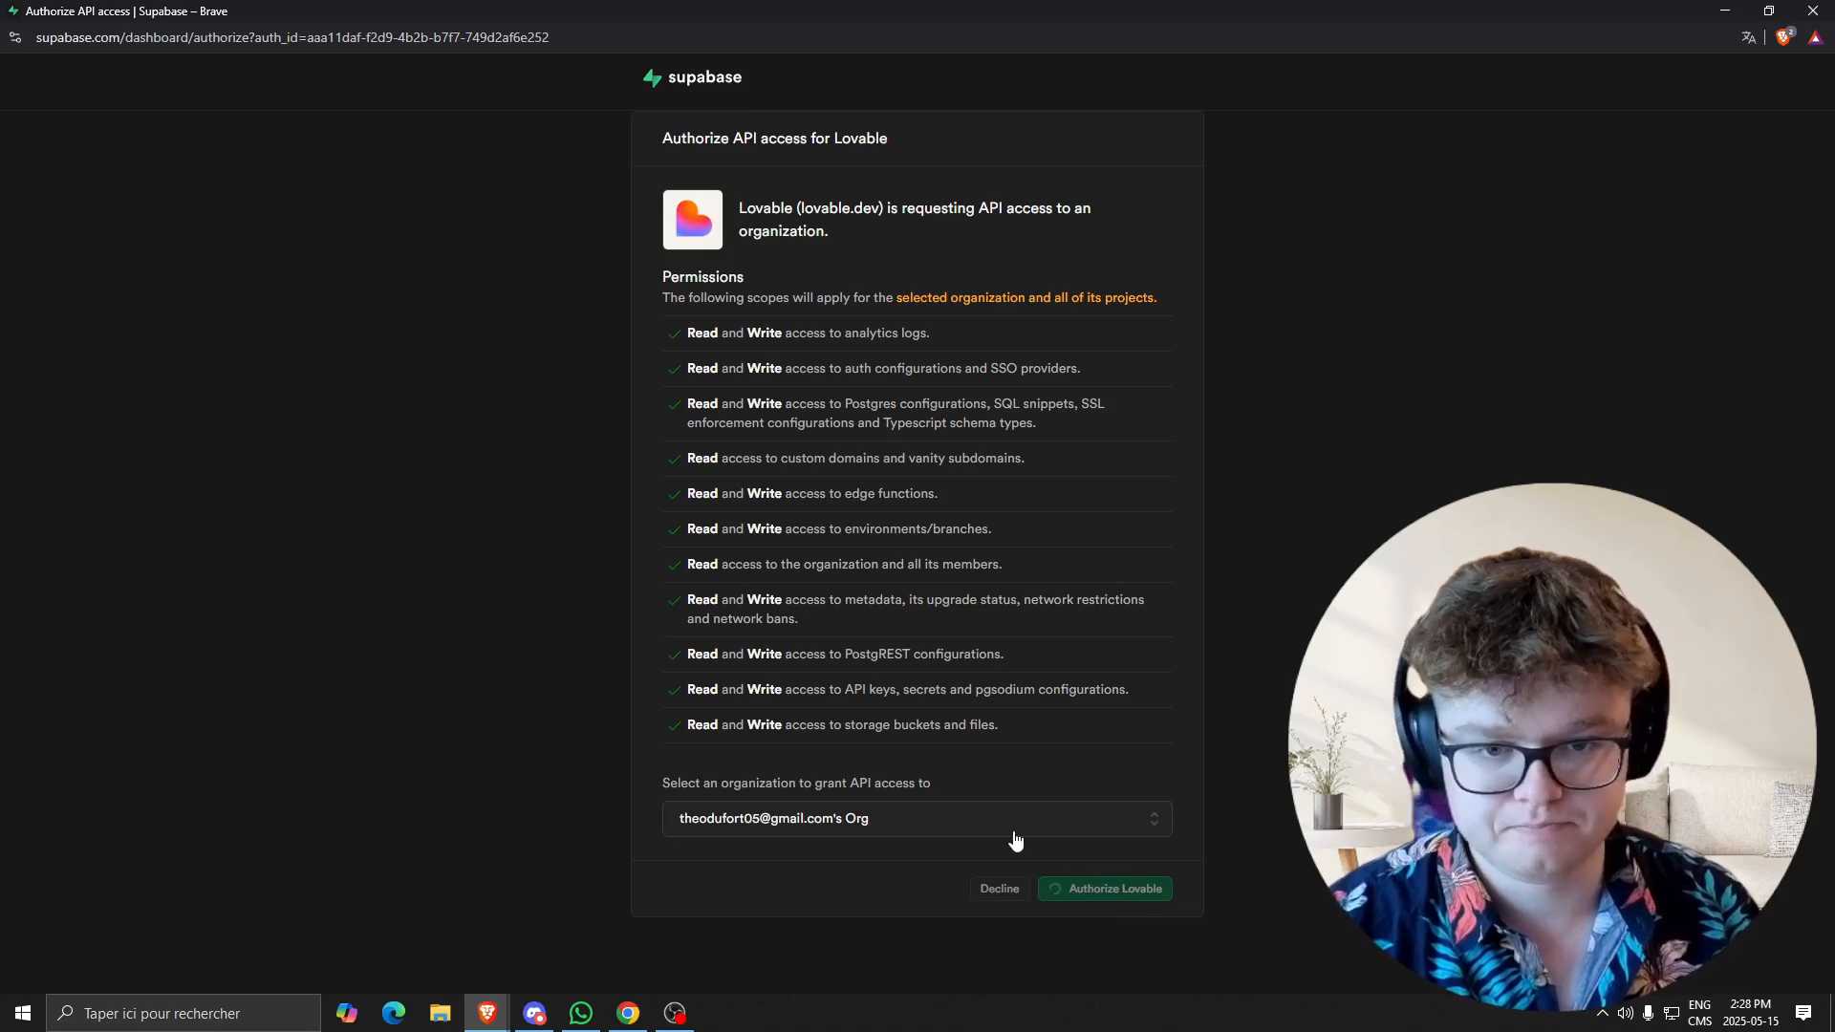
pyautogui.click(1105, 889)
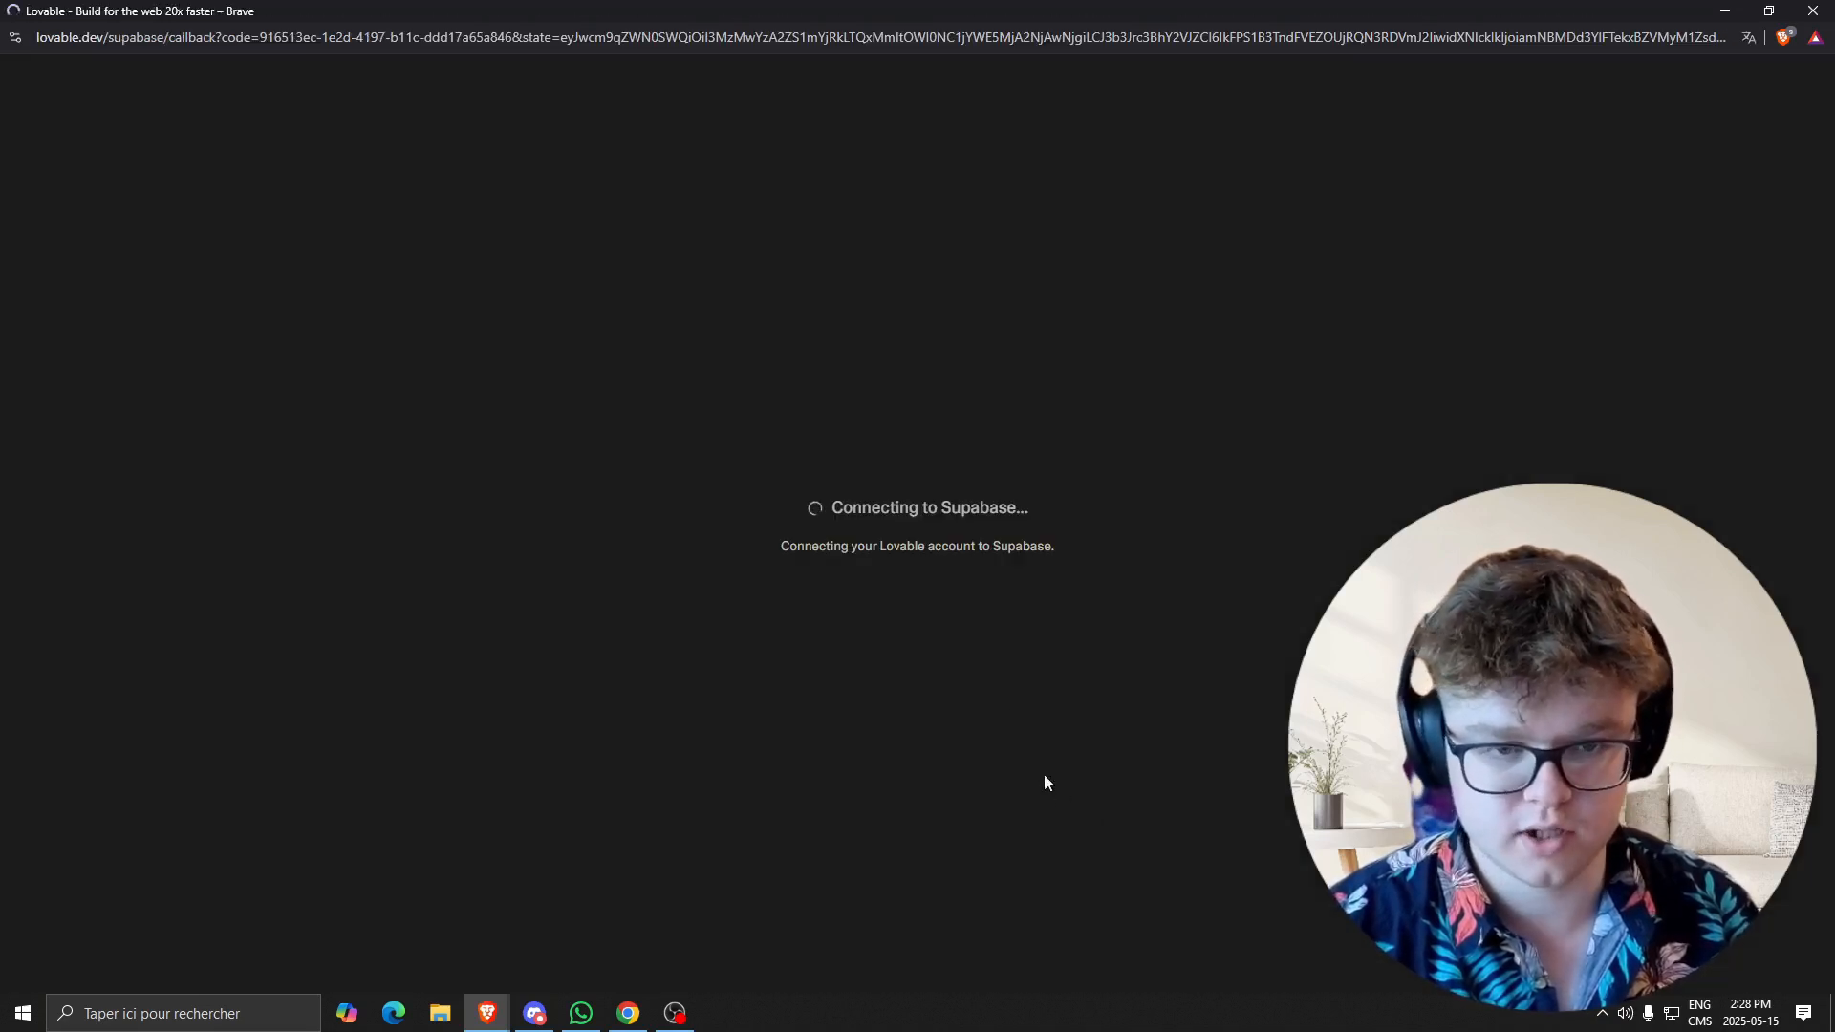
pyautogui.moveTo(968, 401)
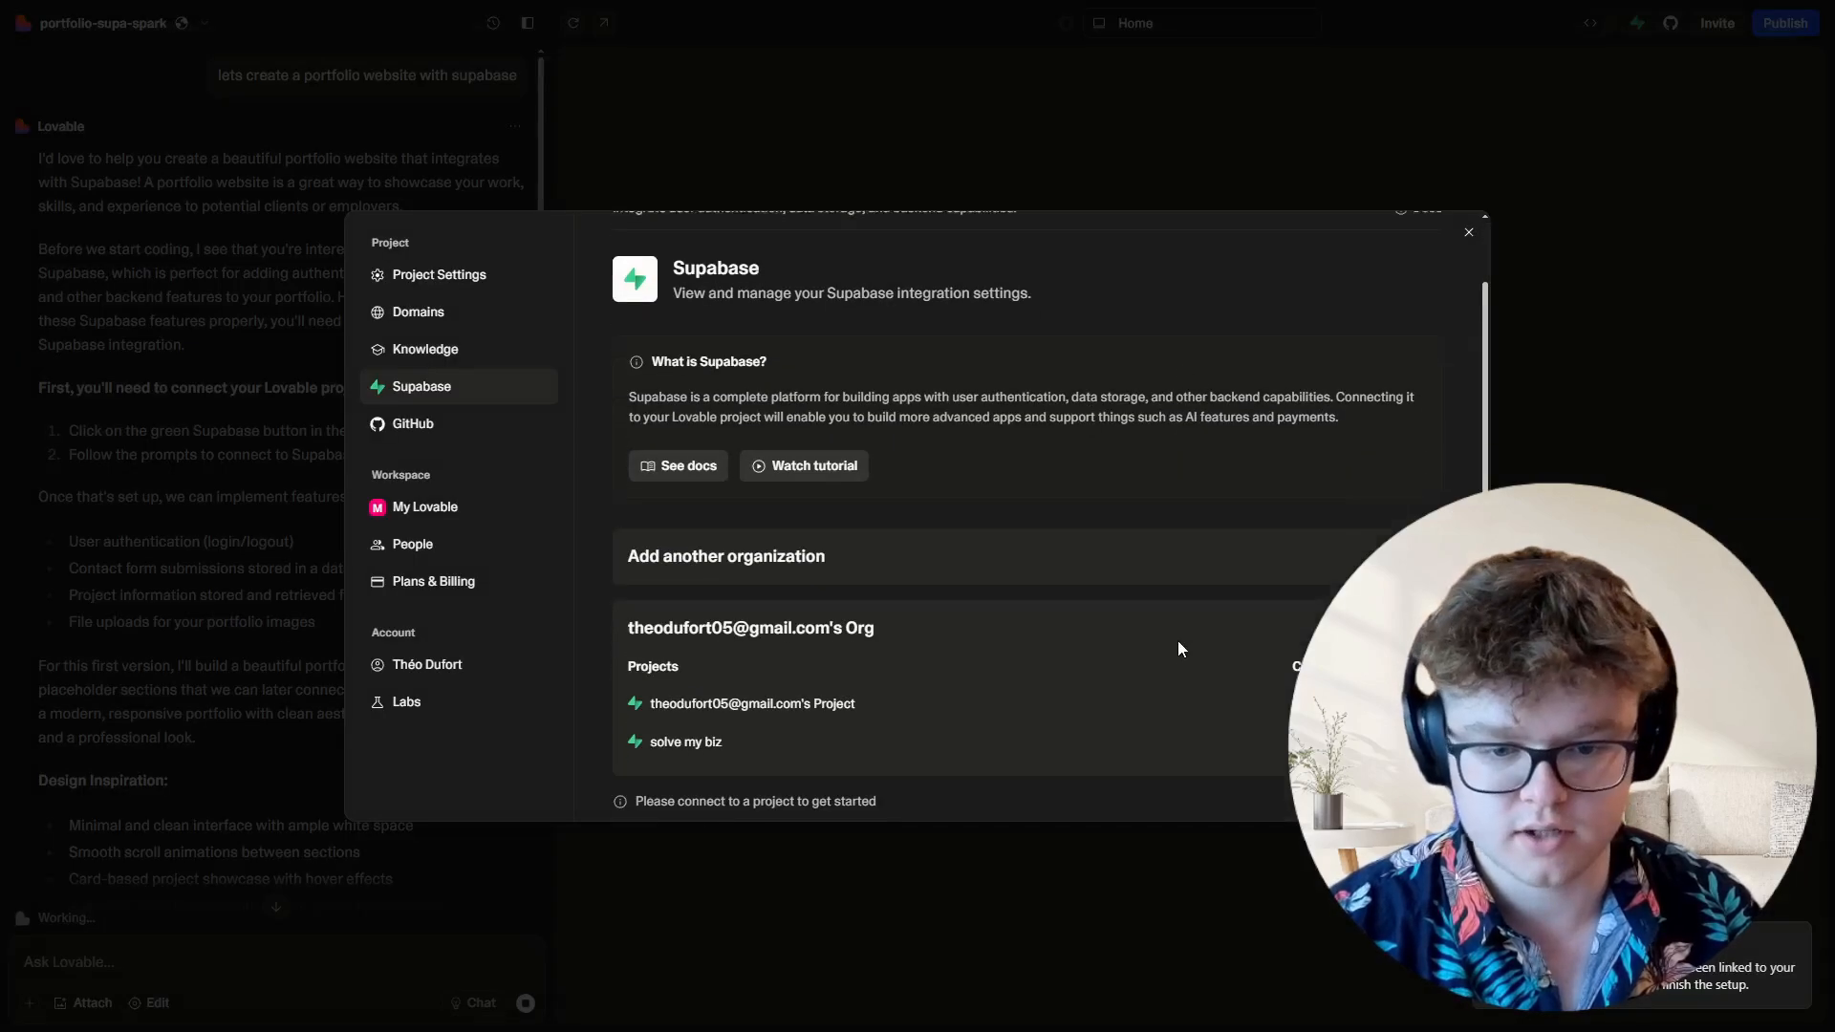
pyautogui.scroll(3)
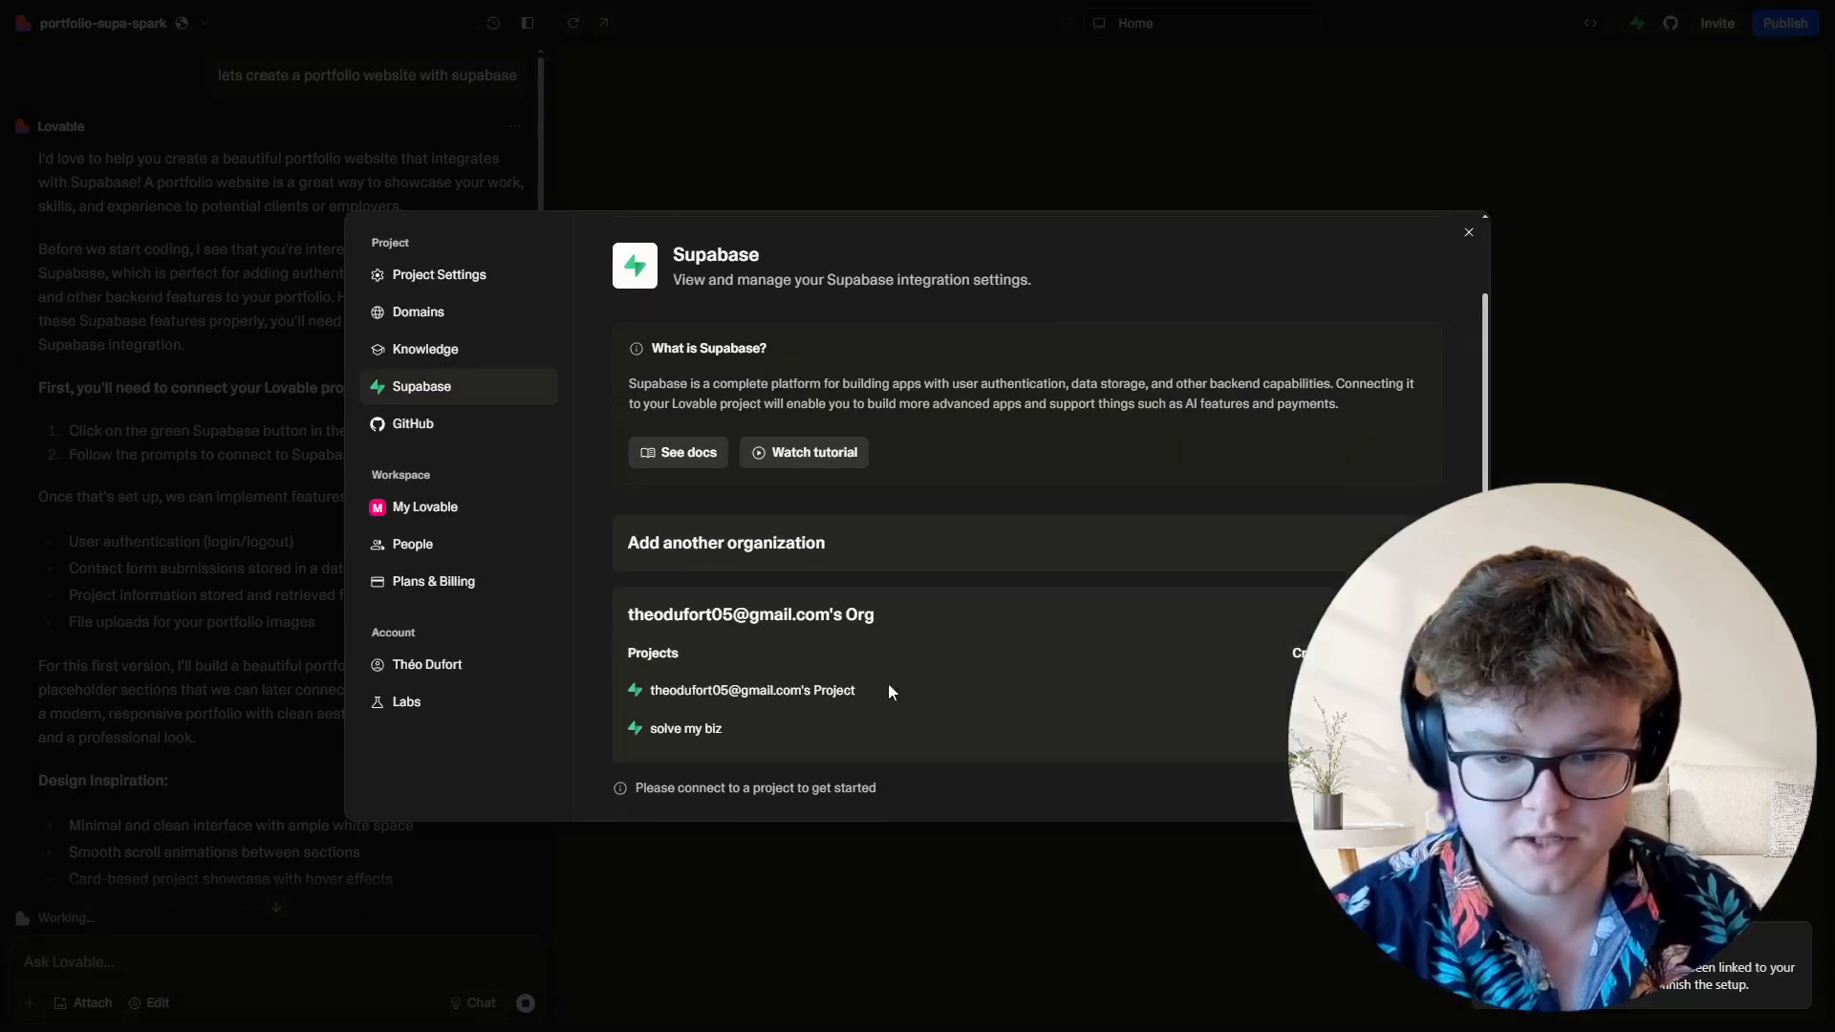
pyautogui.moveTo(942, 697)
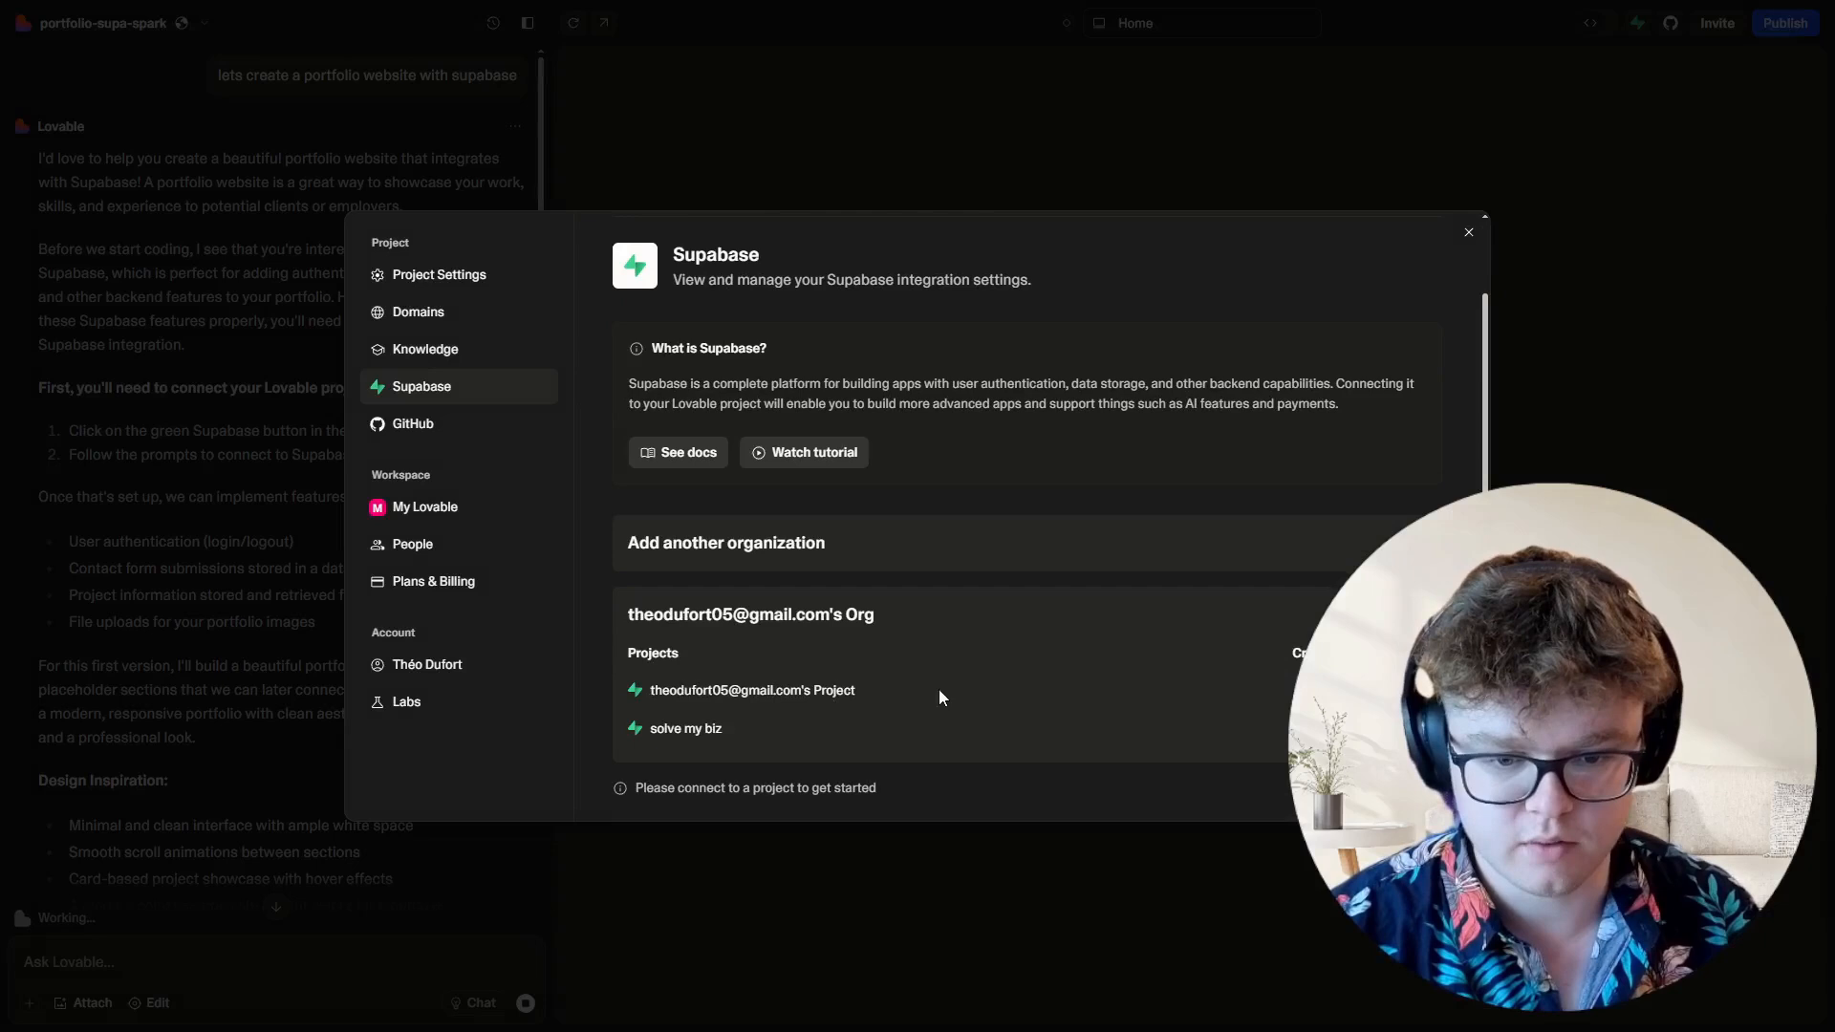
pyautogui.moveTo(916, 692)
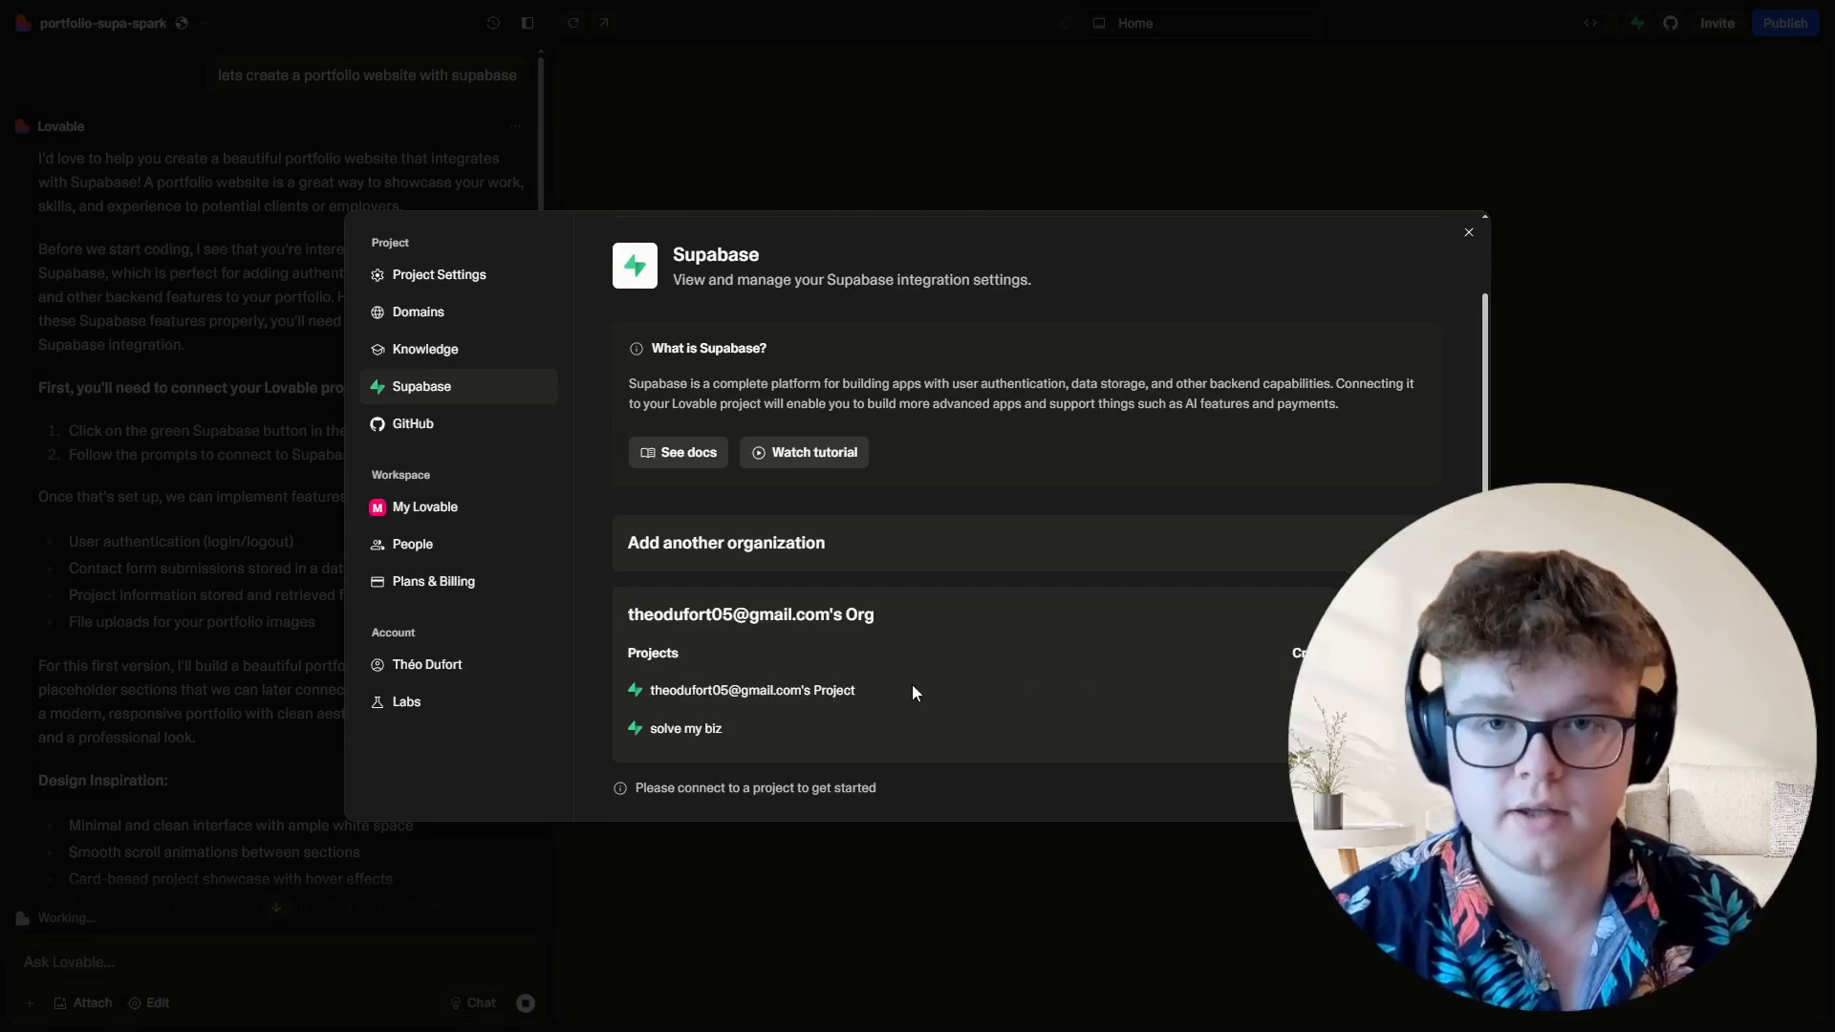
pyautogui.moveTo(1031, 677)
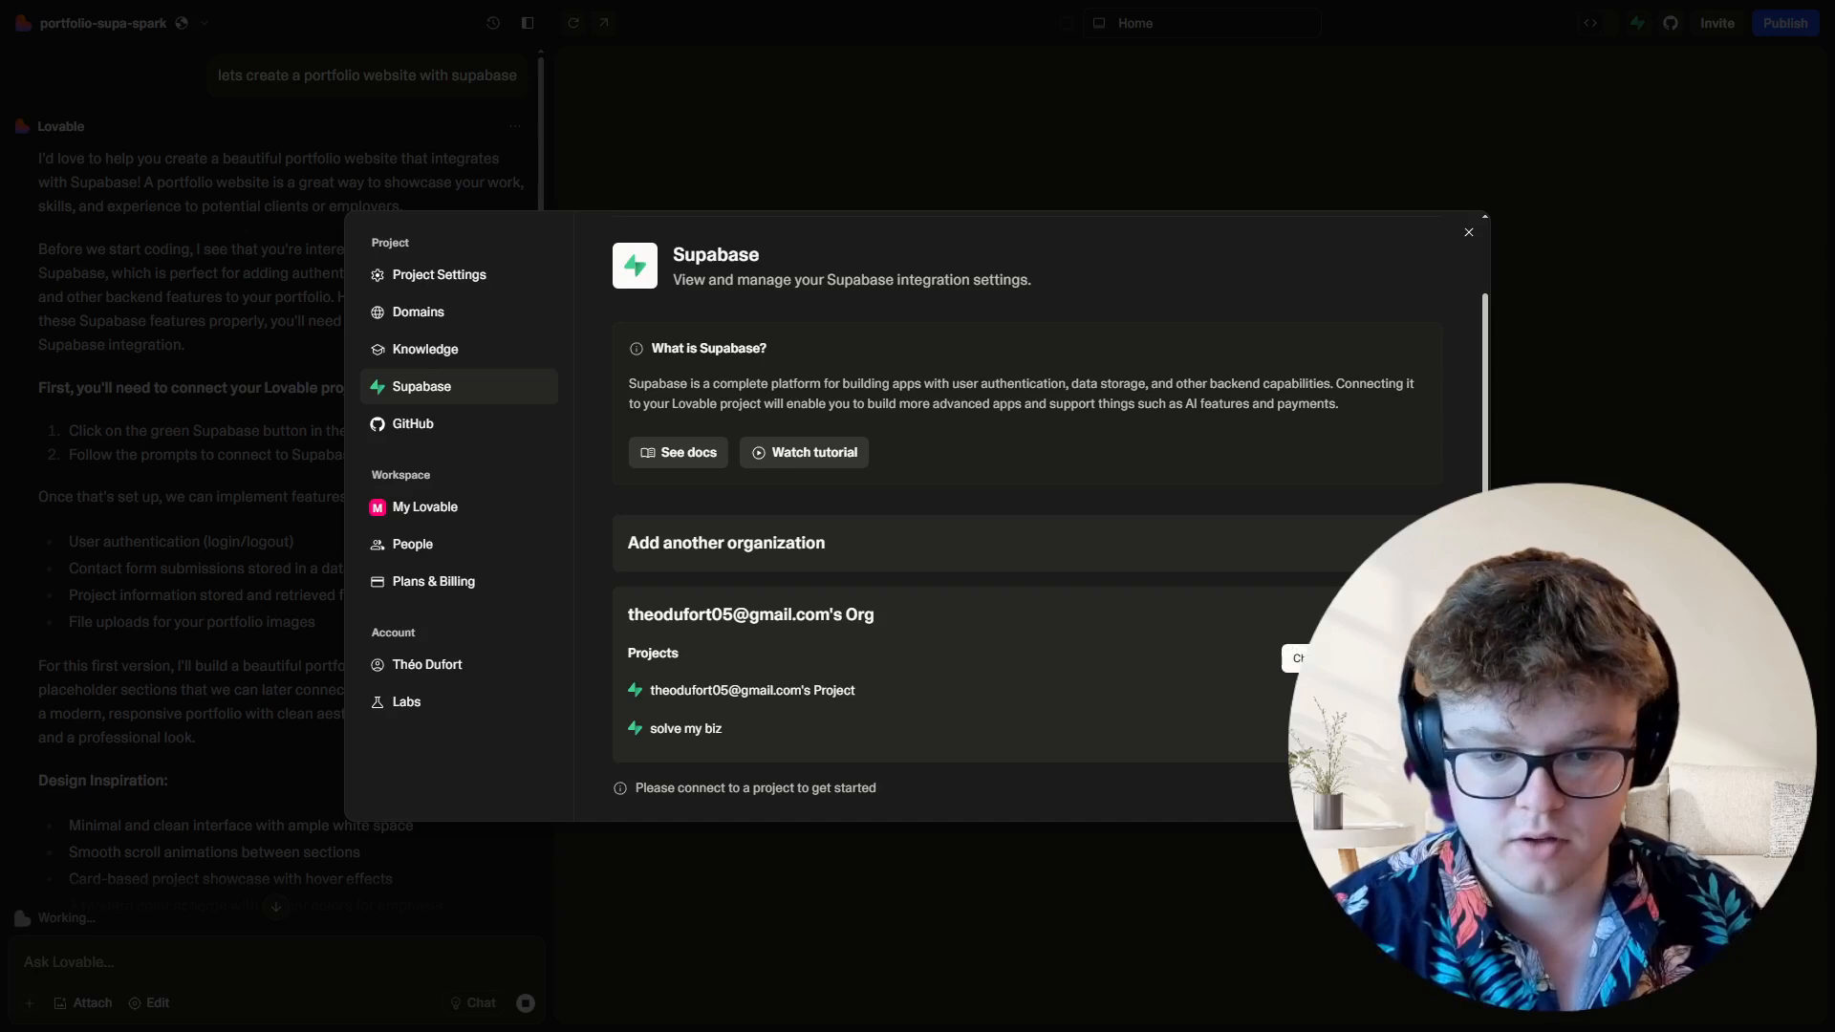
pyautogui.moveTo(843, 715)
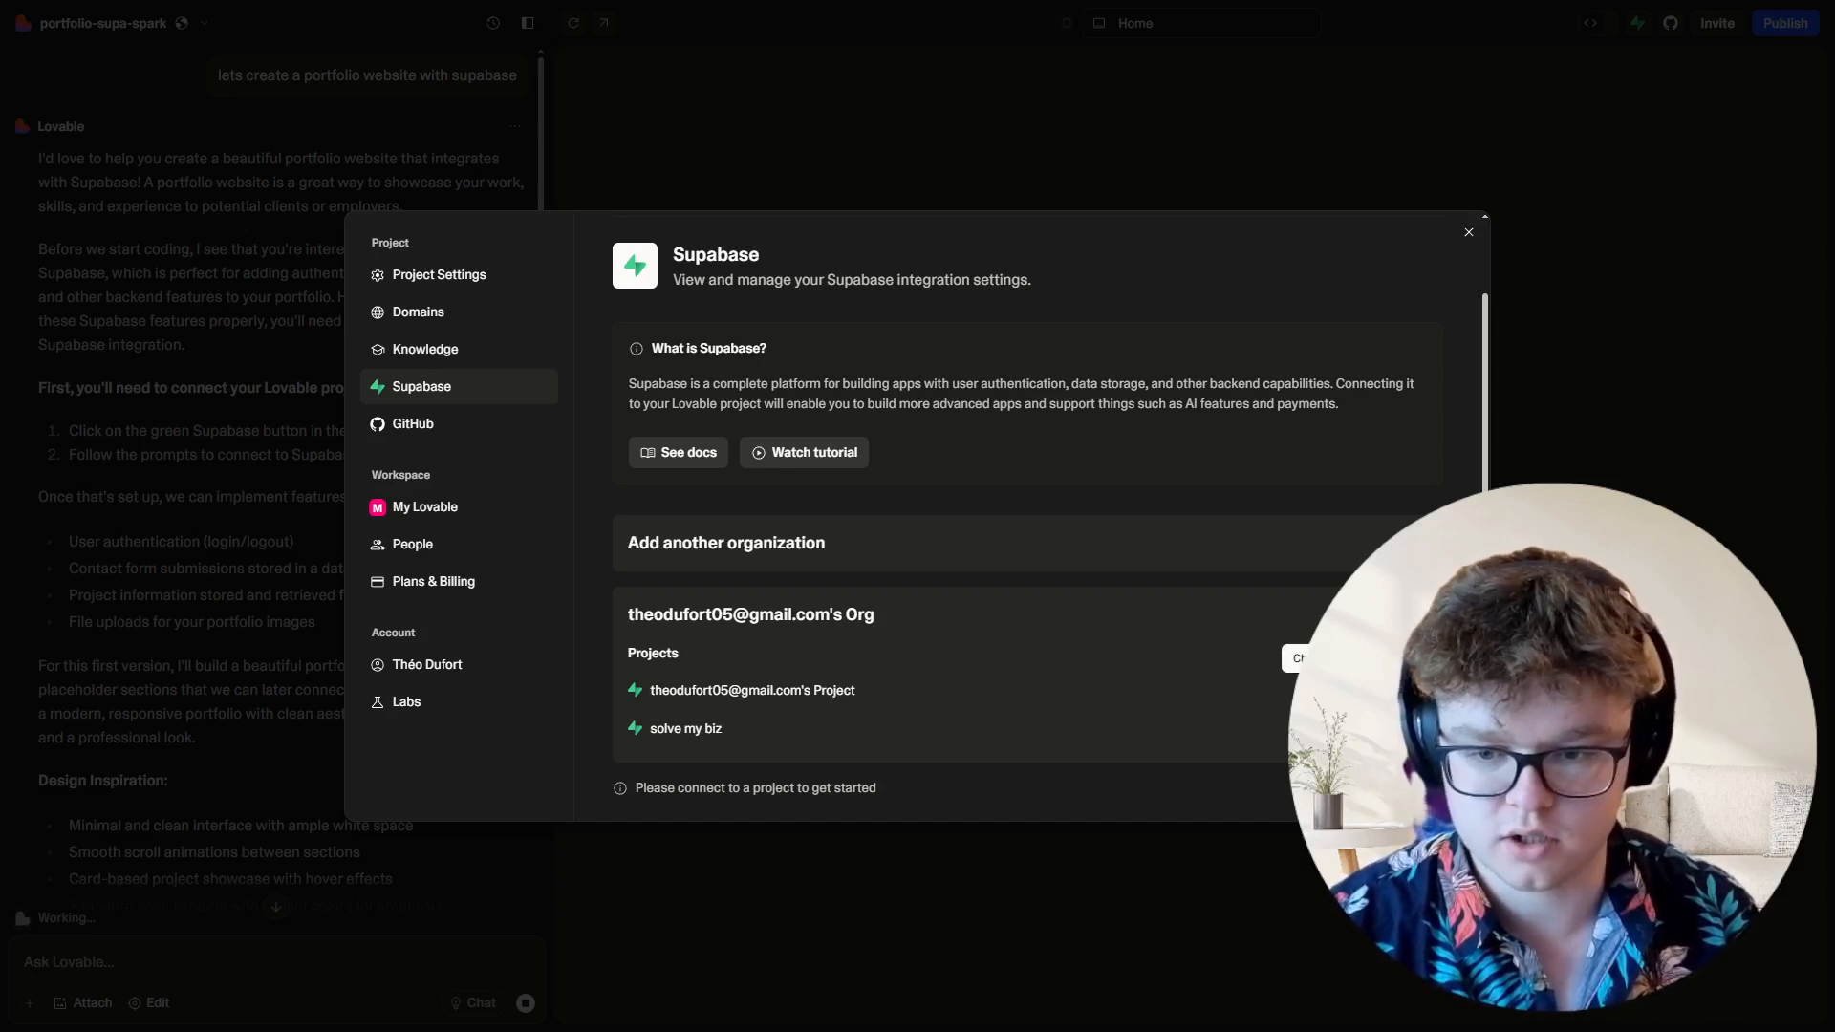
pyautogui.moveTo(1179, 641)
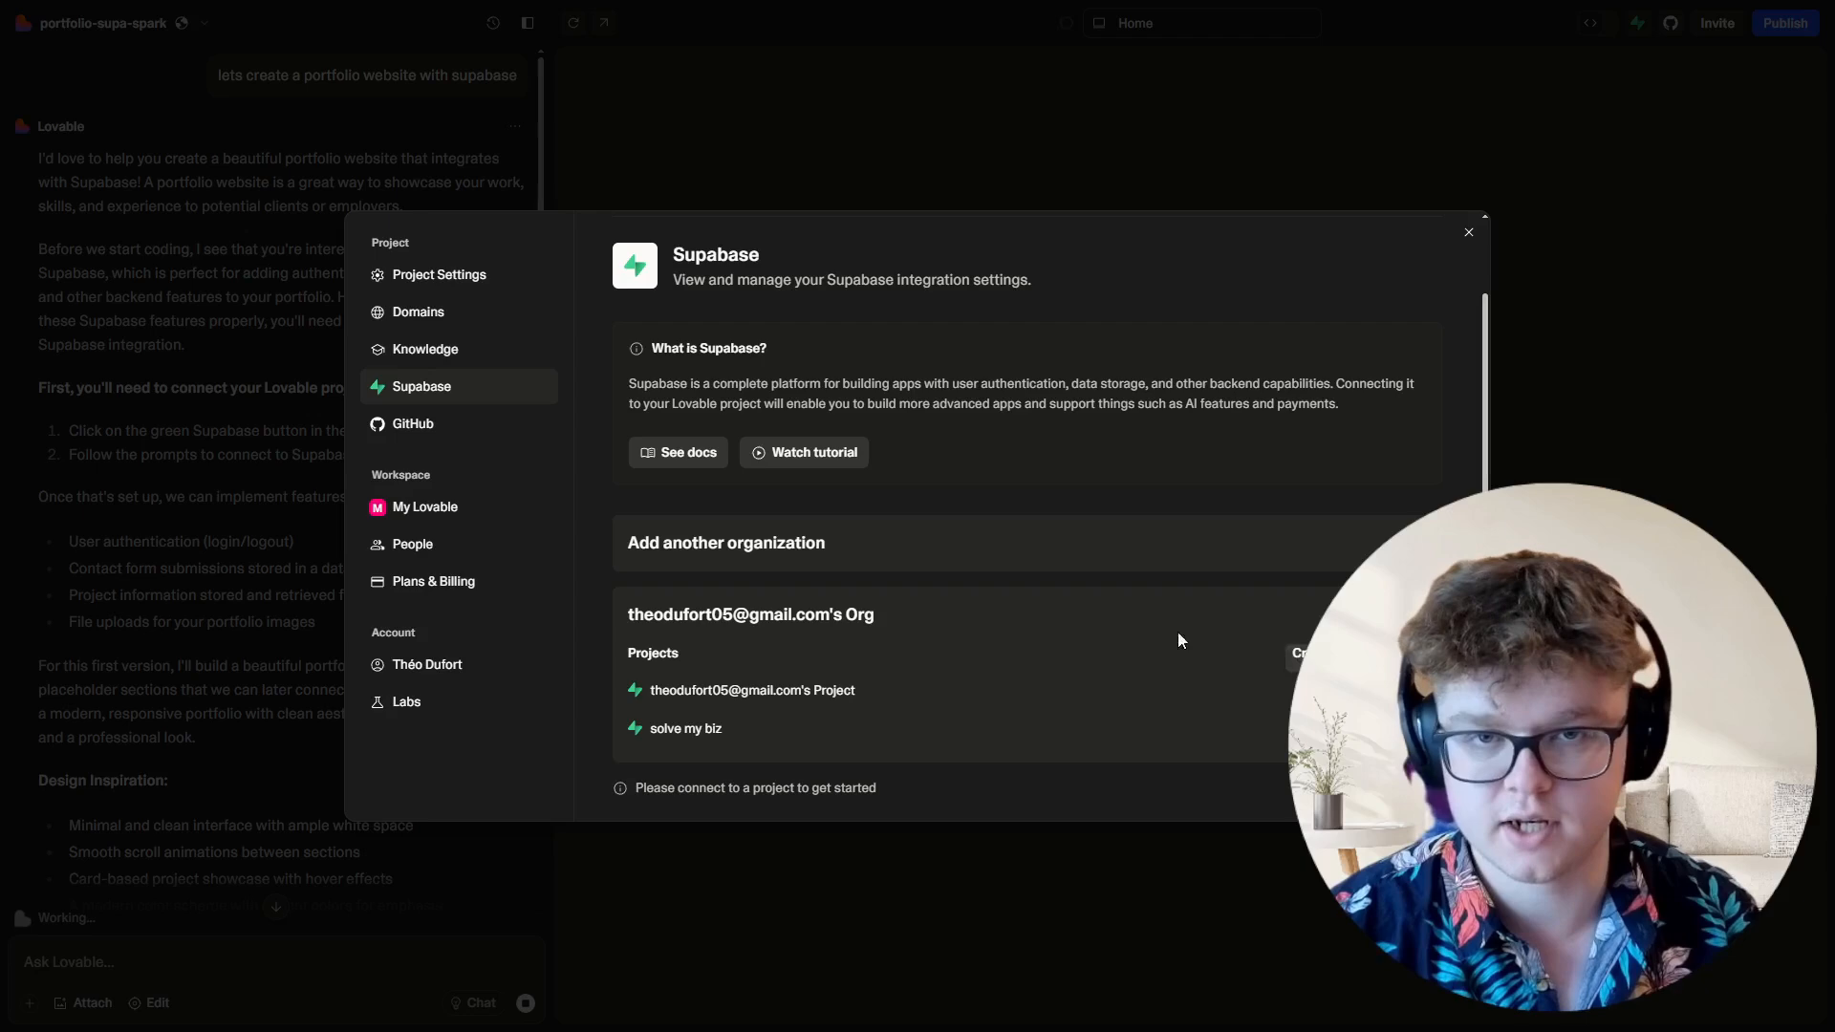
pyautogui.moveTo(1196, 689)
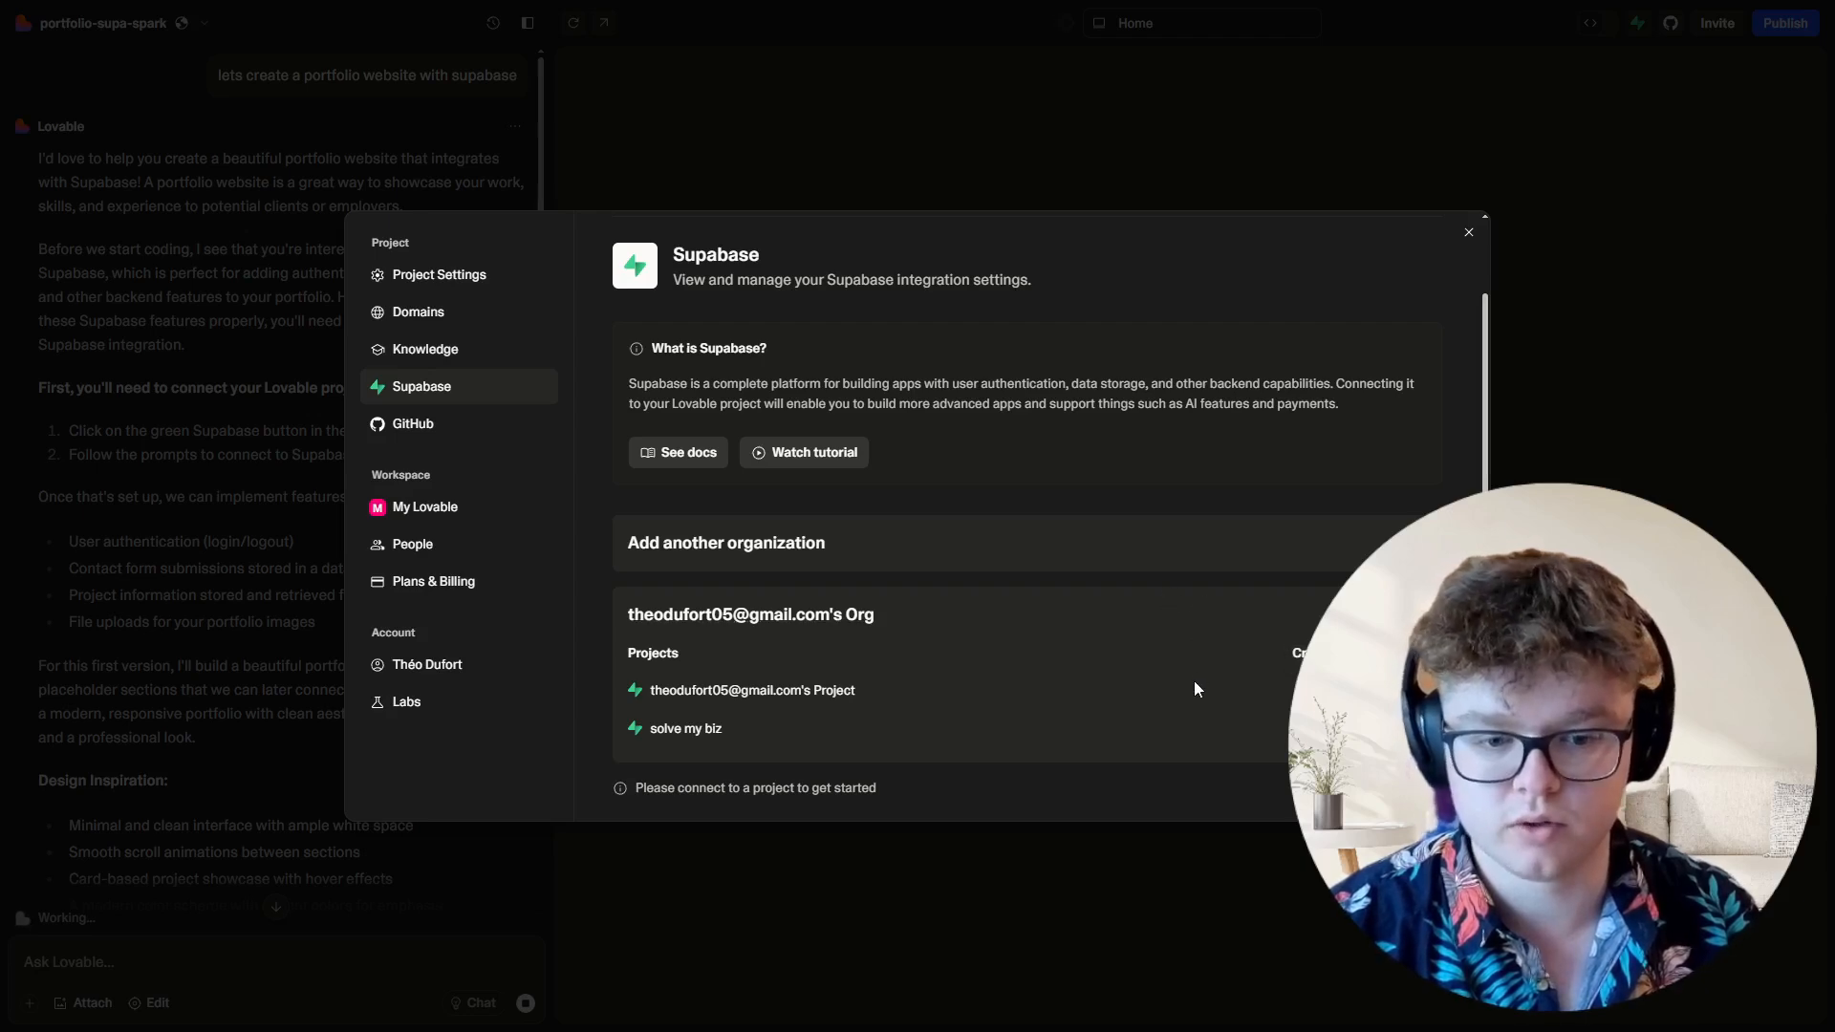
pyautogui.click(1469, 232)
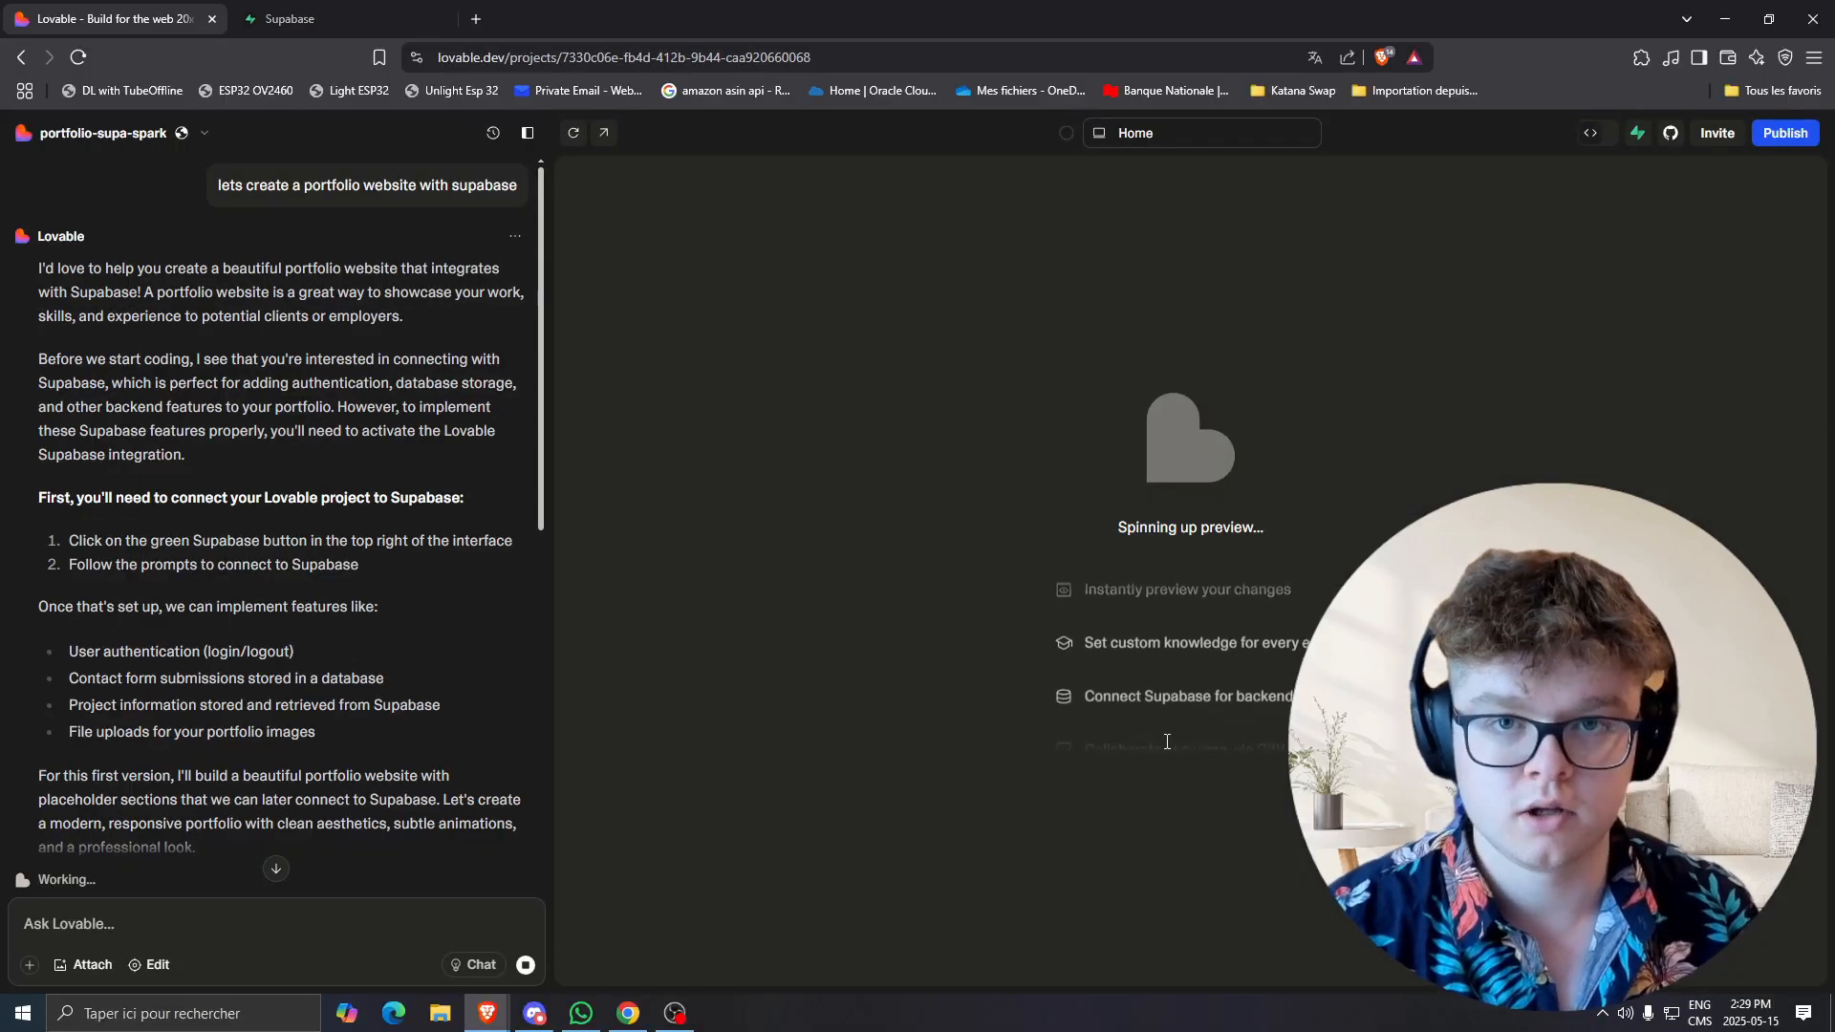
pyautogui.click(1638, 132)
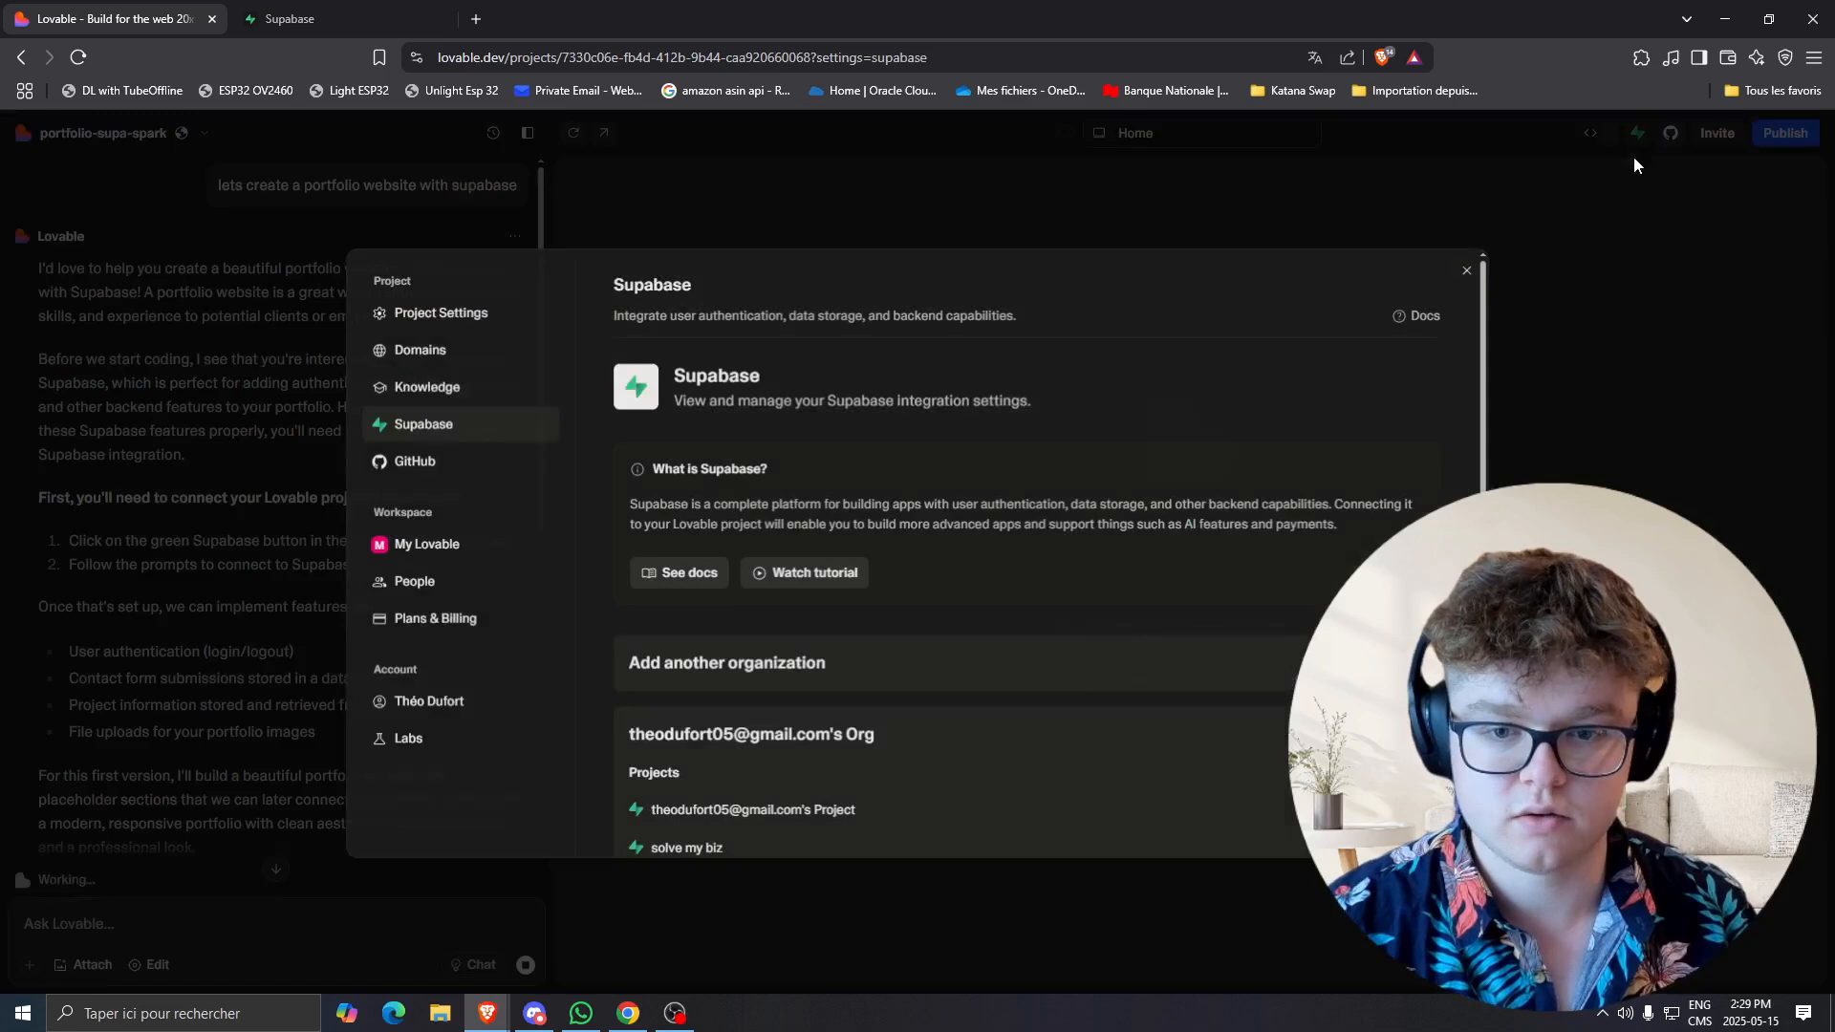
pyautogui.scroll(-3)
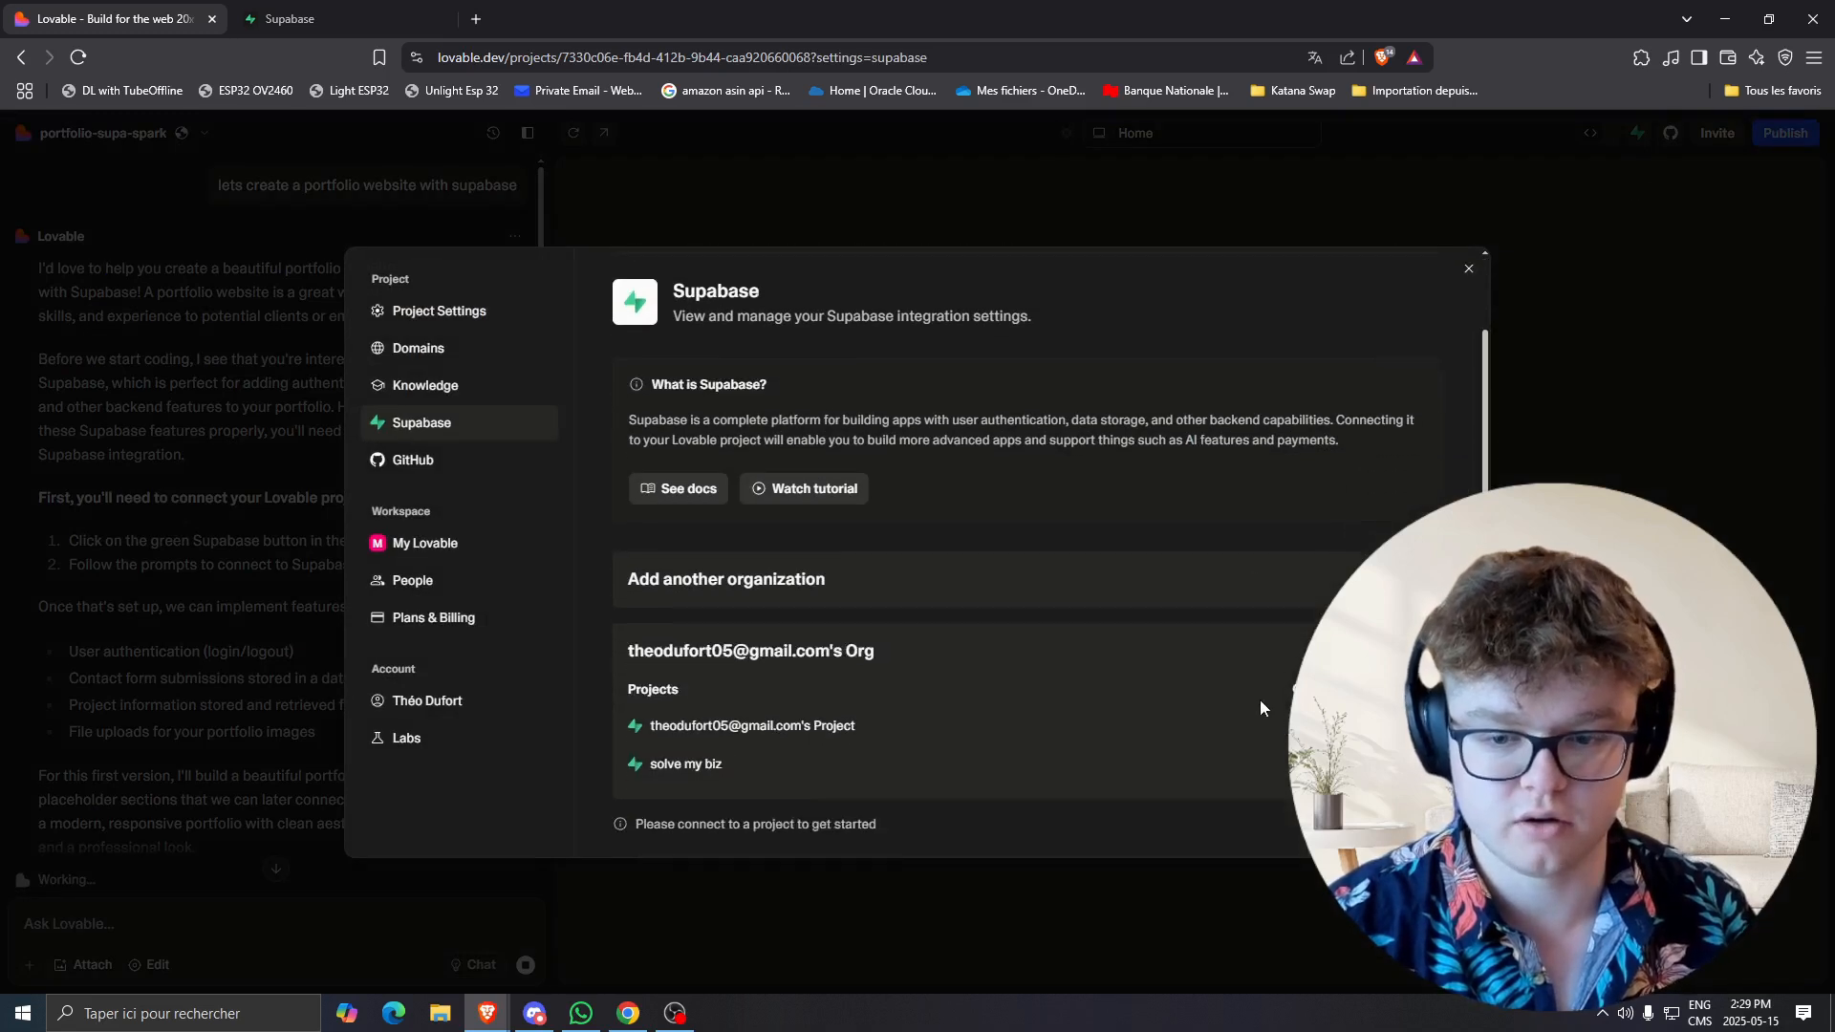
pyautogui.moveTo(1264, 707)
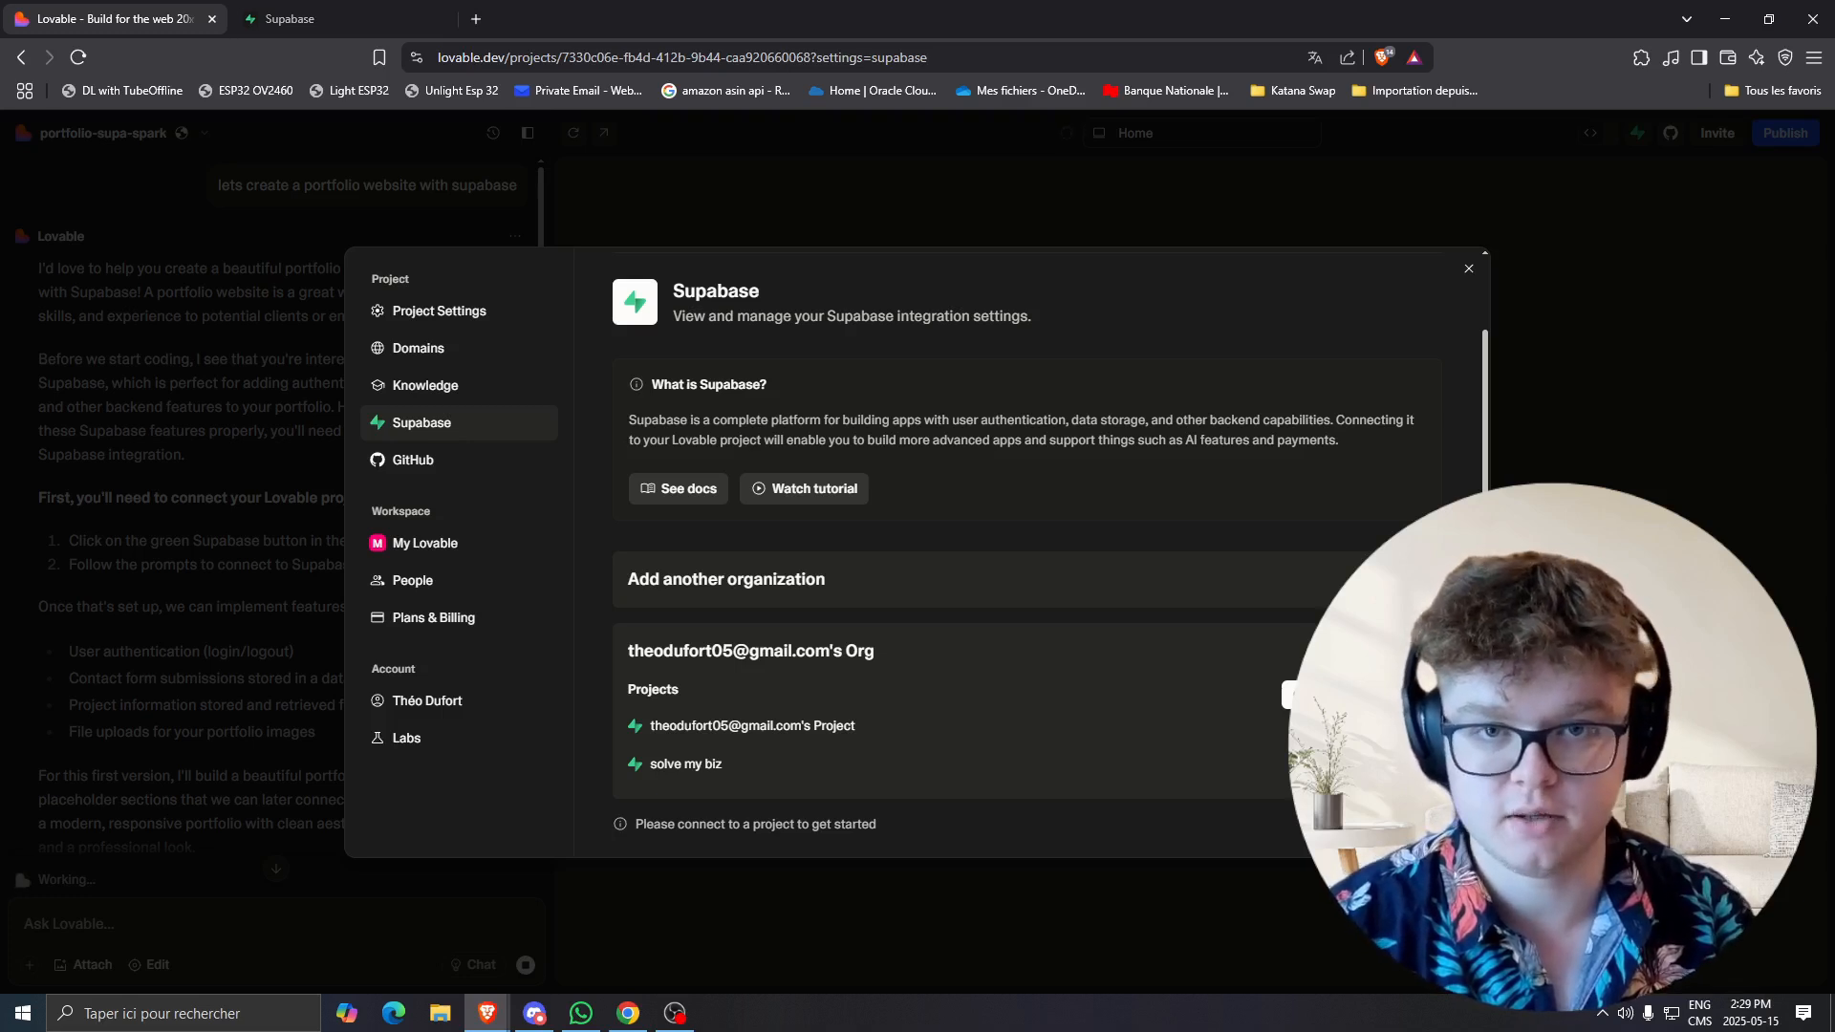
pyautogui.moveTo(1166, 637)
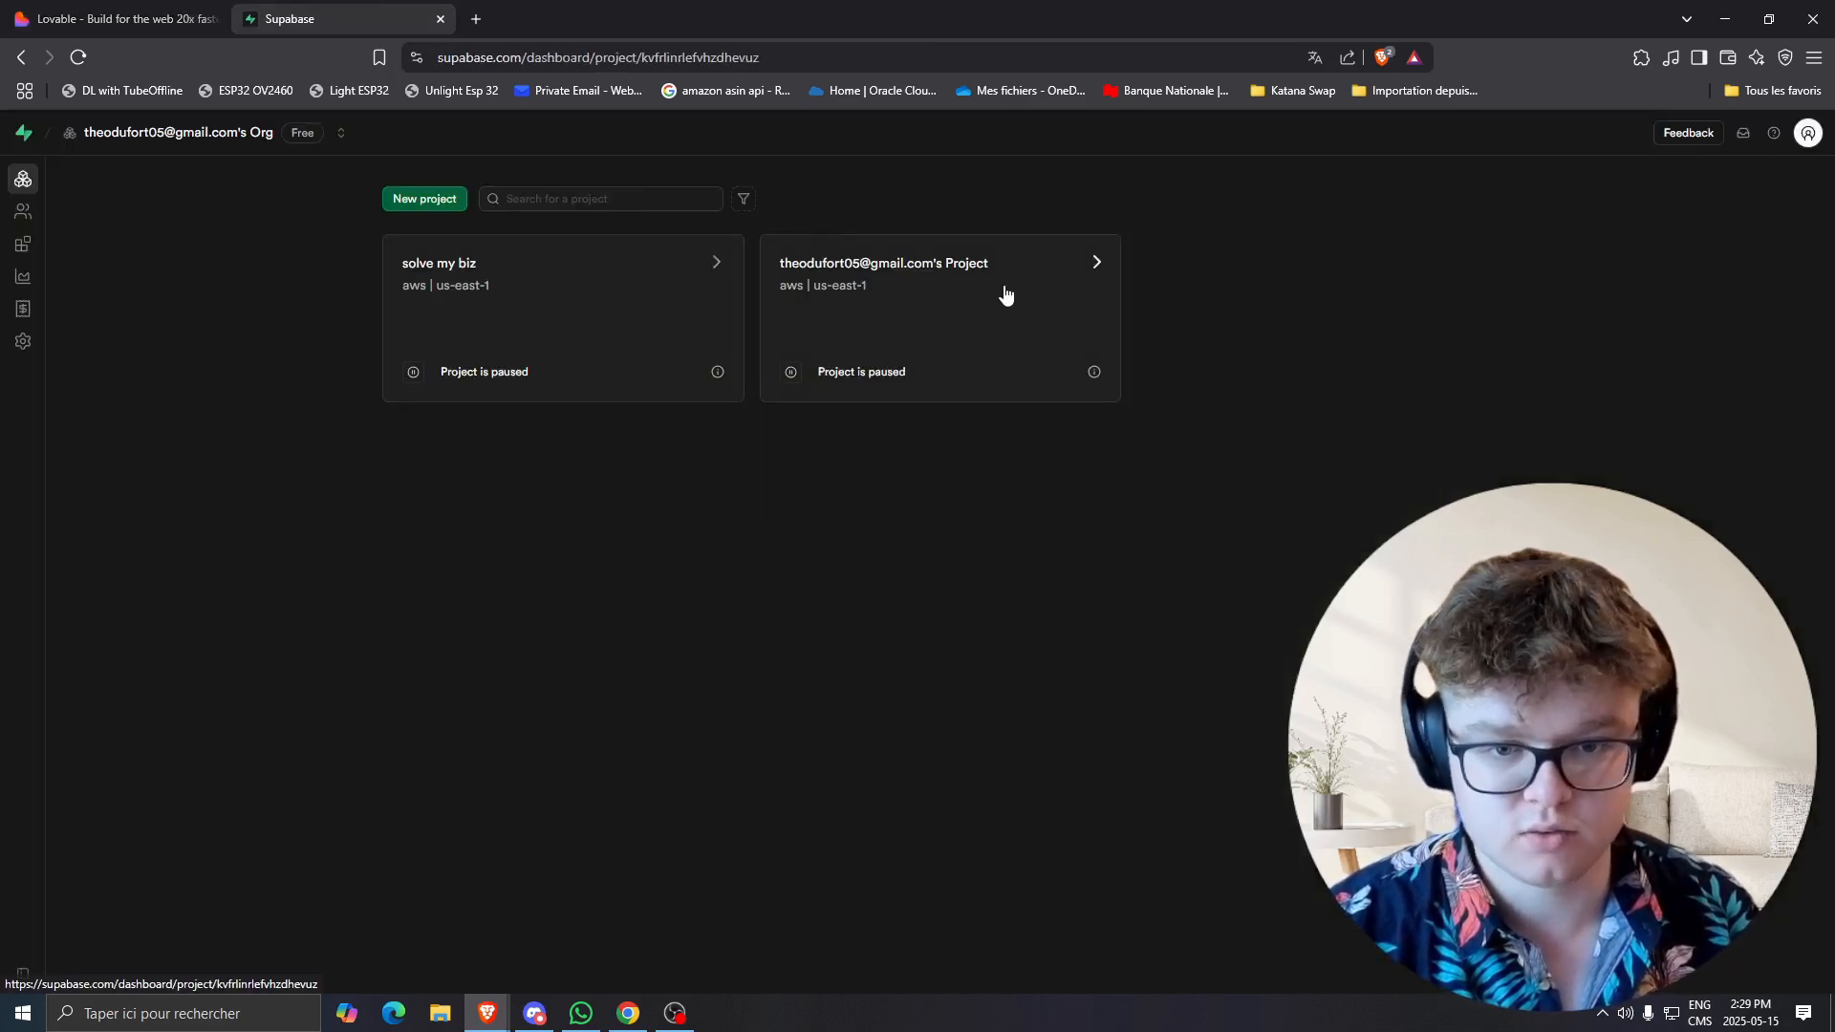
# Restore the paused Supabase project and confirm so its dashboard loads.
pyautogui.click(937, 292)
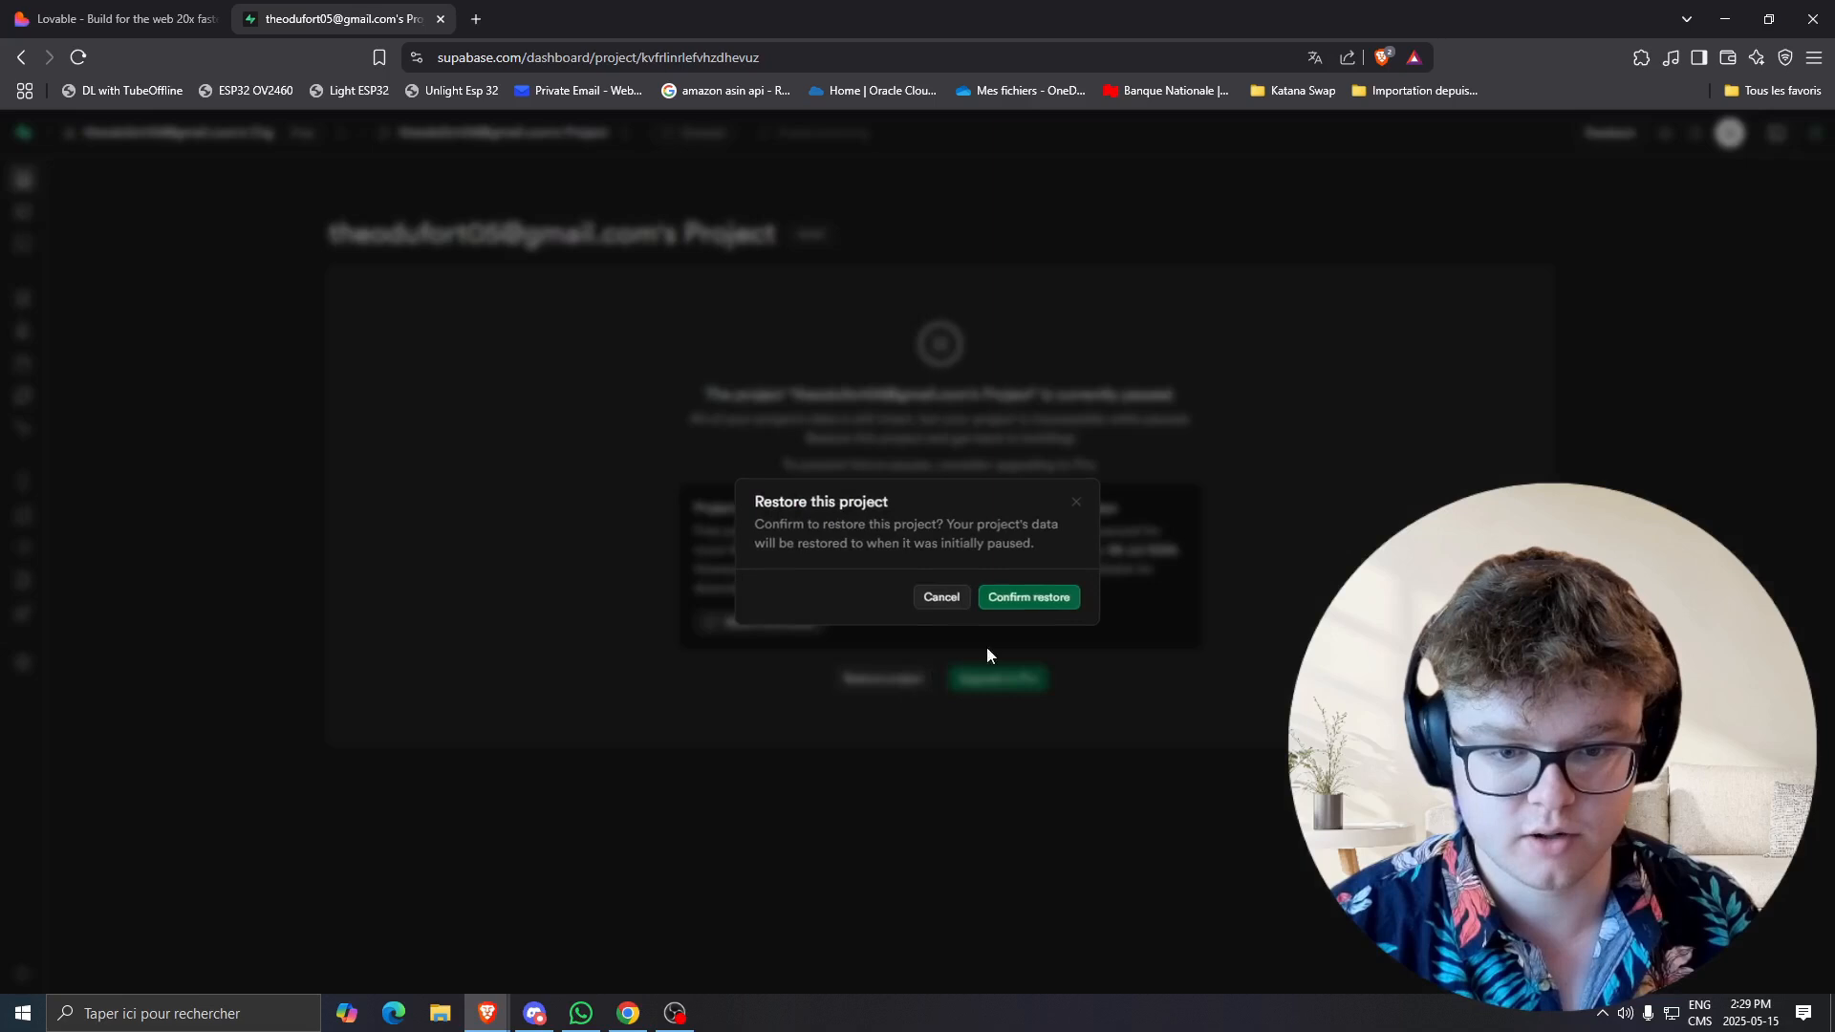
pyautogui.click(1029, 597)
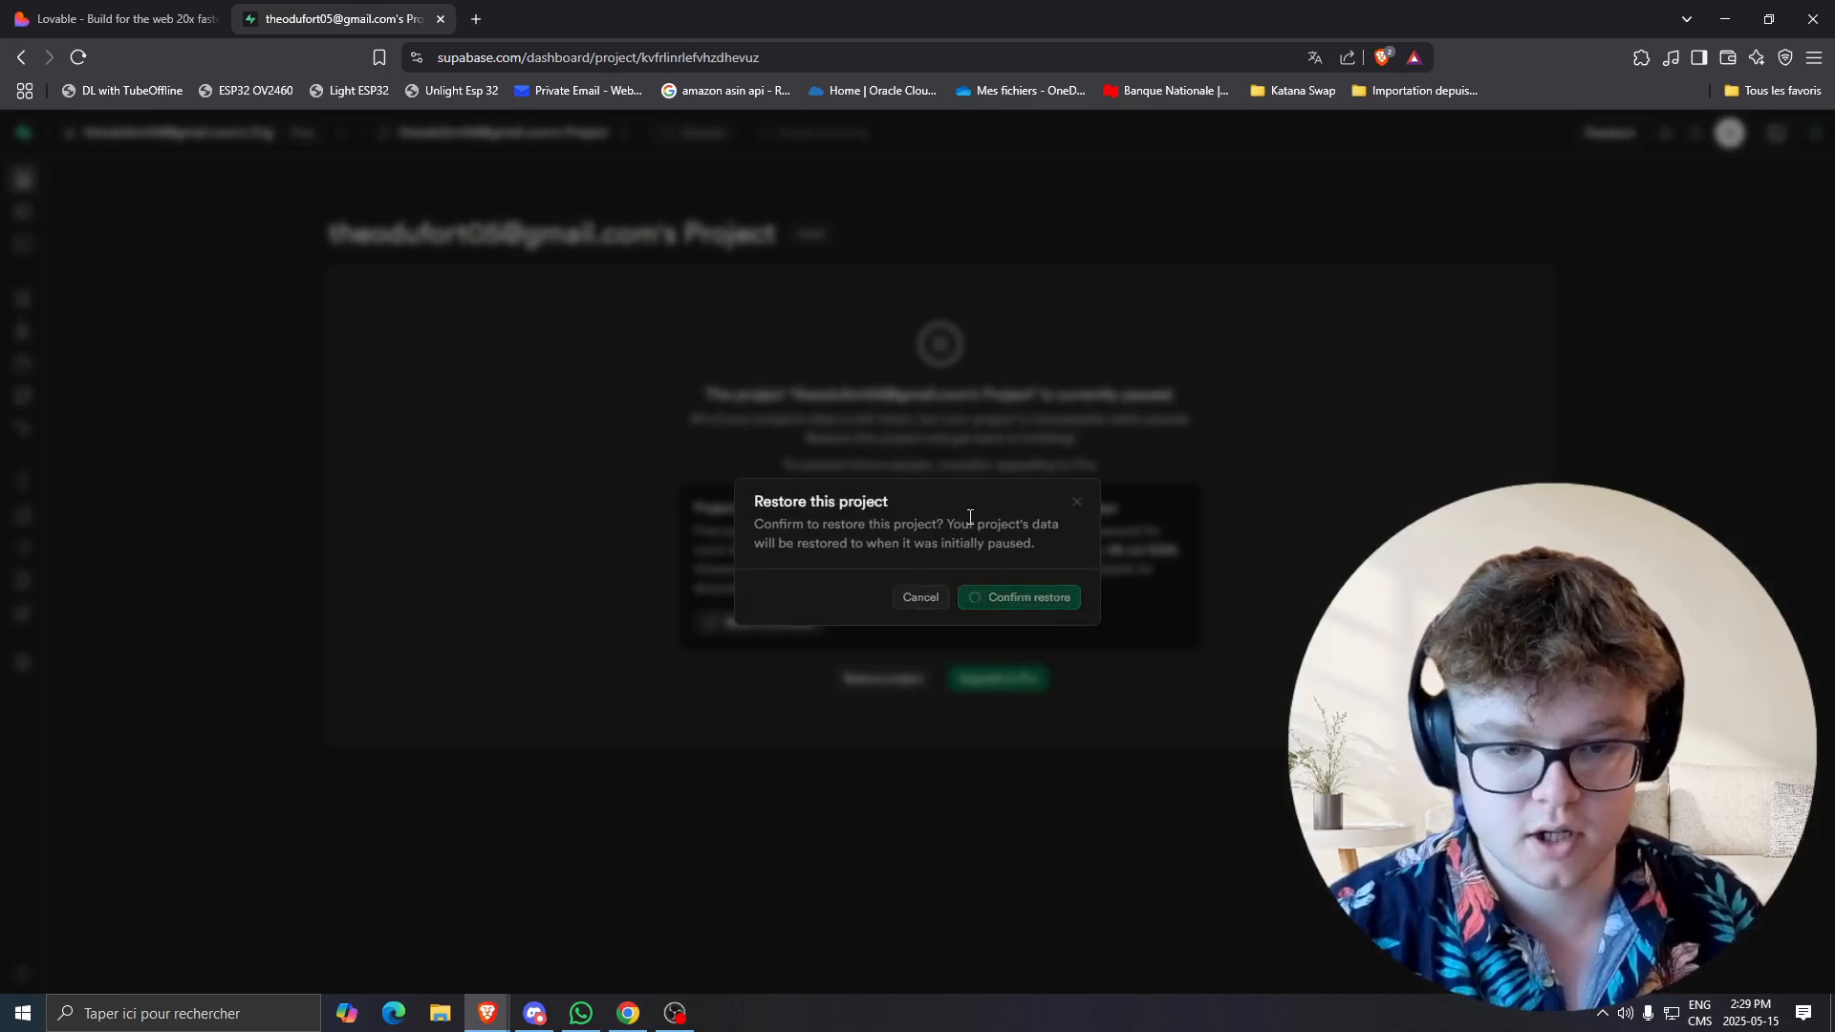
pyautogui.click(1018, 597)
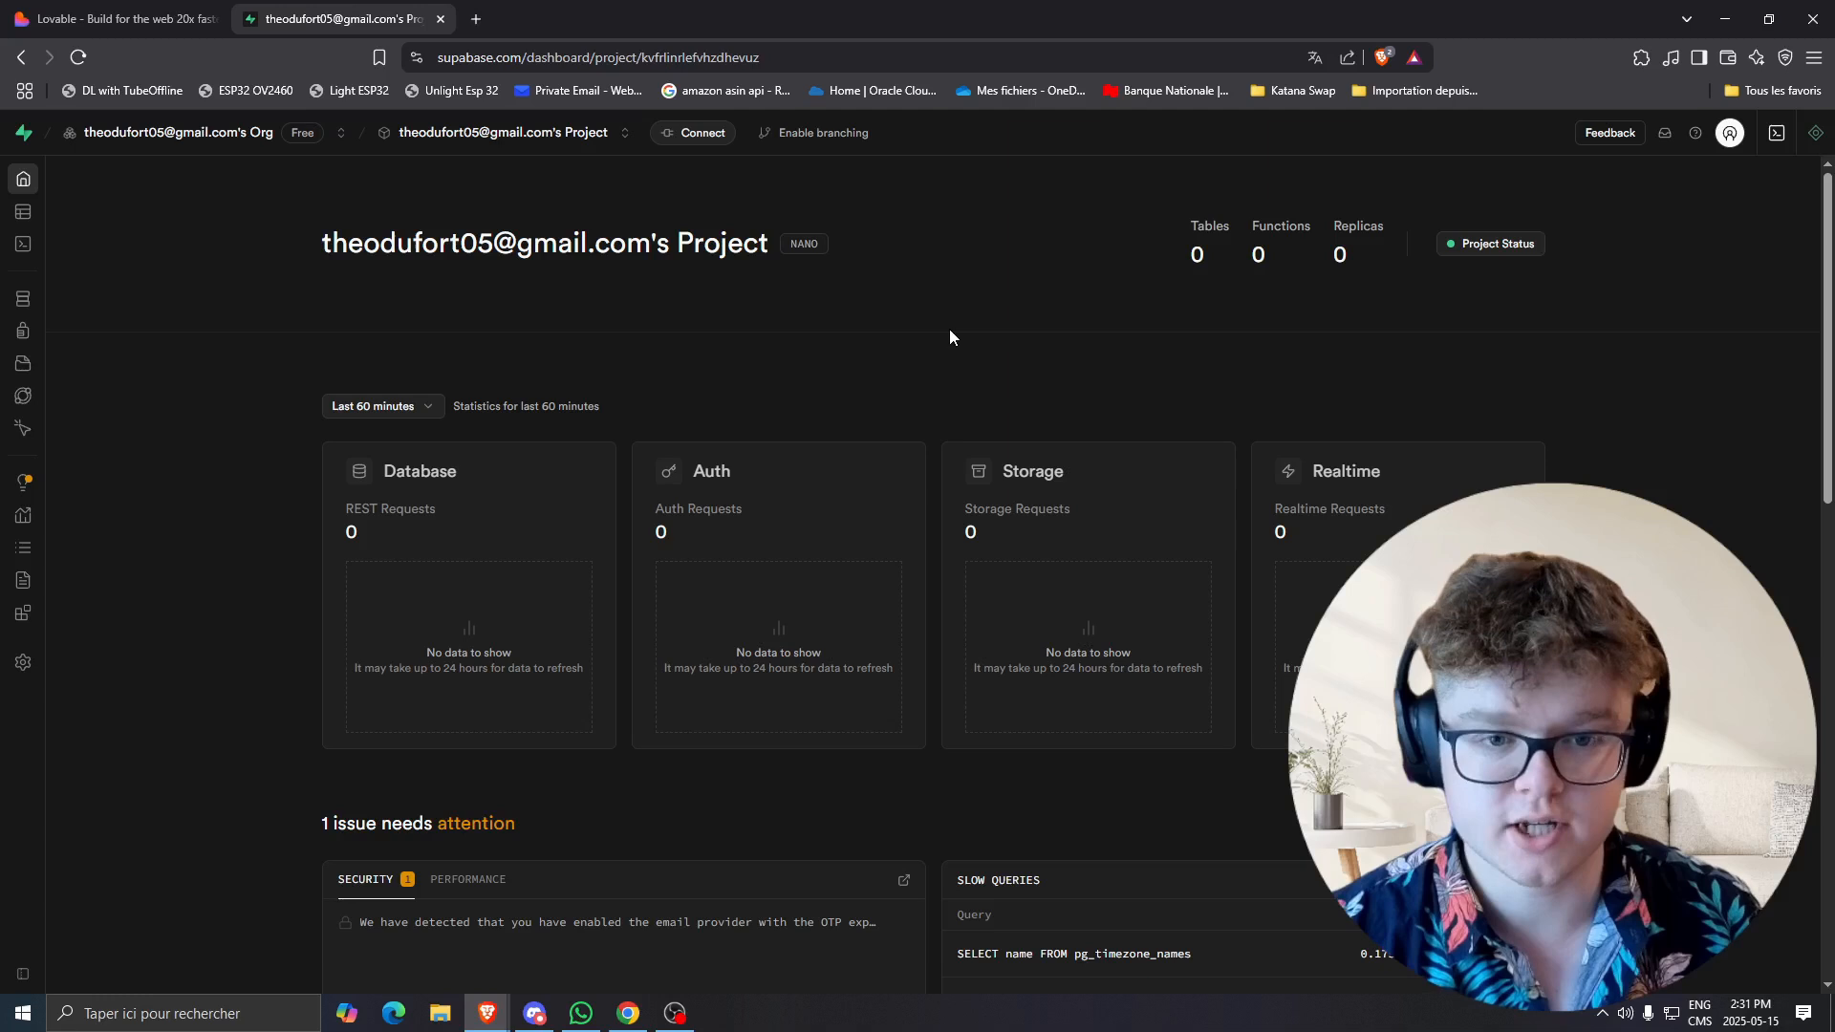
pyautogui.moveTo(708, 221)
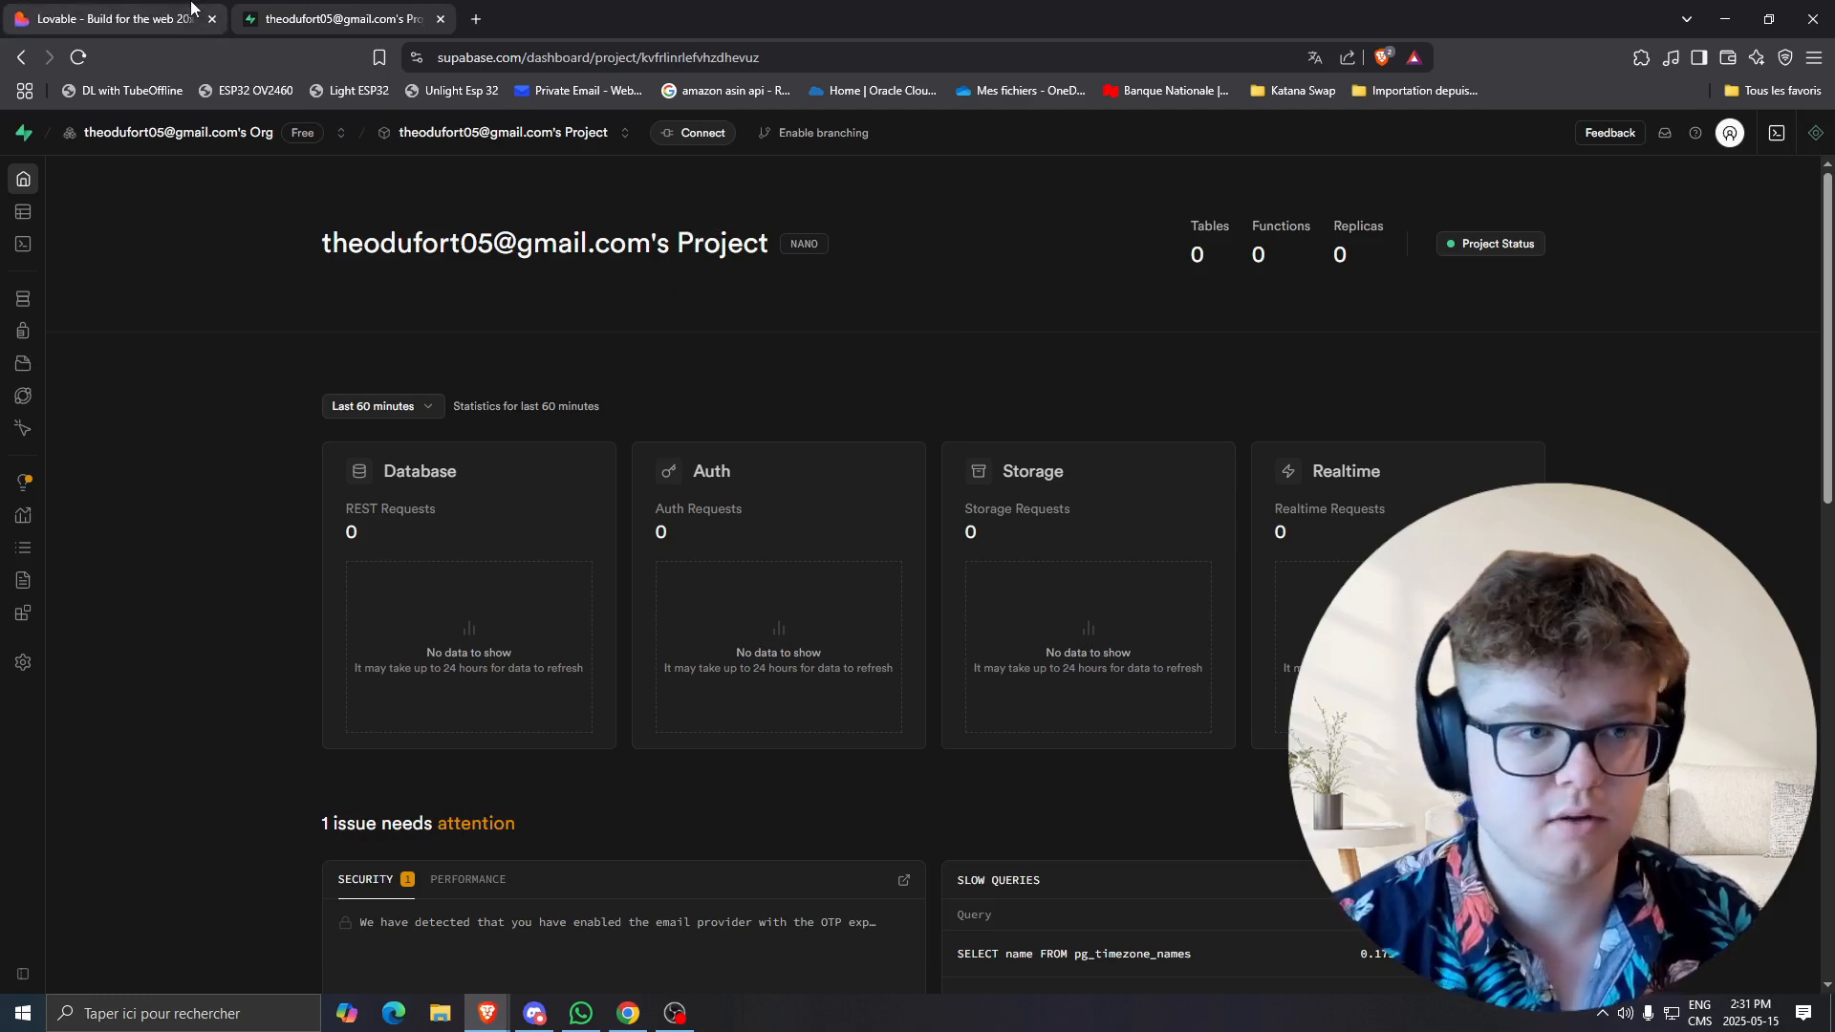
# Return to the Lovable tab and view the Supabase Setup section showing the connected project.
pyautogui.click(111, 19)
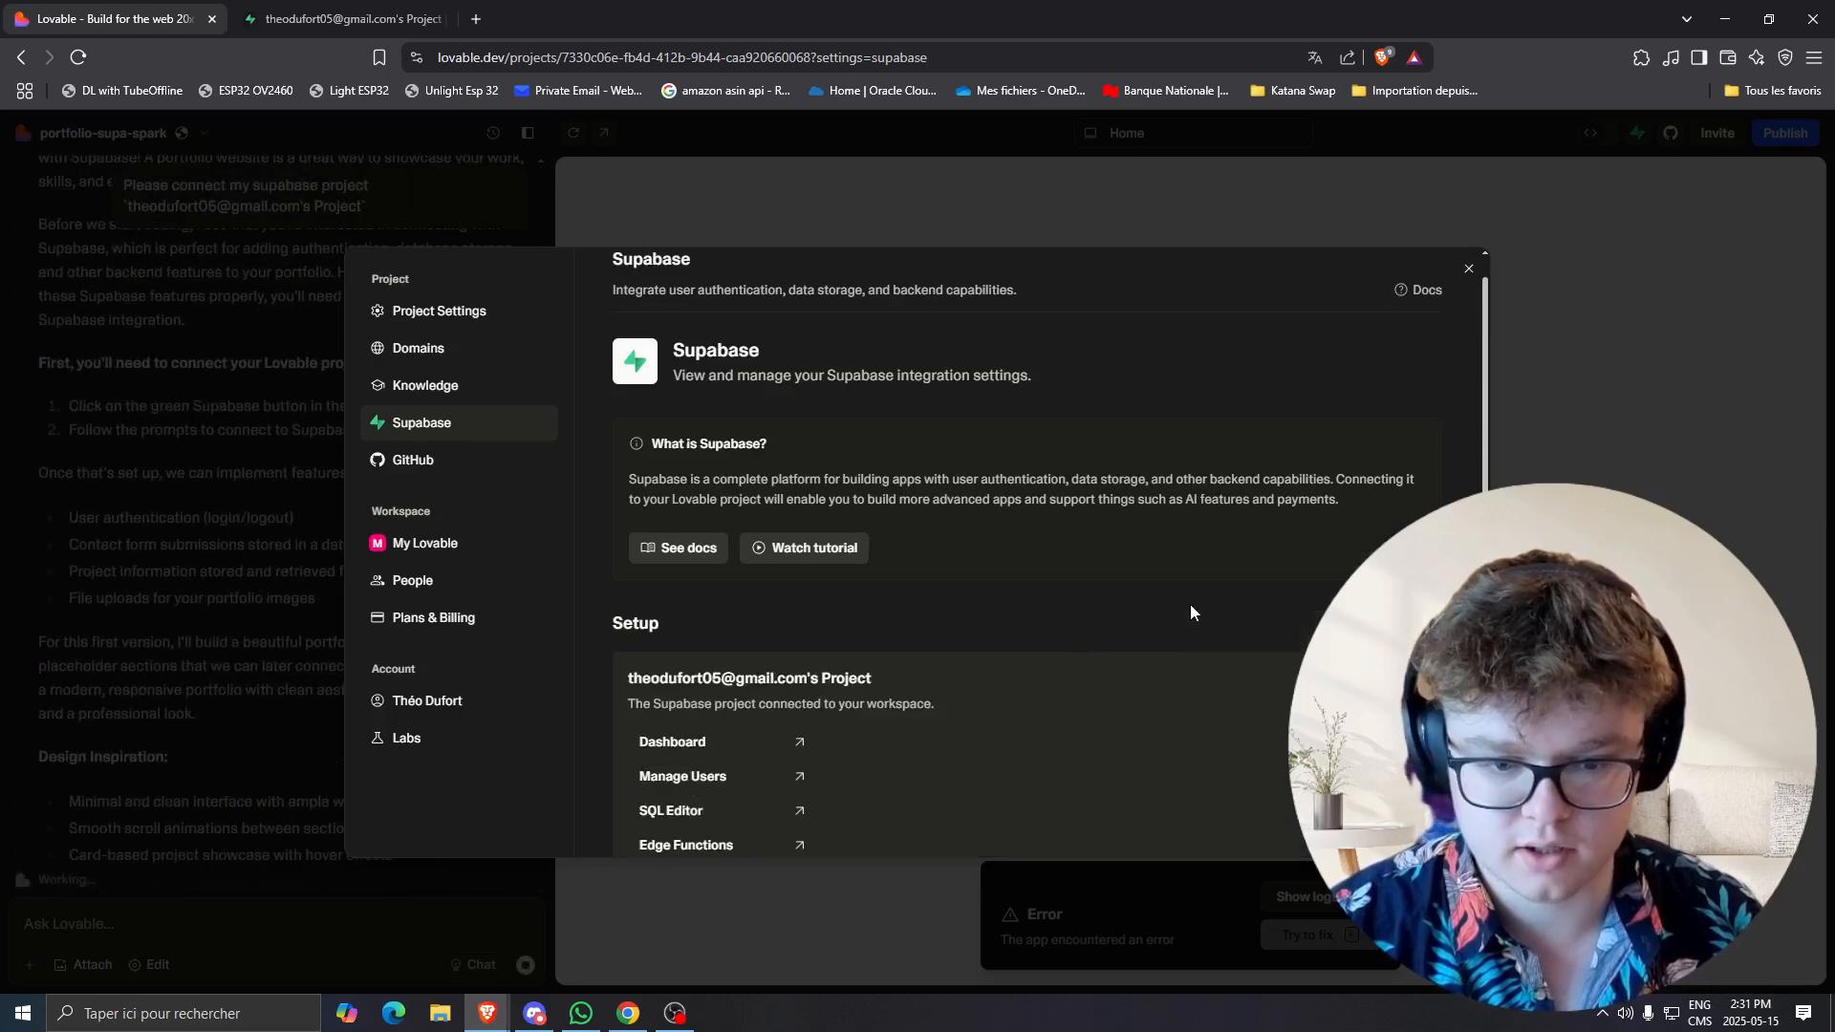
pyautogui.scroll(-3)
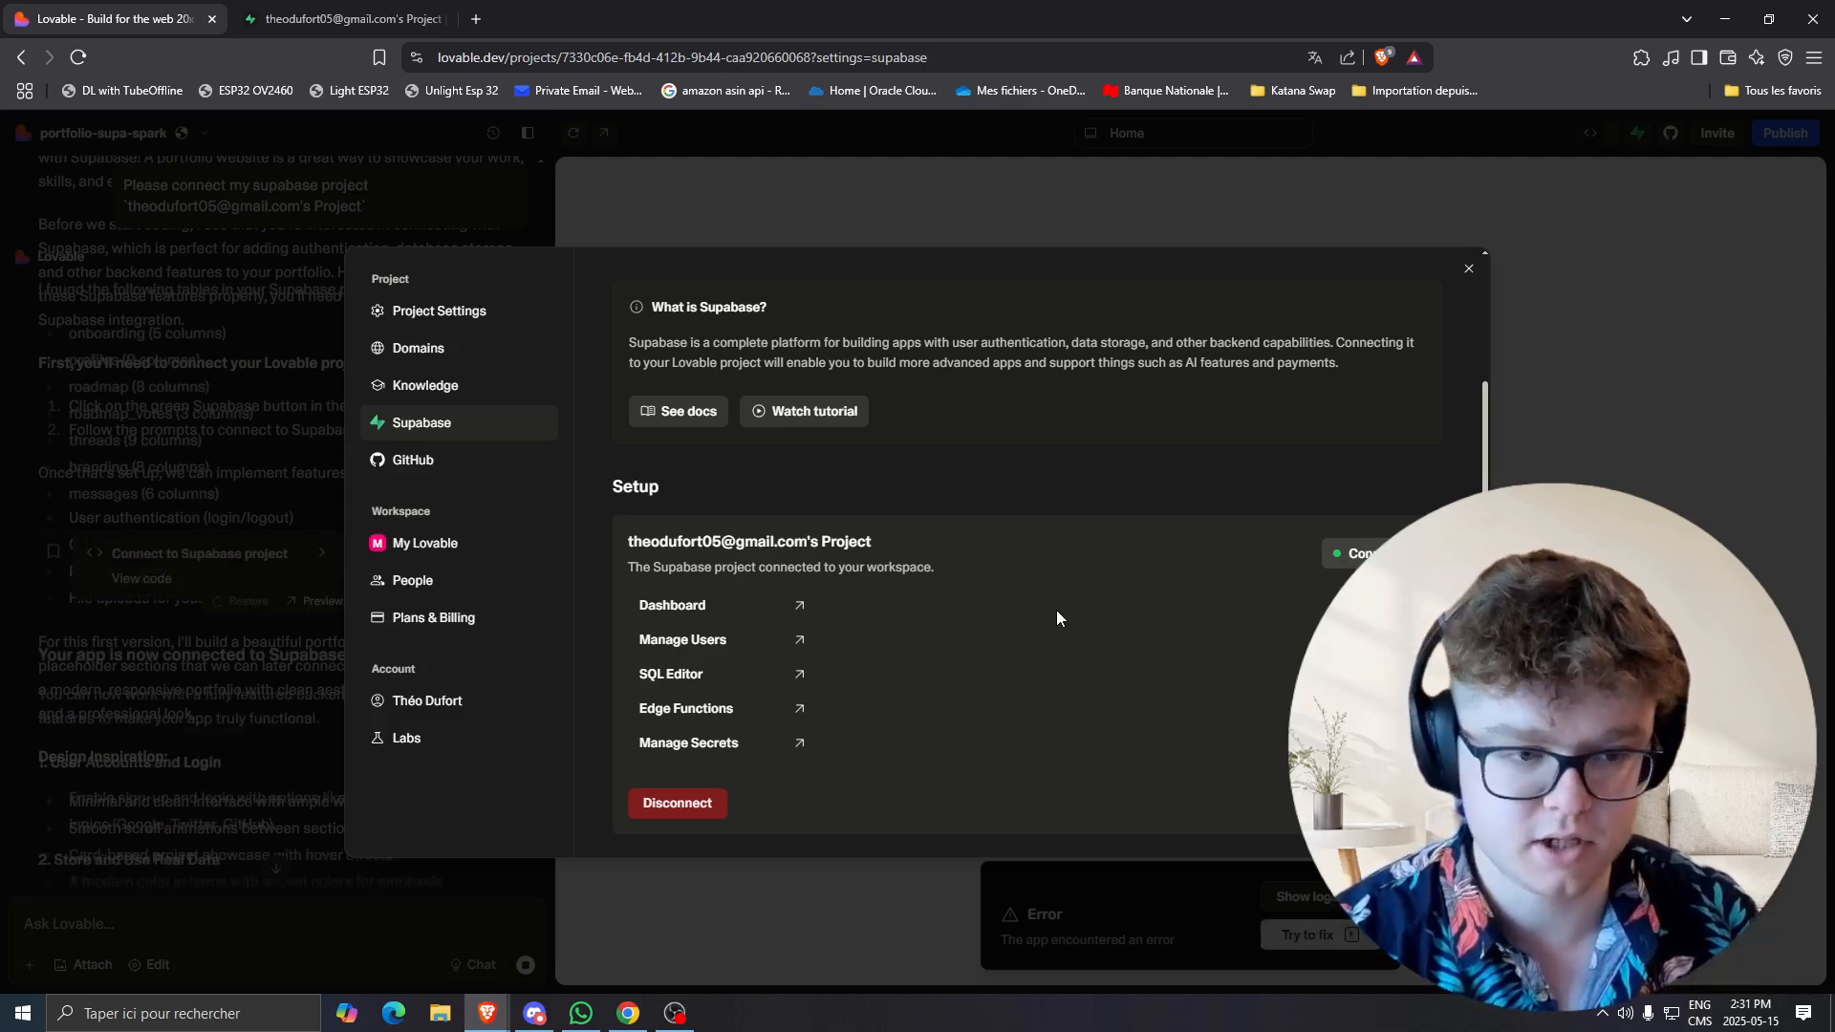
pyautogui.moveTo(1470, 270)
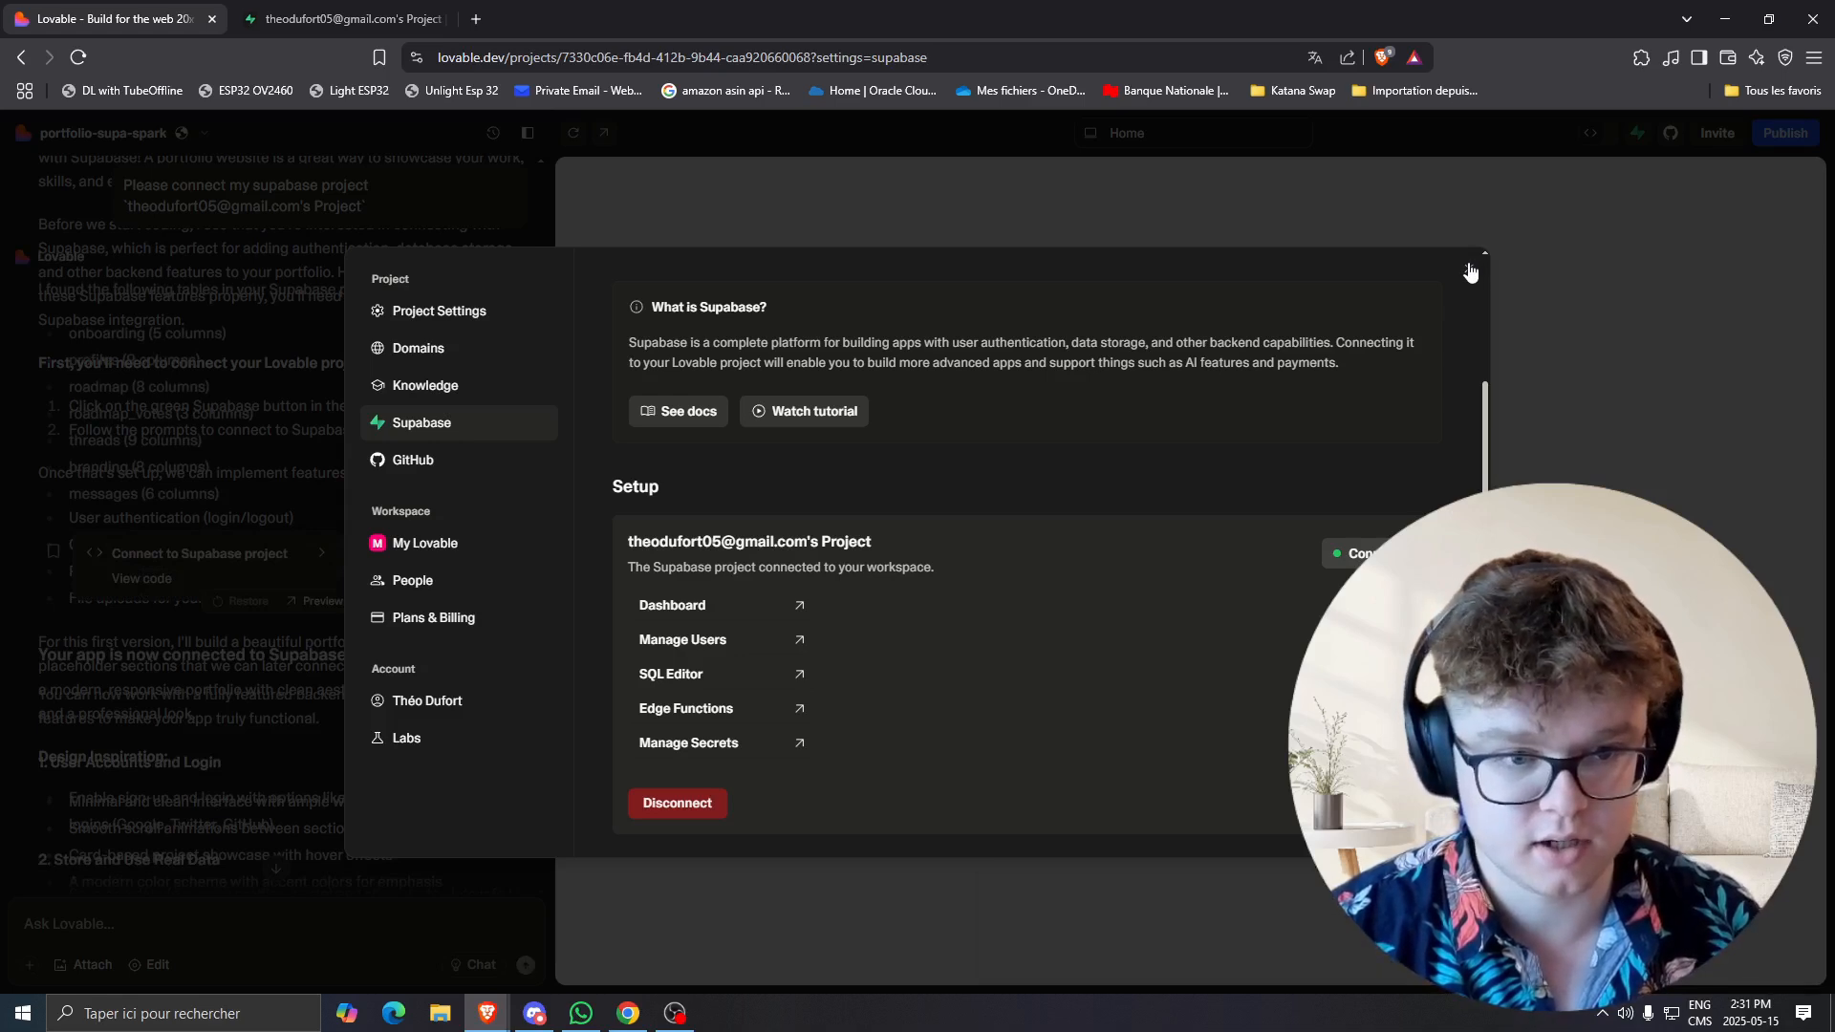
# Close the integration settings and review the preview's hero, Projects and Skills sections.
pyautogui.click(1472, 255)
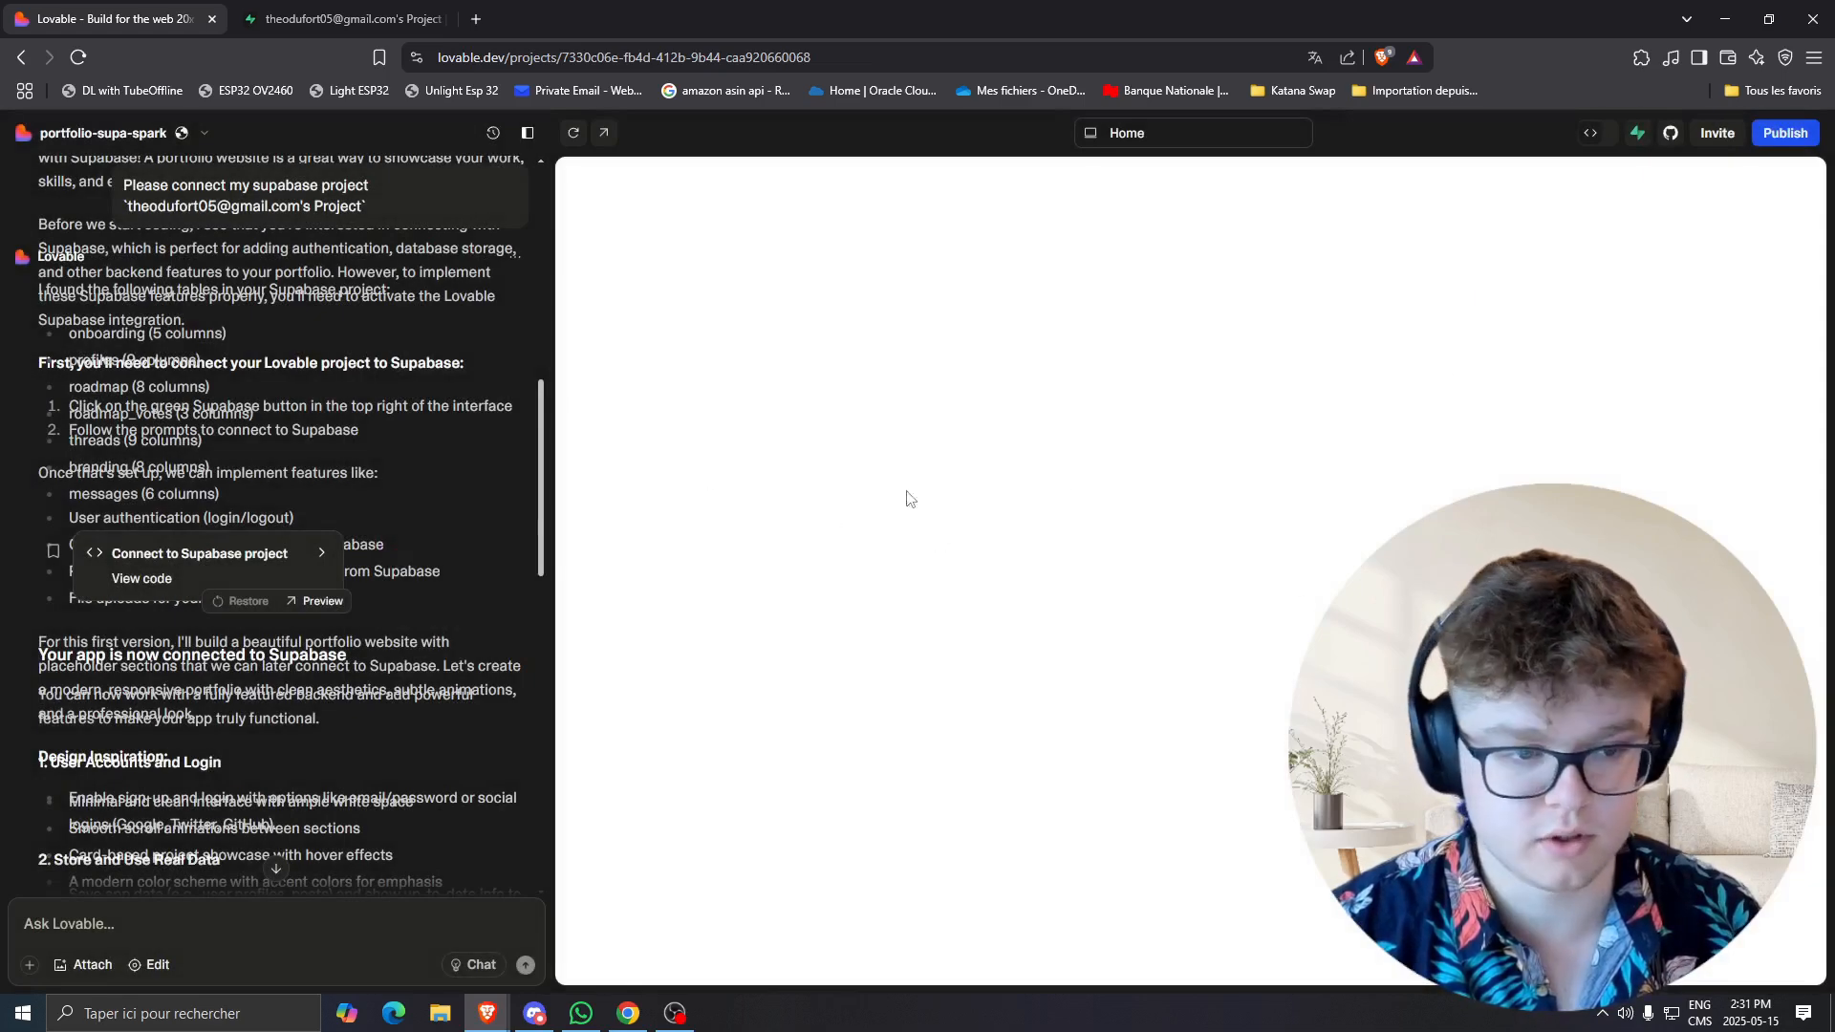
pyautogui.scroll(-3)
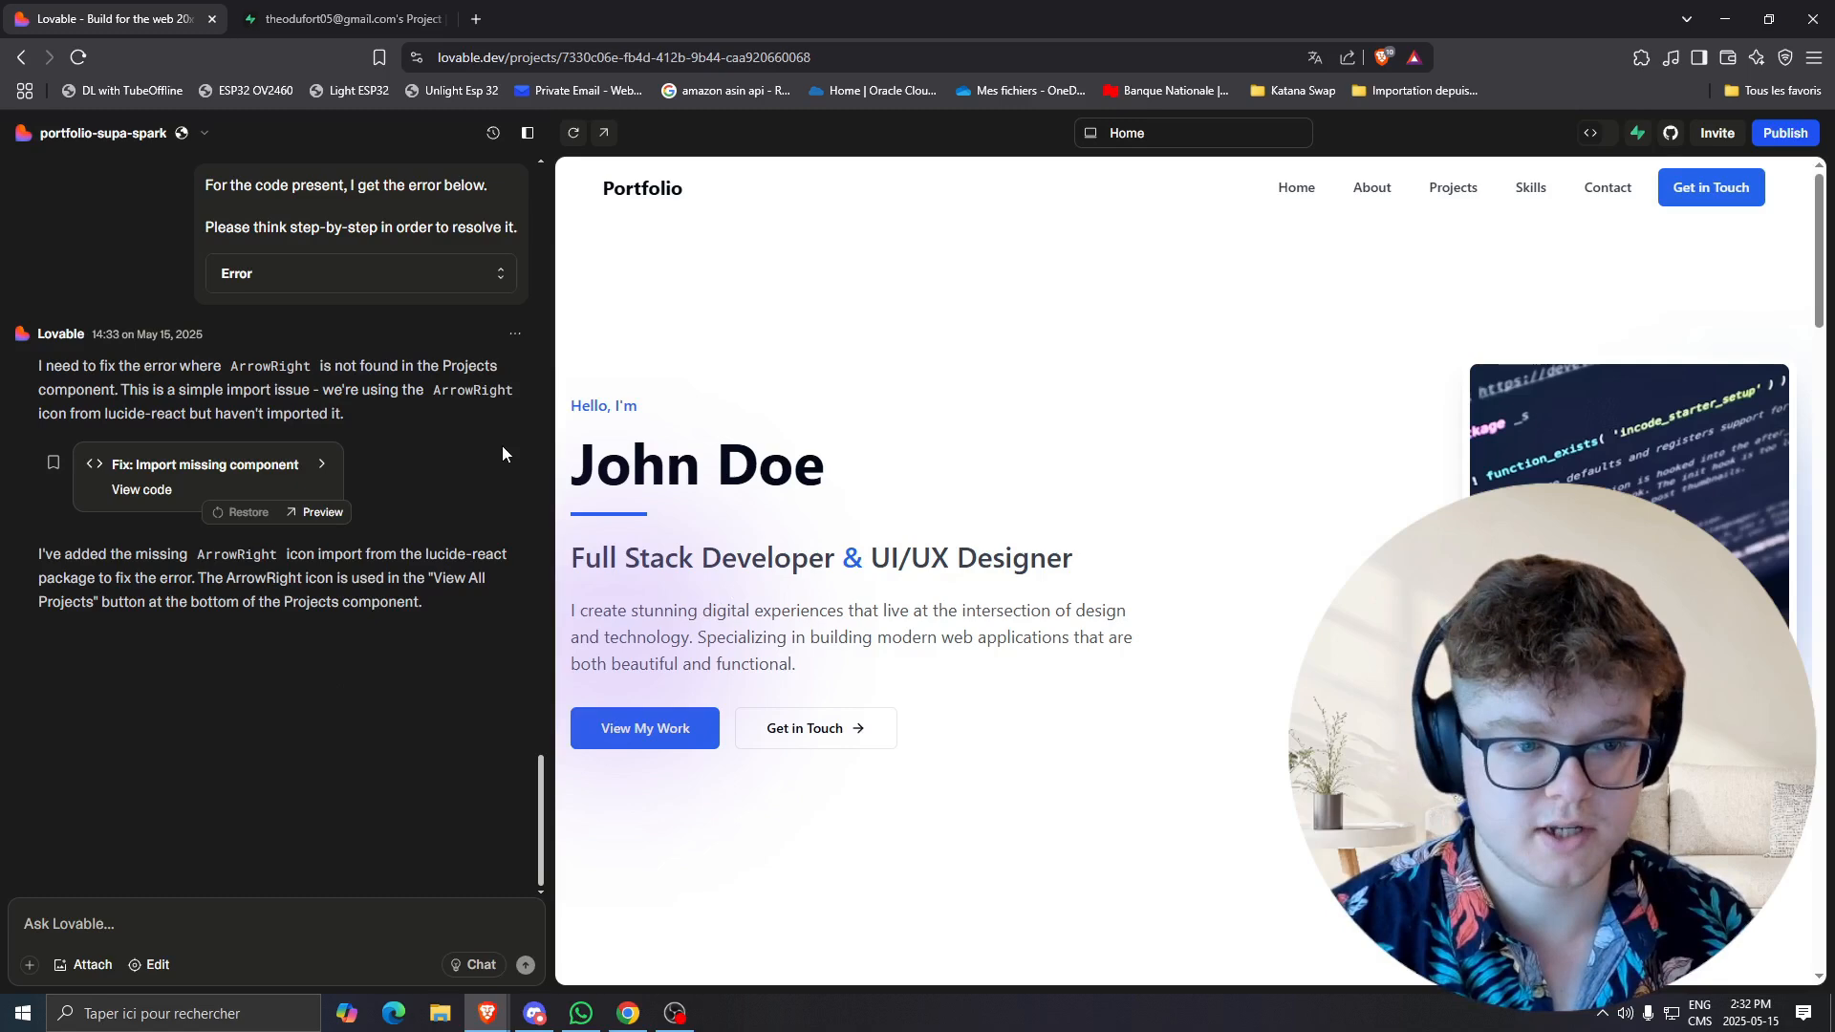
pyautogui.moveTo(717, 482)
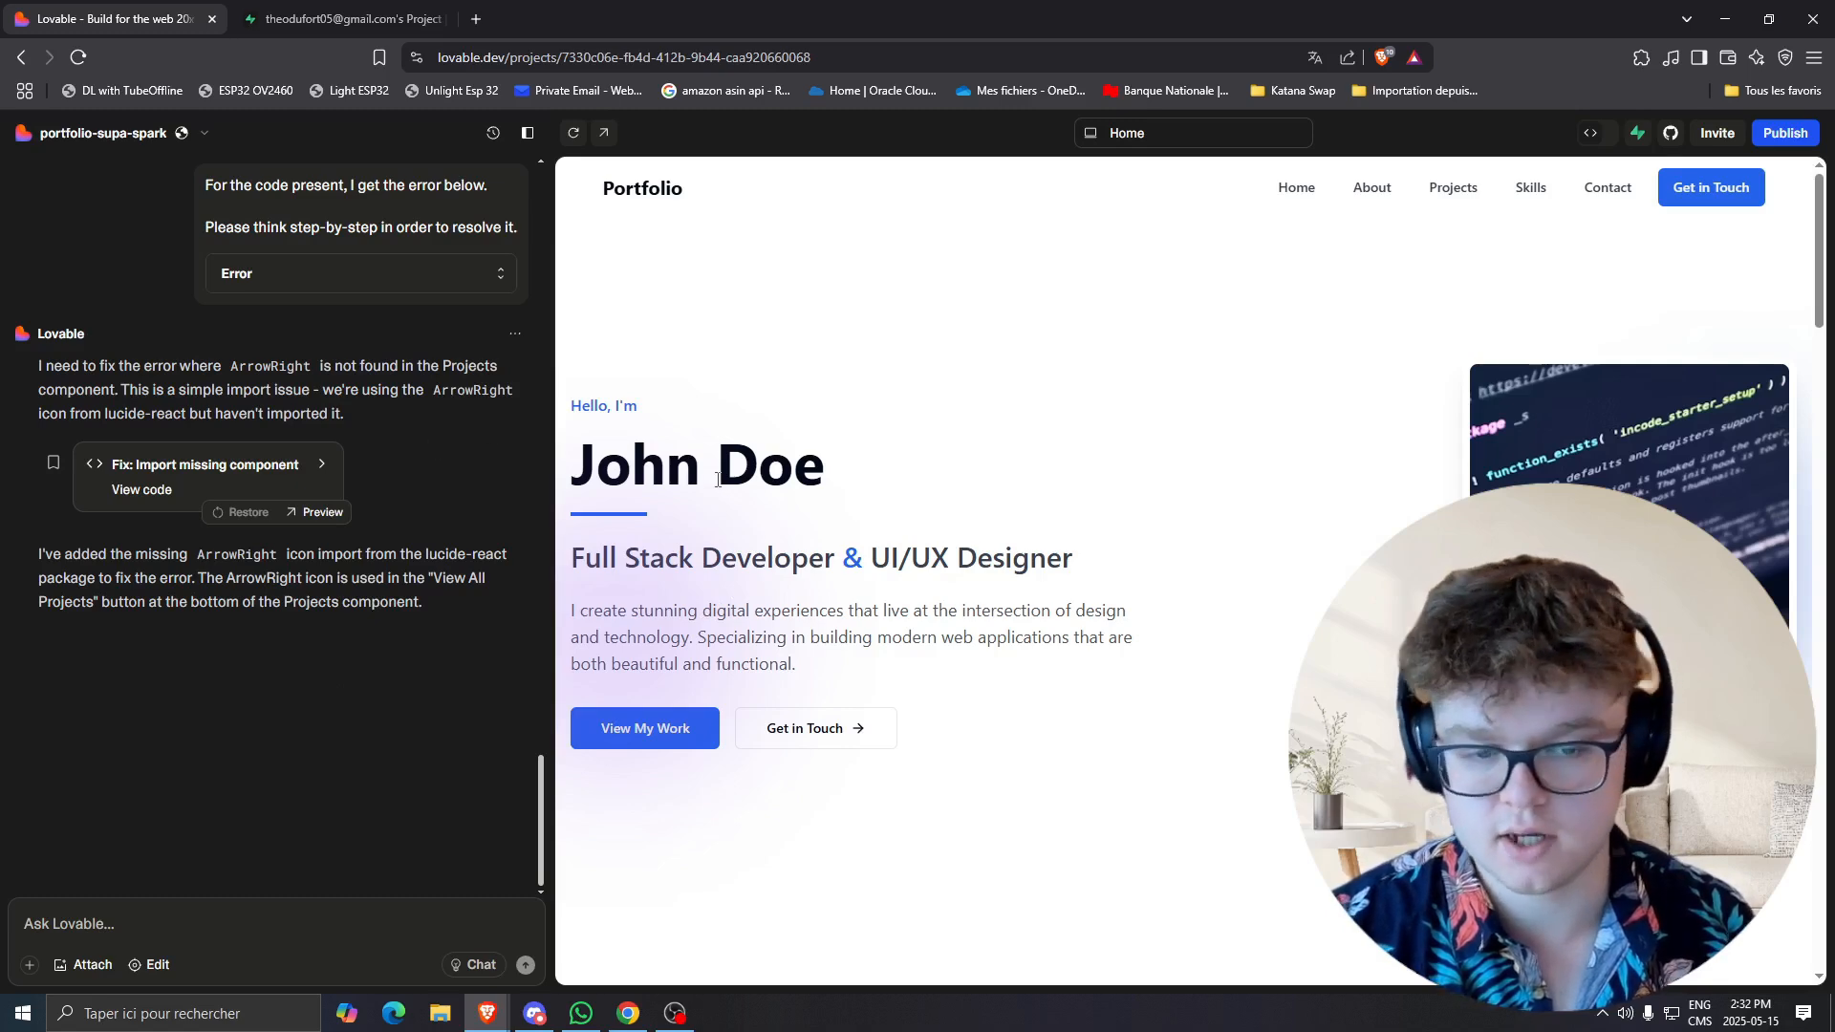
pyautogui.doubleClick(769, 465)
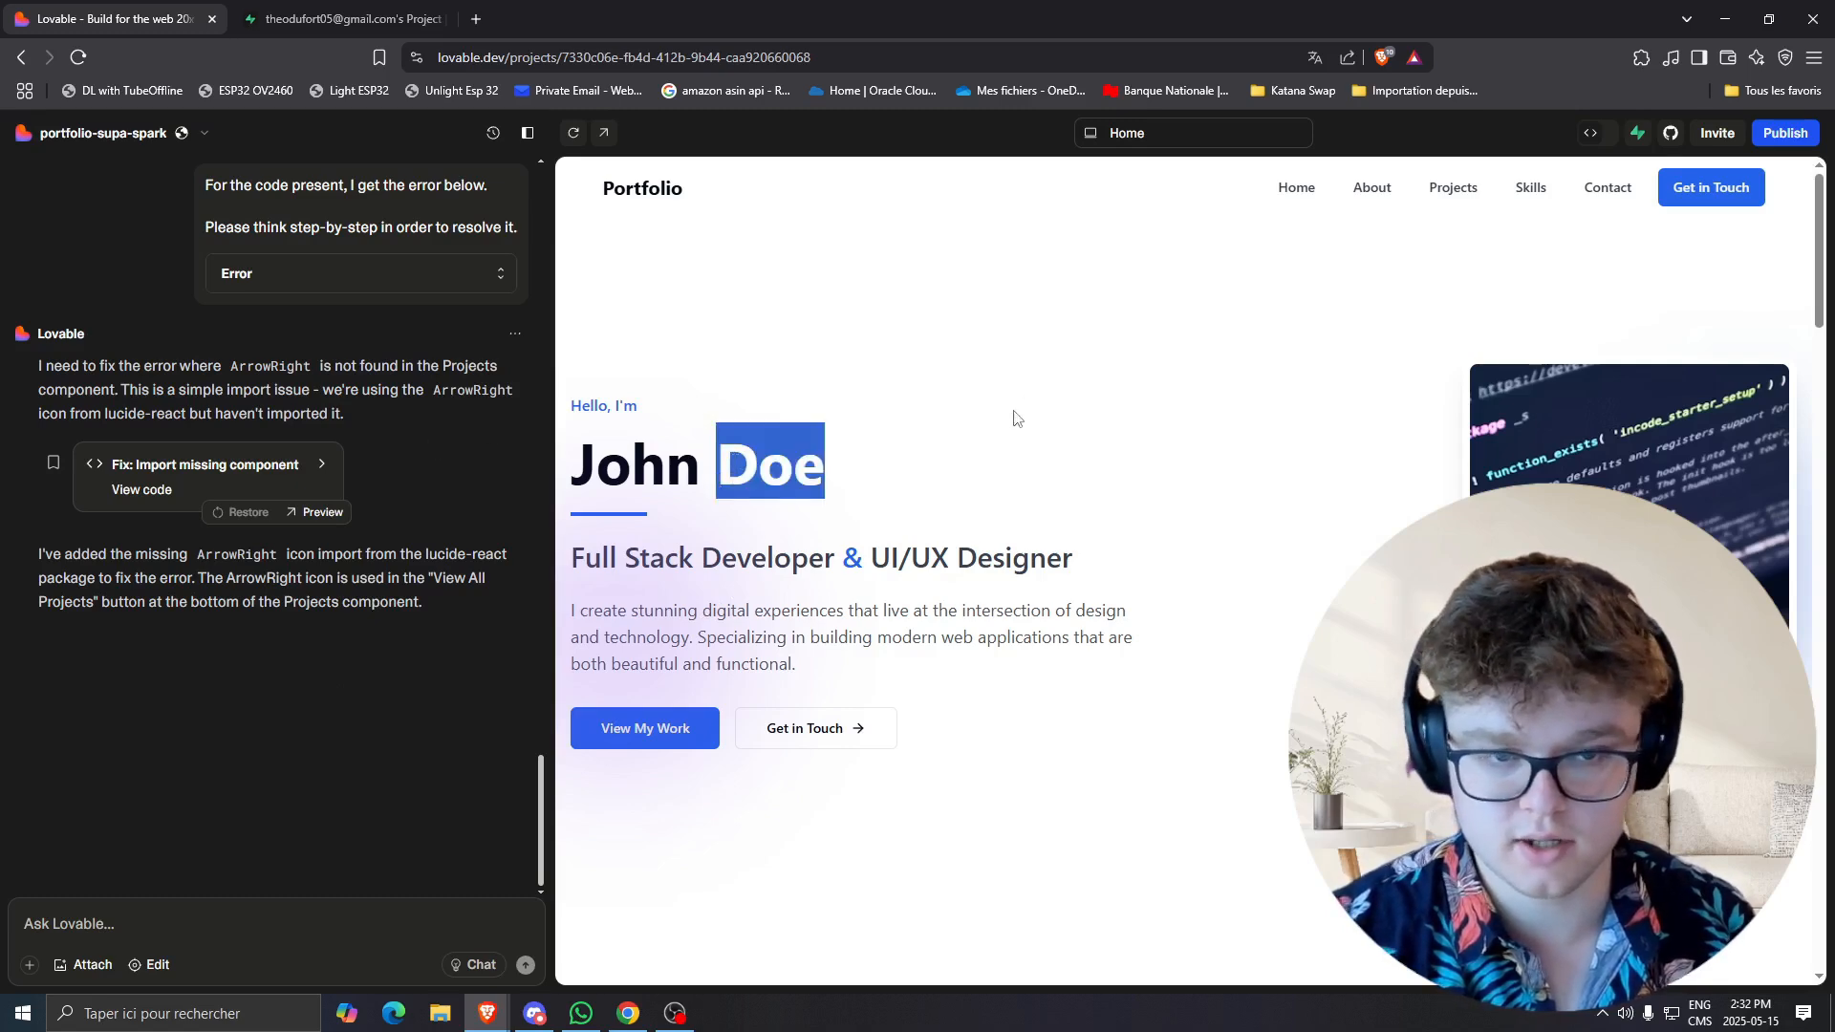
pyautogui.scroll(-3)
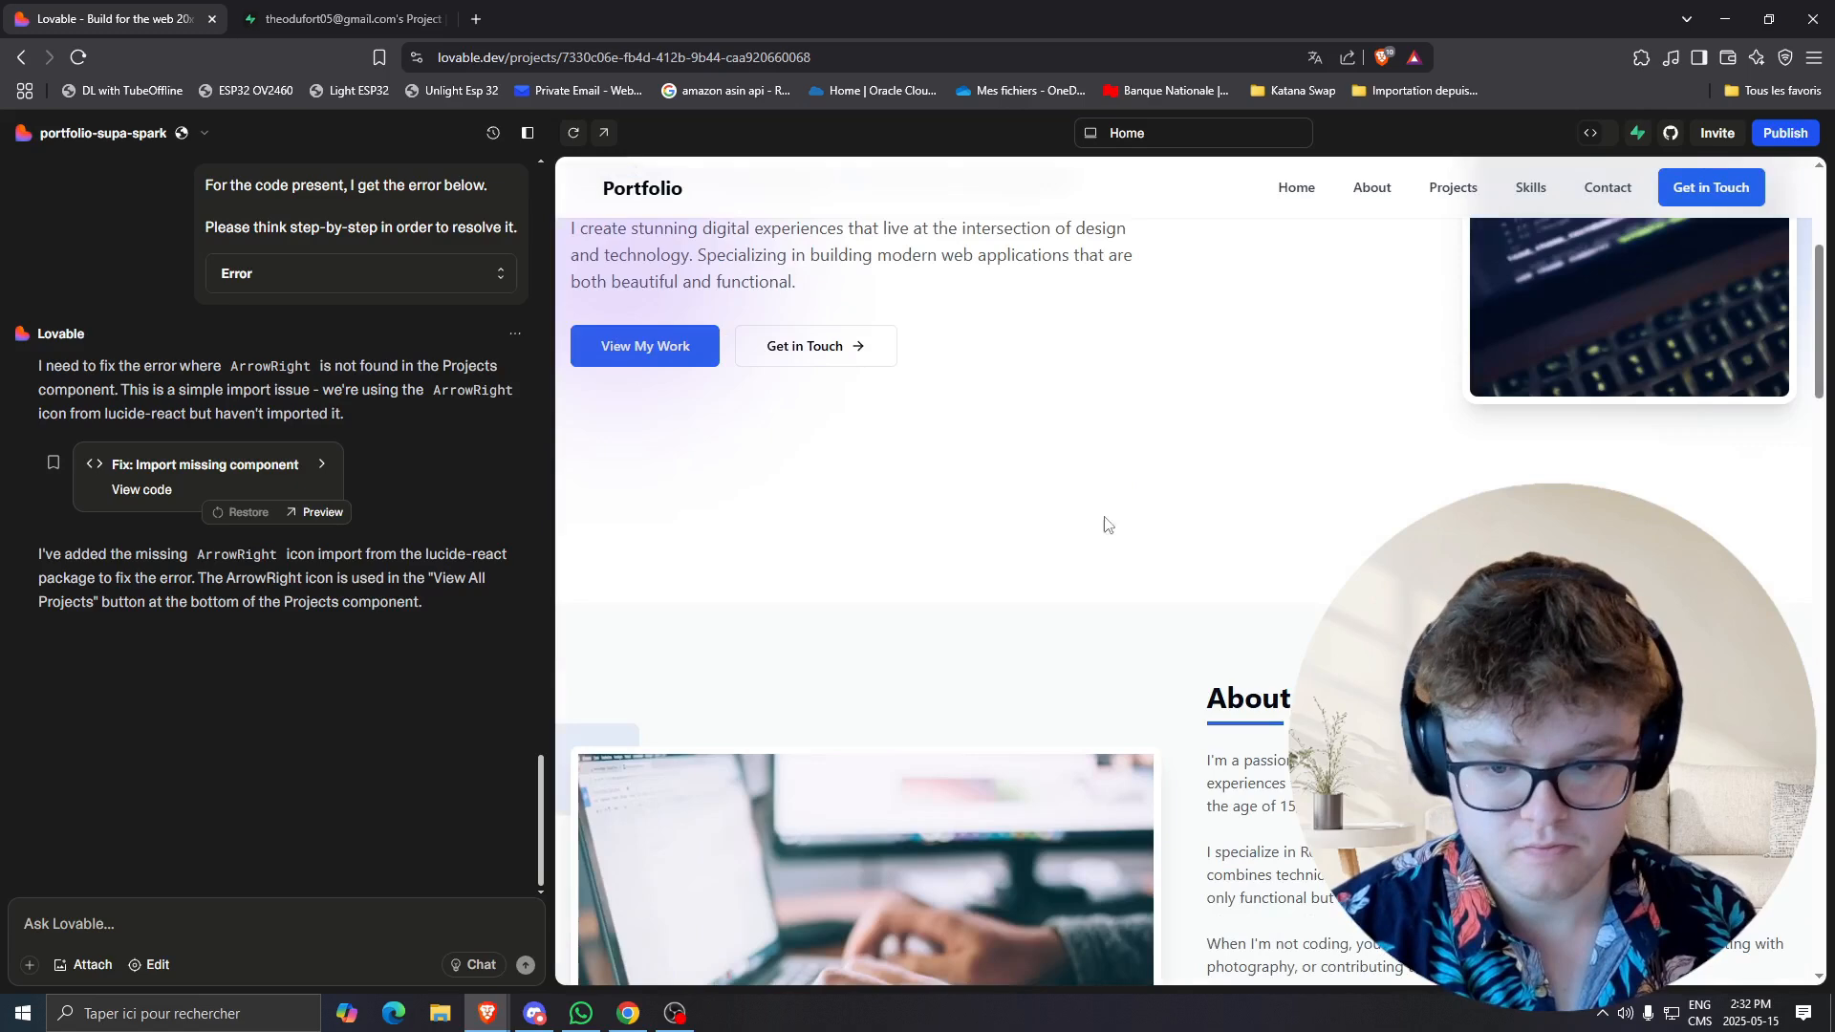
pyautogui.scroll(-3)
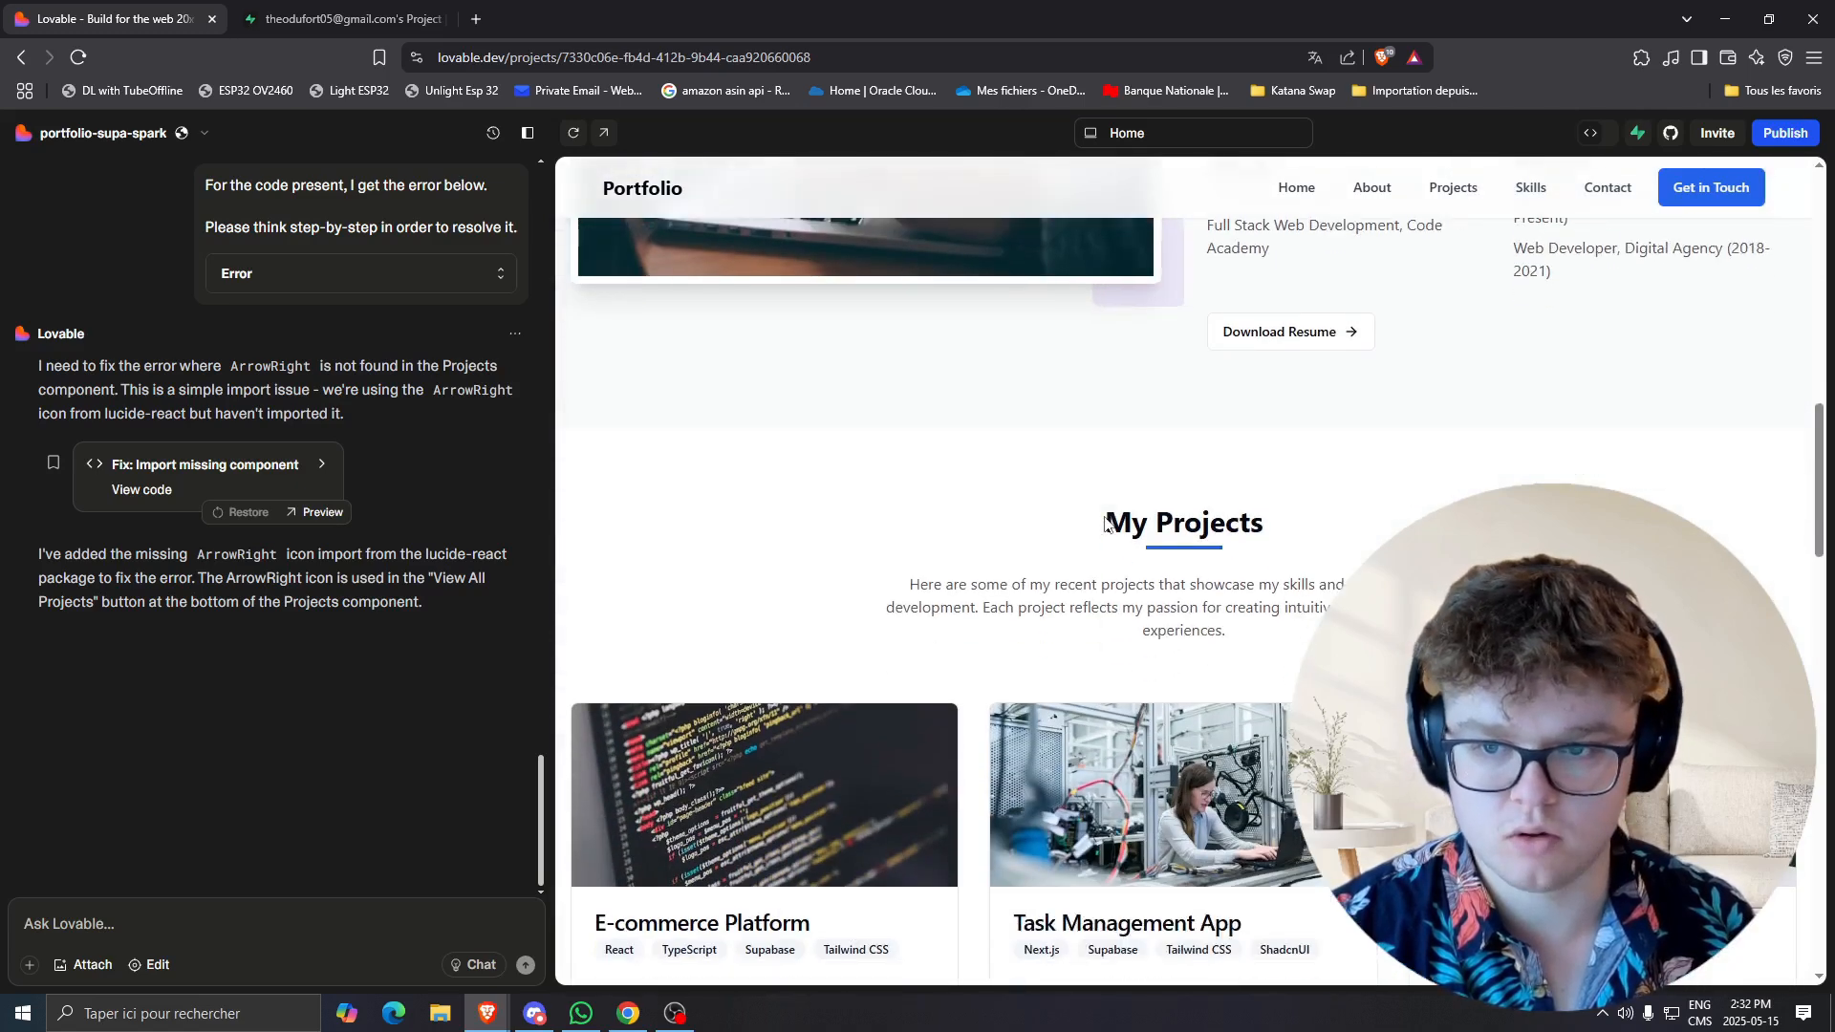
pyautogui.scroll(-3)
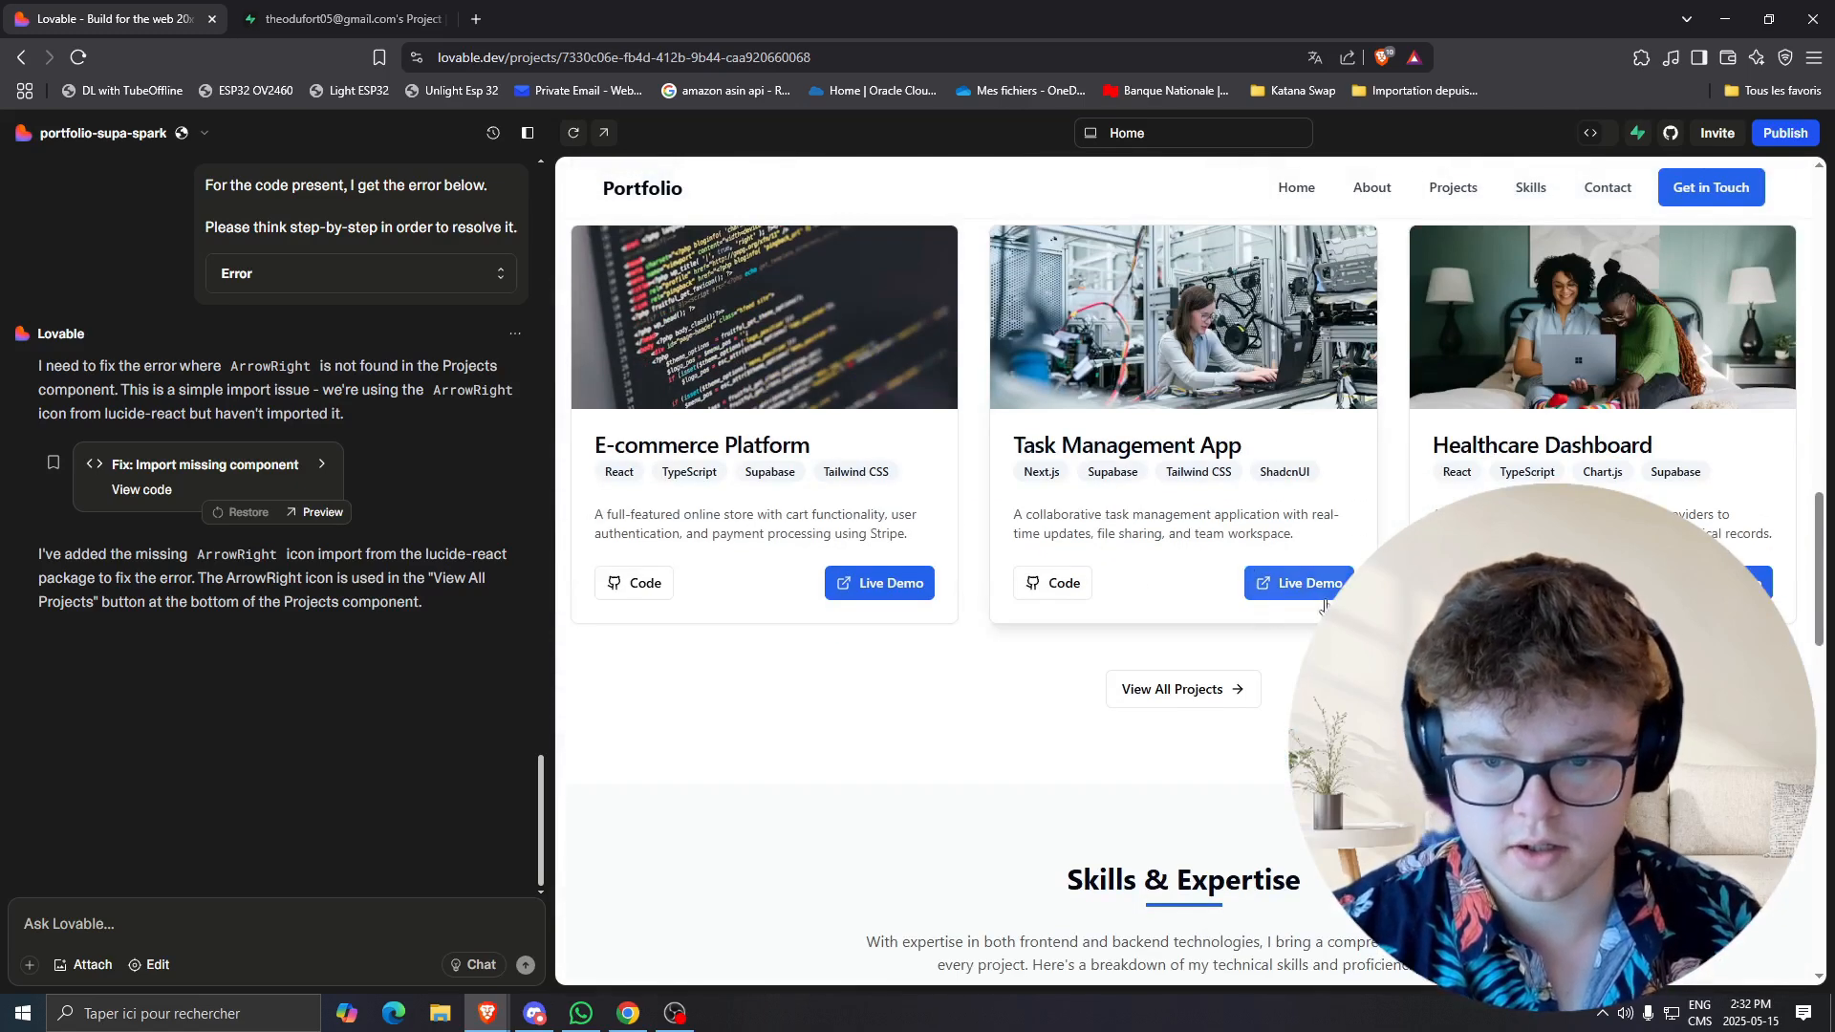
pyautogui.scroll(-3)
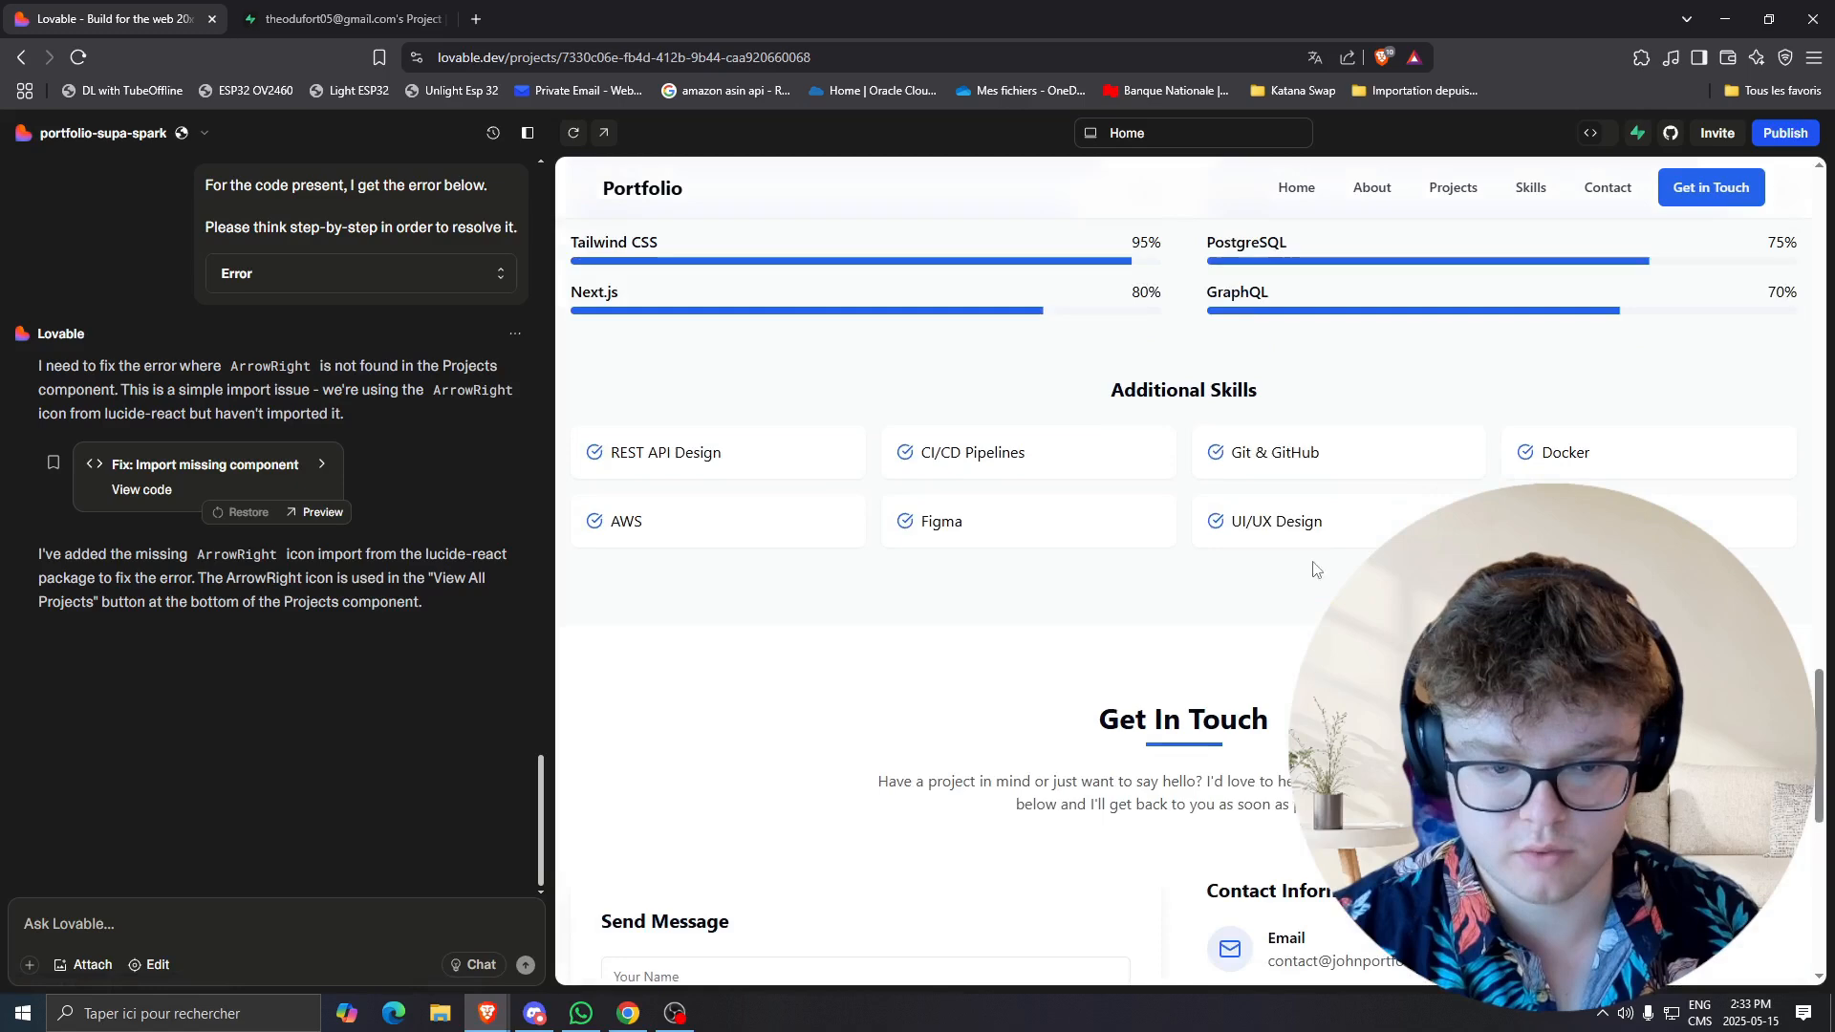
# Inspect the Additional Skills cards such as Git & GitHub at the bottom of the preview.
pyautogui.doubleClick(1273, 451)
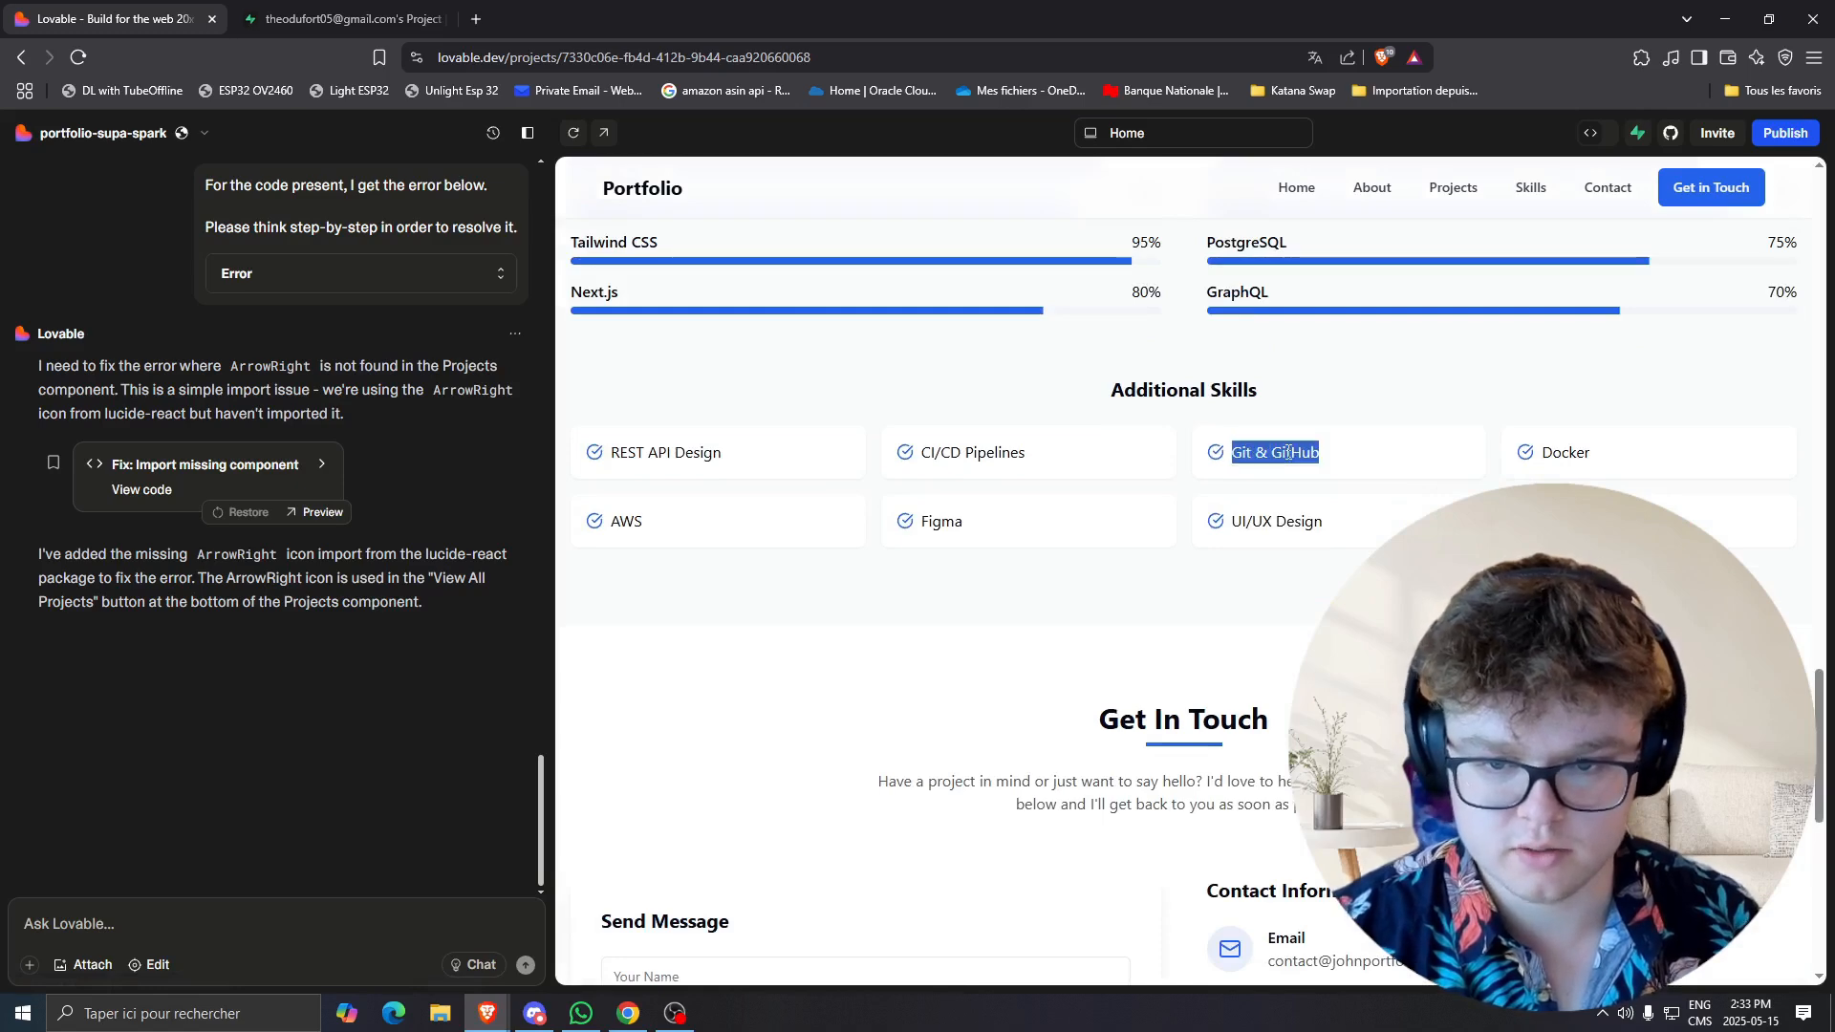
pyautogui.scroll(-3)
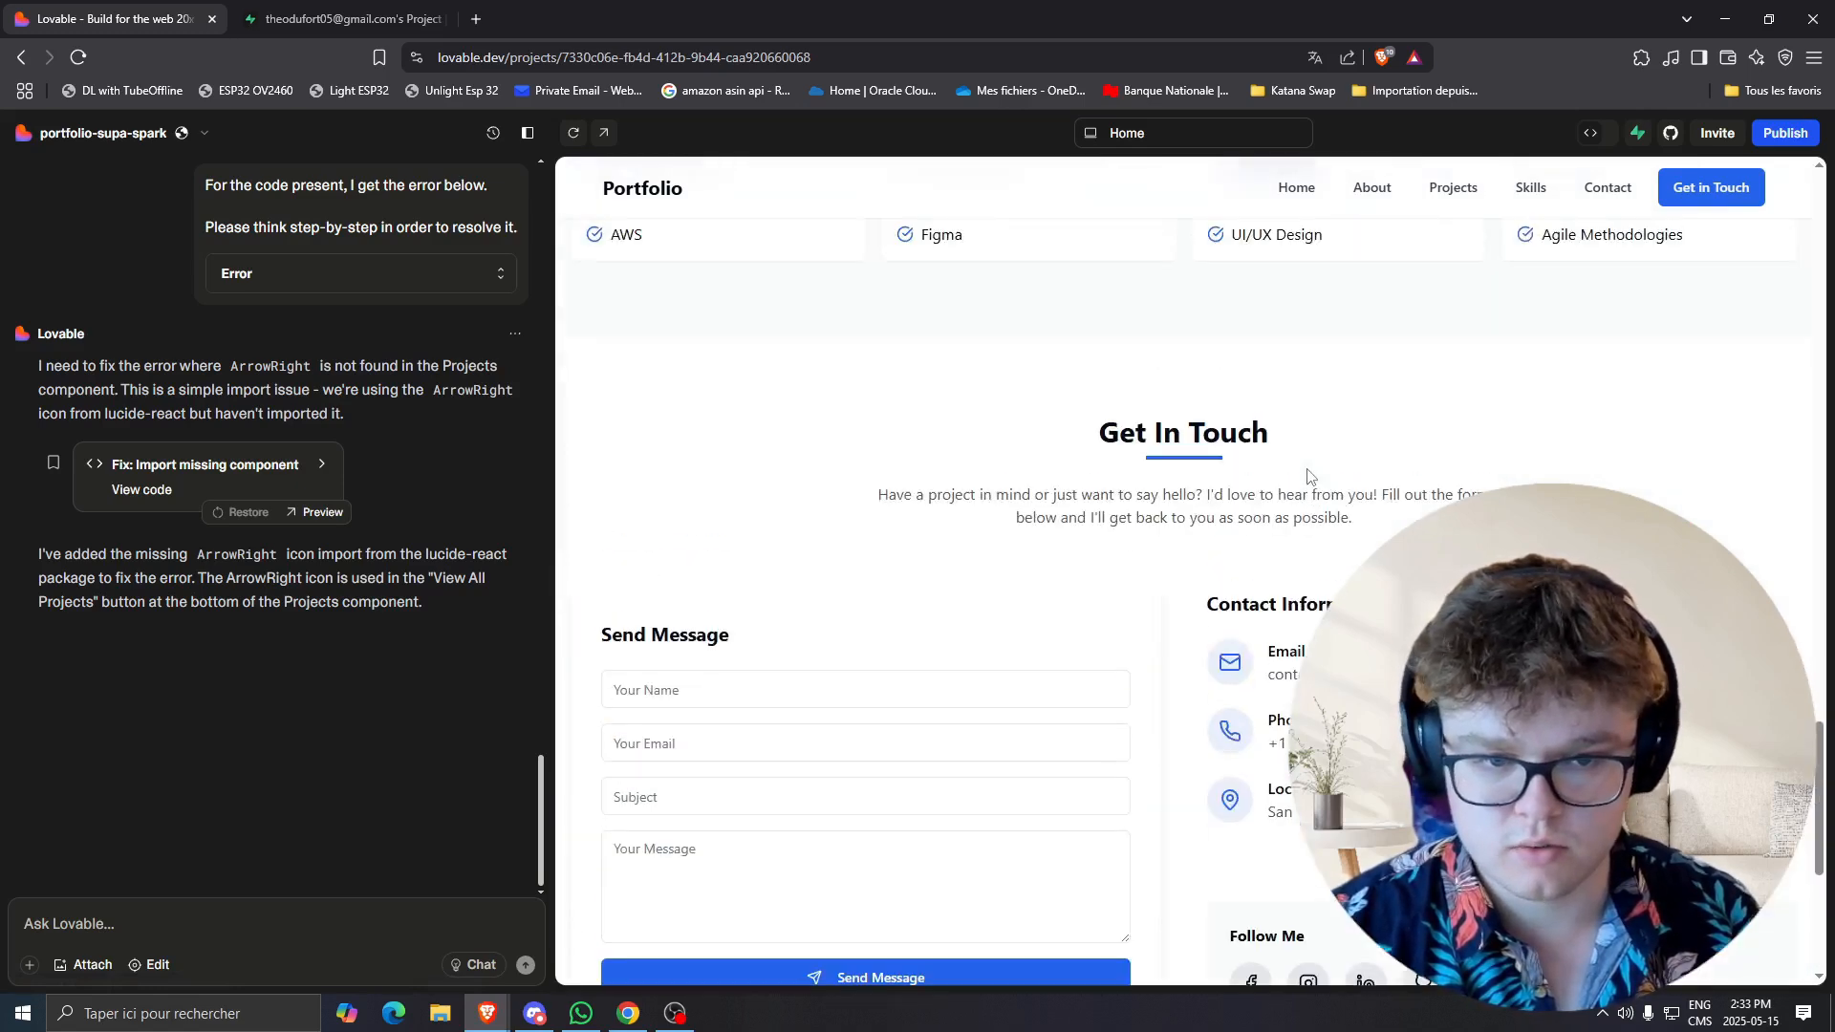
pyautogui.scroll(3)
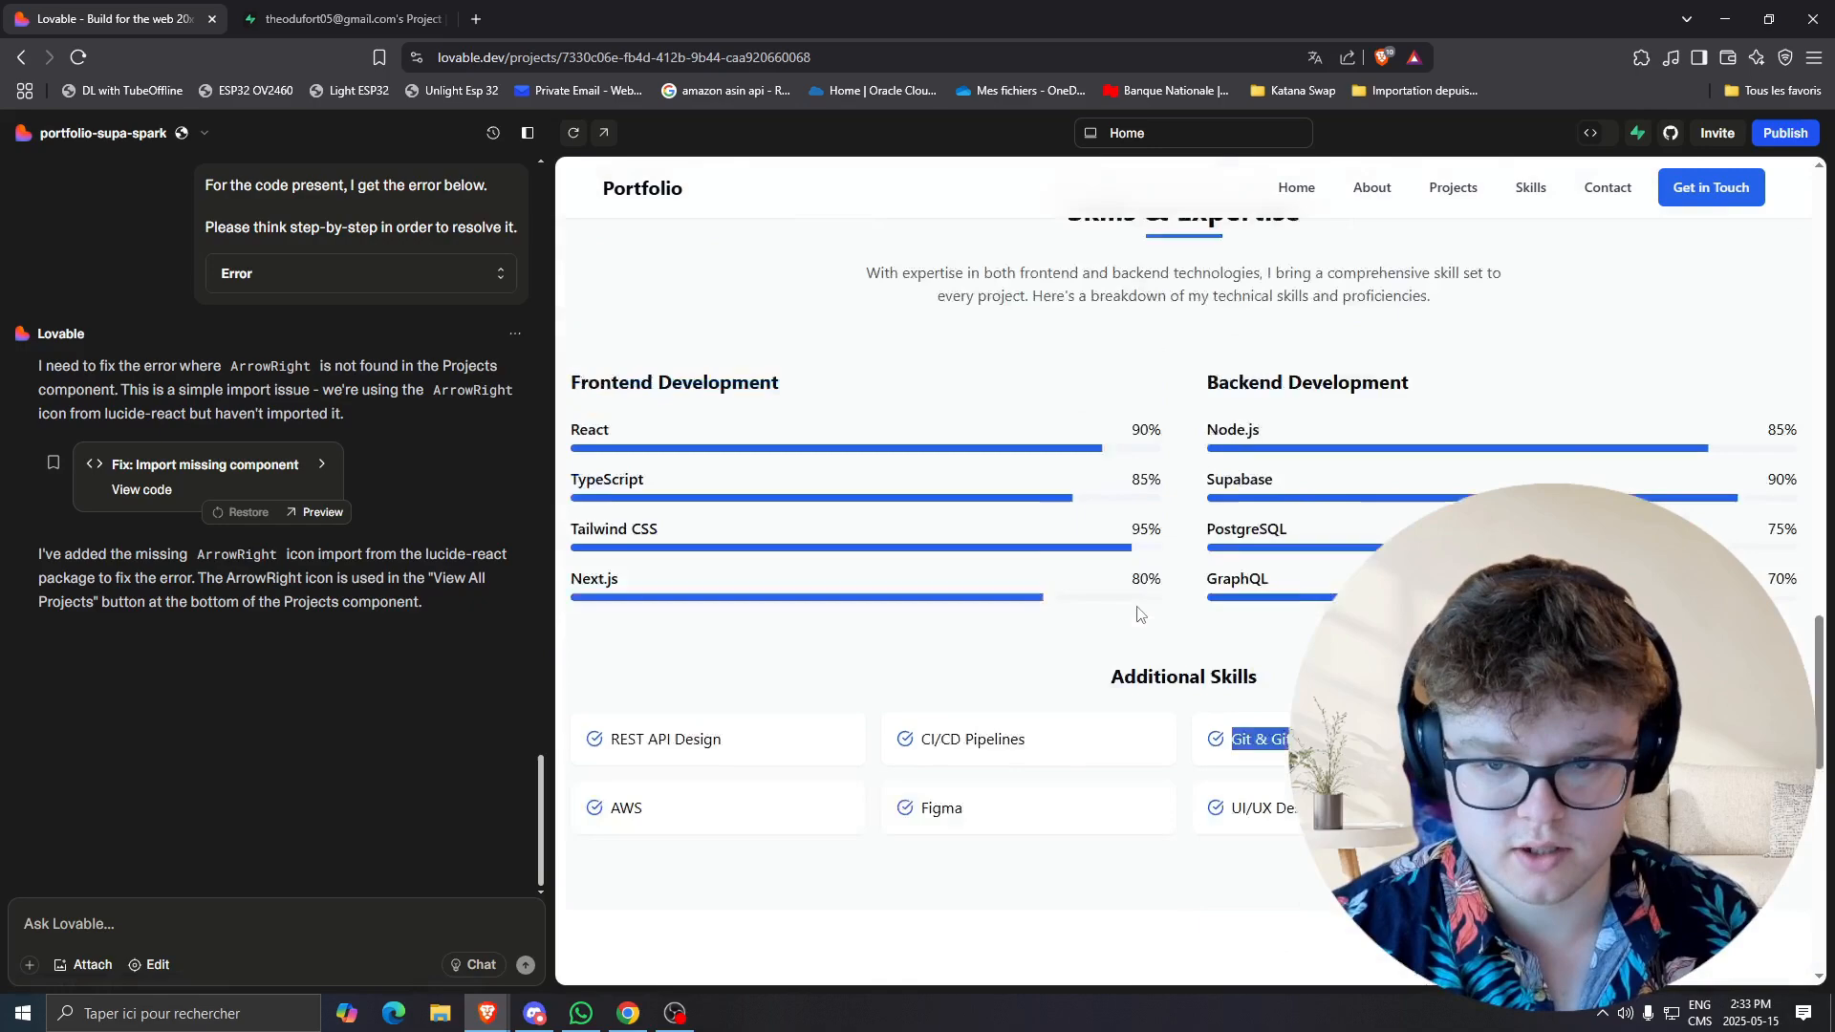
pyautogui.scroll(3)
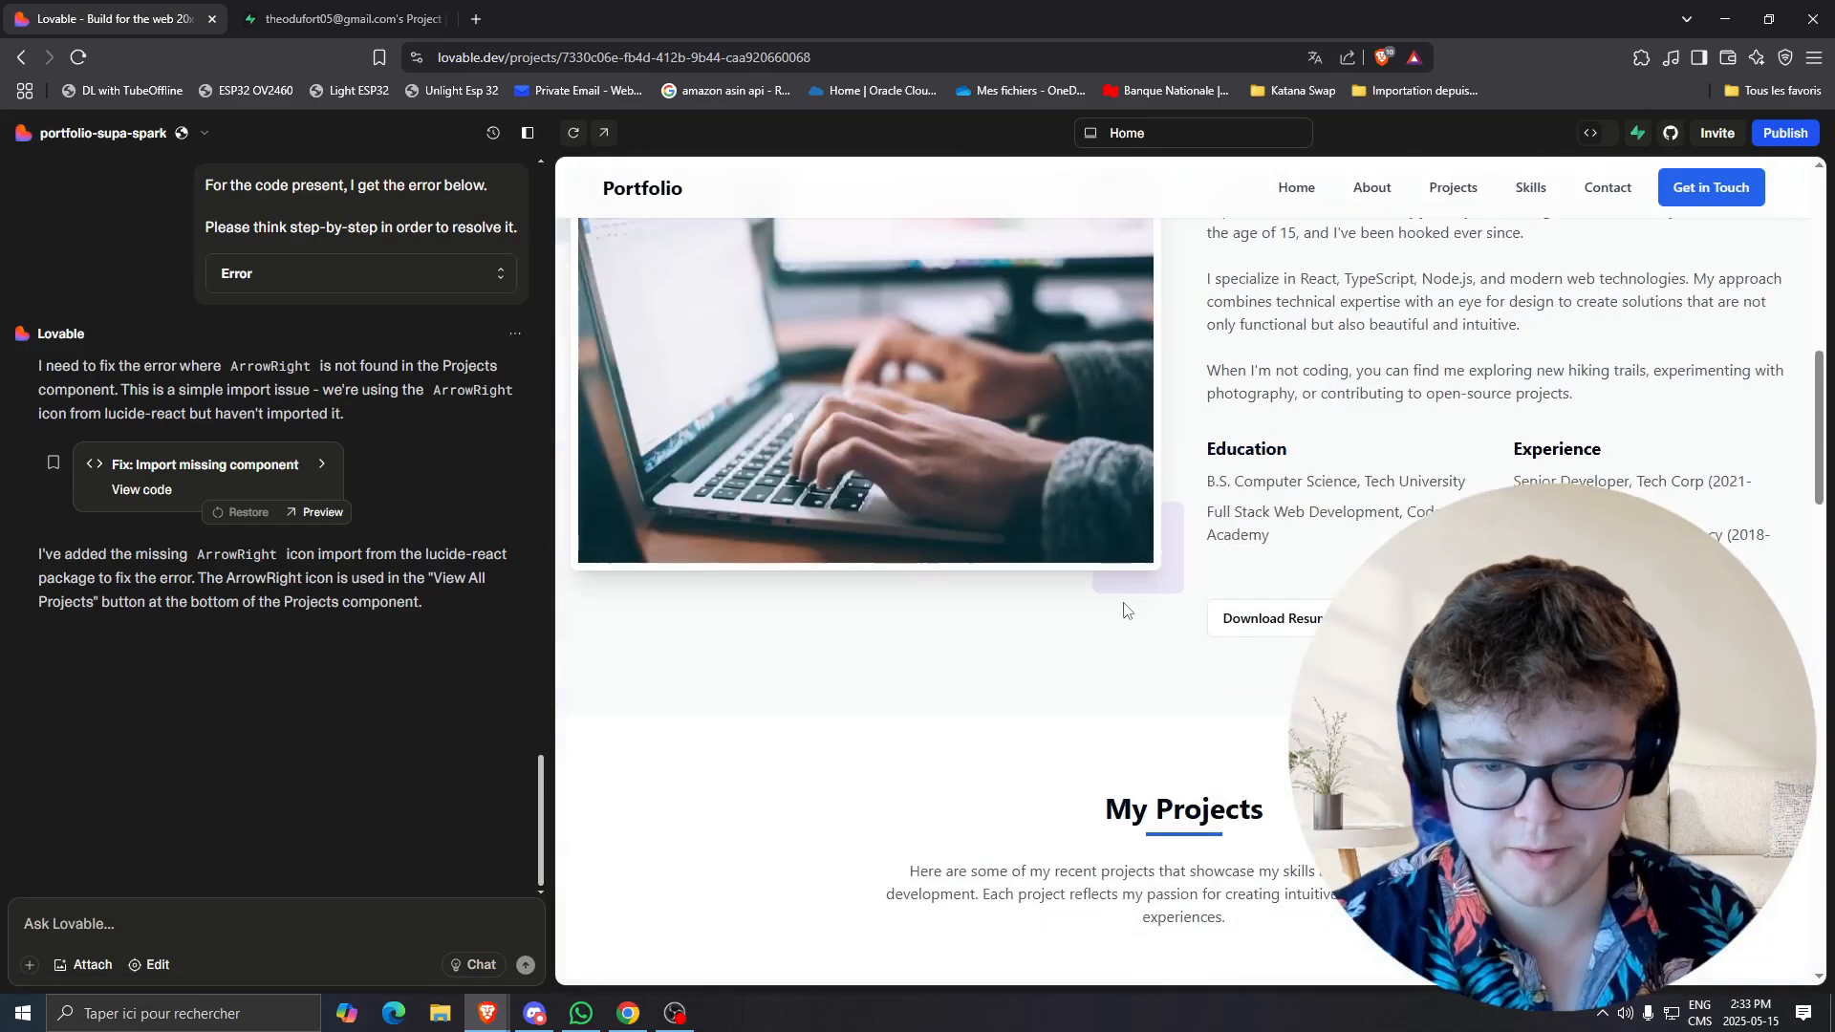
pyautogui.scroll(-3)
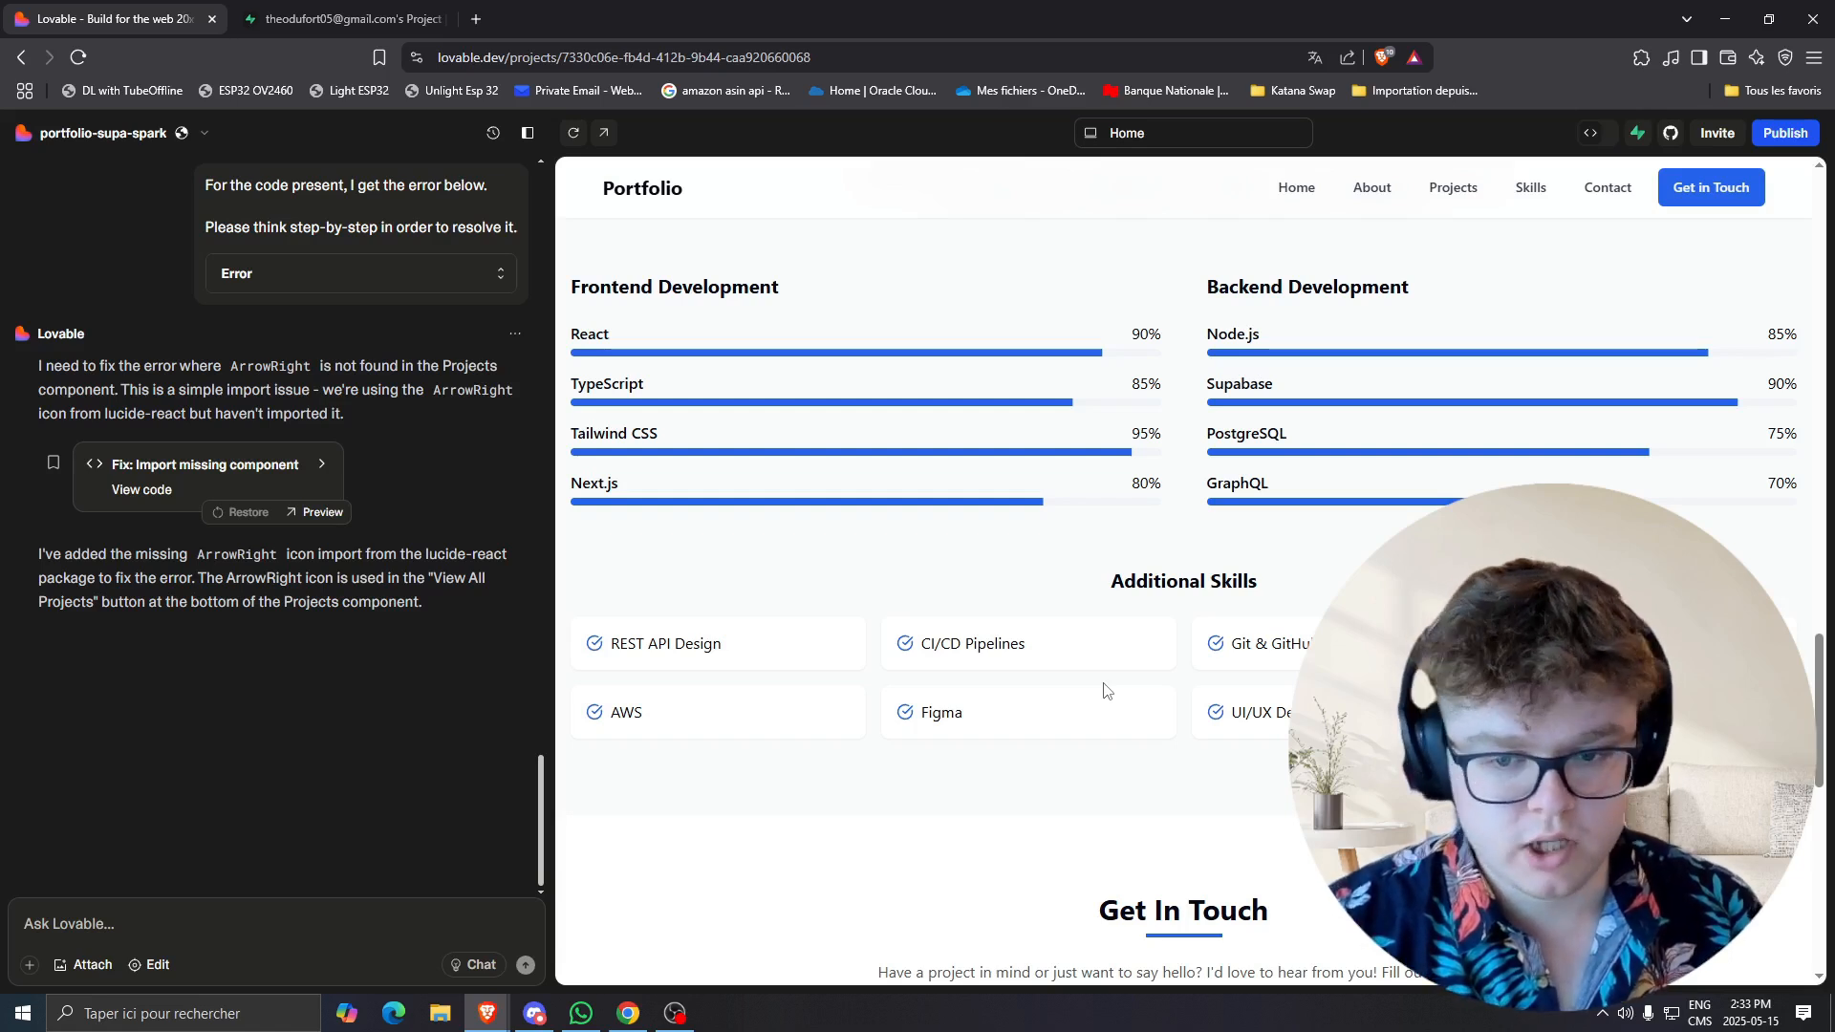
pyautogui.moveTo(1166, 709)
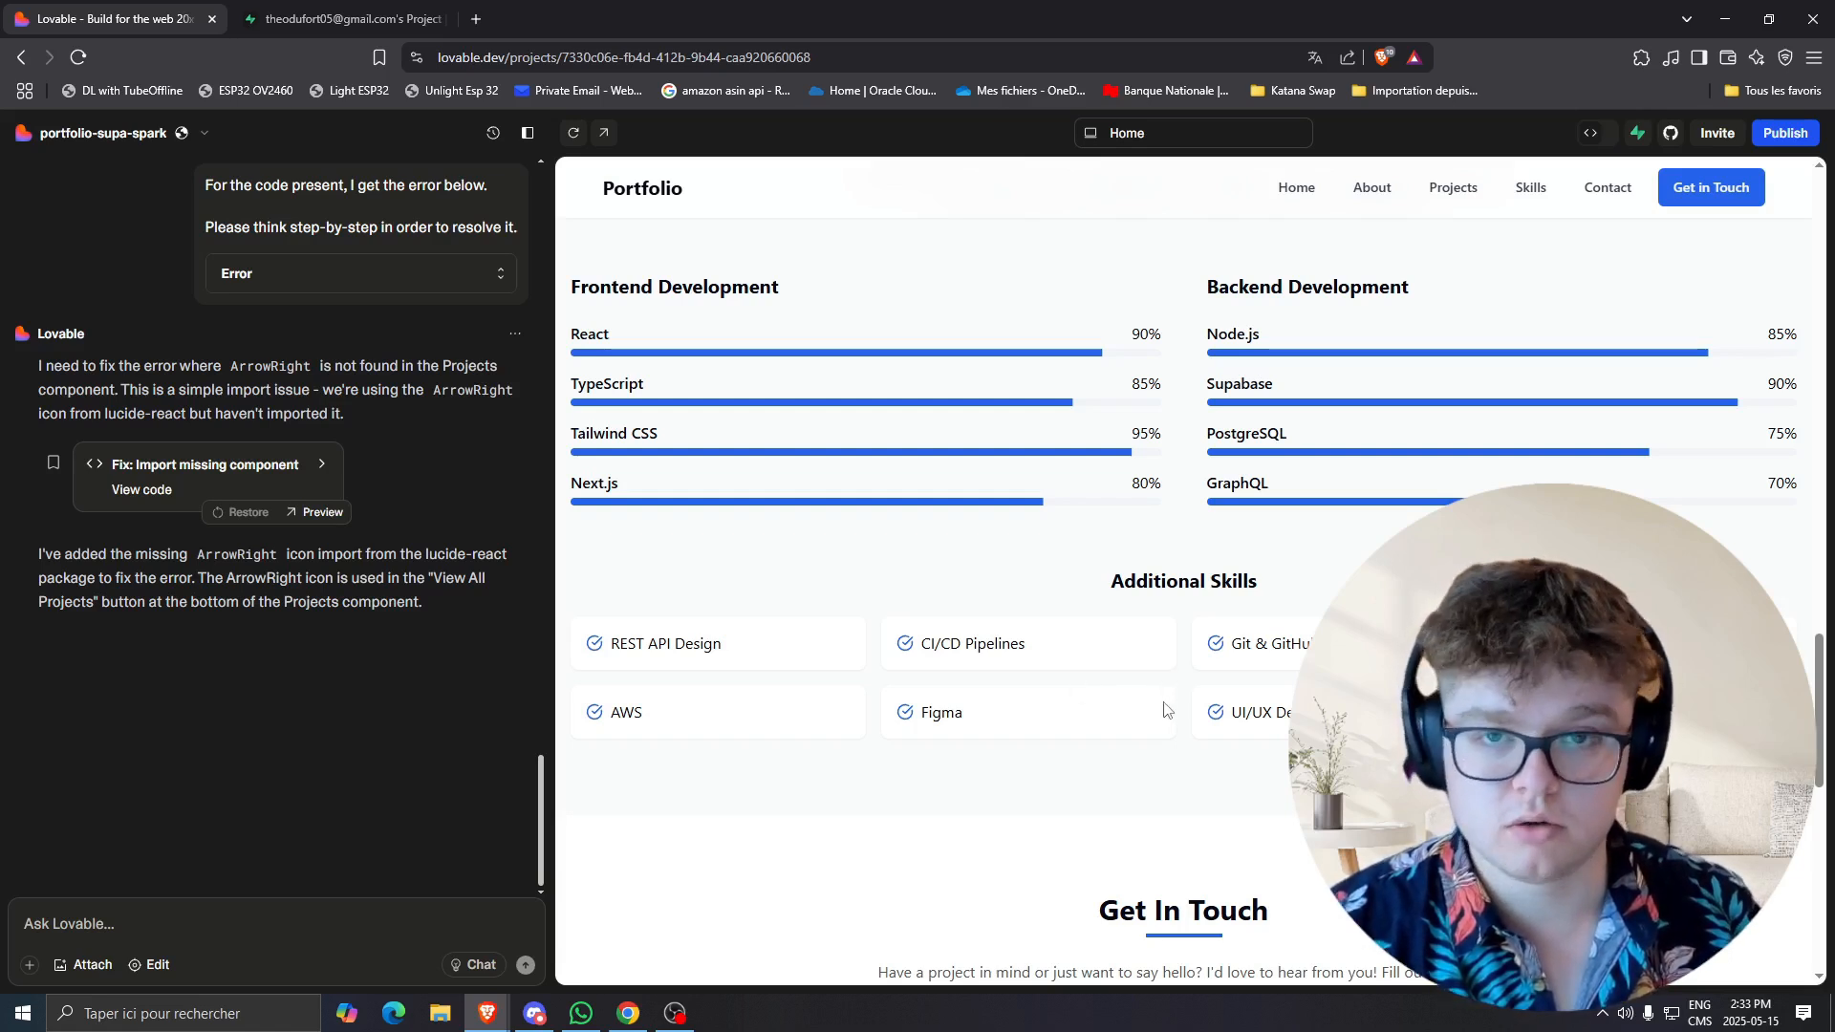
pyautogui.moveTo(1168, 684)
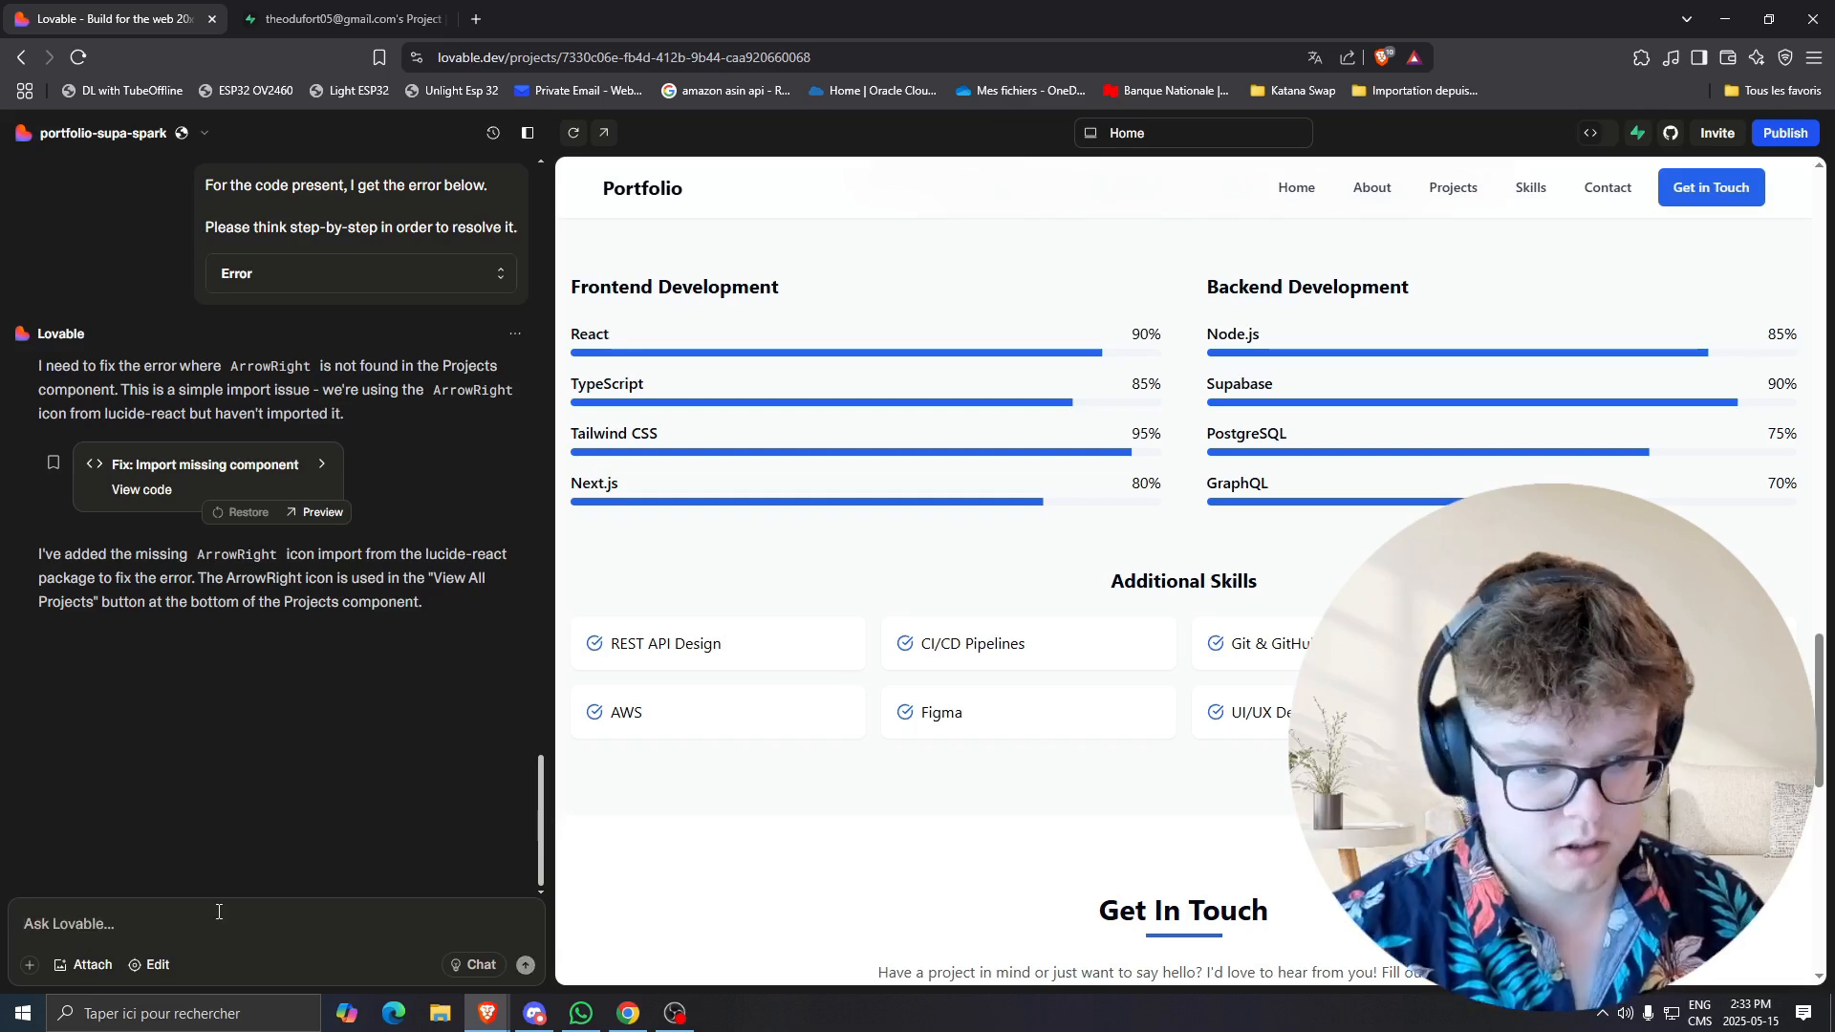
# Write a chat request for an 'additional_skills' table storing the homepage's additional skills.
pyautogui.write('Create a')
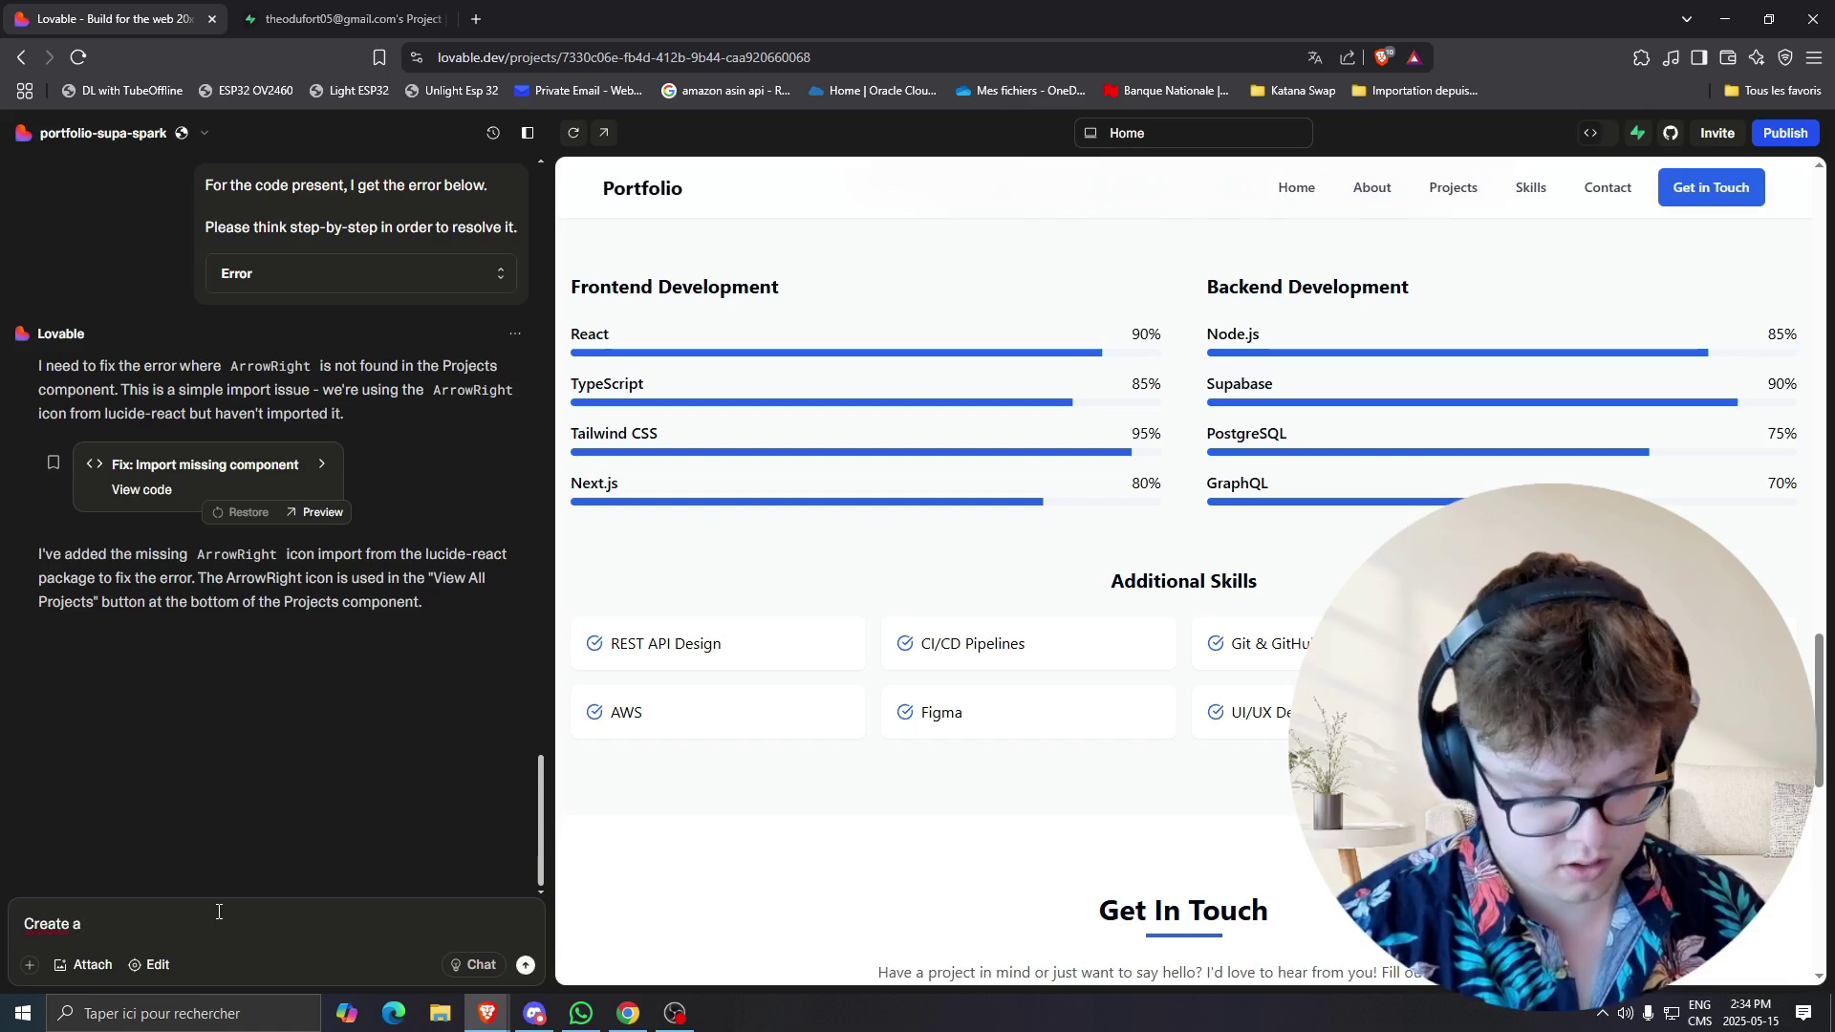
pyautogui.write('table to store')
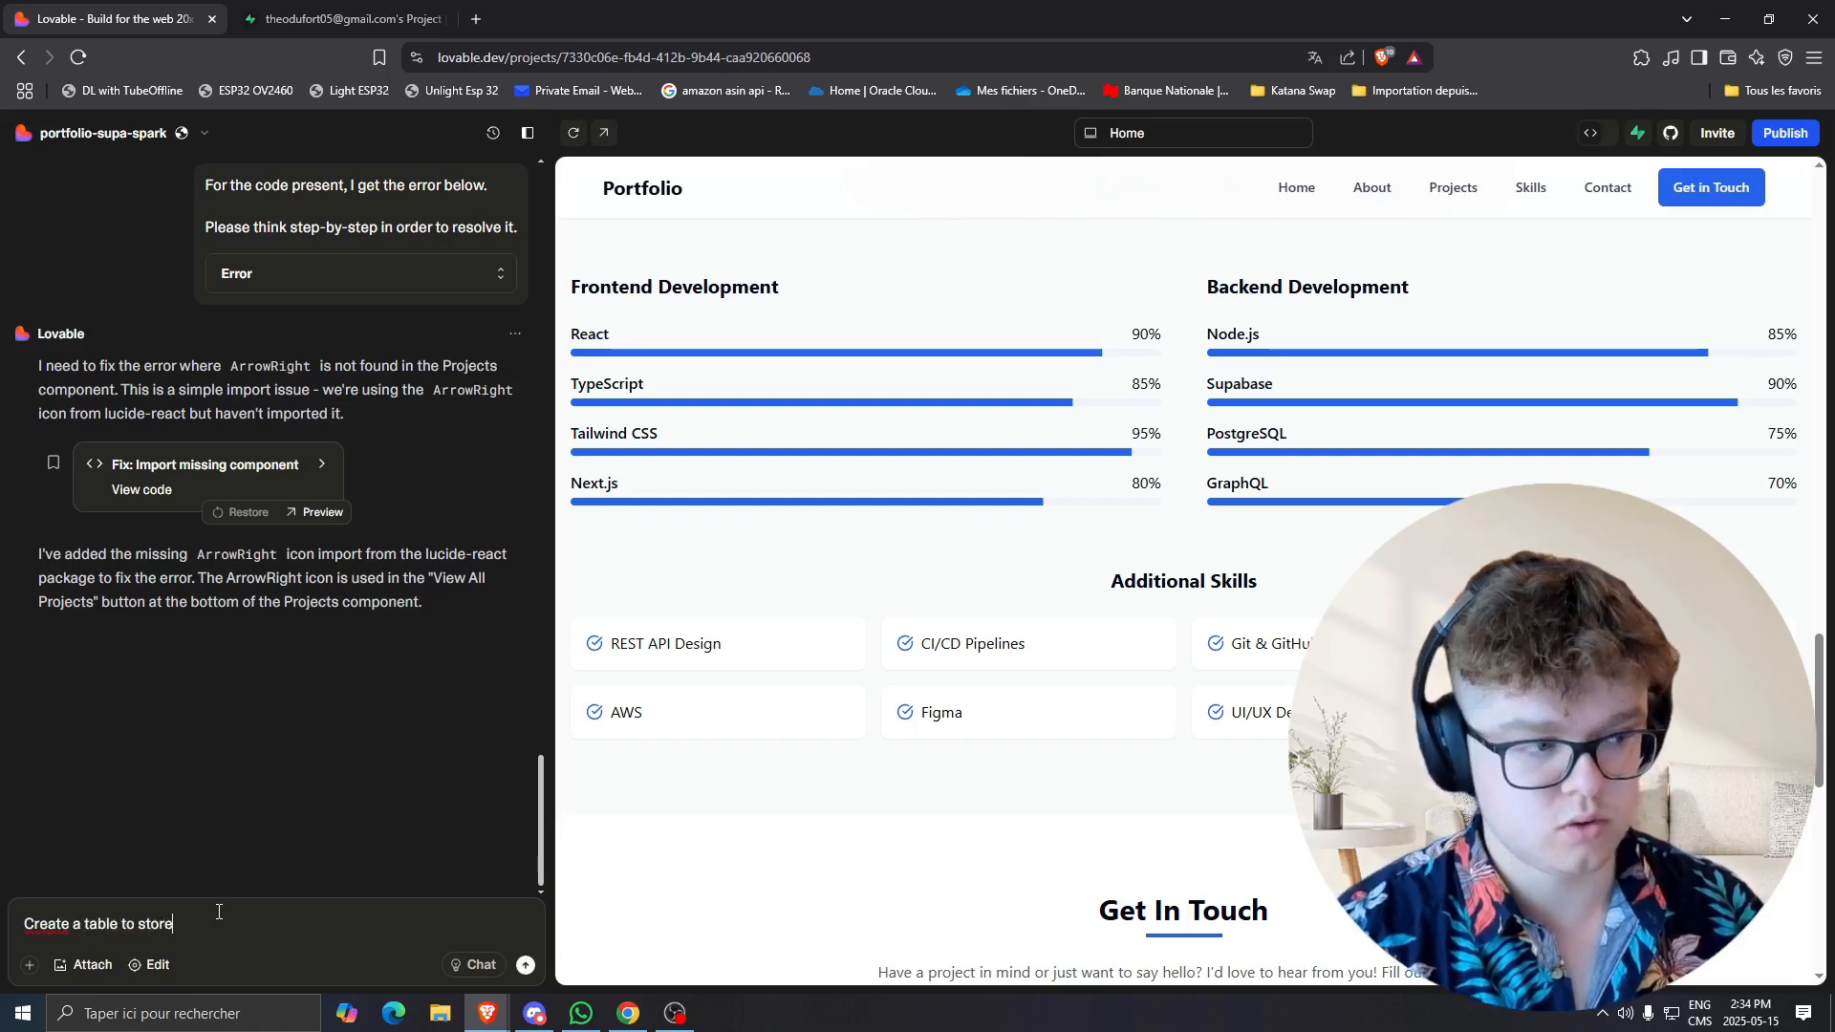
pyautogui.write('t')
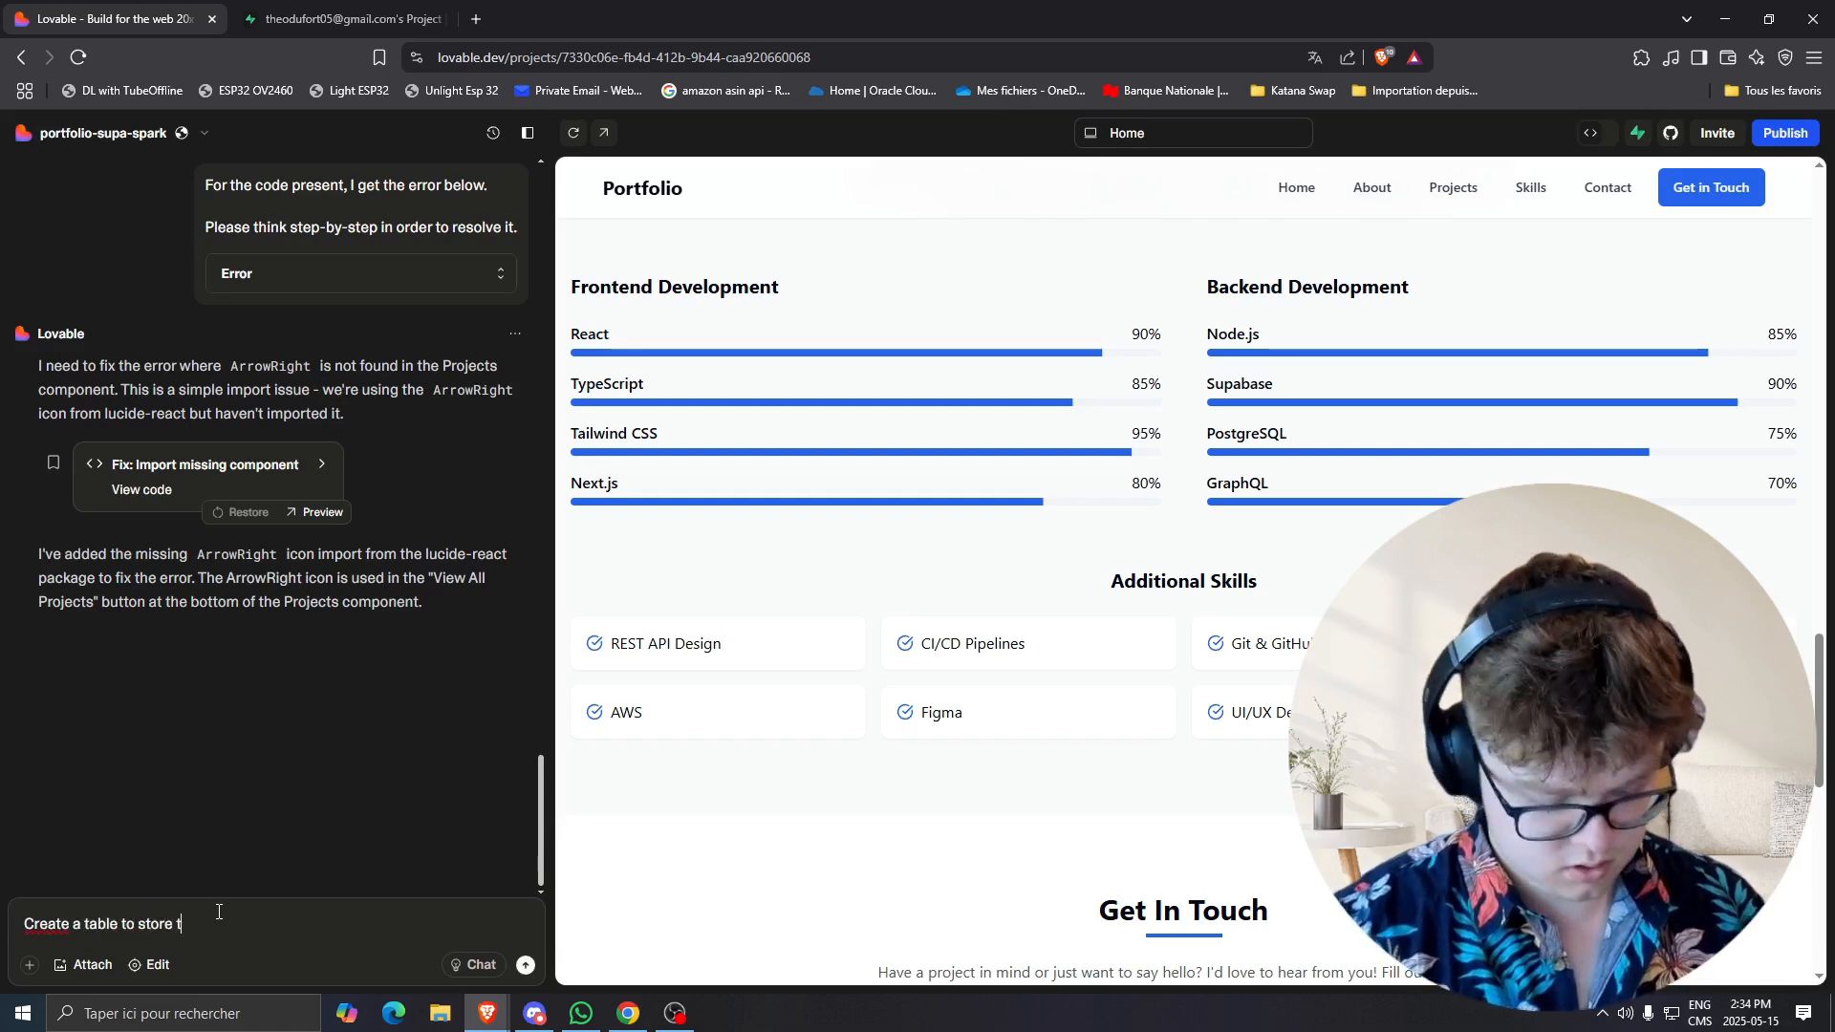
pyautogui.write('he additional')
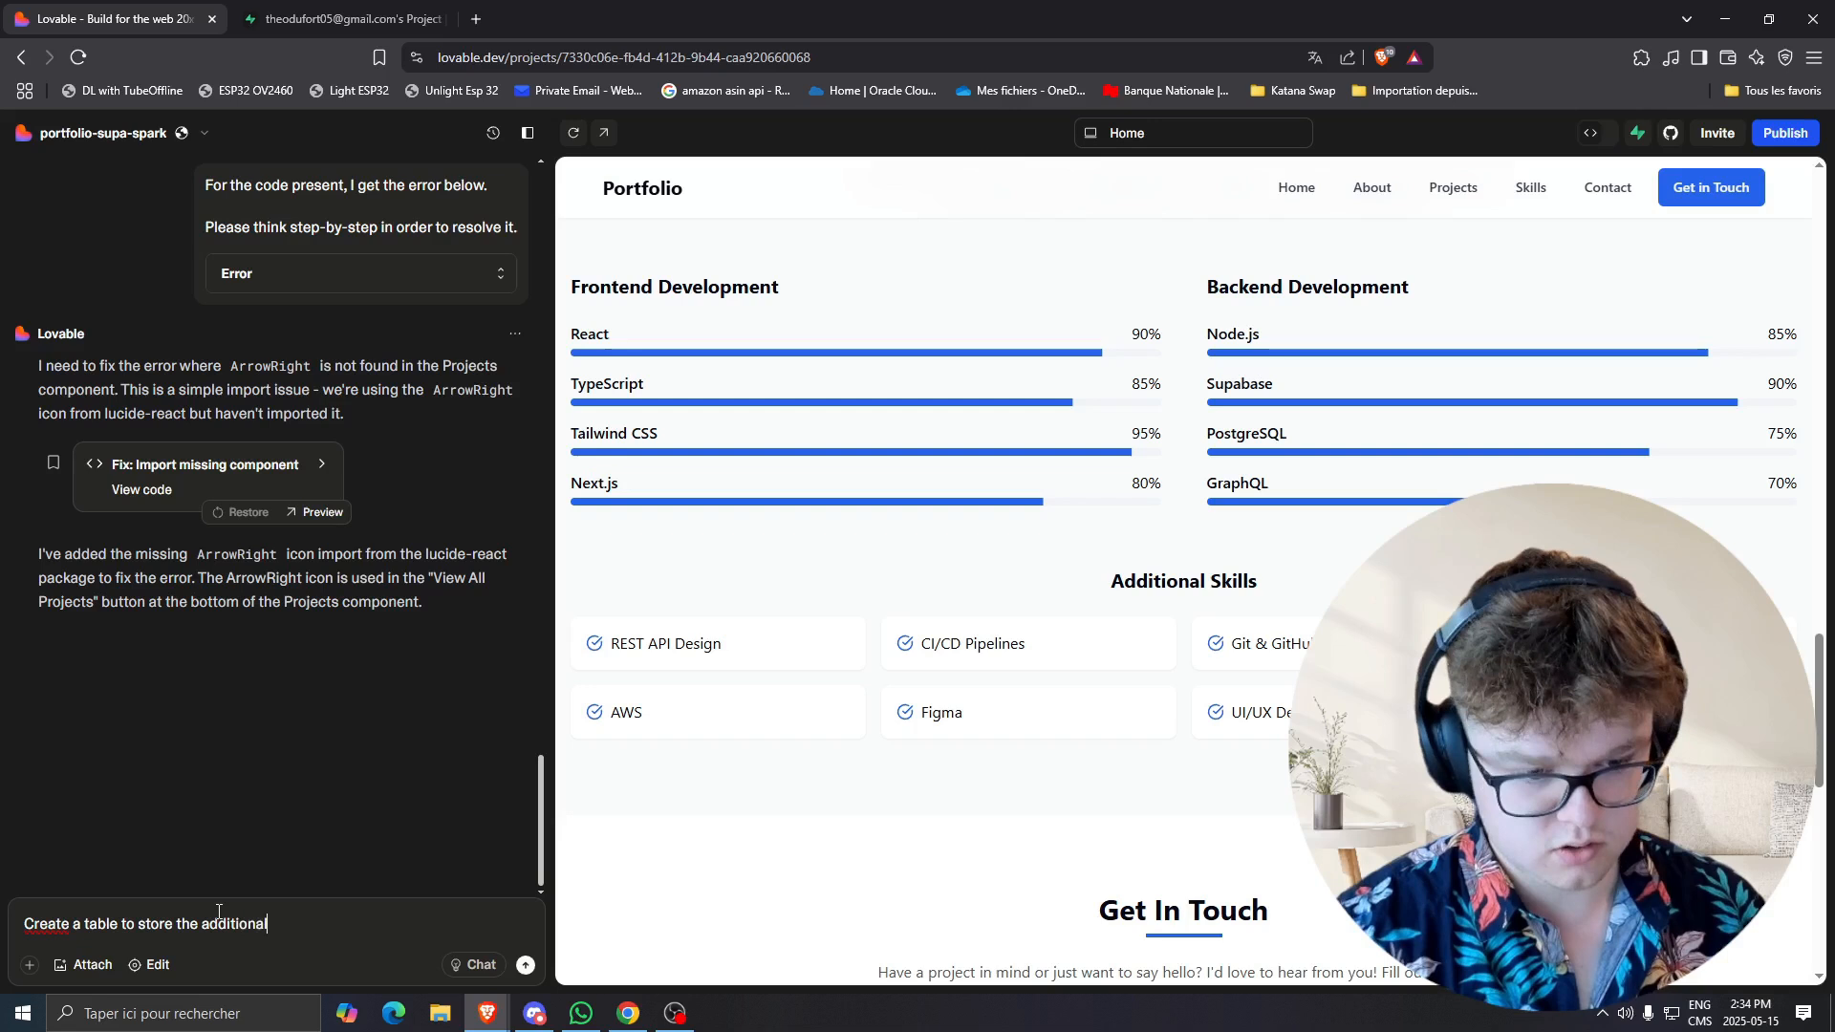
pyautogui.write('skills from the home page')
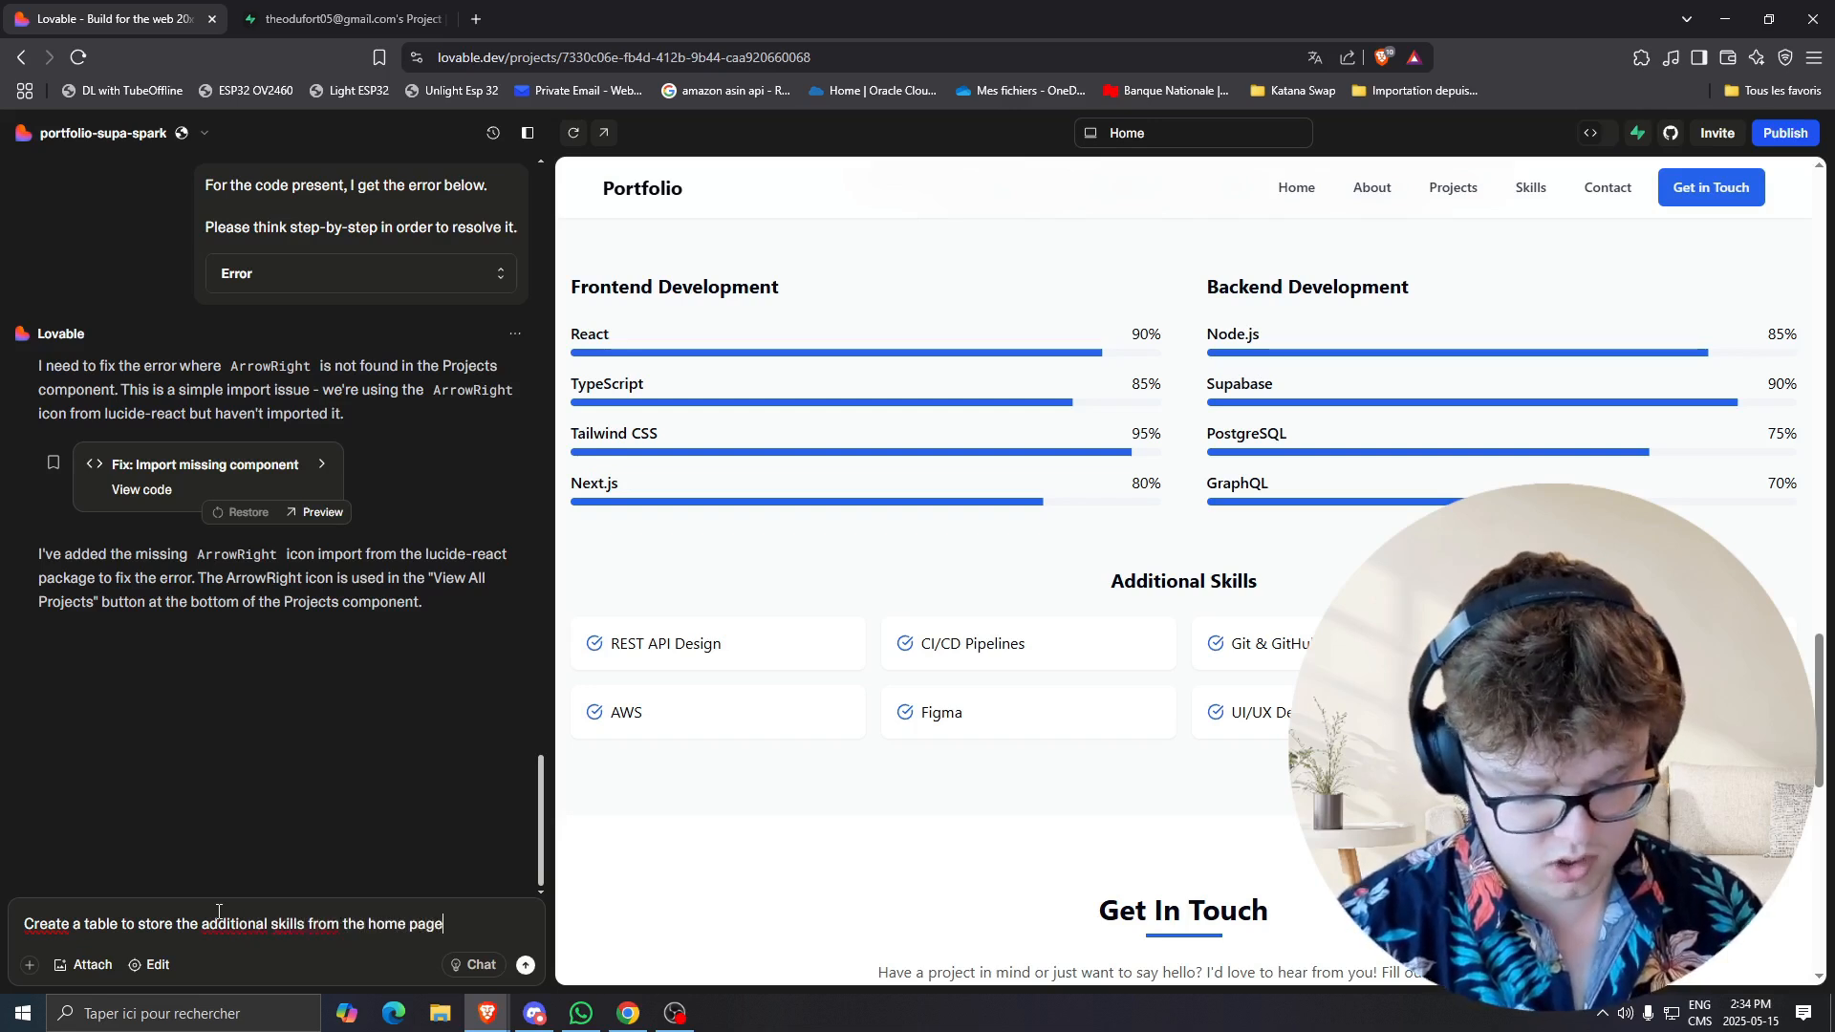
pyautogui.press('Backspace')
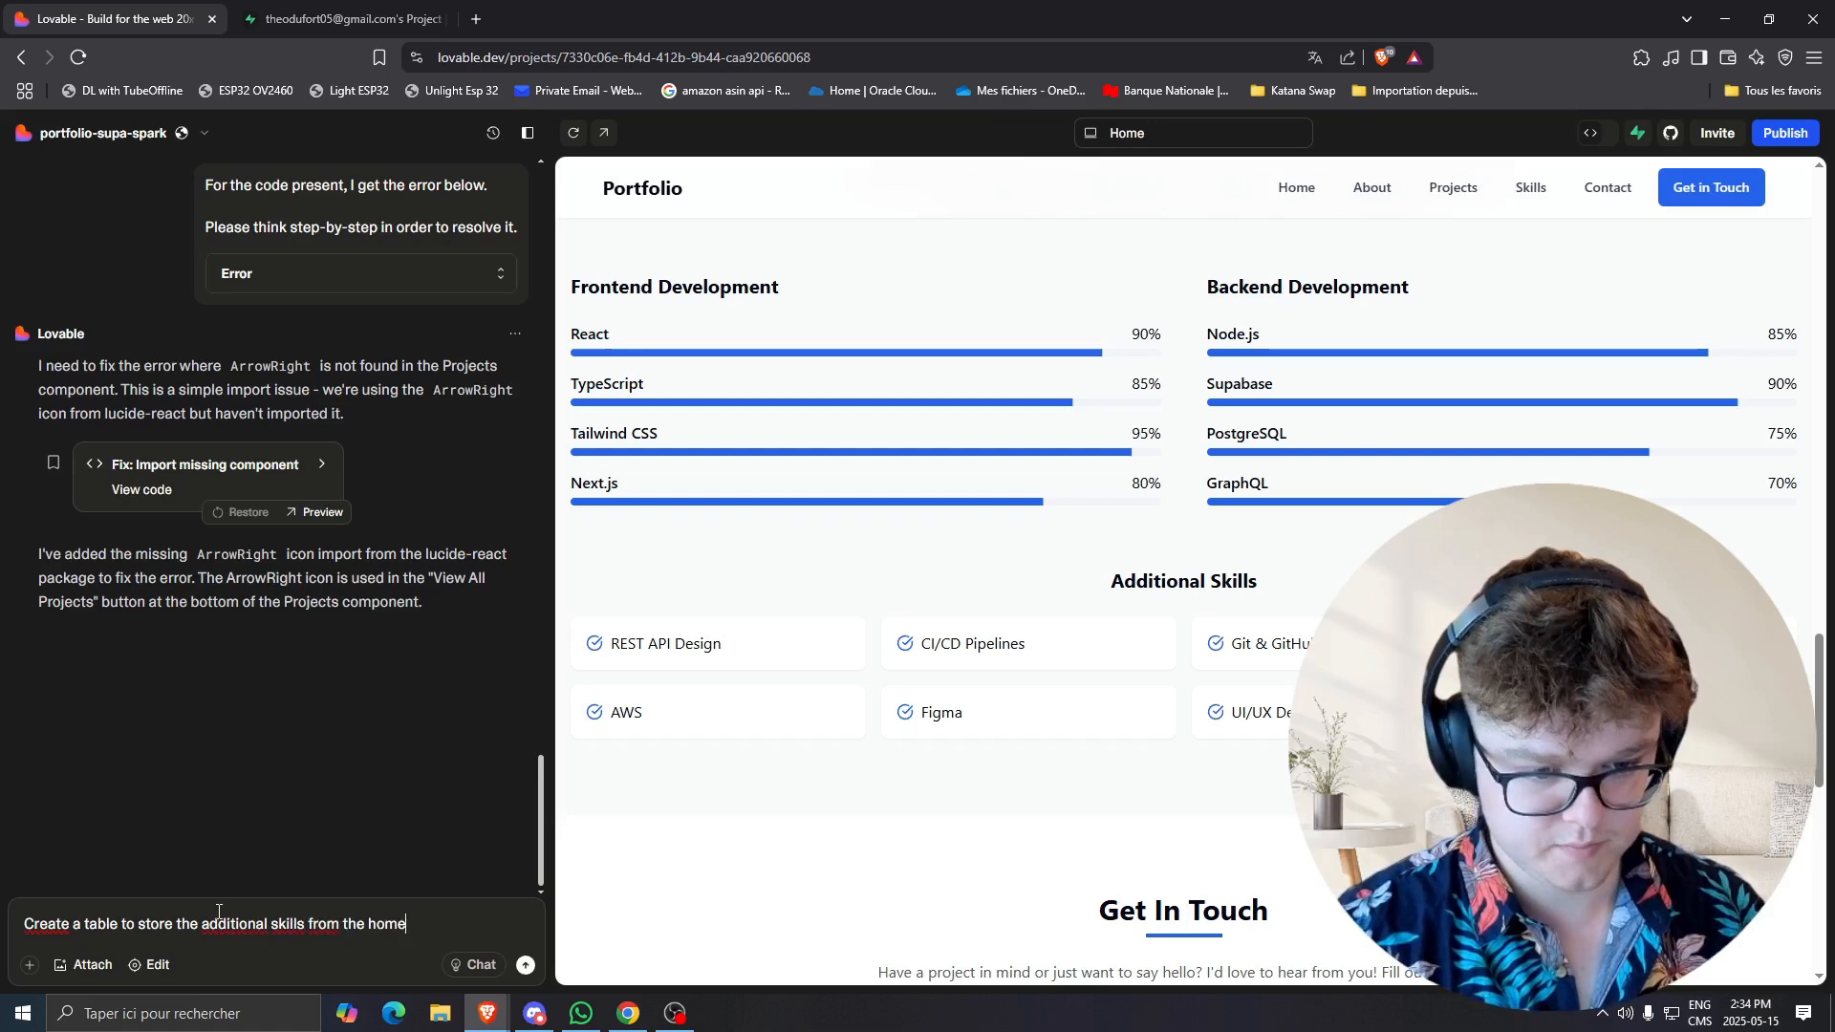
pyautogui.write('page:')
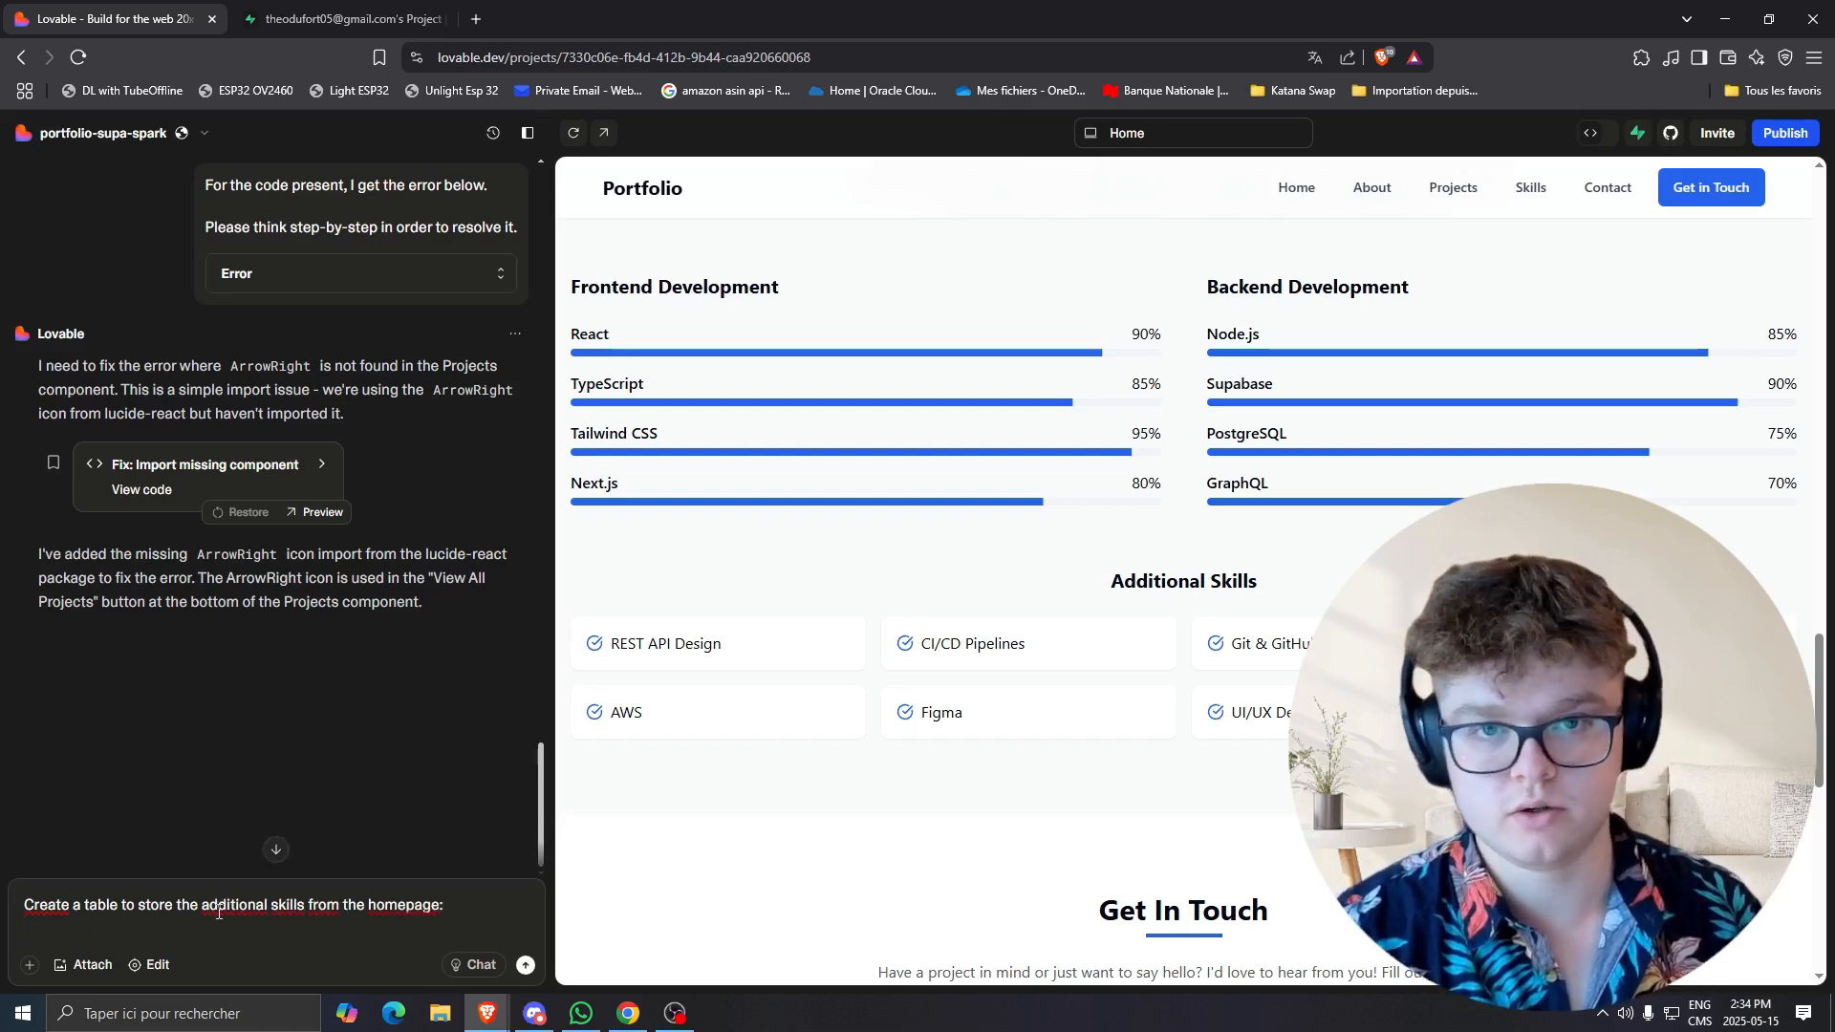
pyautogui.write('- the table is named "')
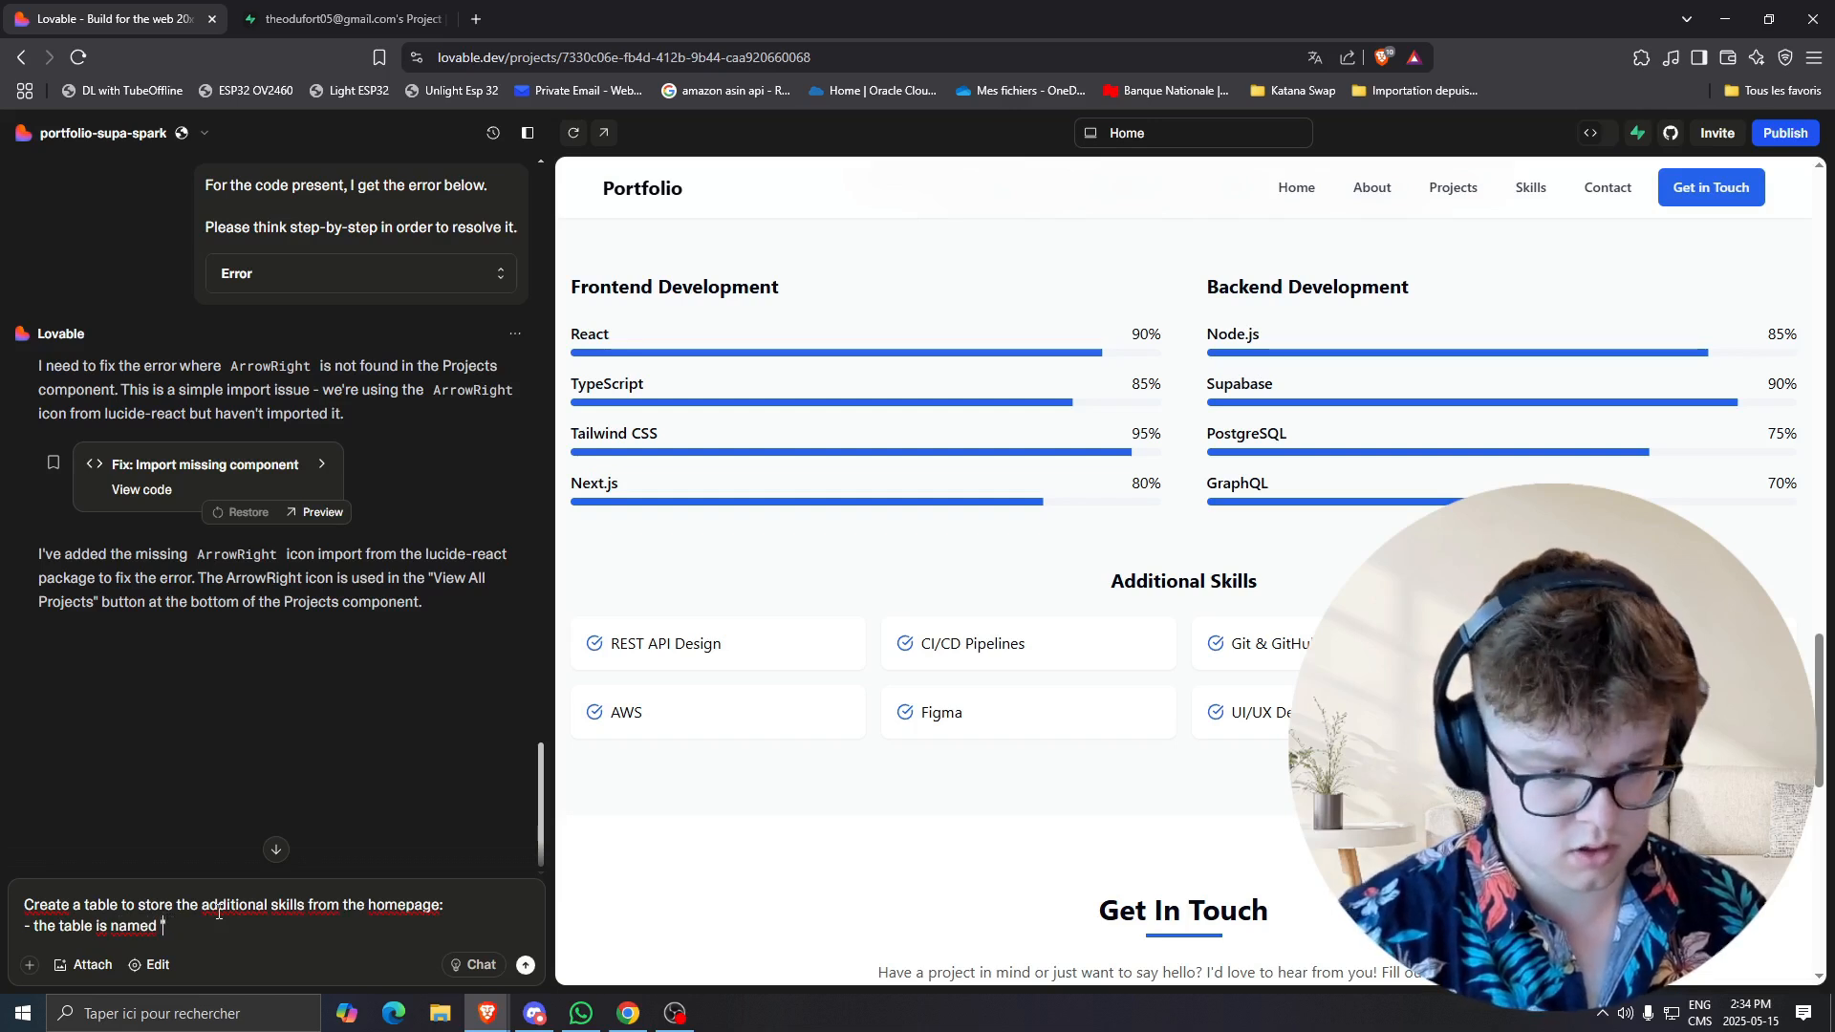
pyautogui.write("'additional")
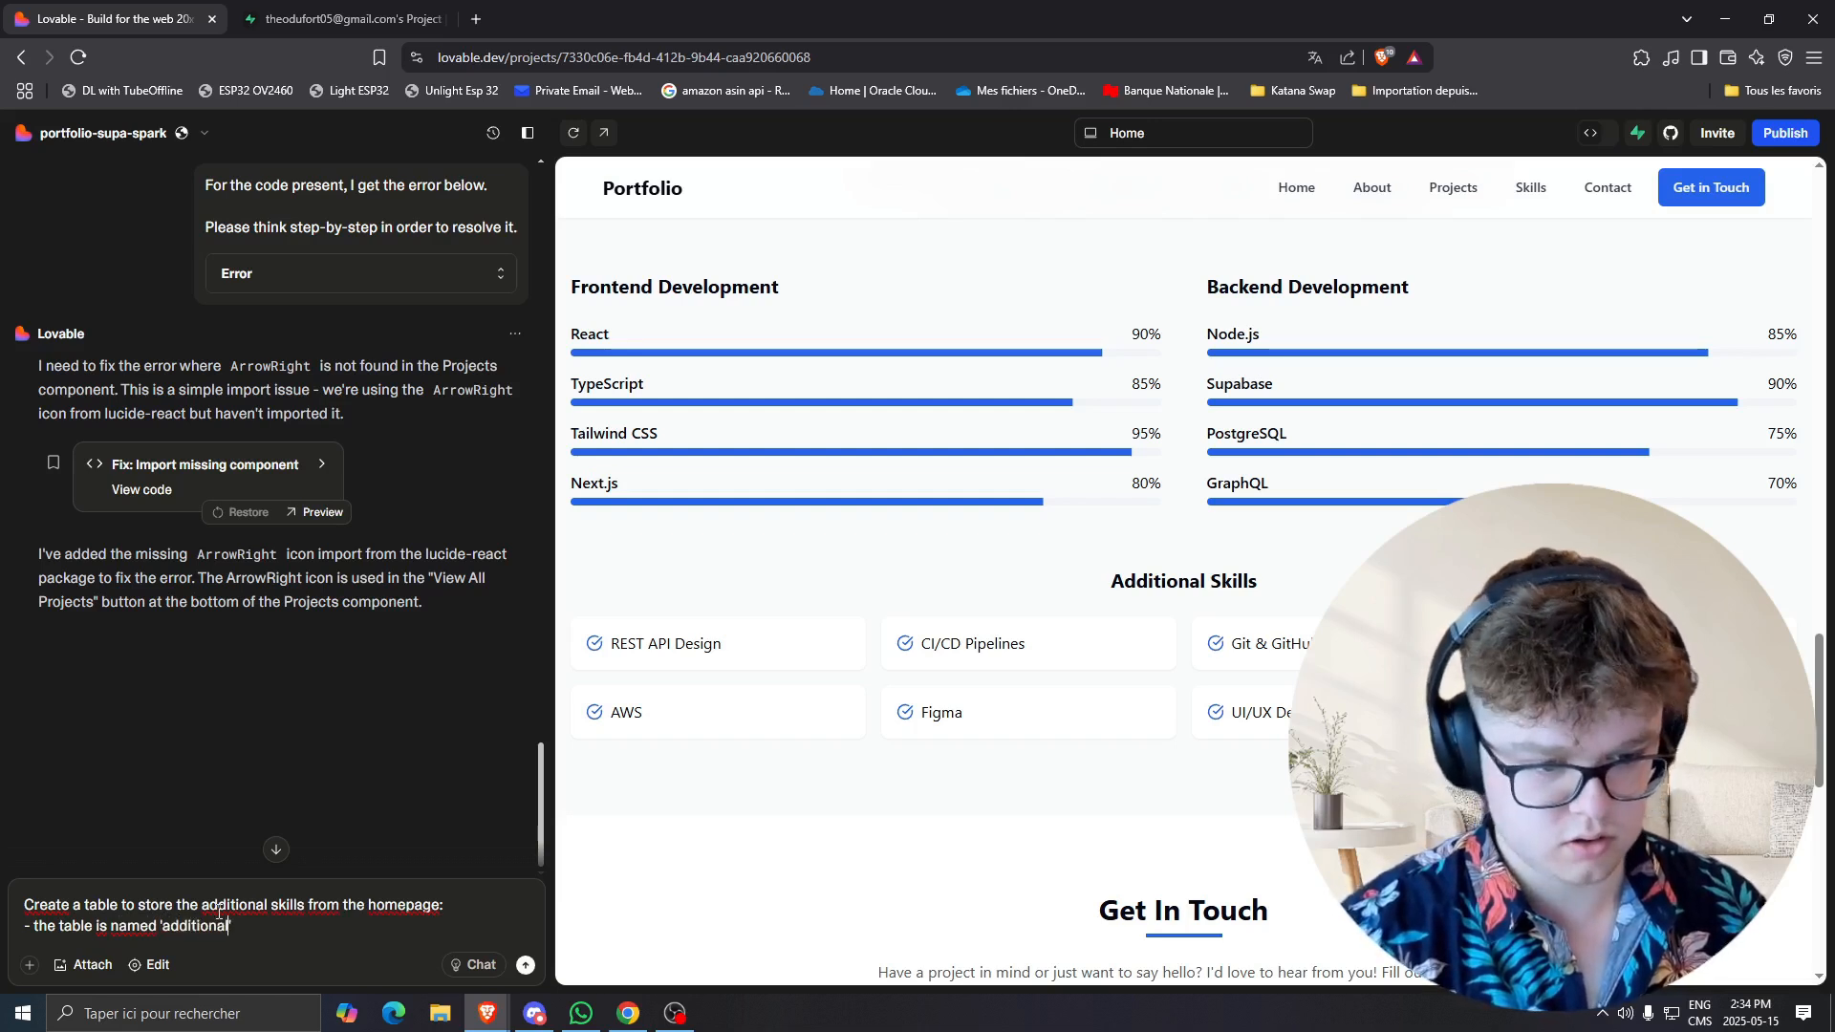
pyautogui.write('_skills')
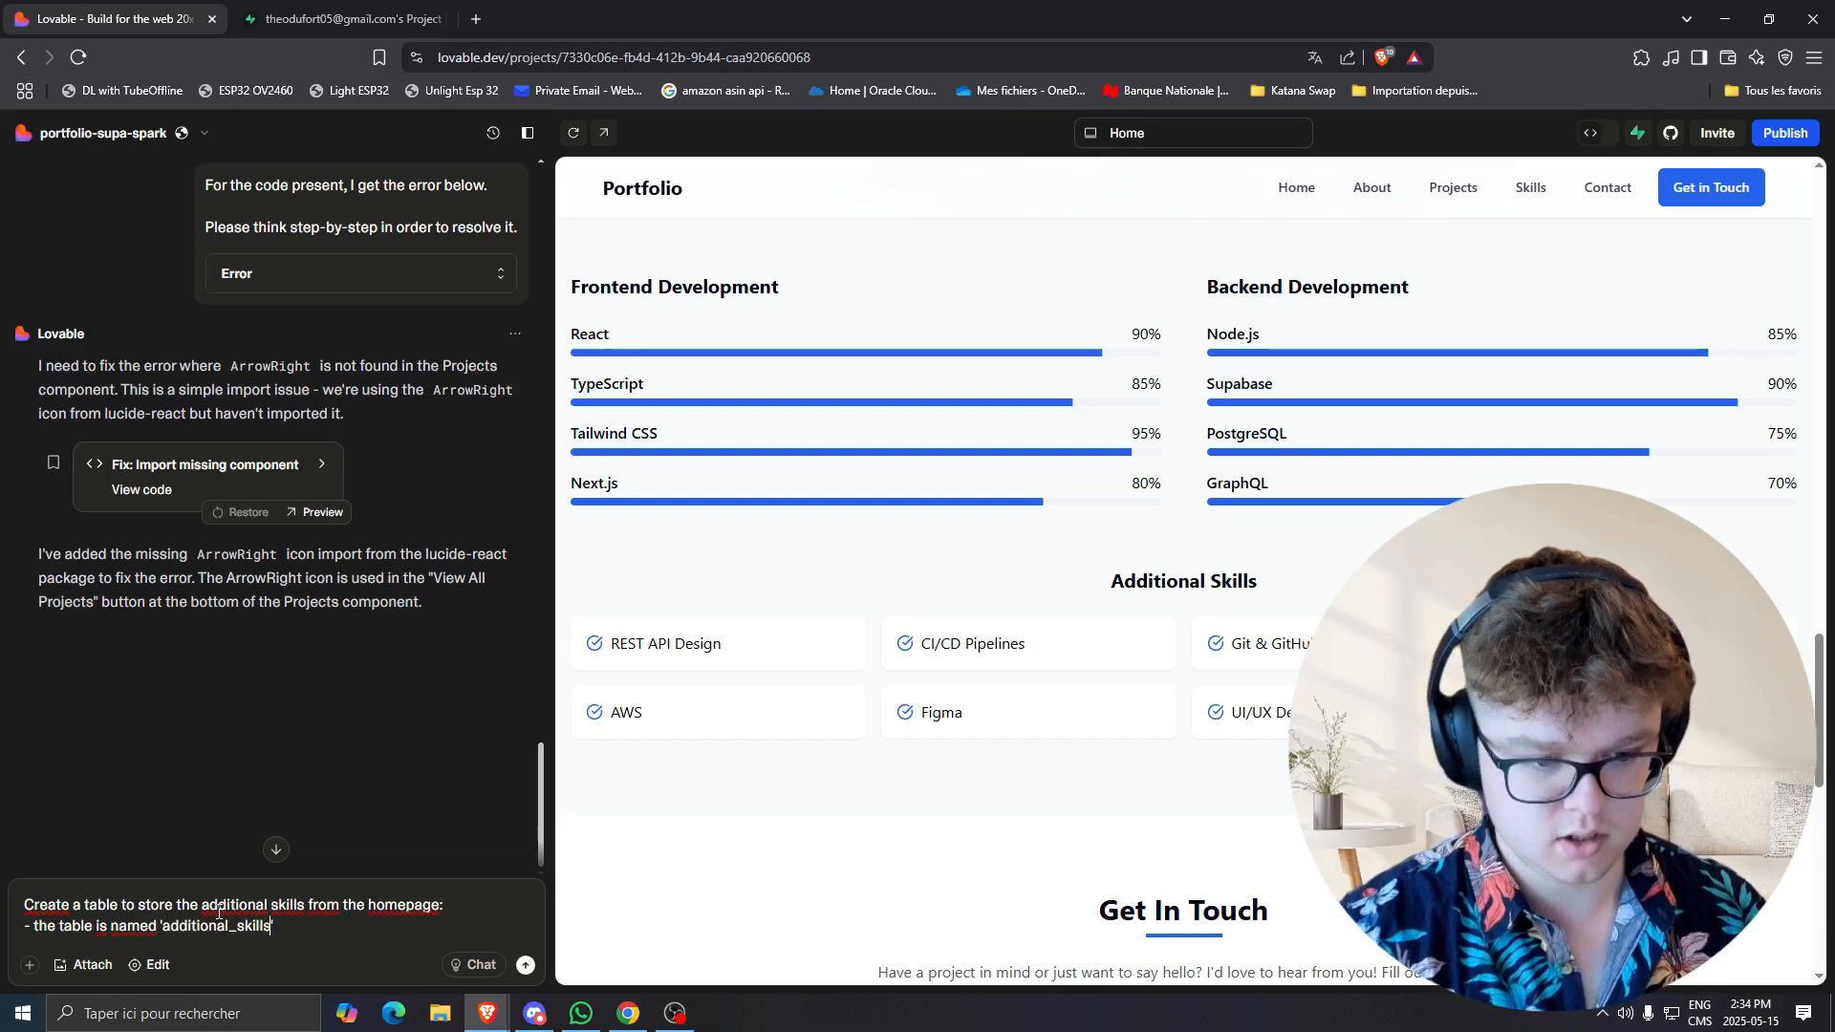
pyautogui.press('Return')
pyautogui.write('- the table')
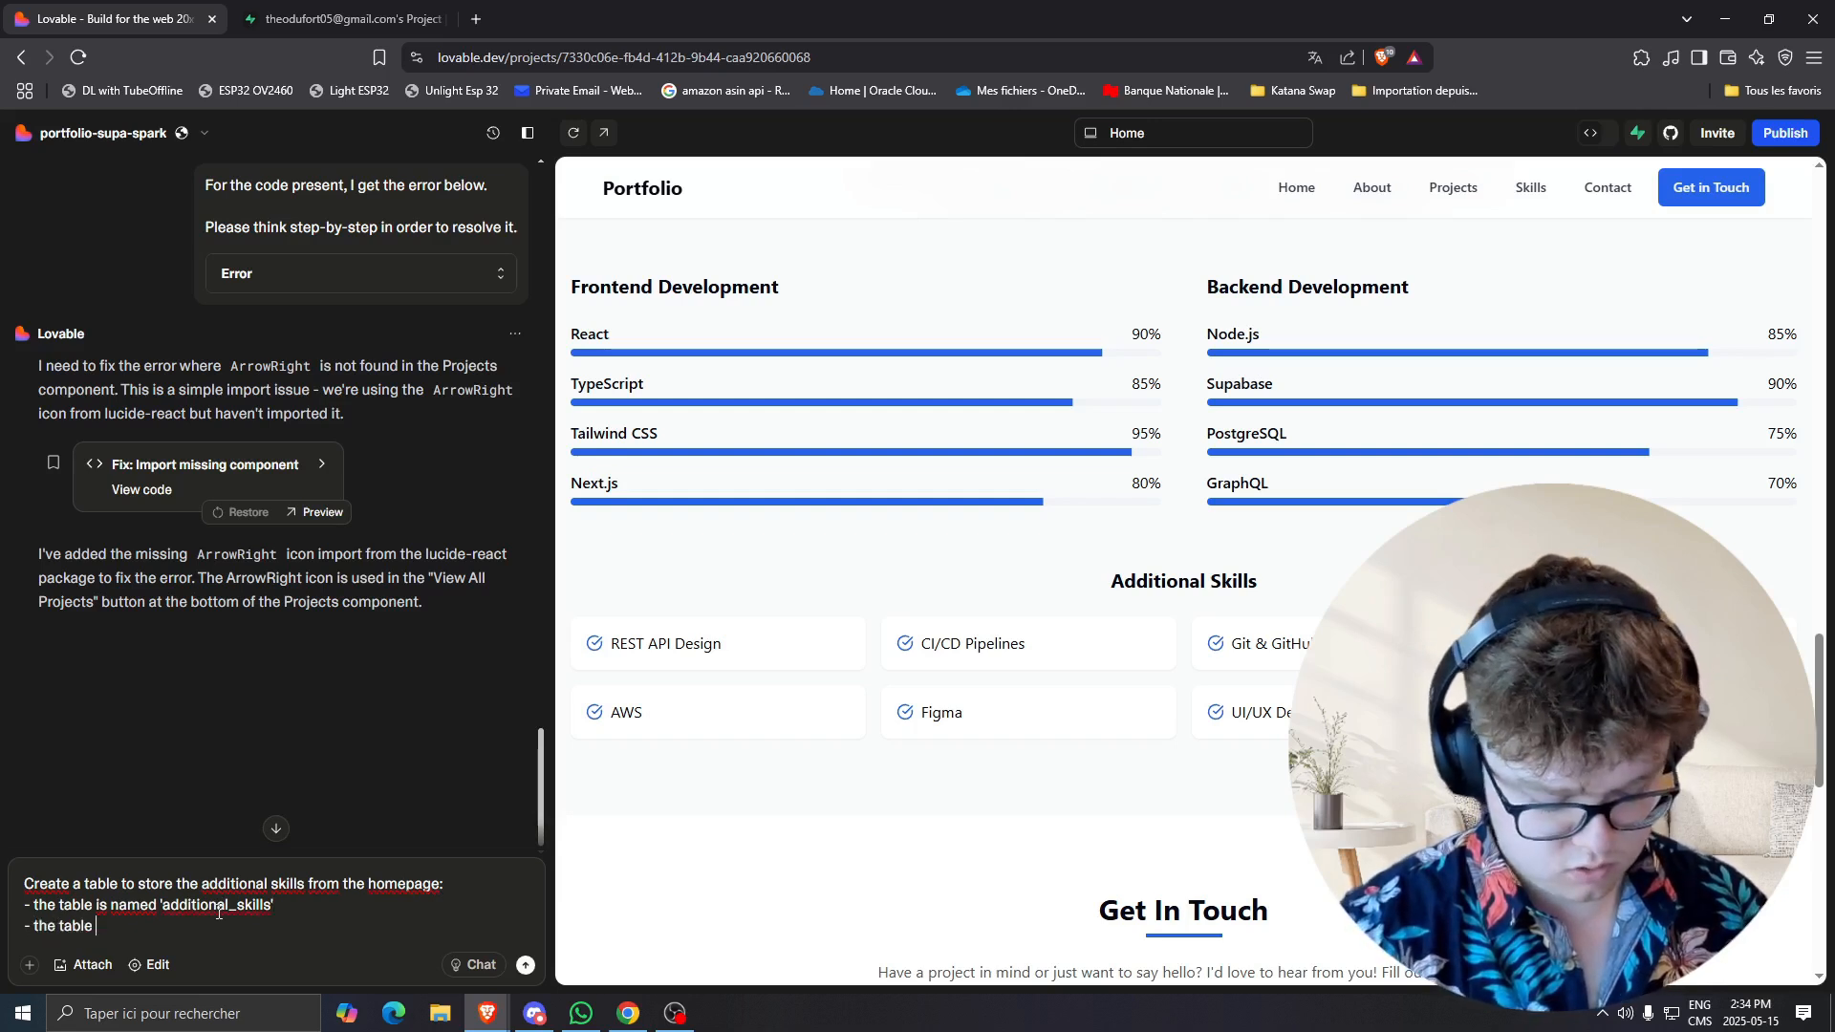
# Specify the three columns id, name and parent_skill and send the request.
pyautogui.write('should have 3')
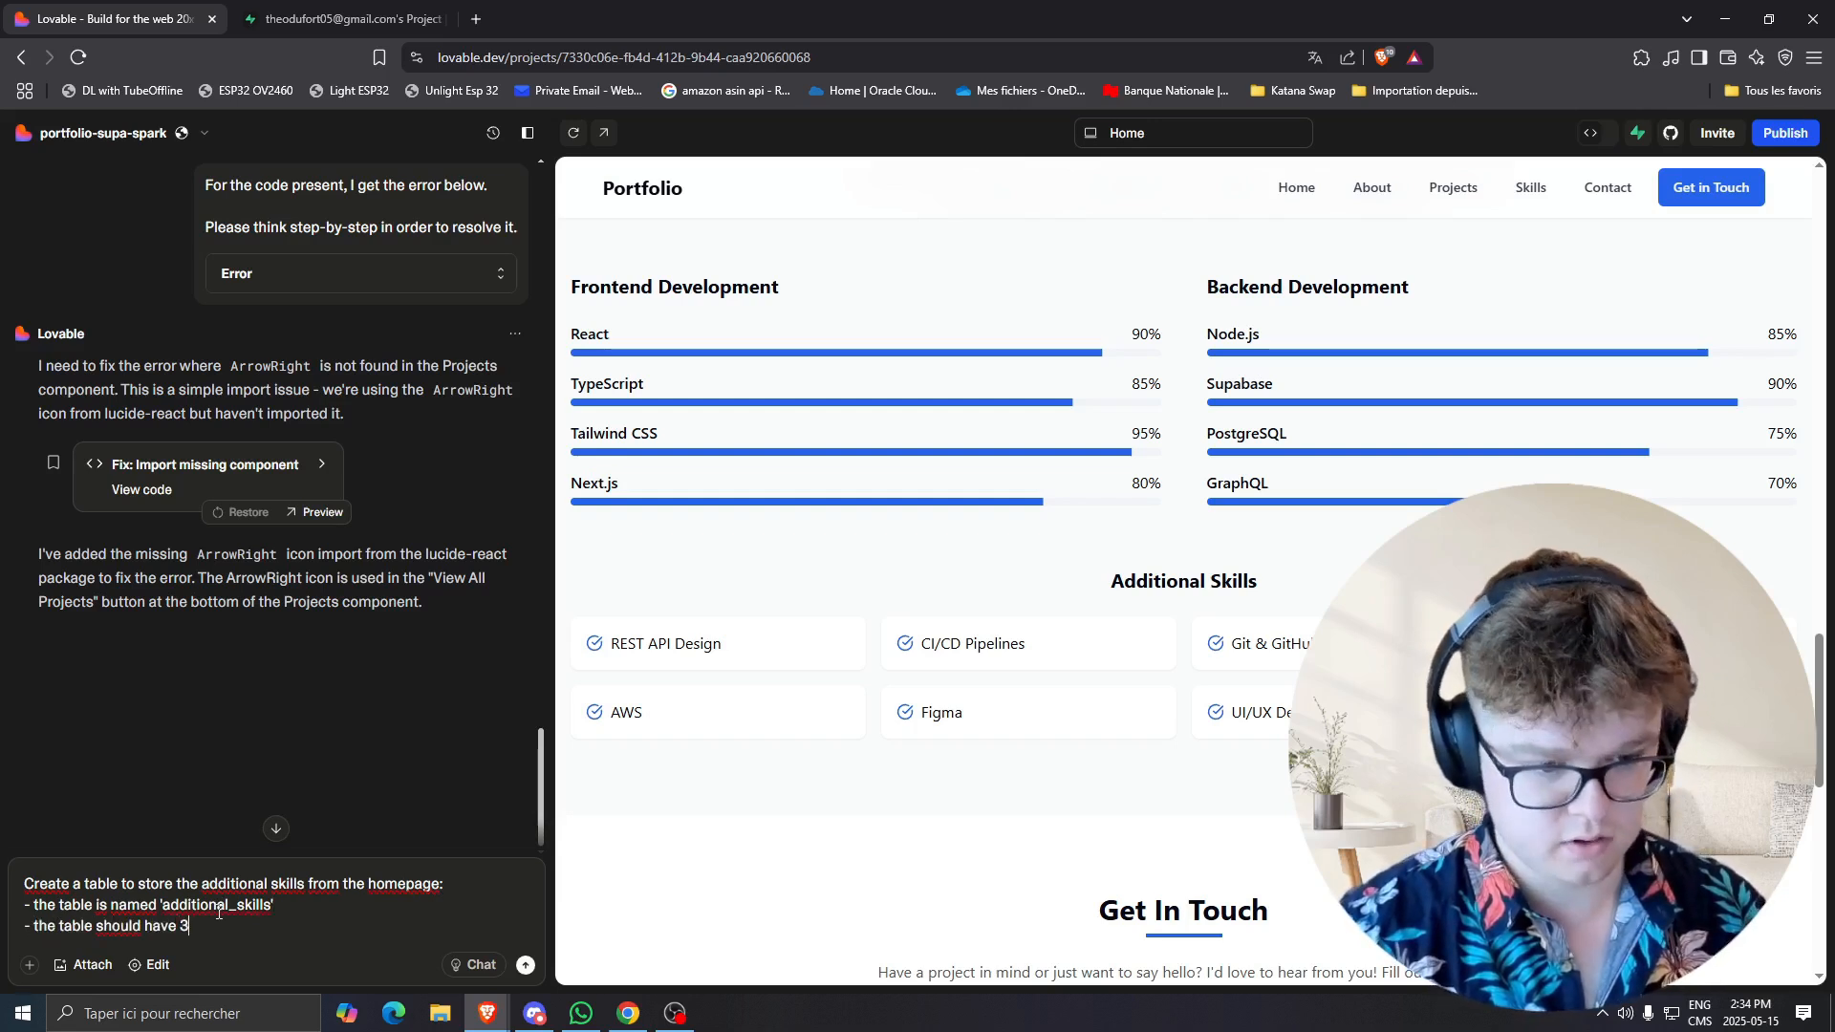
pyautogui.write('columns:')
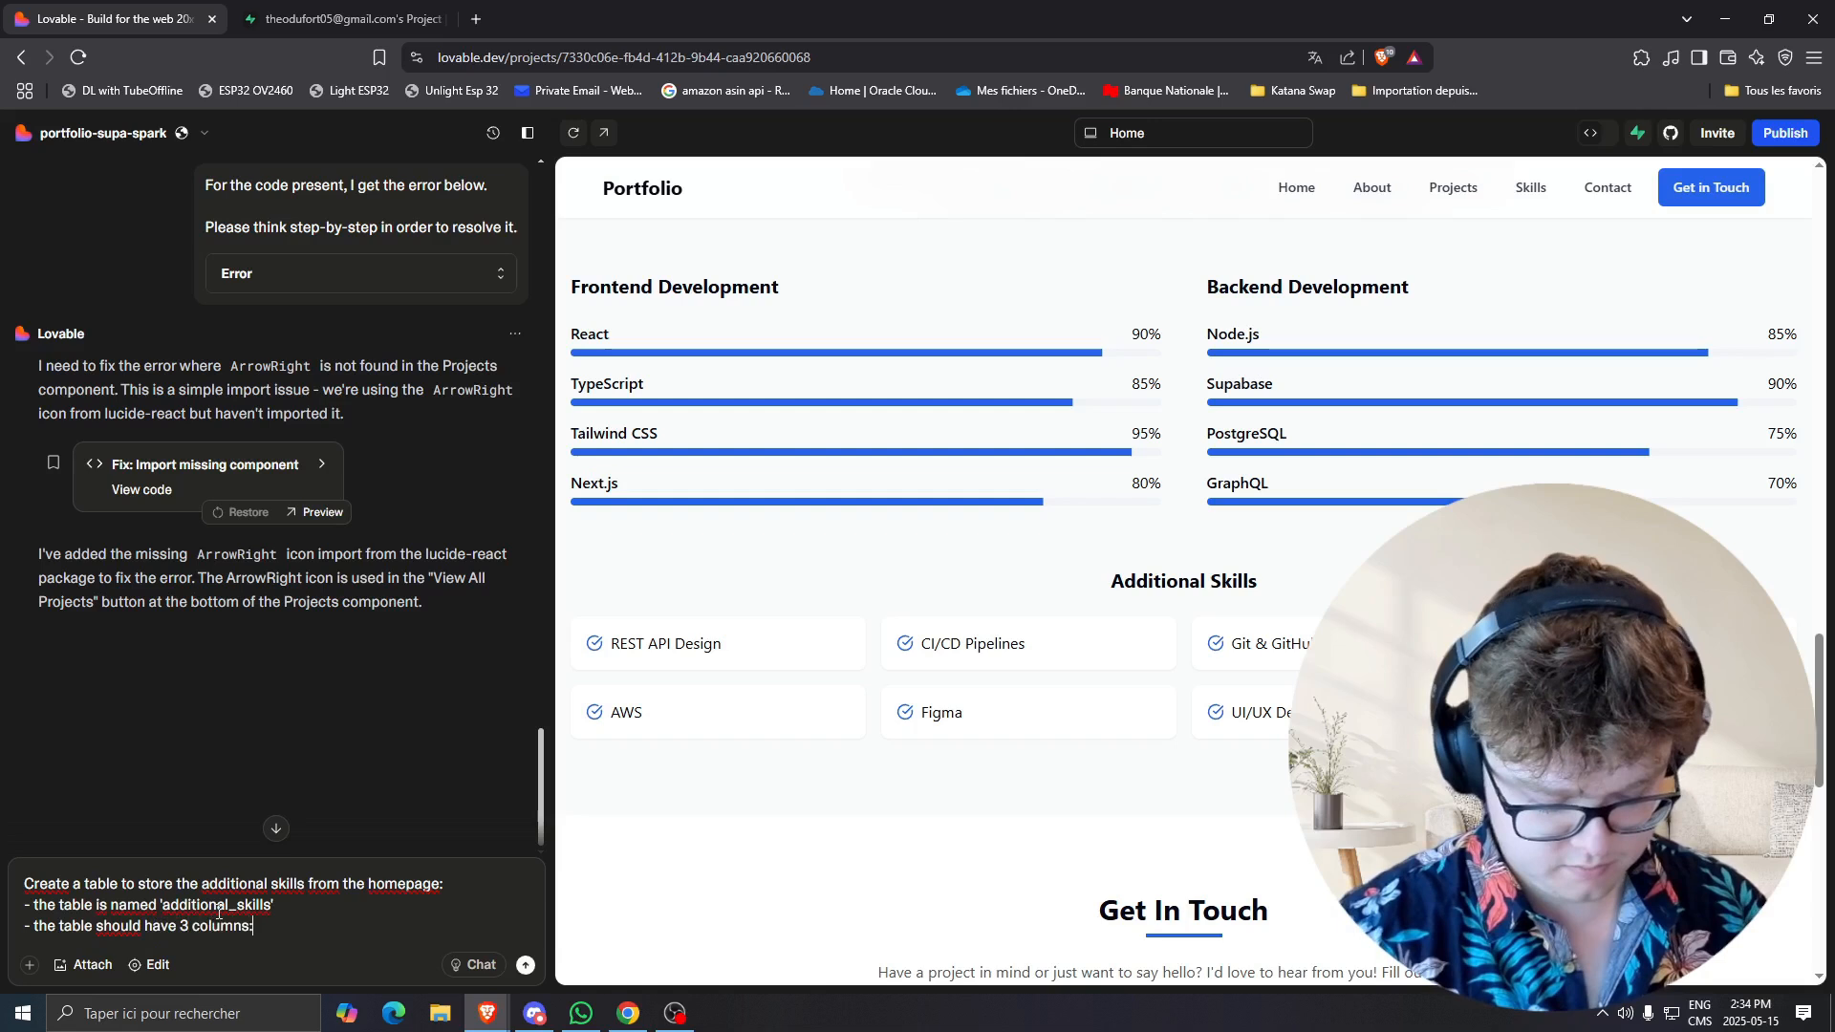
pyautogui.write('id')
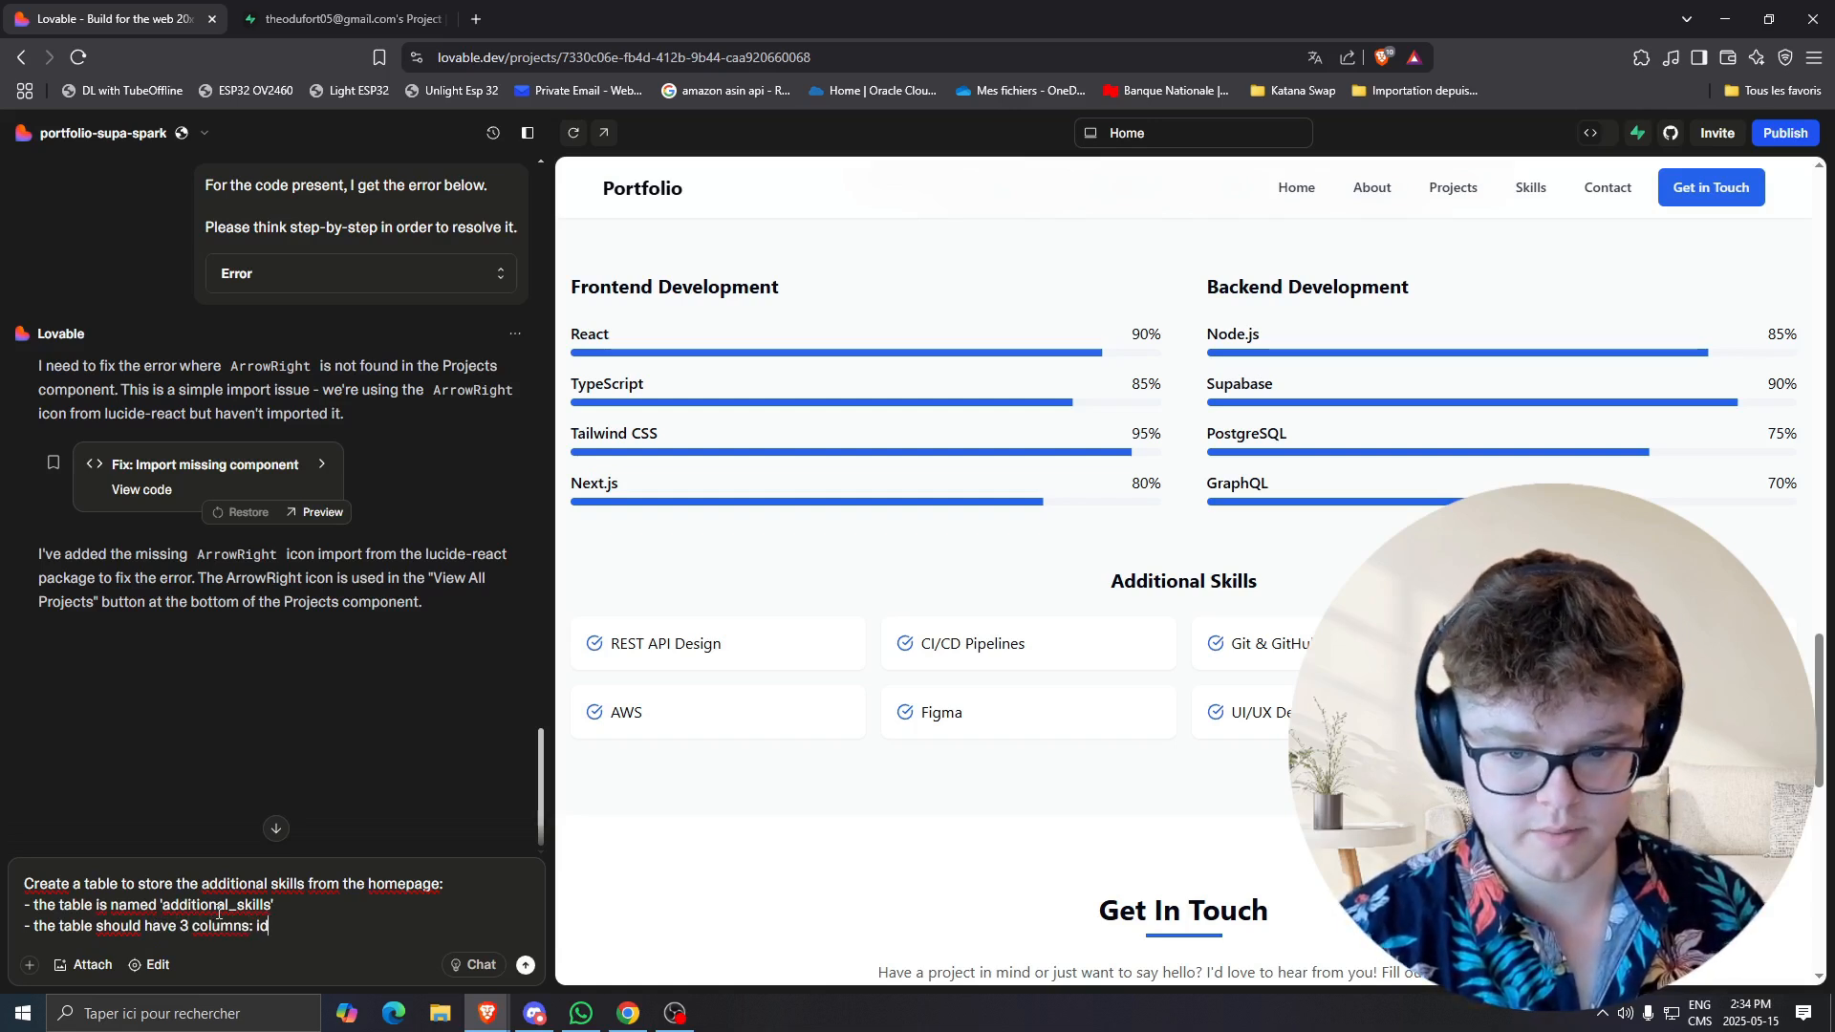
pyautogui.write(',')
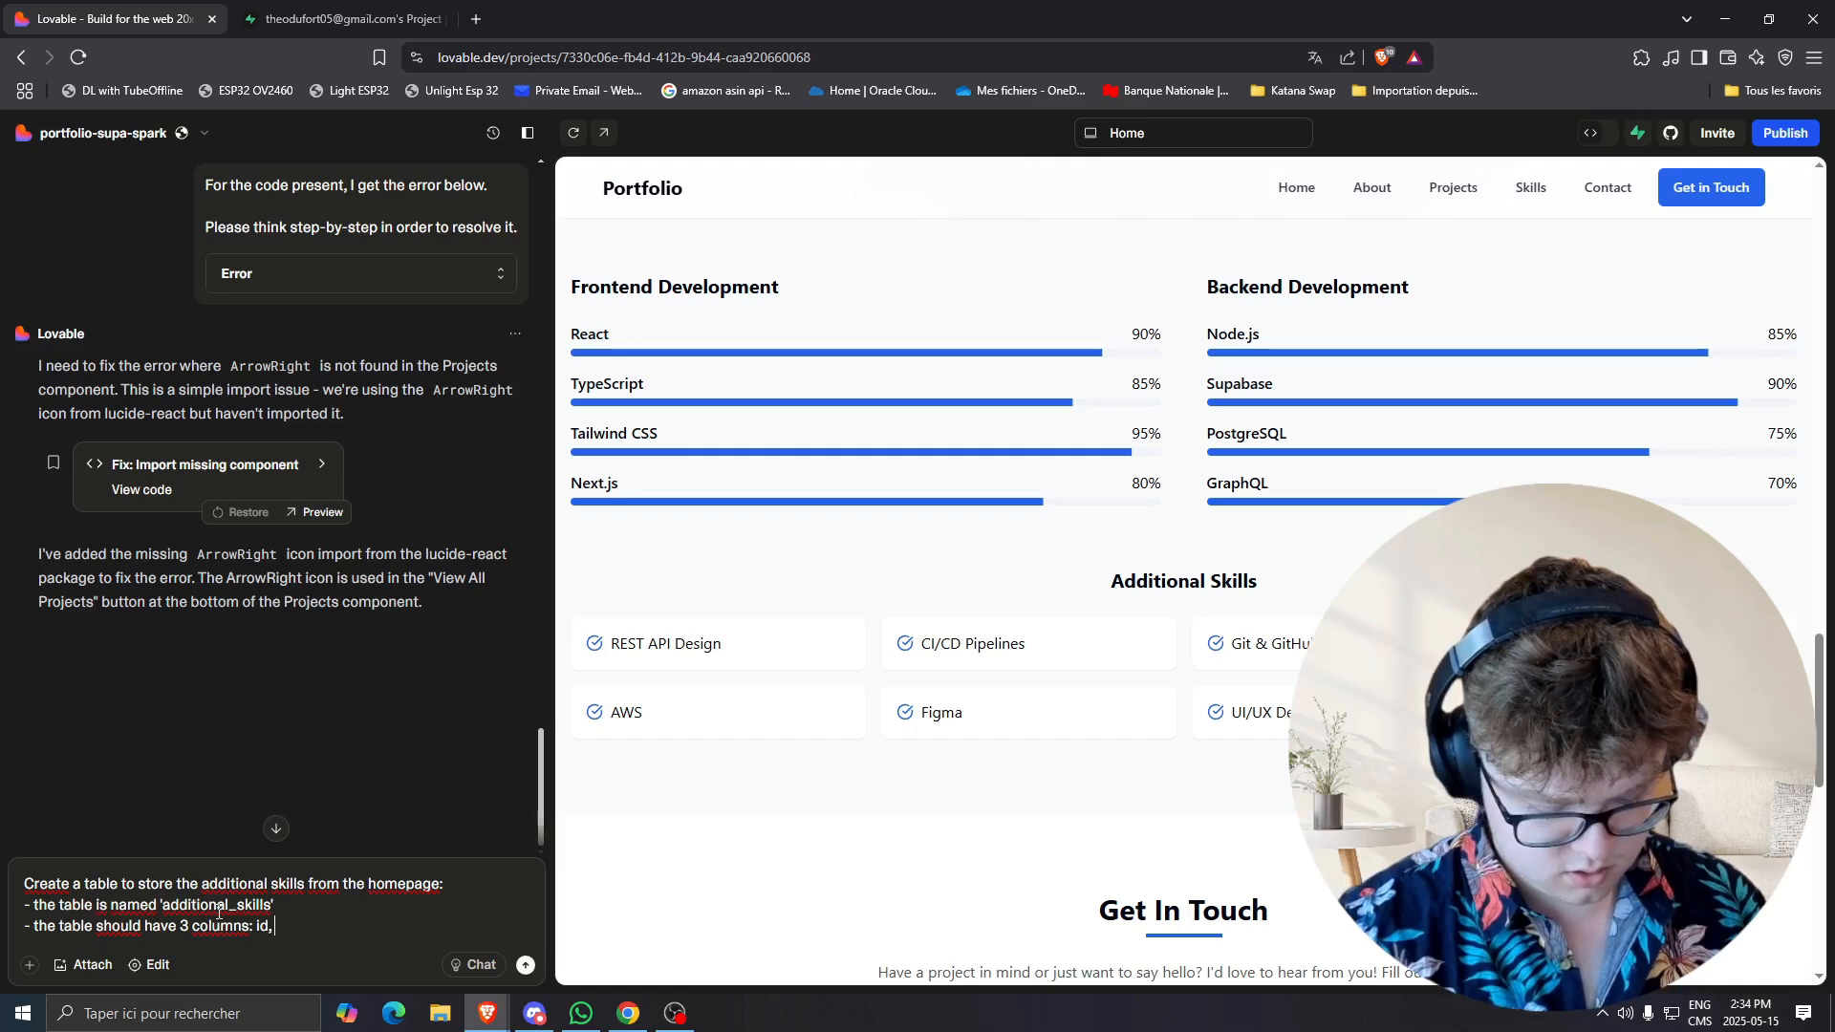
pyautogui.write('name')
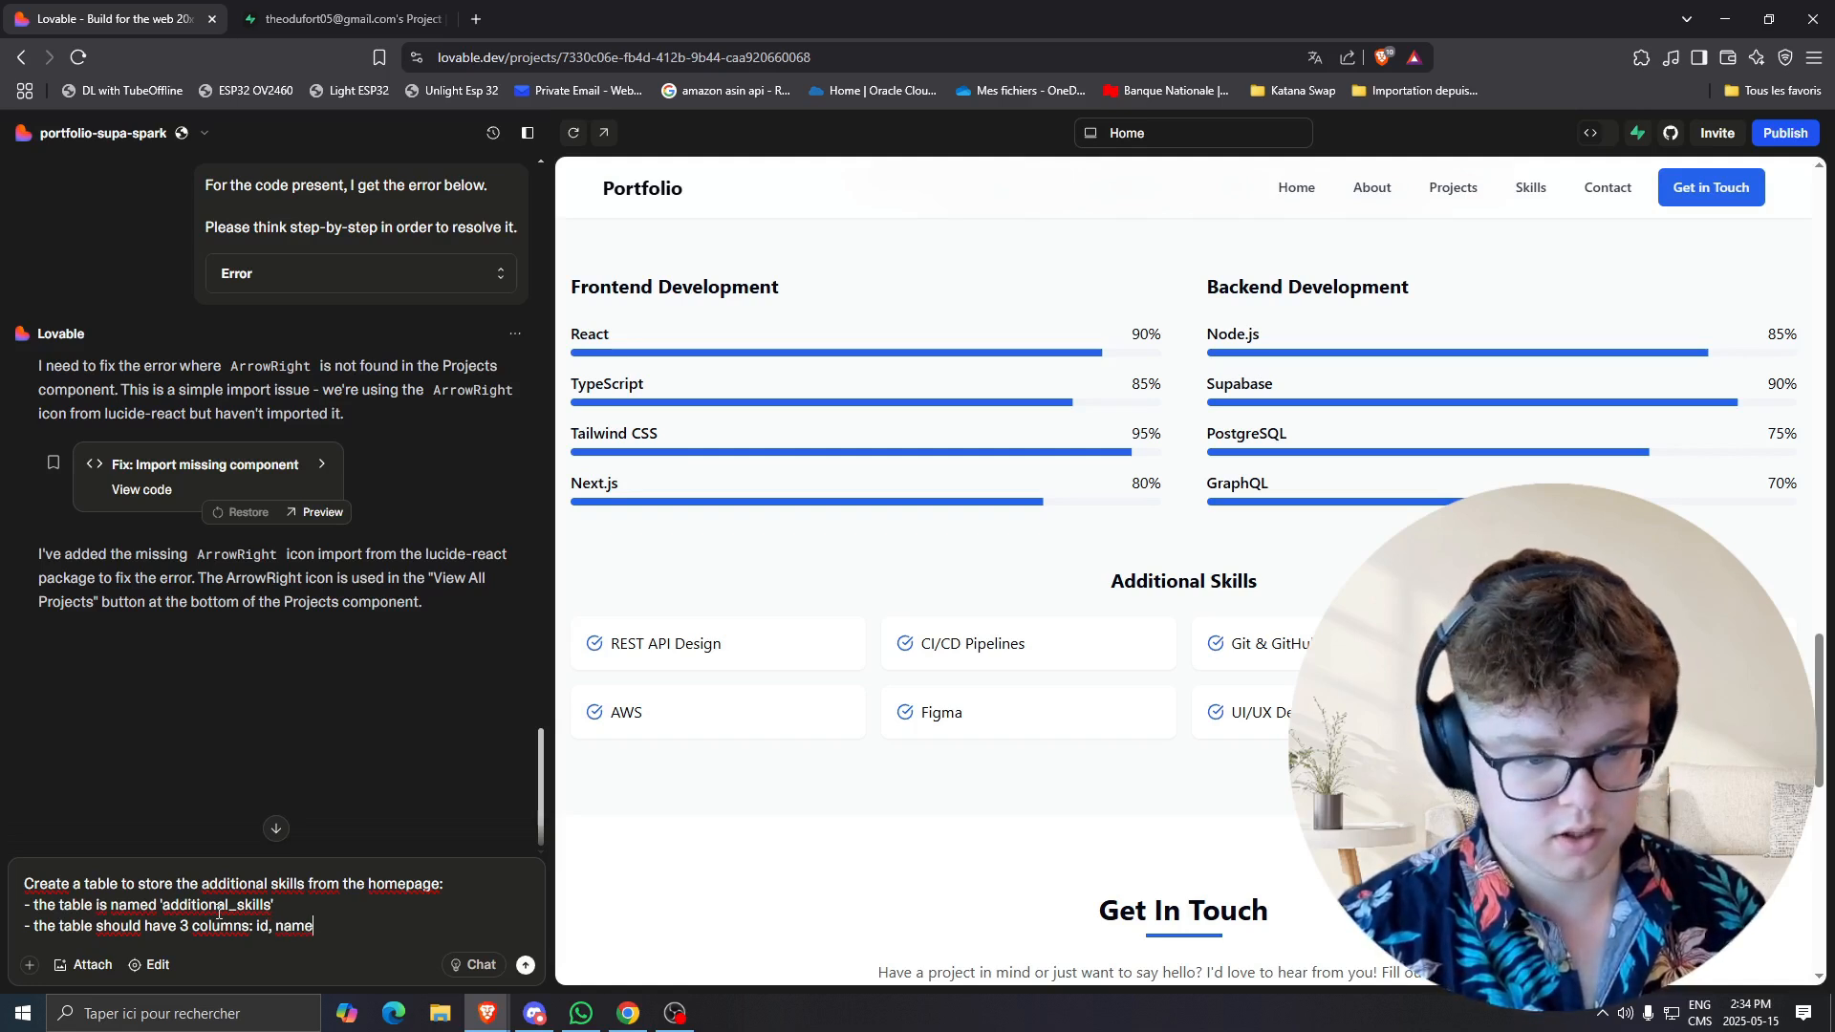
pyautogui.write('and then')
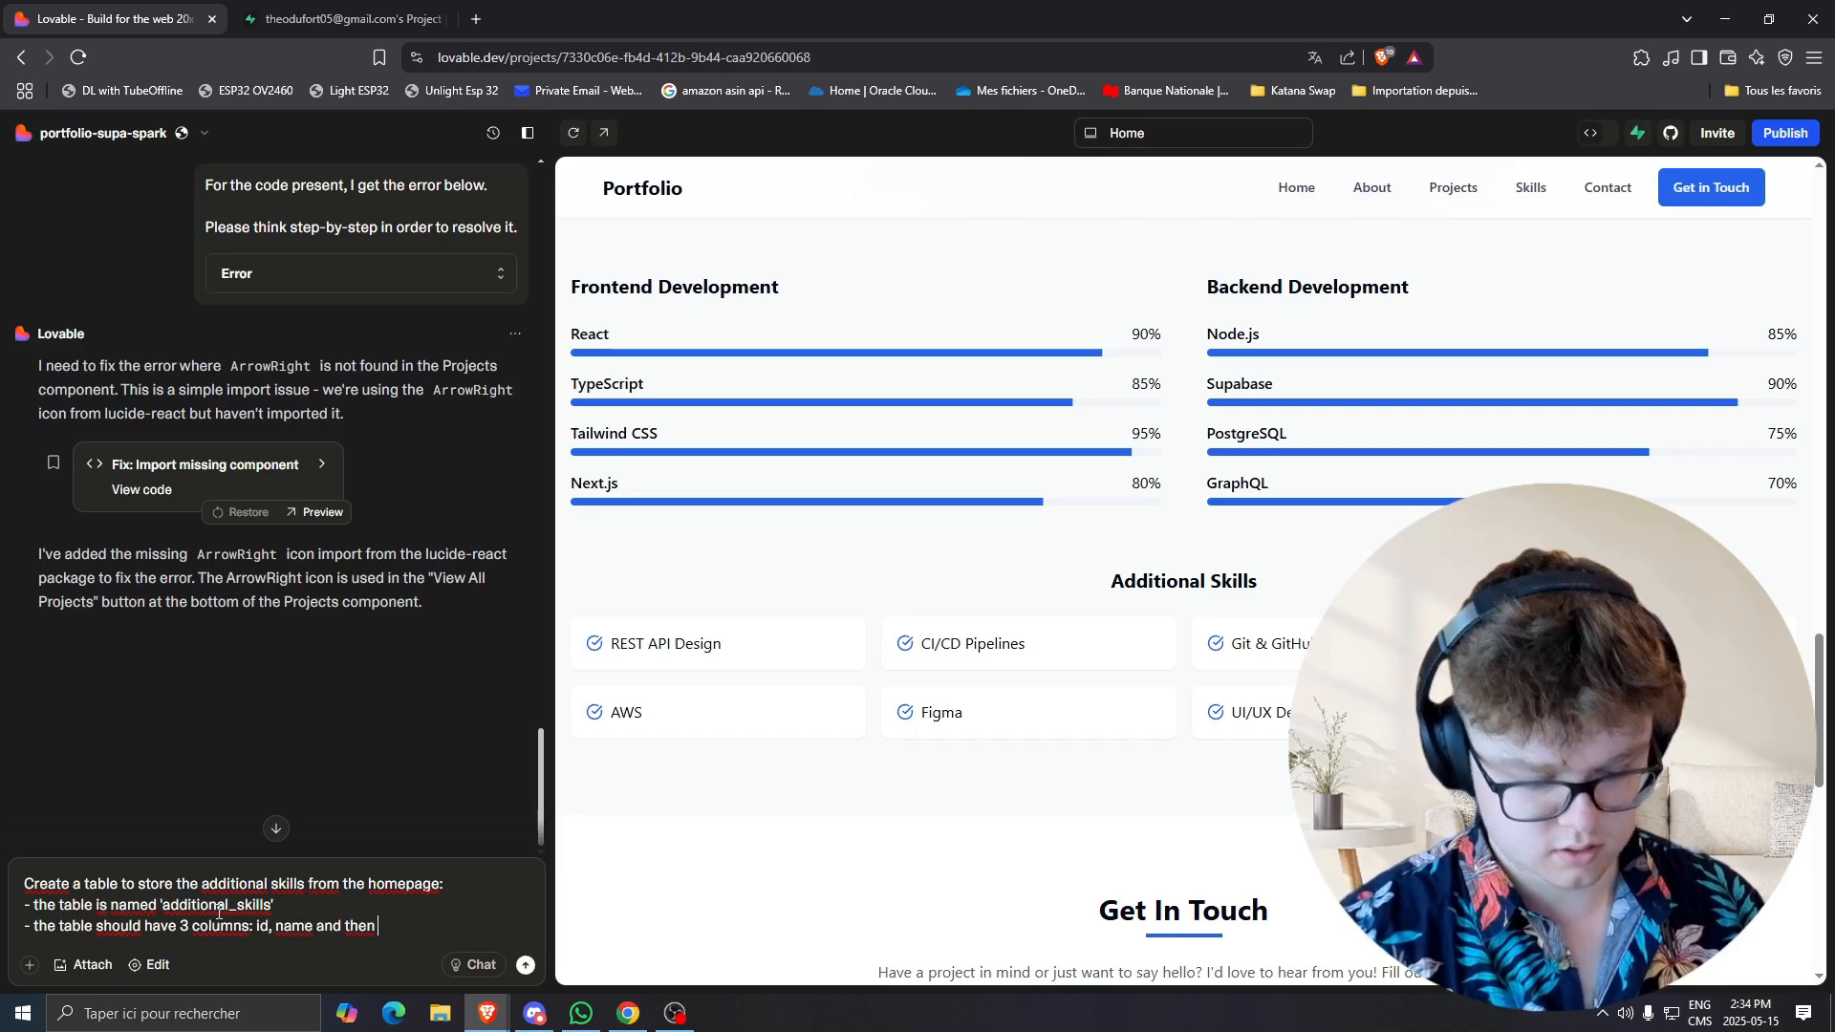
pyautogui.write('parent')
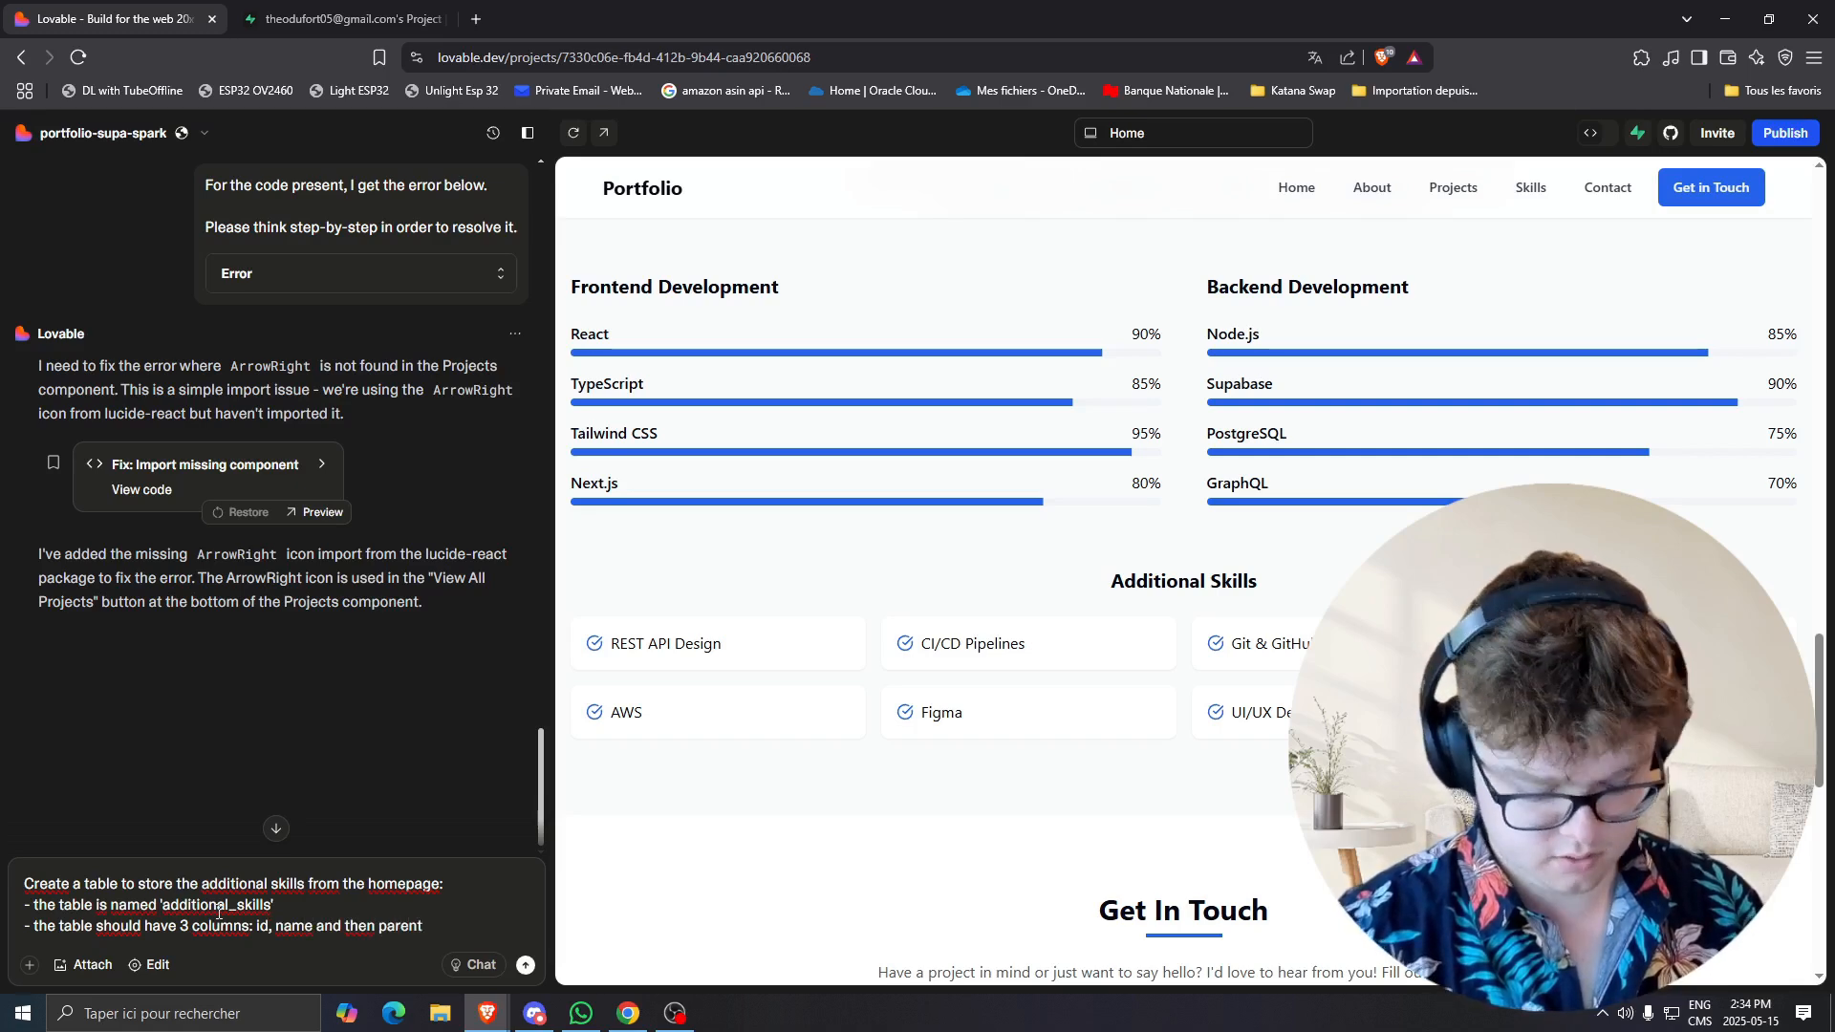
pyautogui.write('_skill')
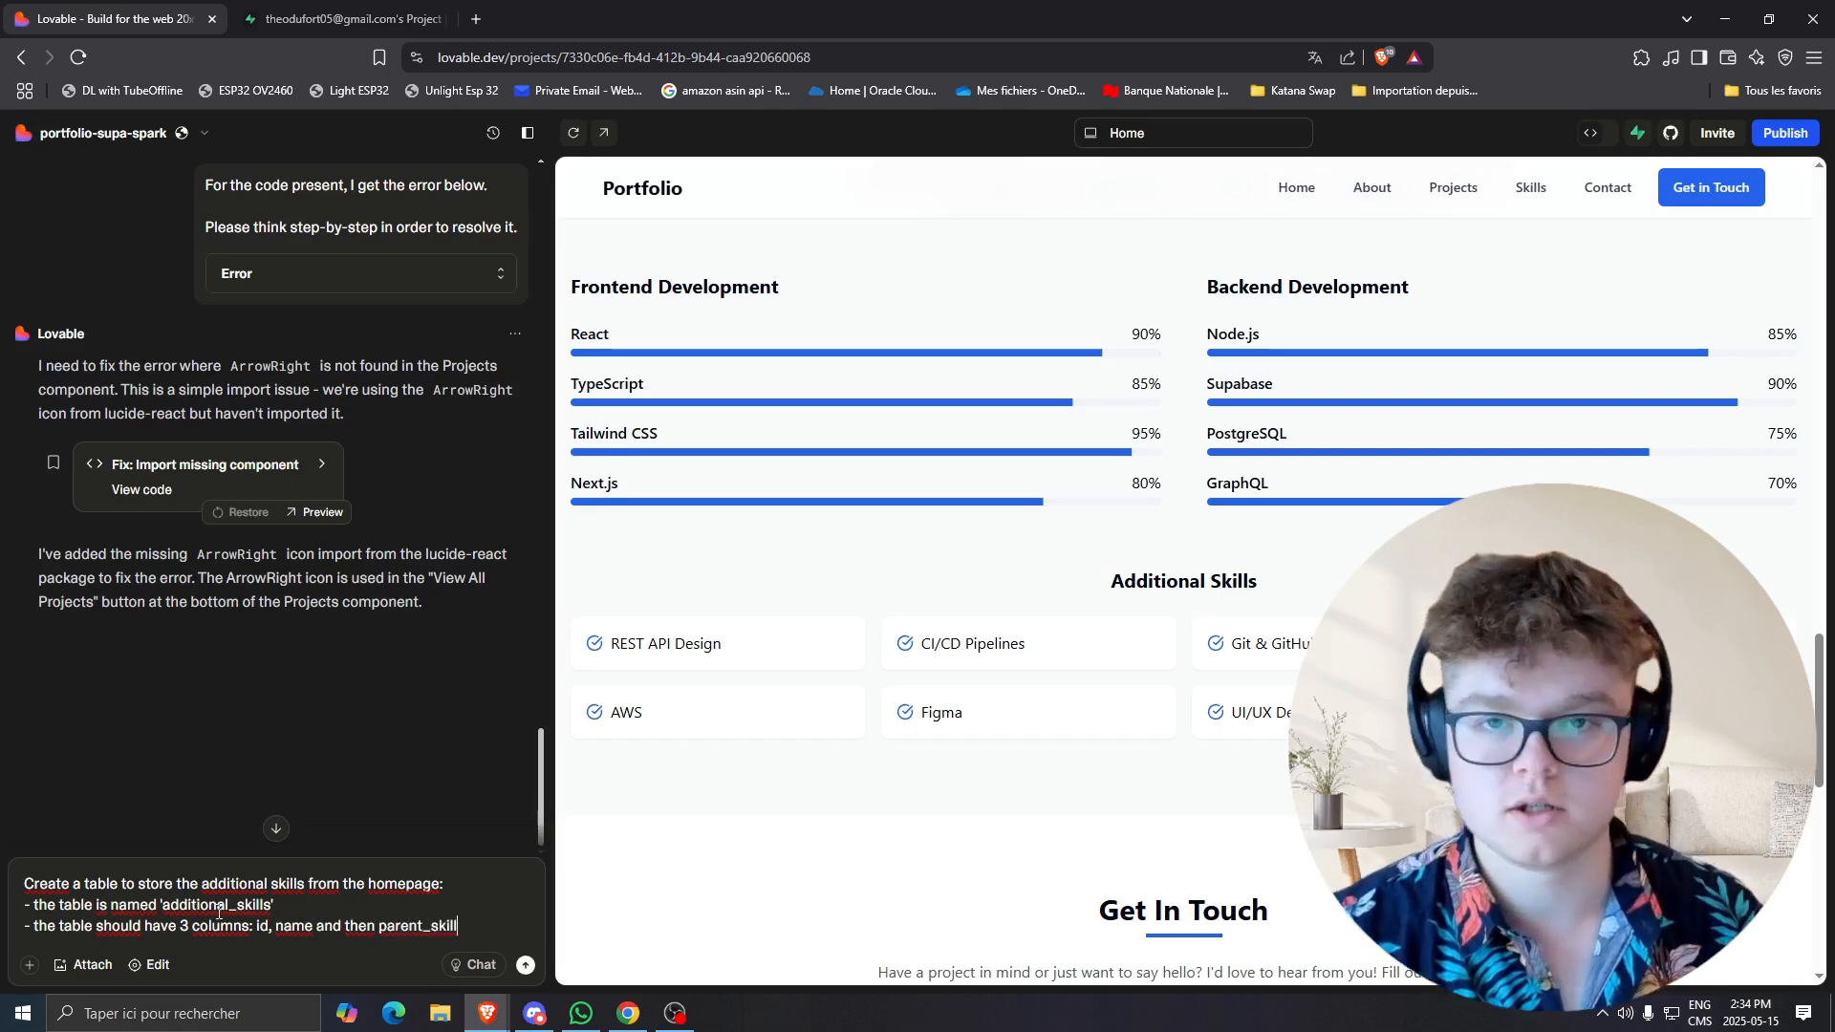
pyautogui.click(524, 963)
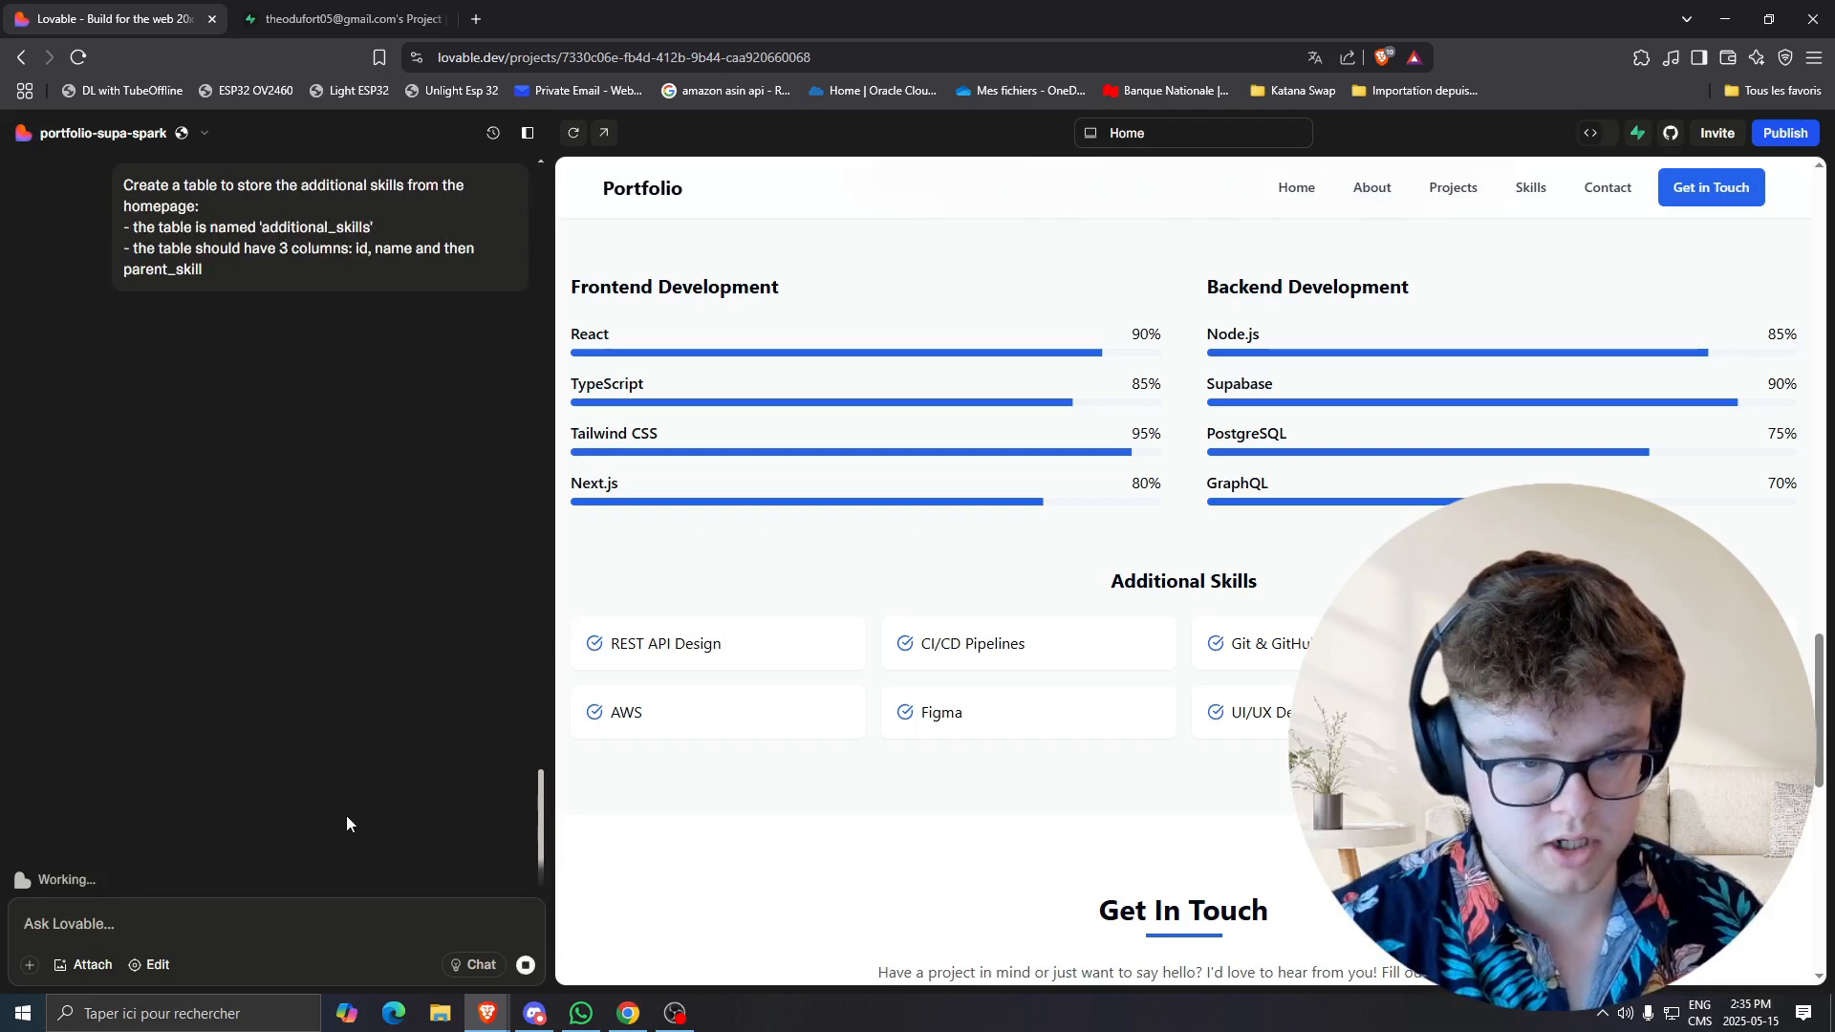
pyautogui.moveTo(392, 755)
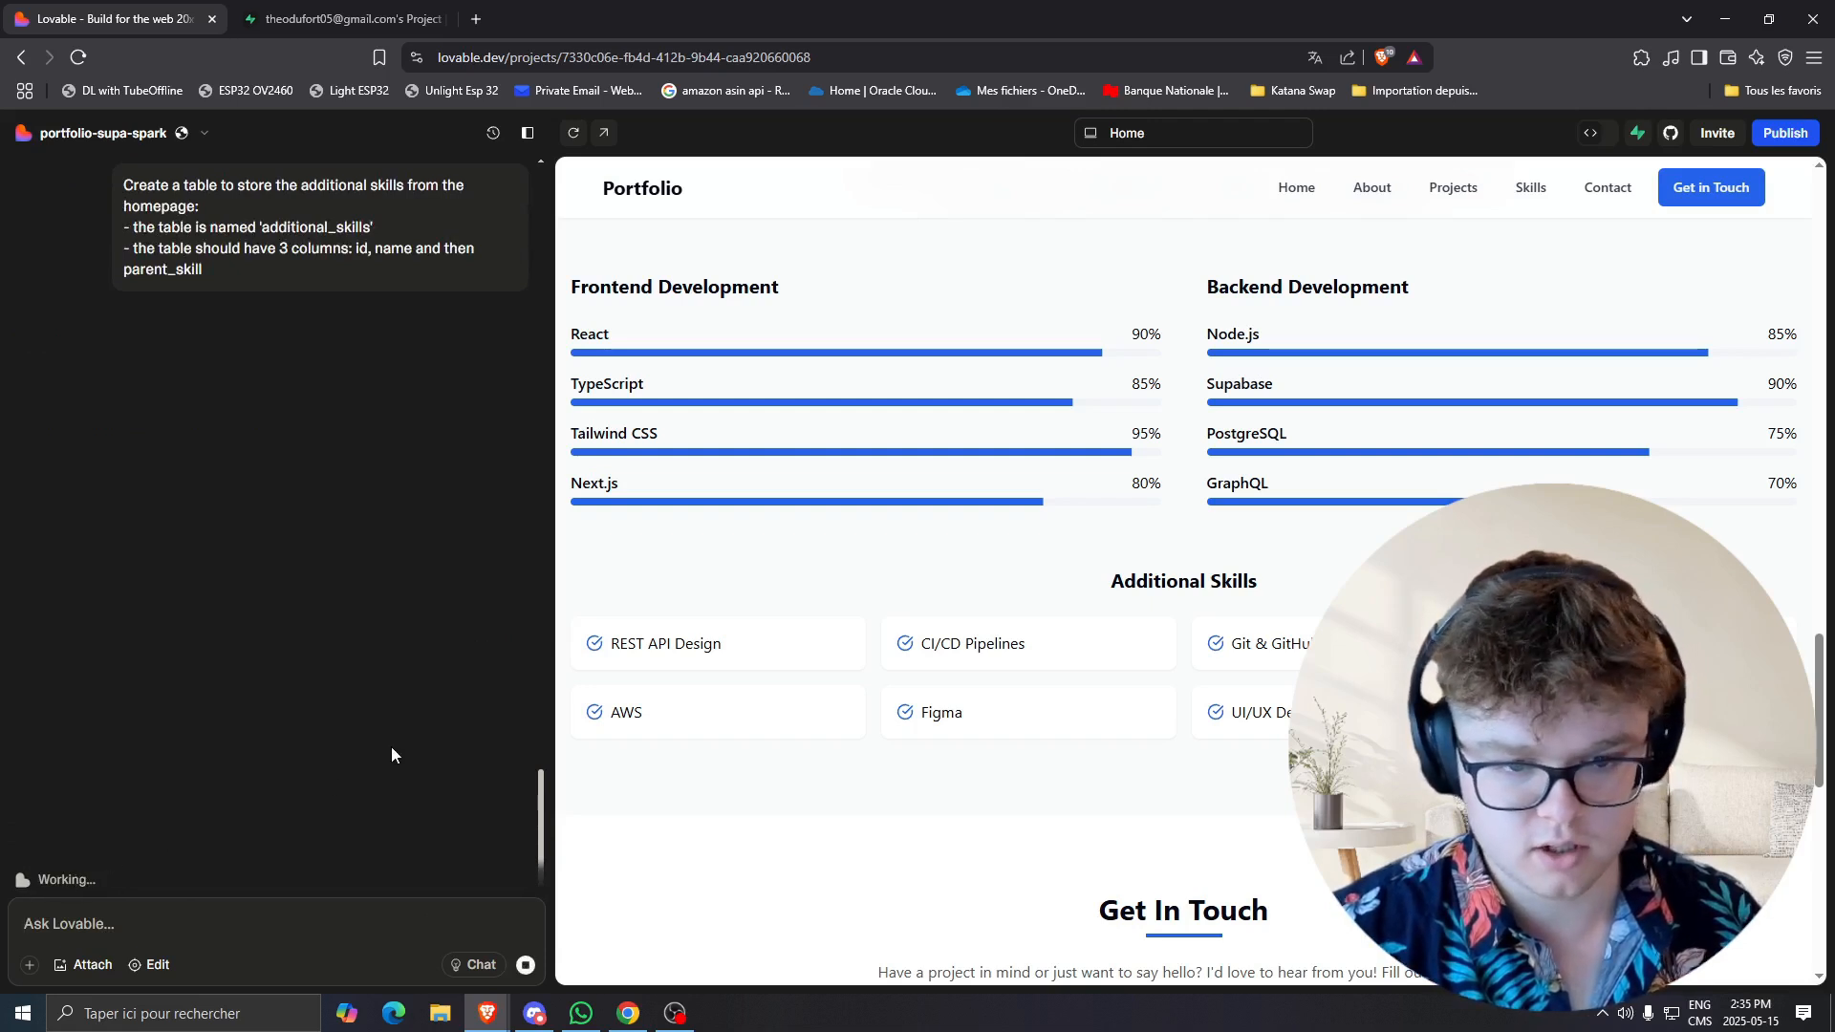
pyautogui.moveTo(871, 610)
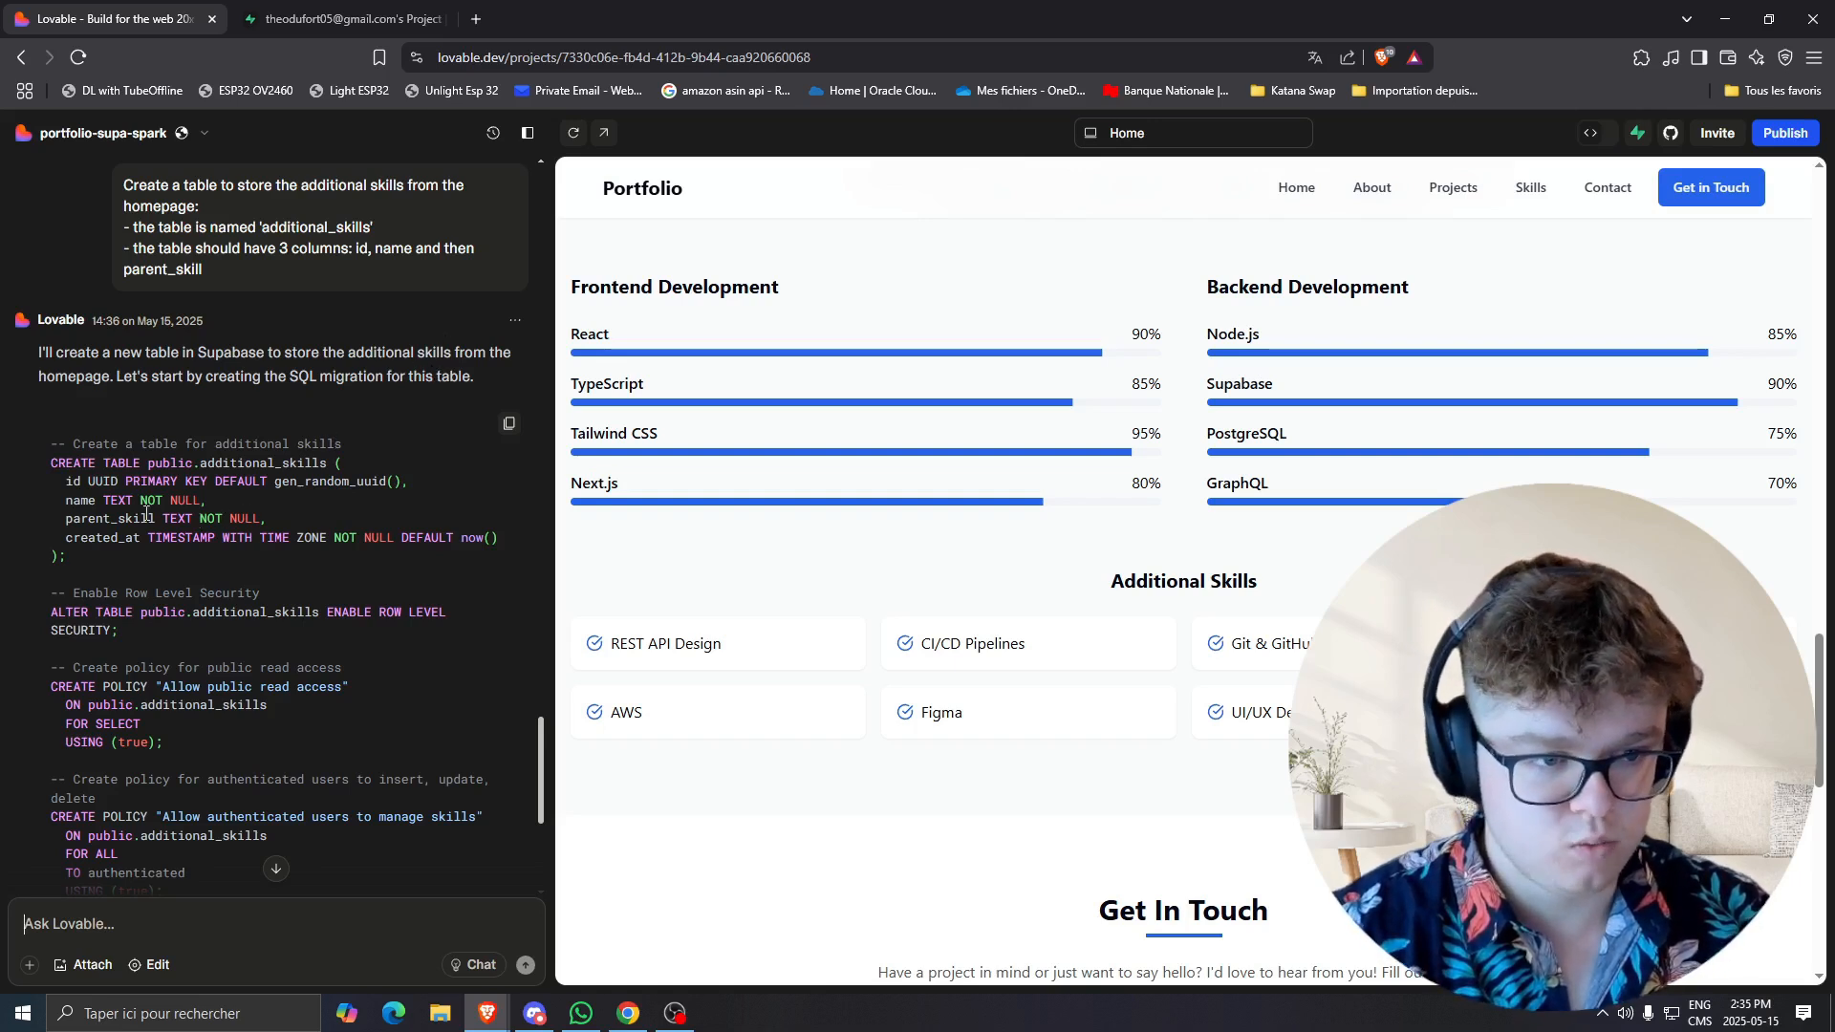
pyautogui.moveTo(160, 585)
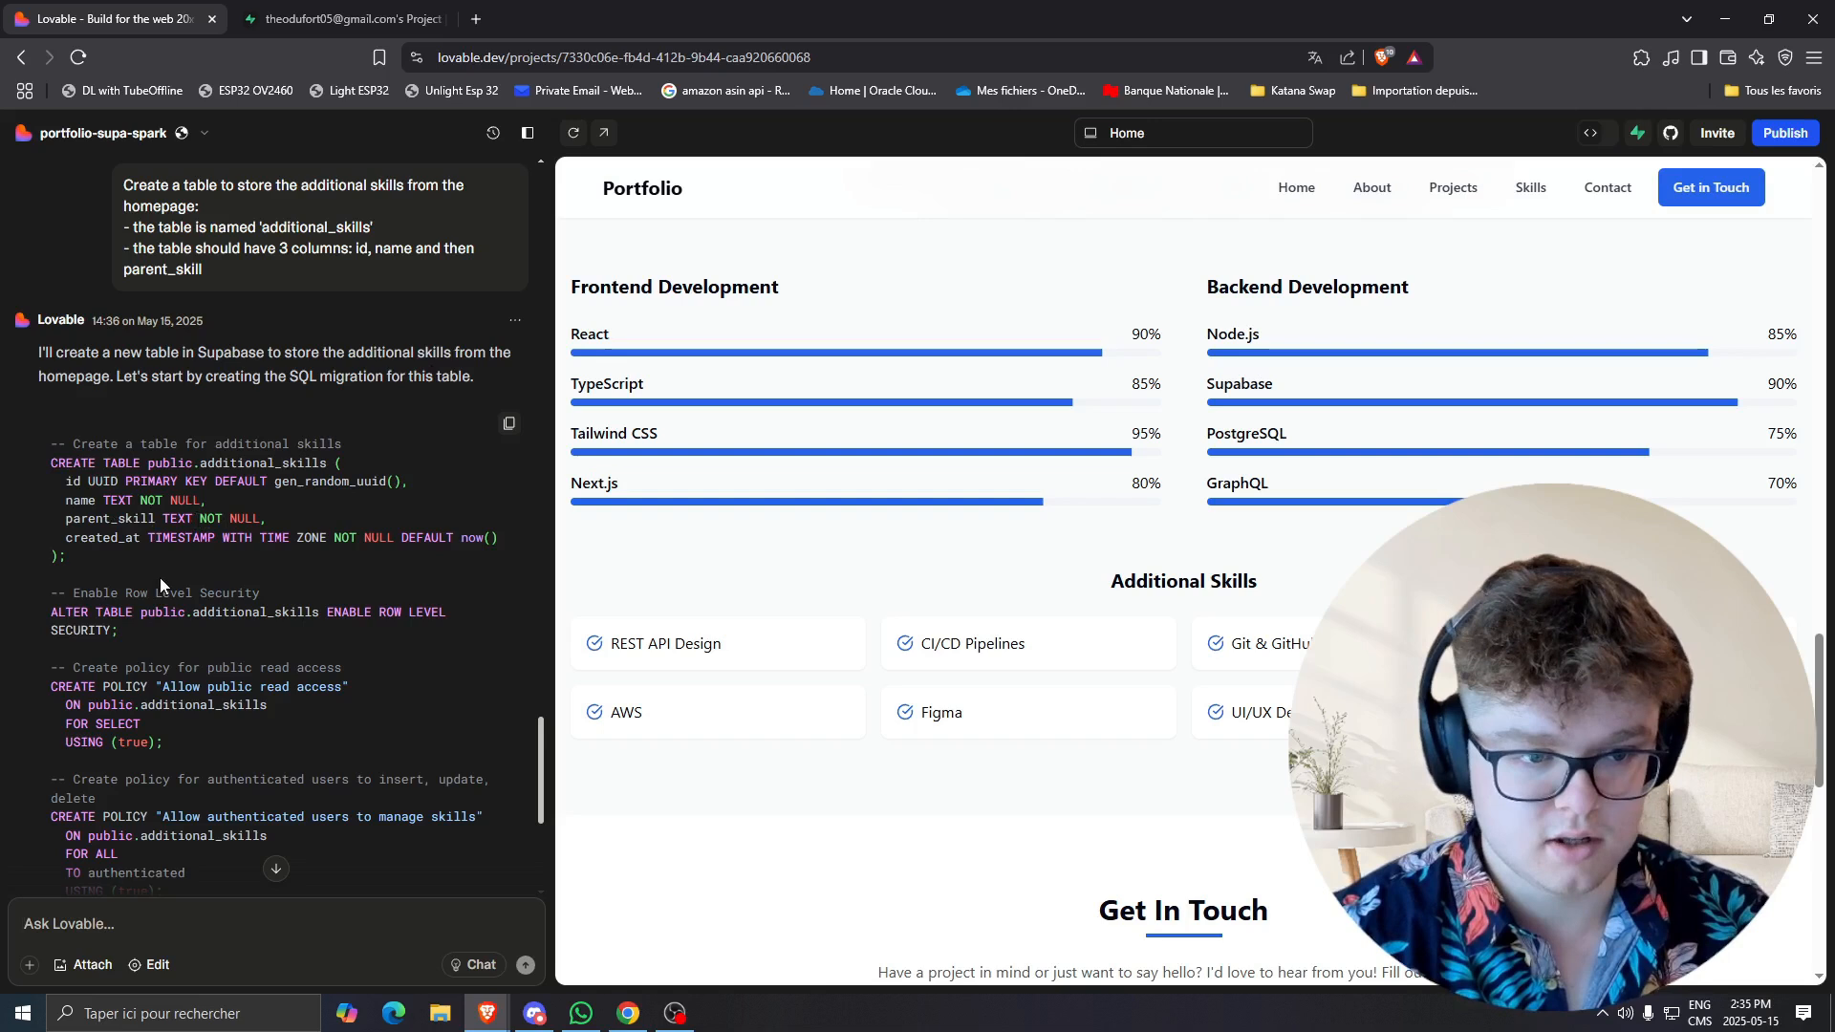
pyautogui.moveTo(76, 560)
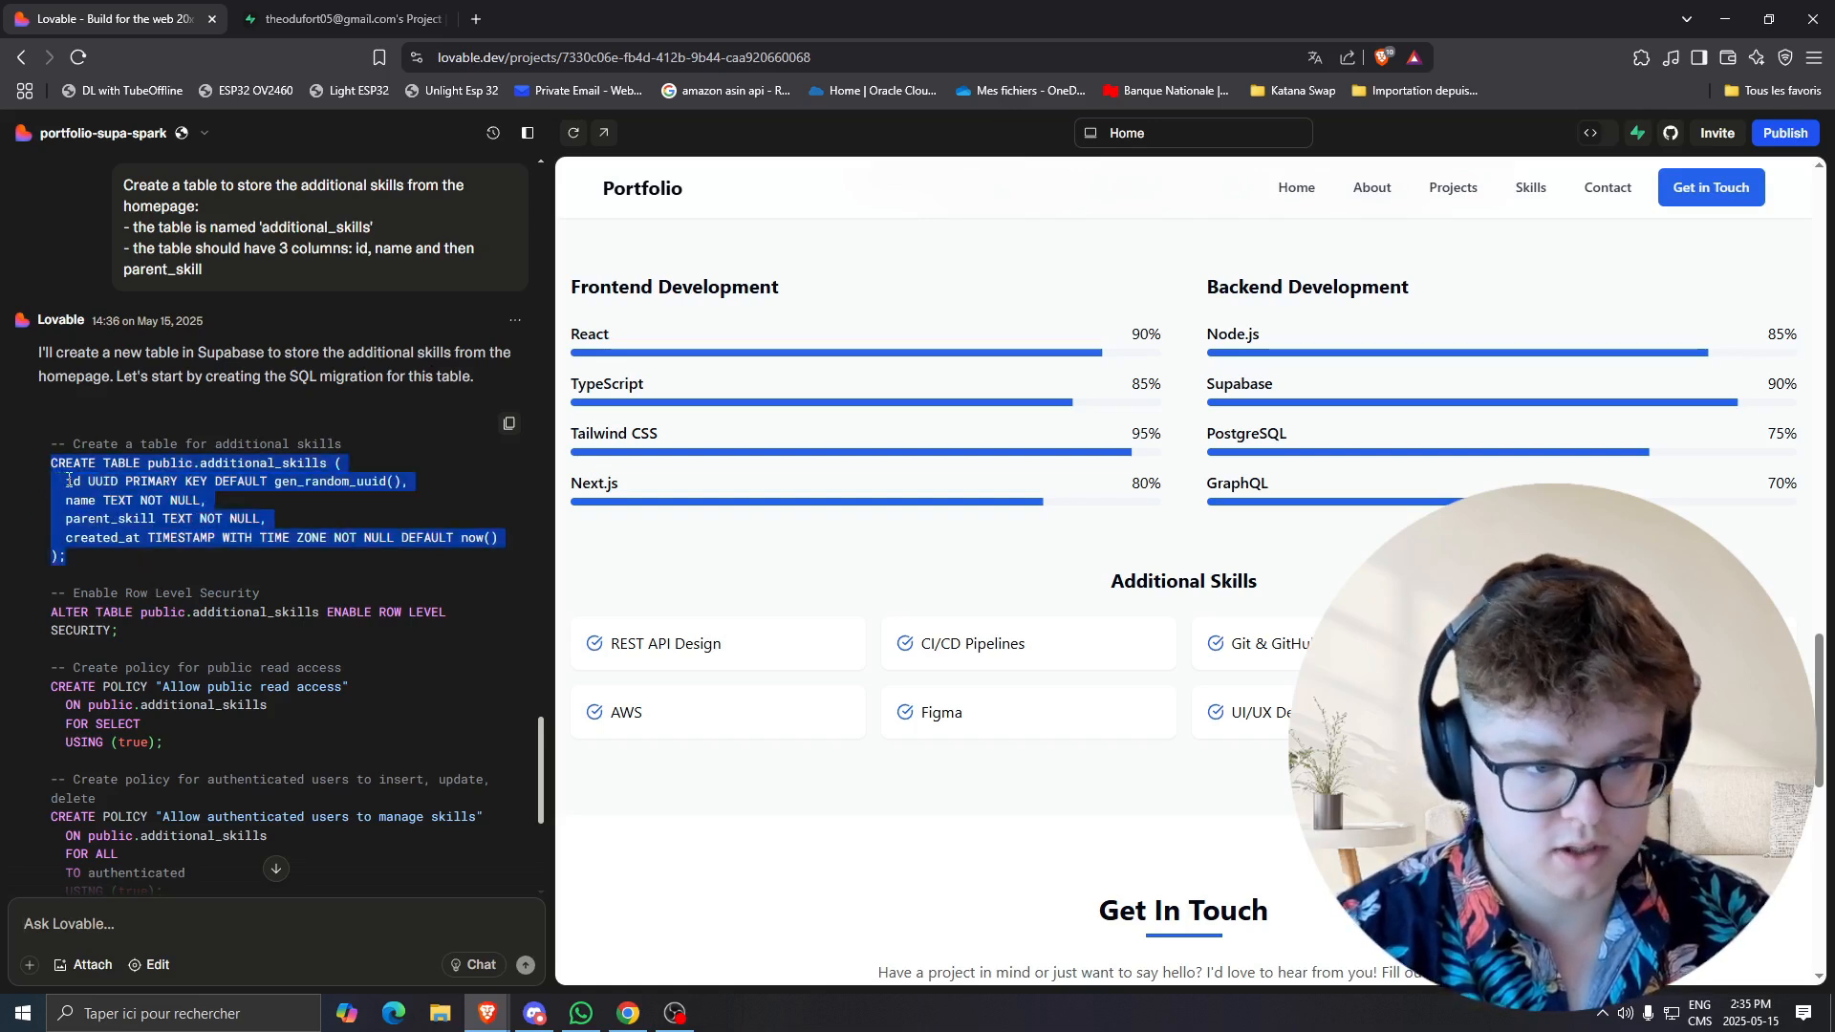
# Review the proposed SQL creating additional_skills, its policies and seed INSERT rows.
pyautogui.click(71, 482)
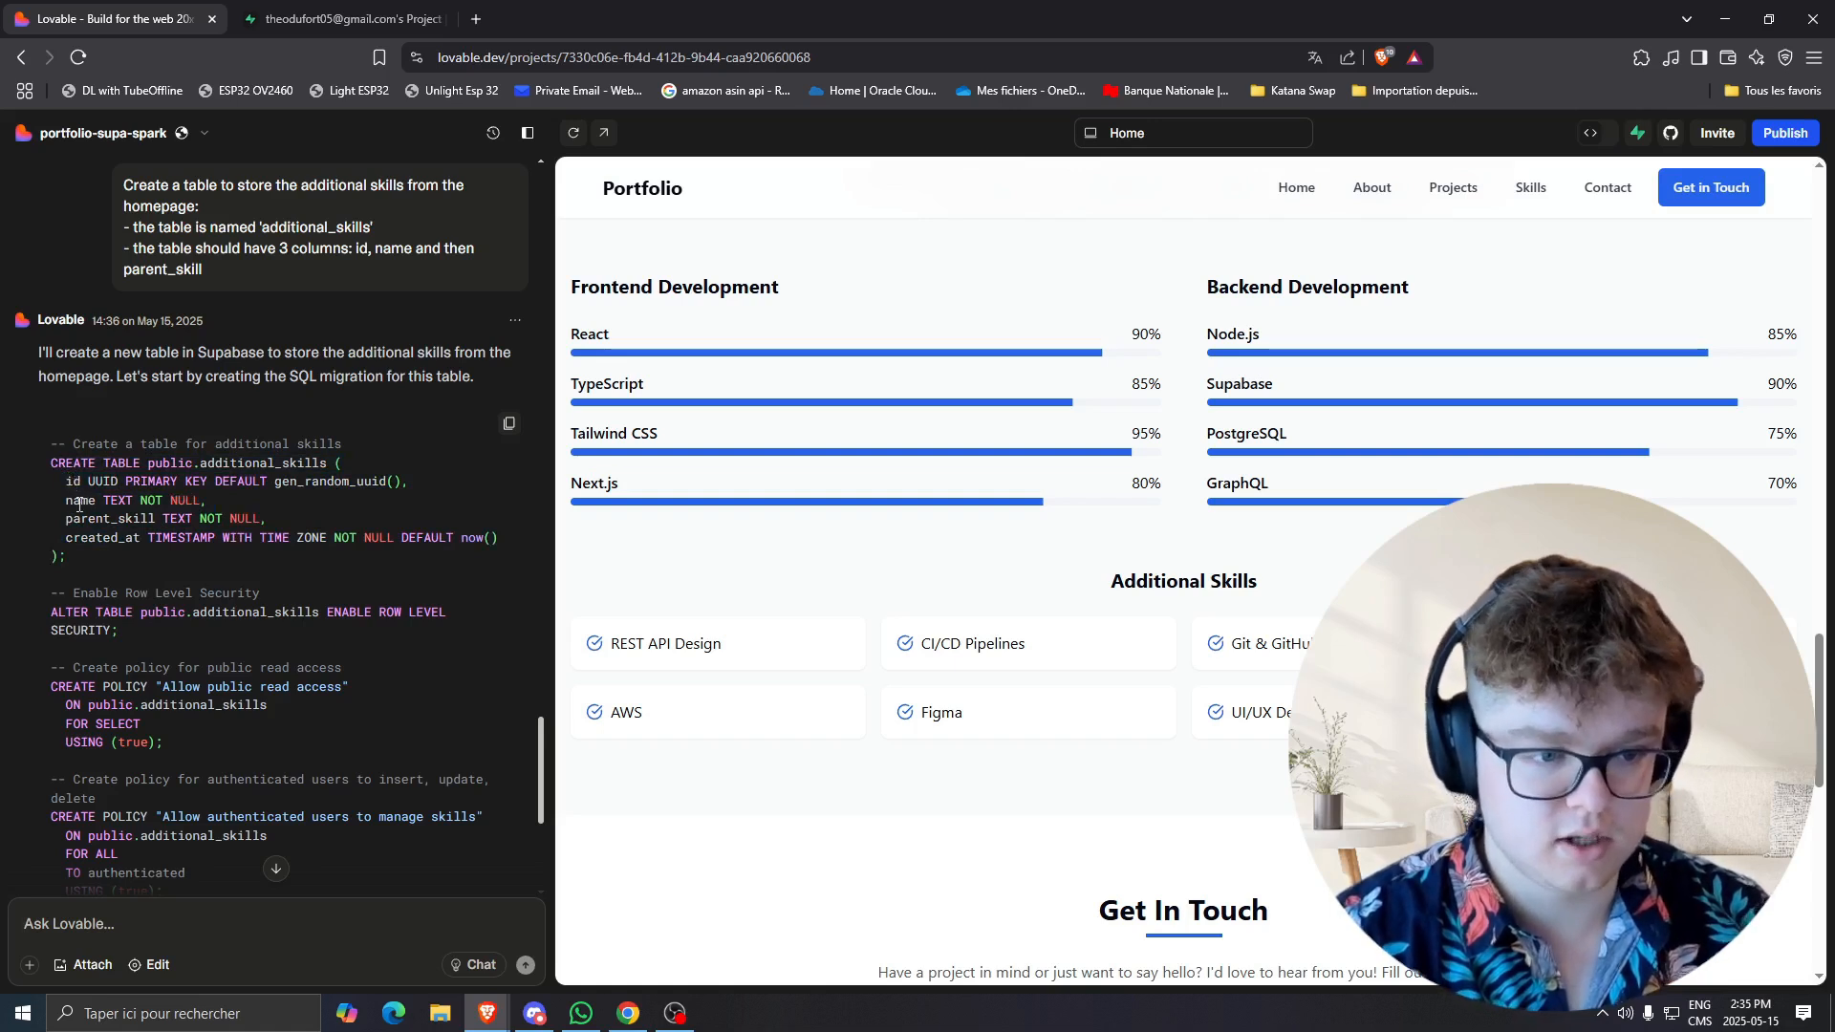
pyautogui.moveTo(369, 246)
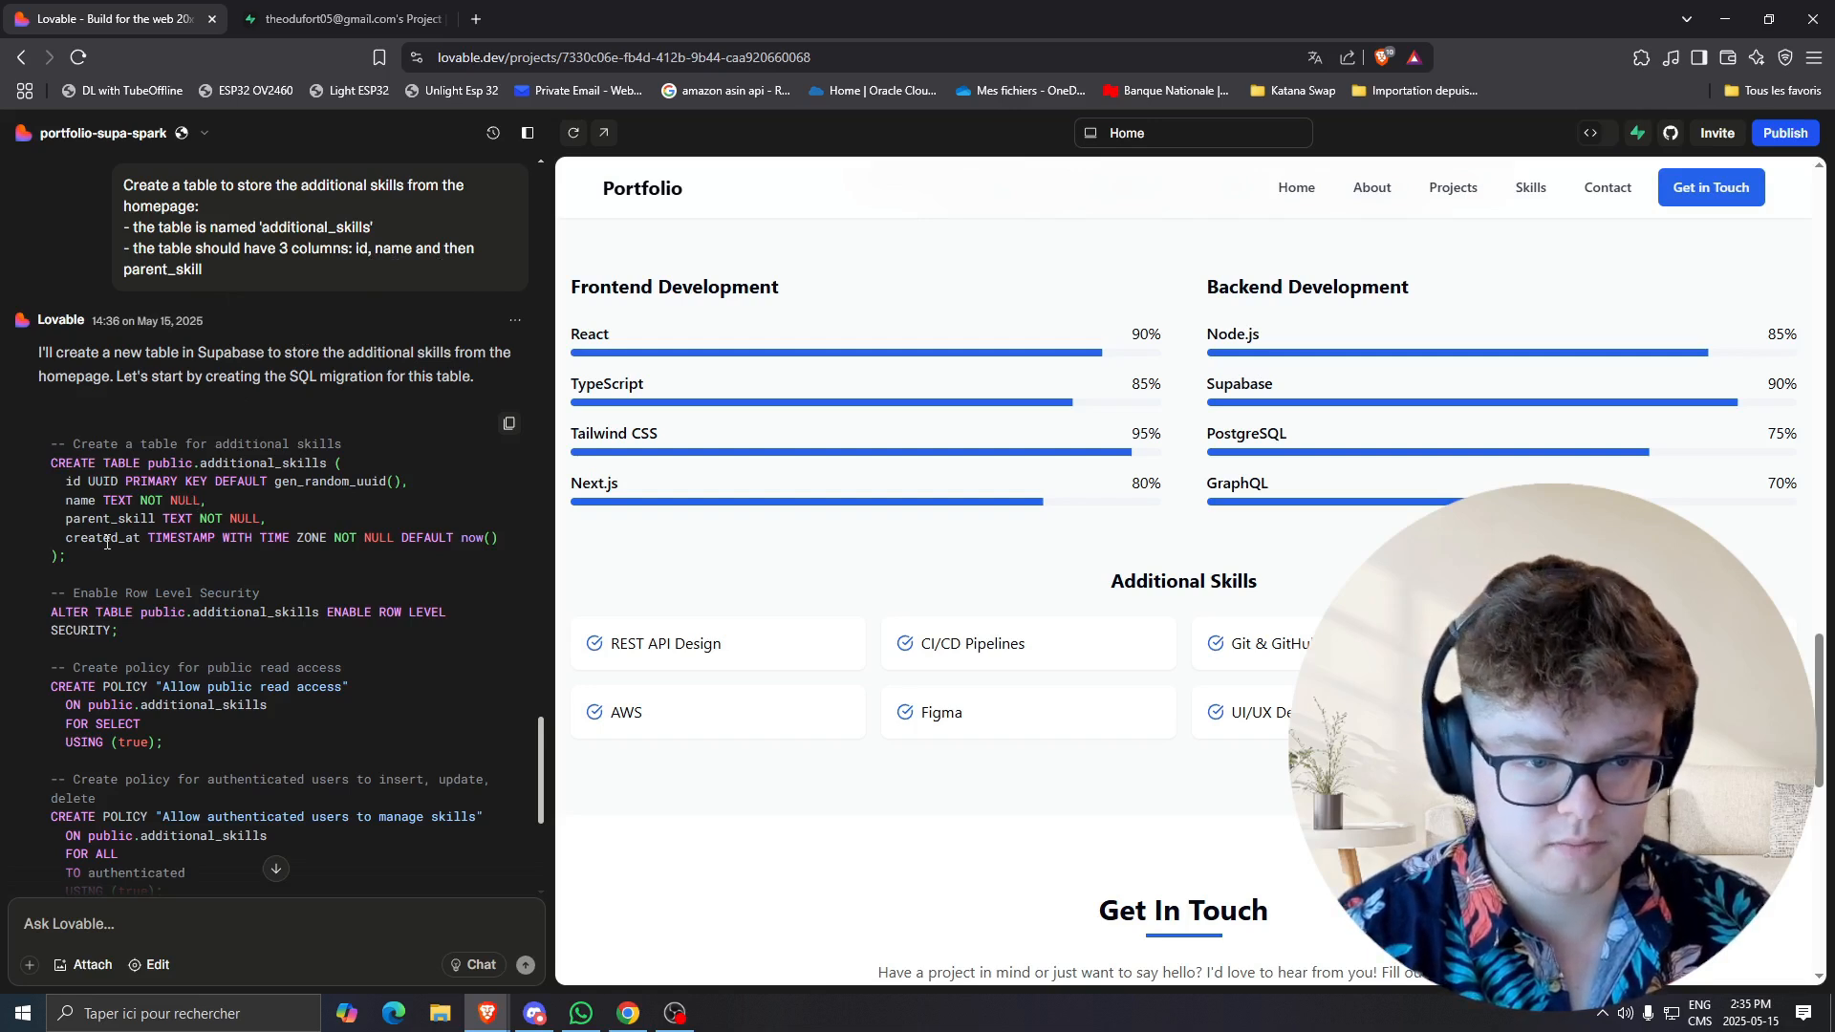
pyautogui.moveTo(174, 585)
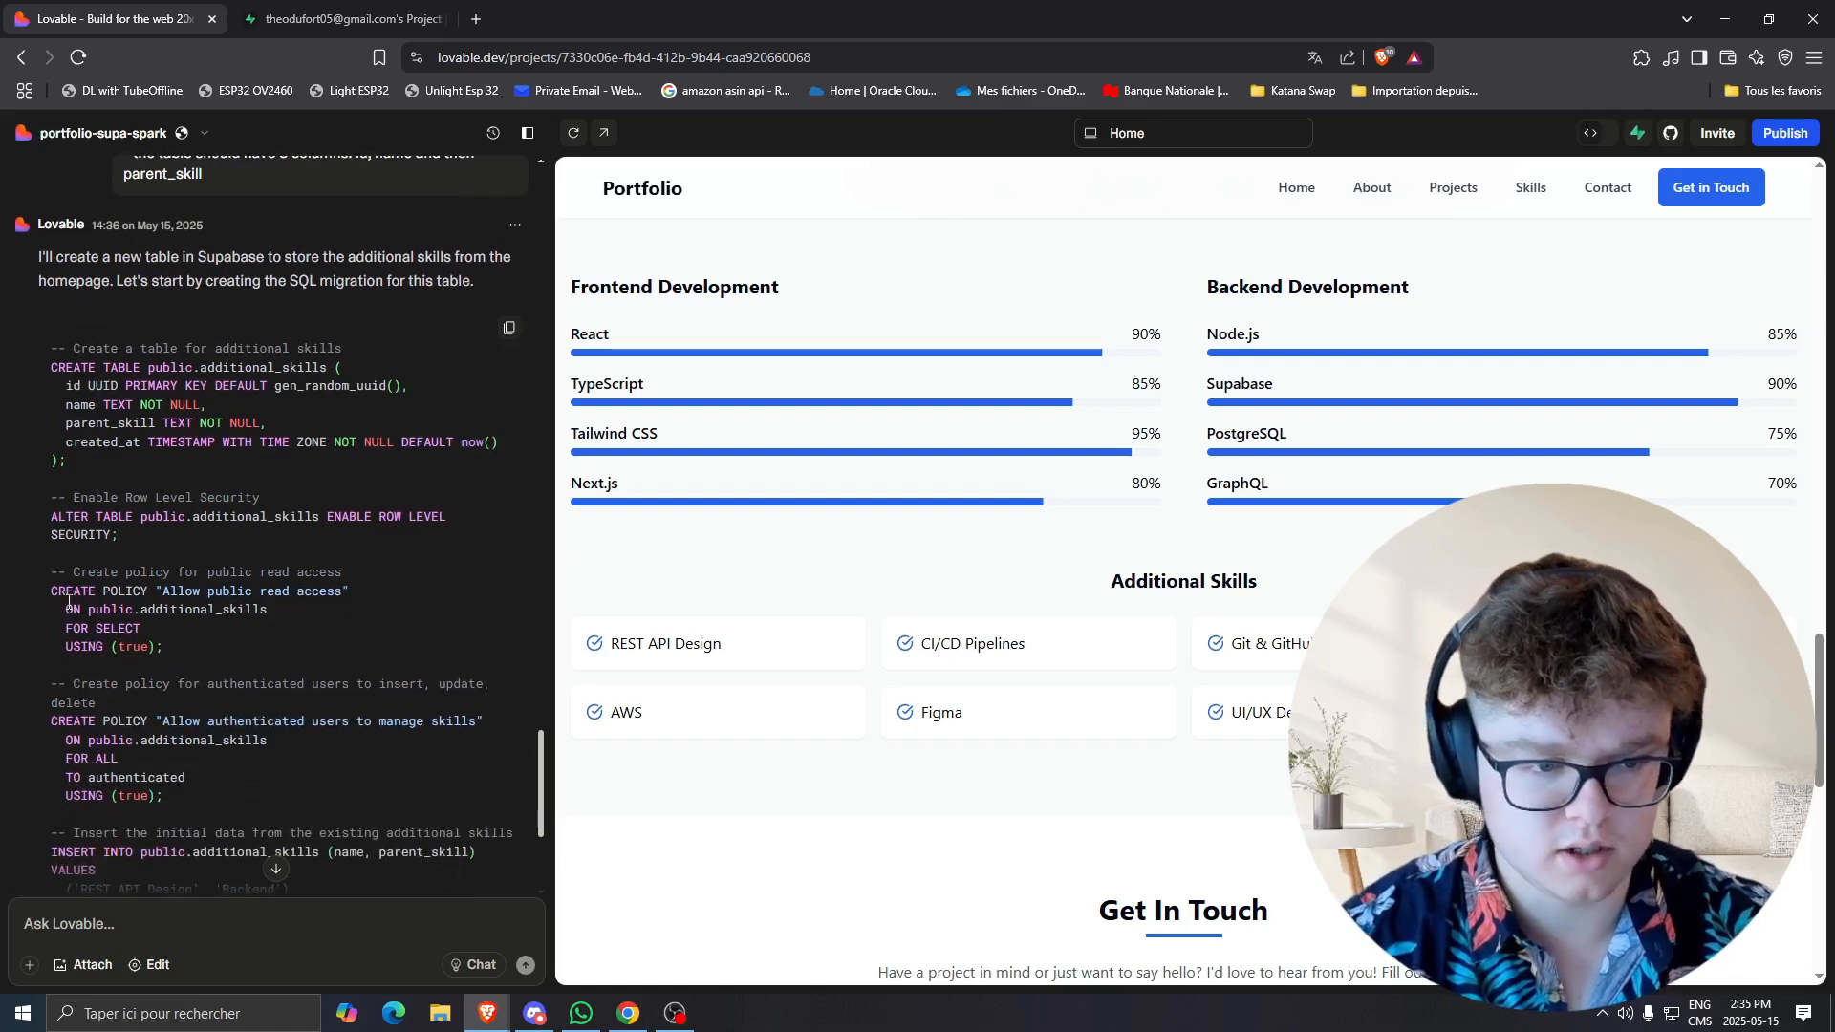
pyautogui.scroll(-3)
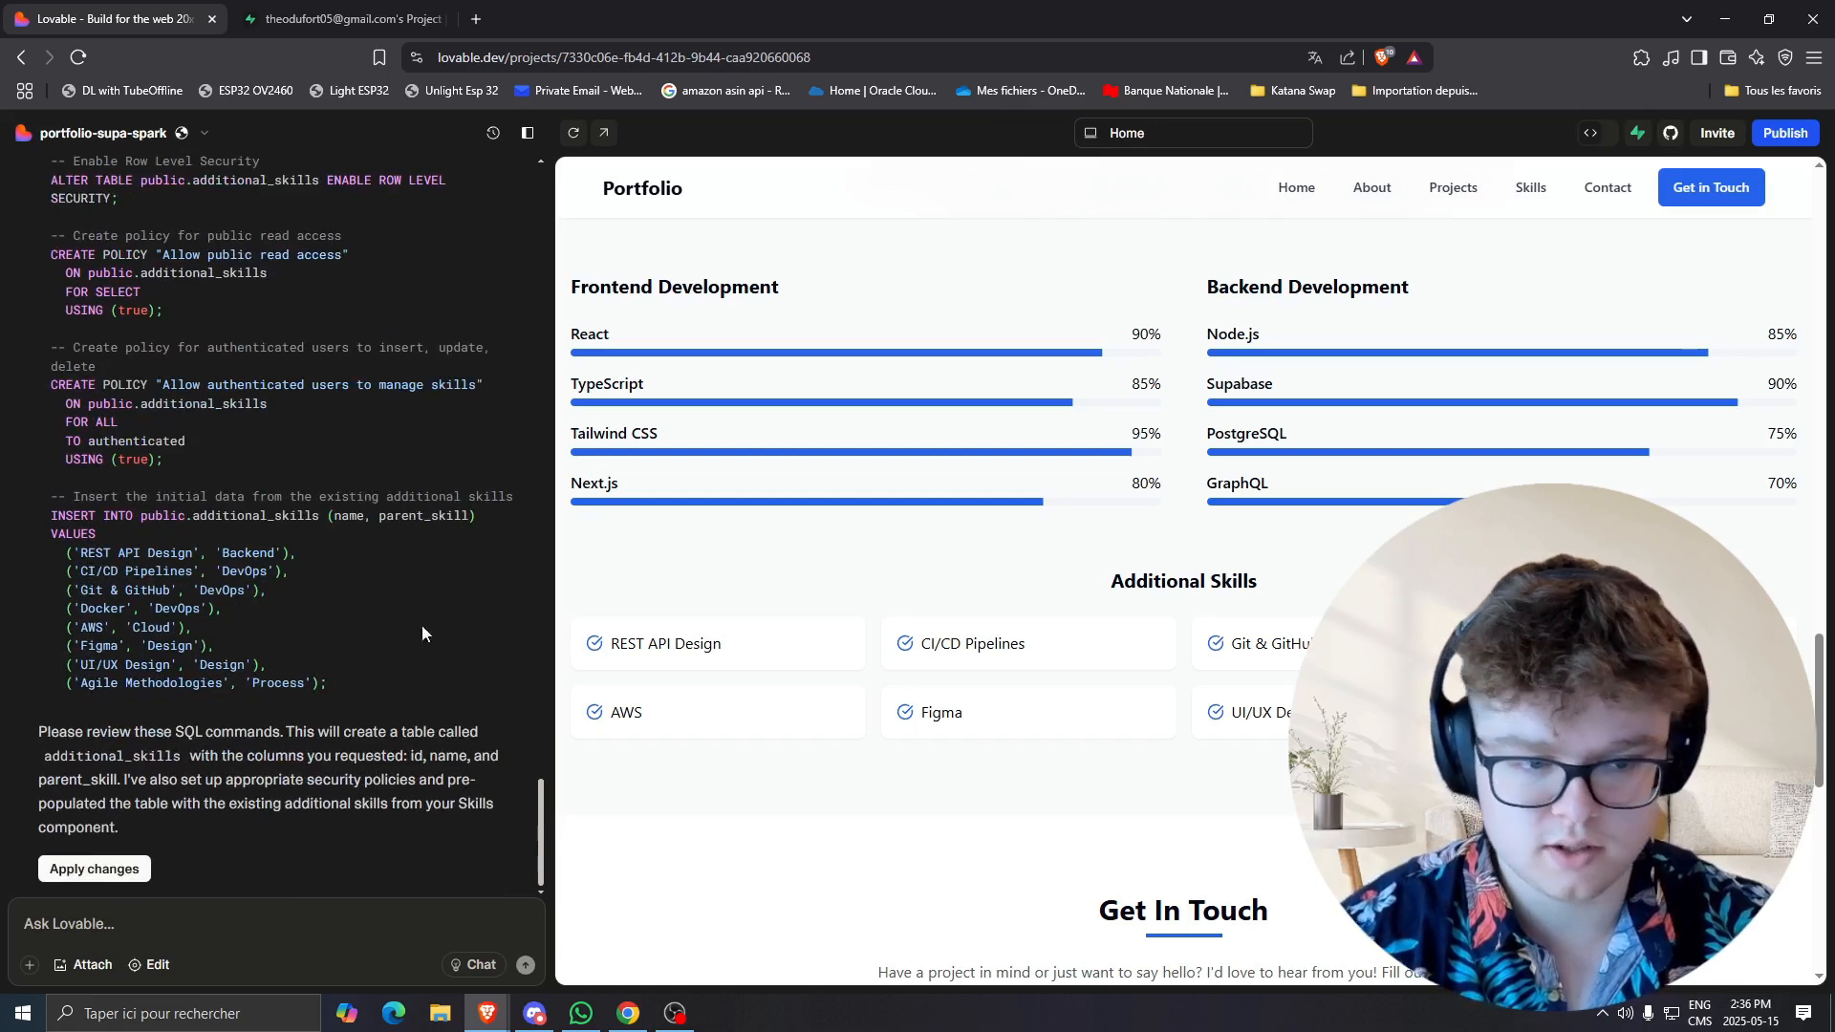
pyautogui.moveTo(843, 570)
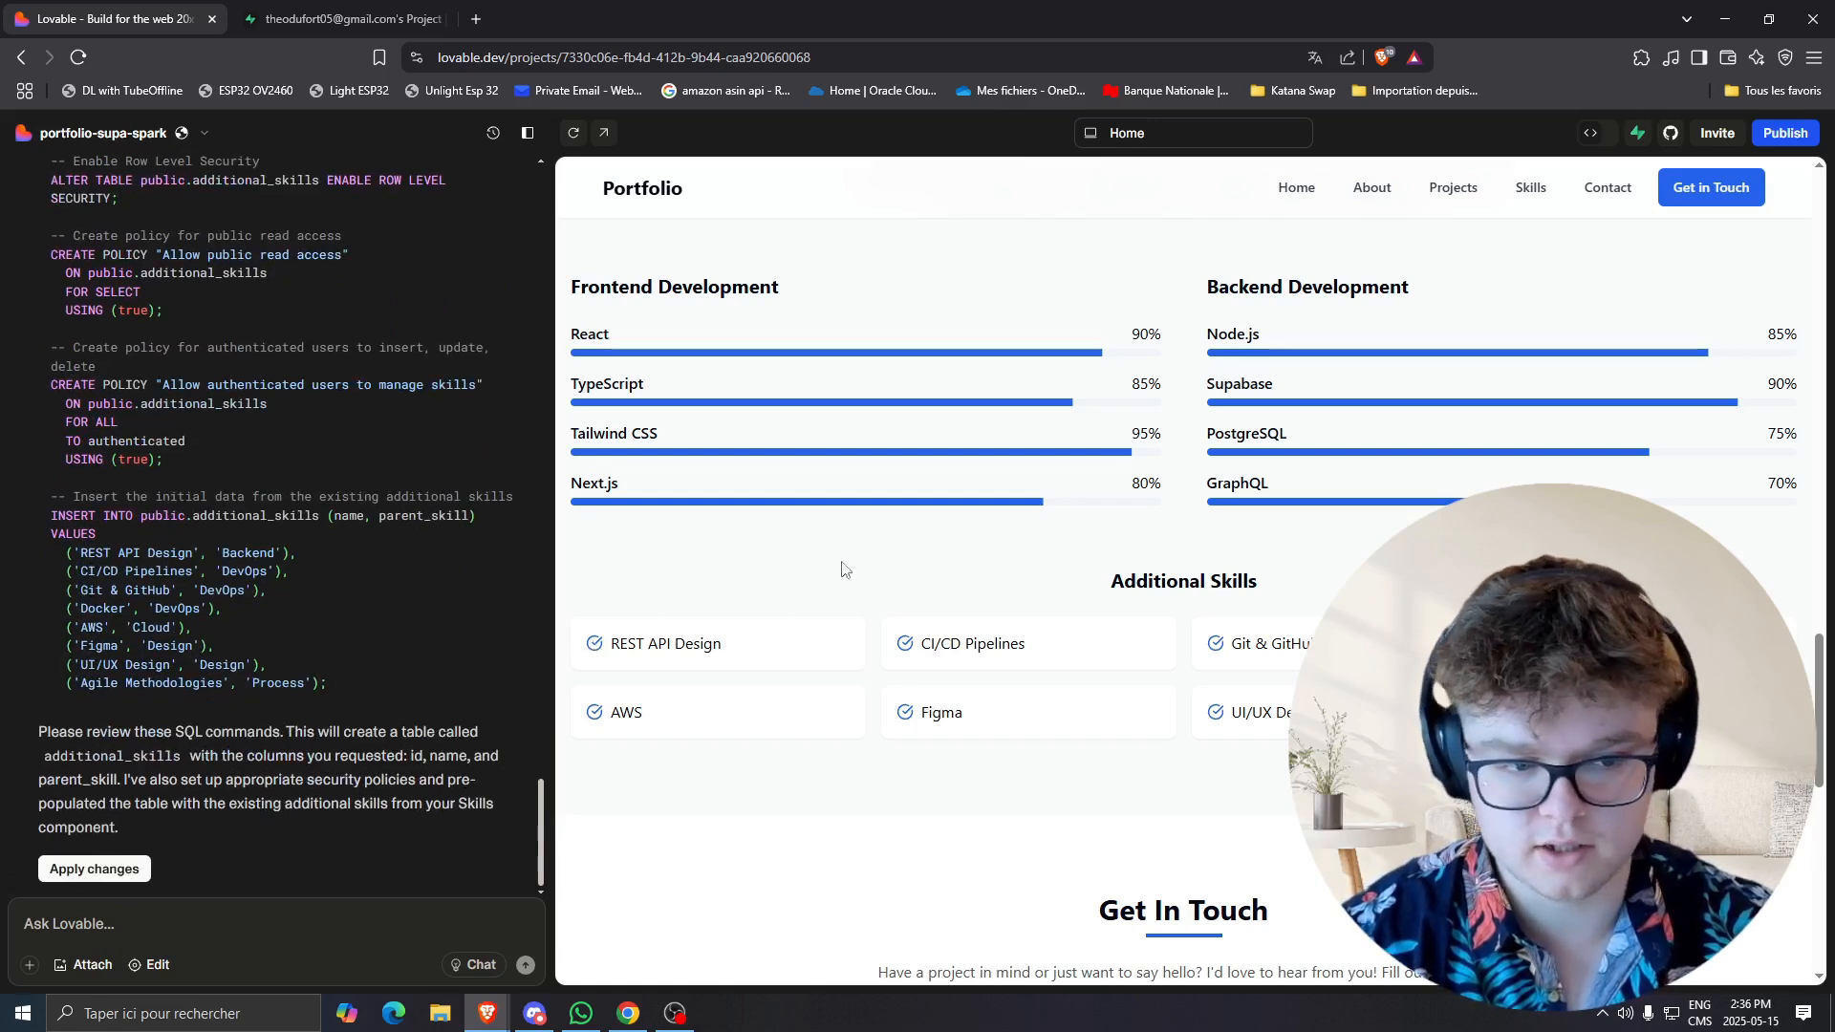
pyautogui.moveTo(1142, 583)
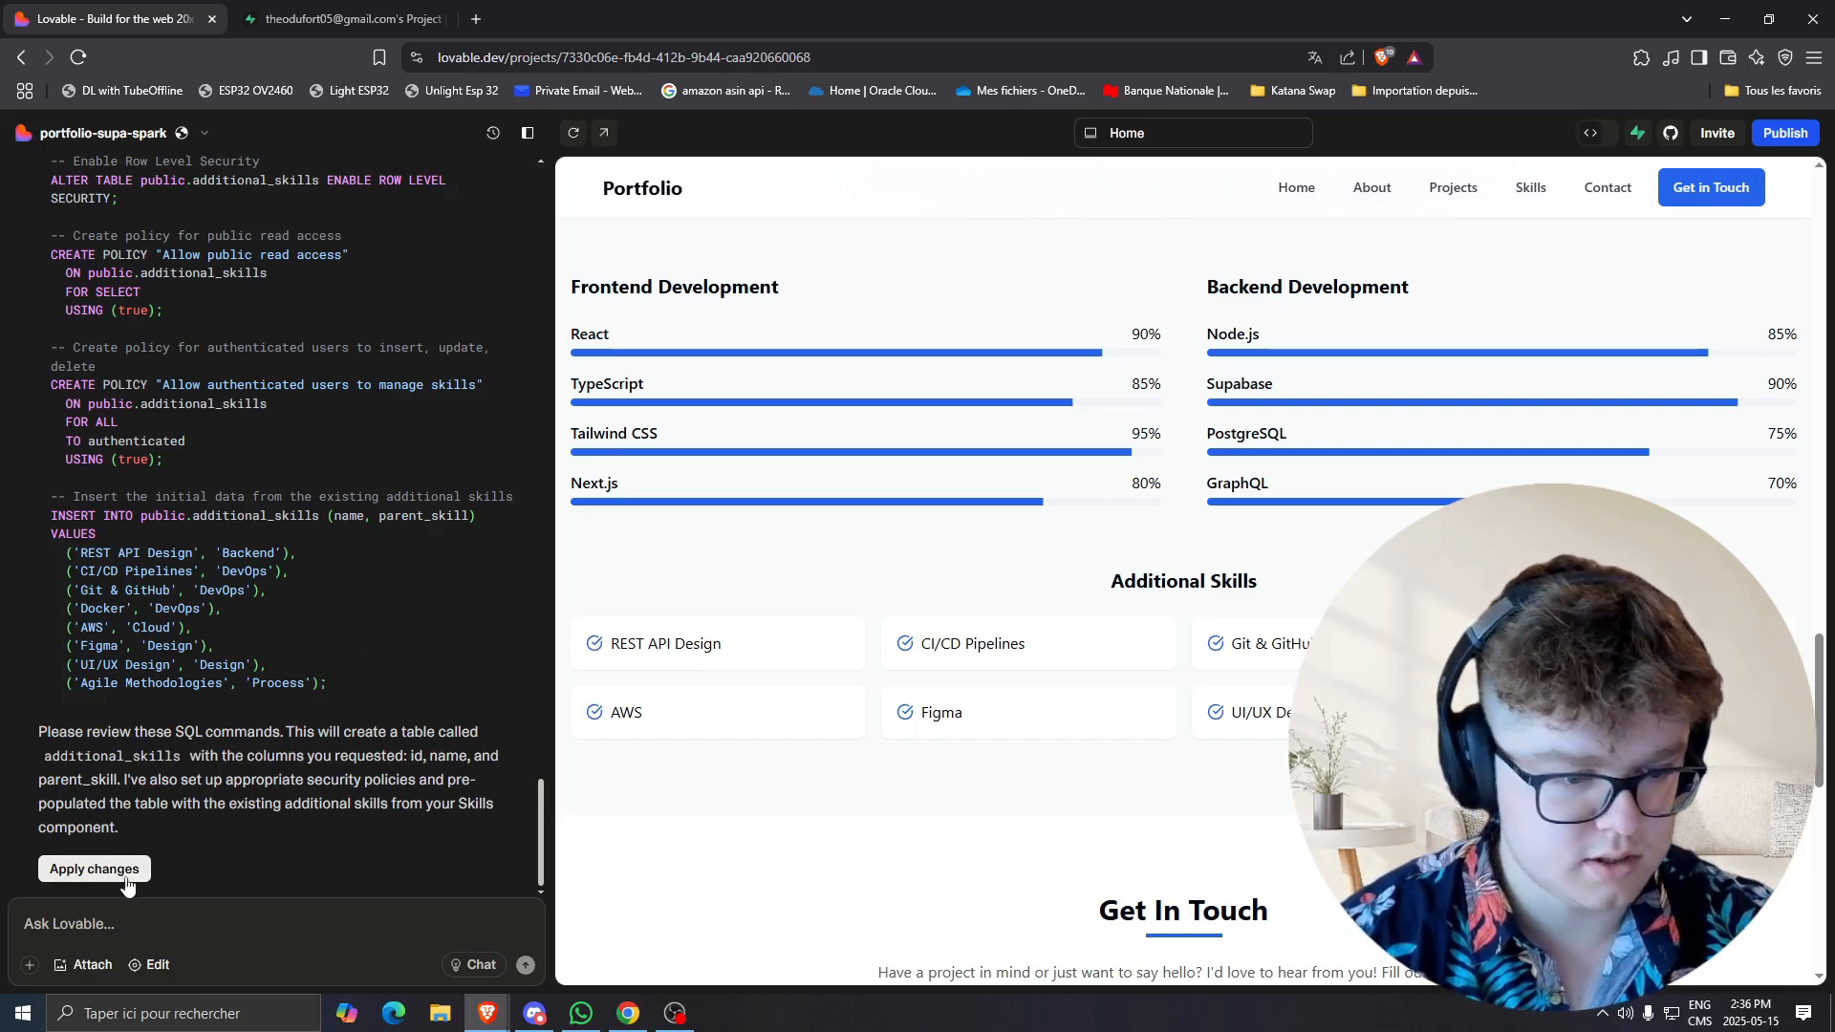
# Approve the SQL and check the Additional Skills cards still render in the preview.
pyautogui.click(94, 868)
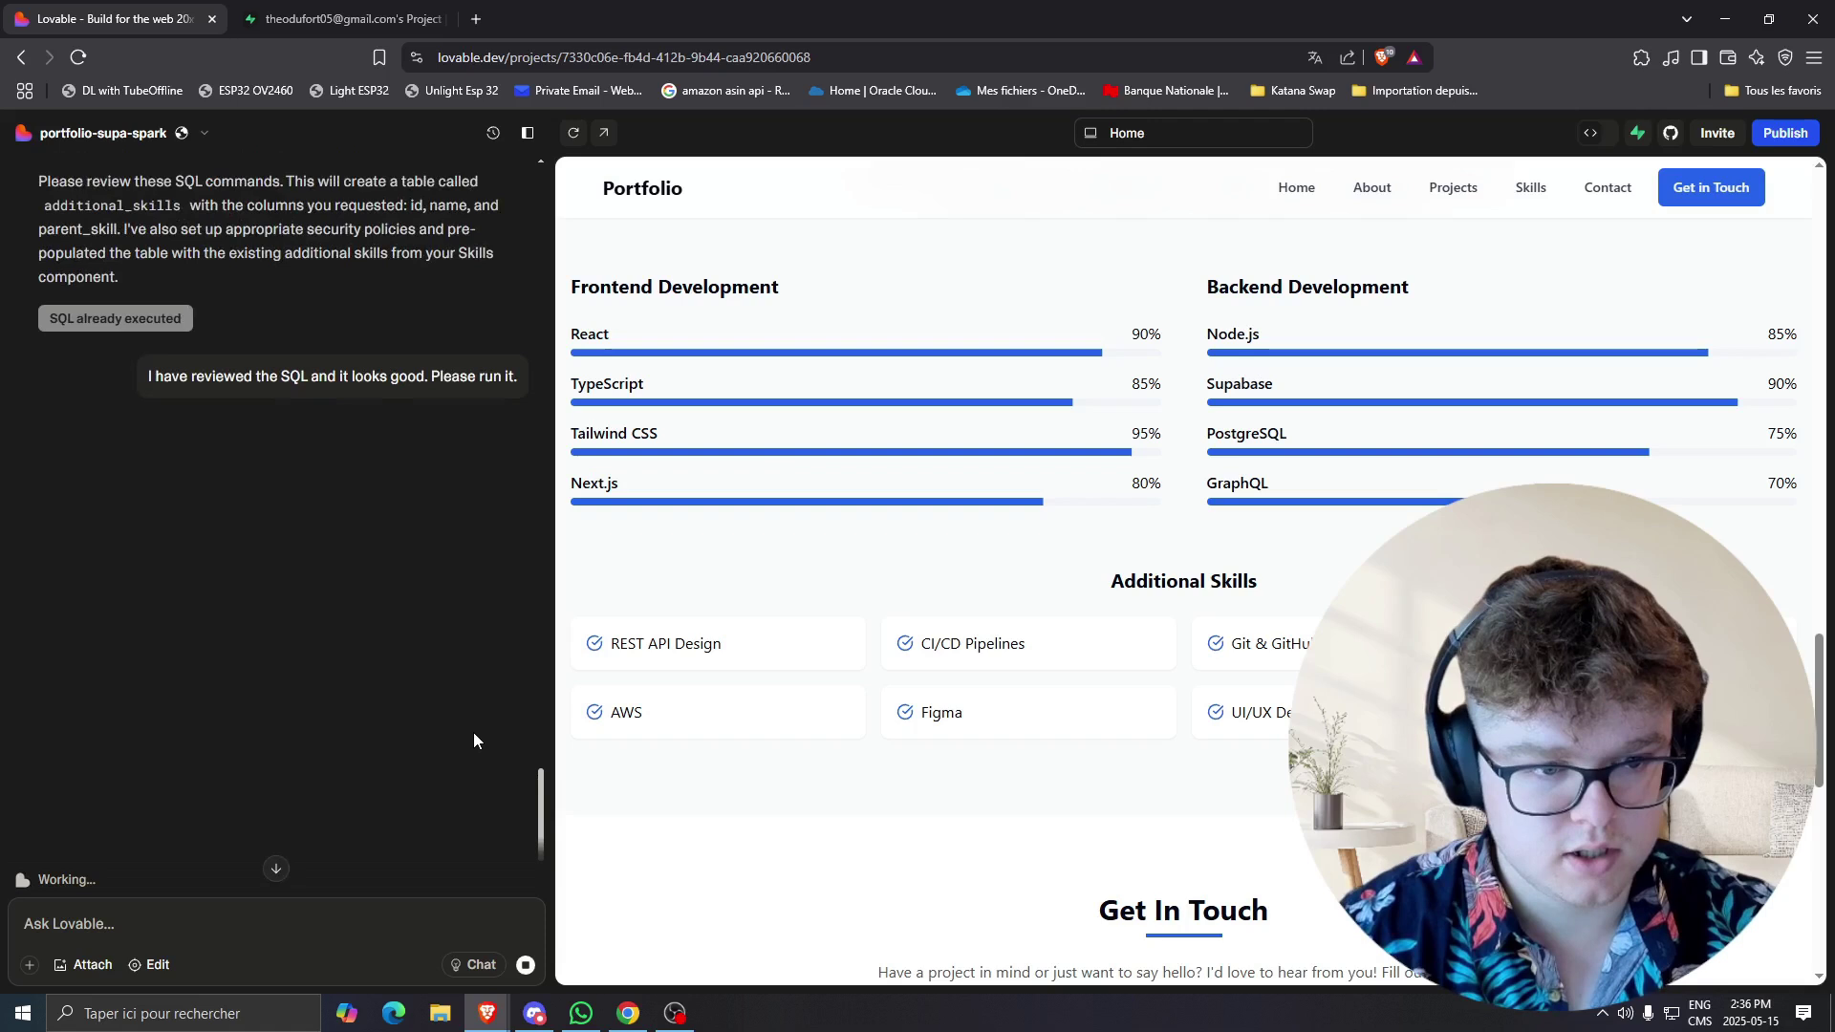
pyautogui.scroll(3)
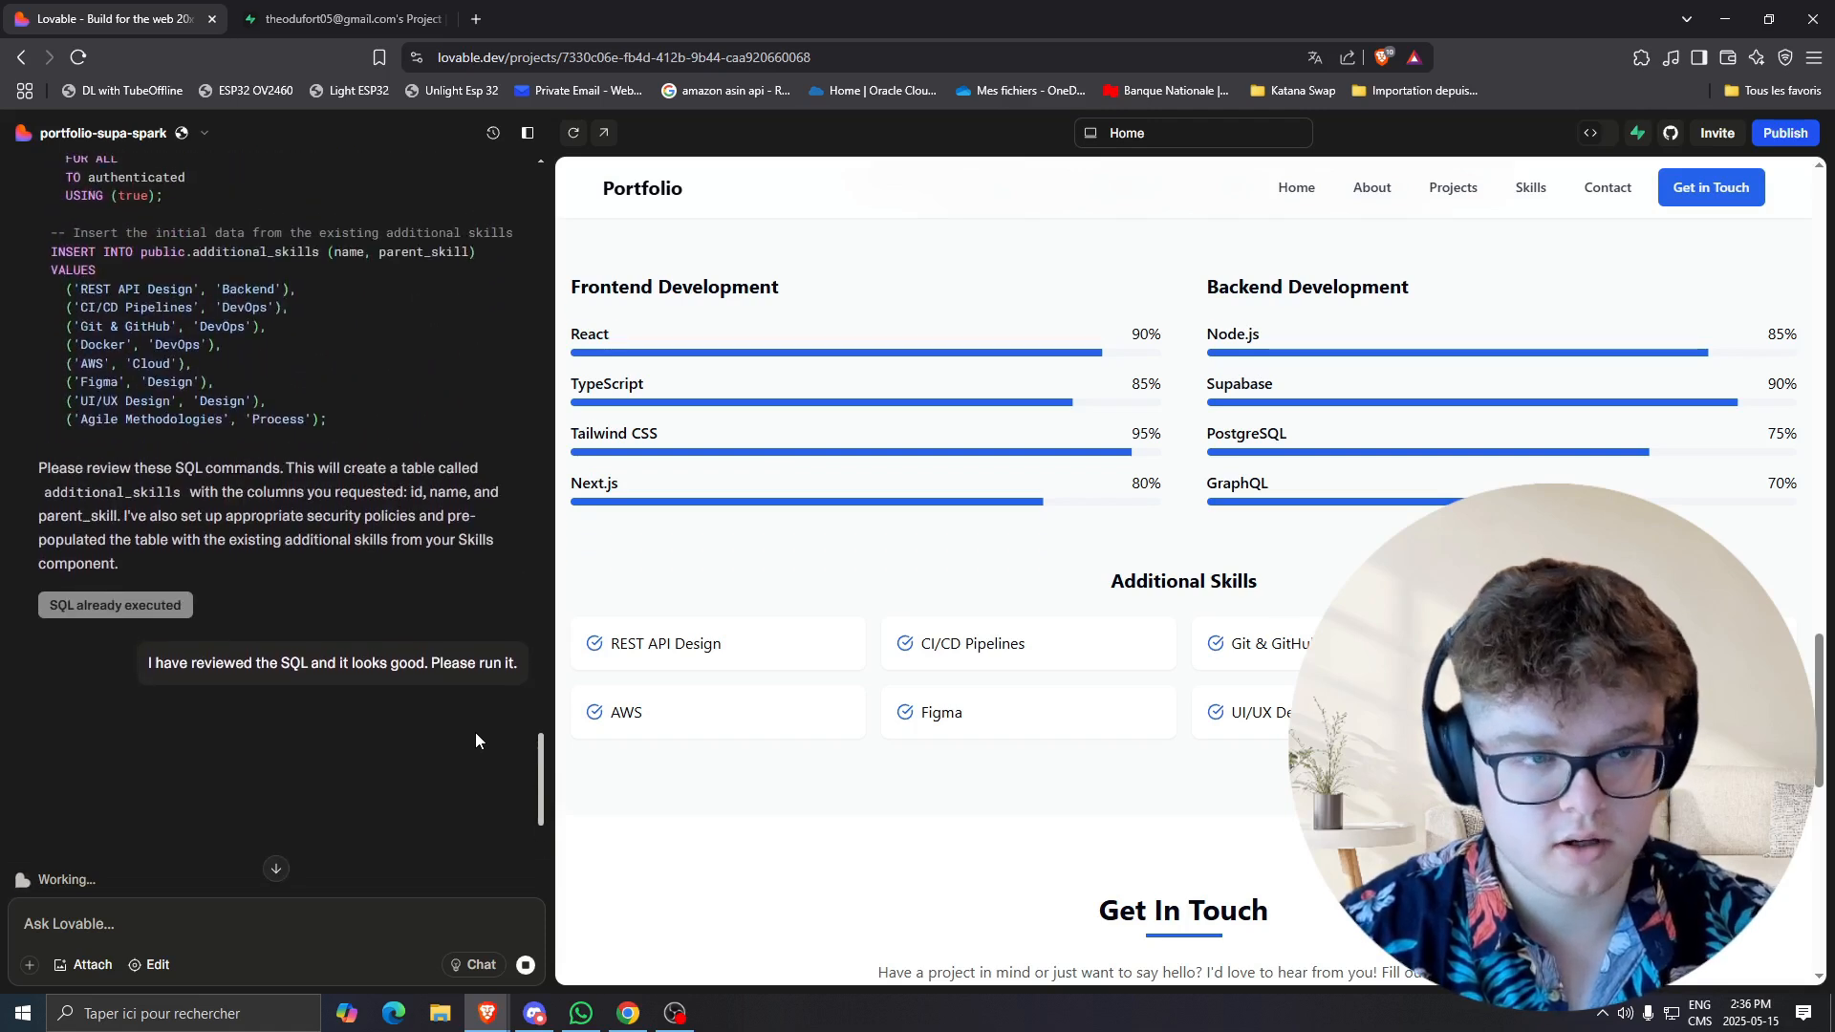
pyautogui.moveTo(509, 756)
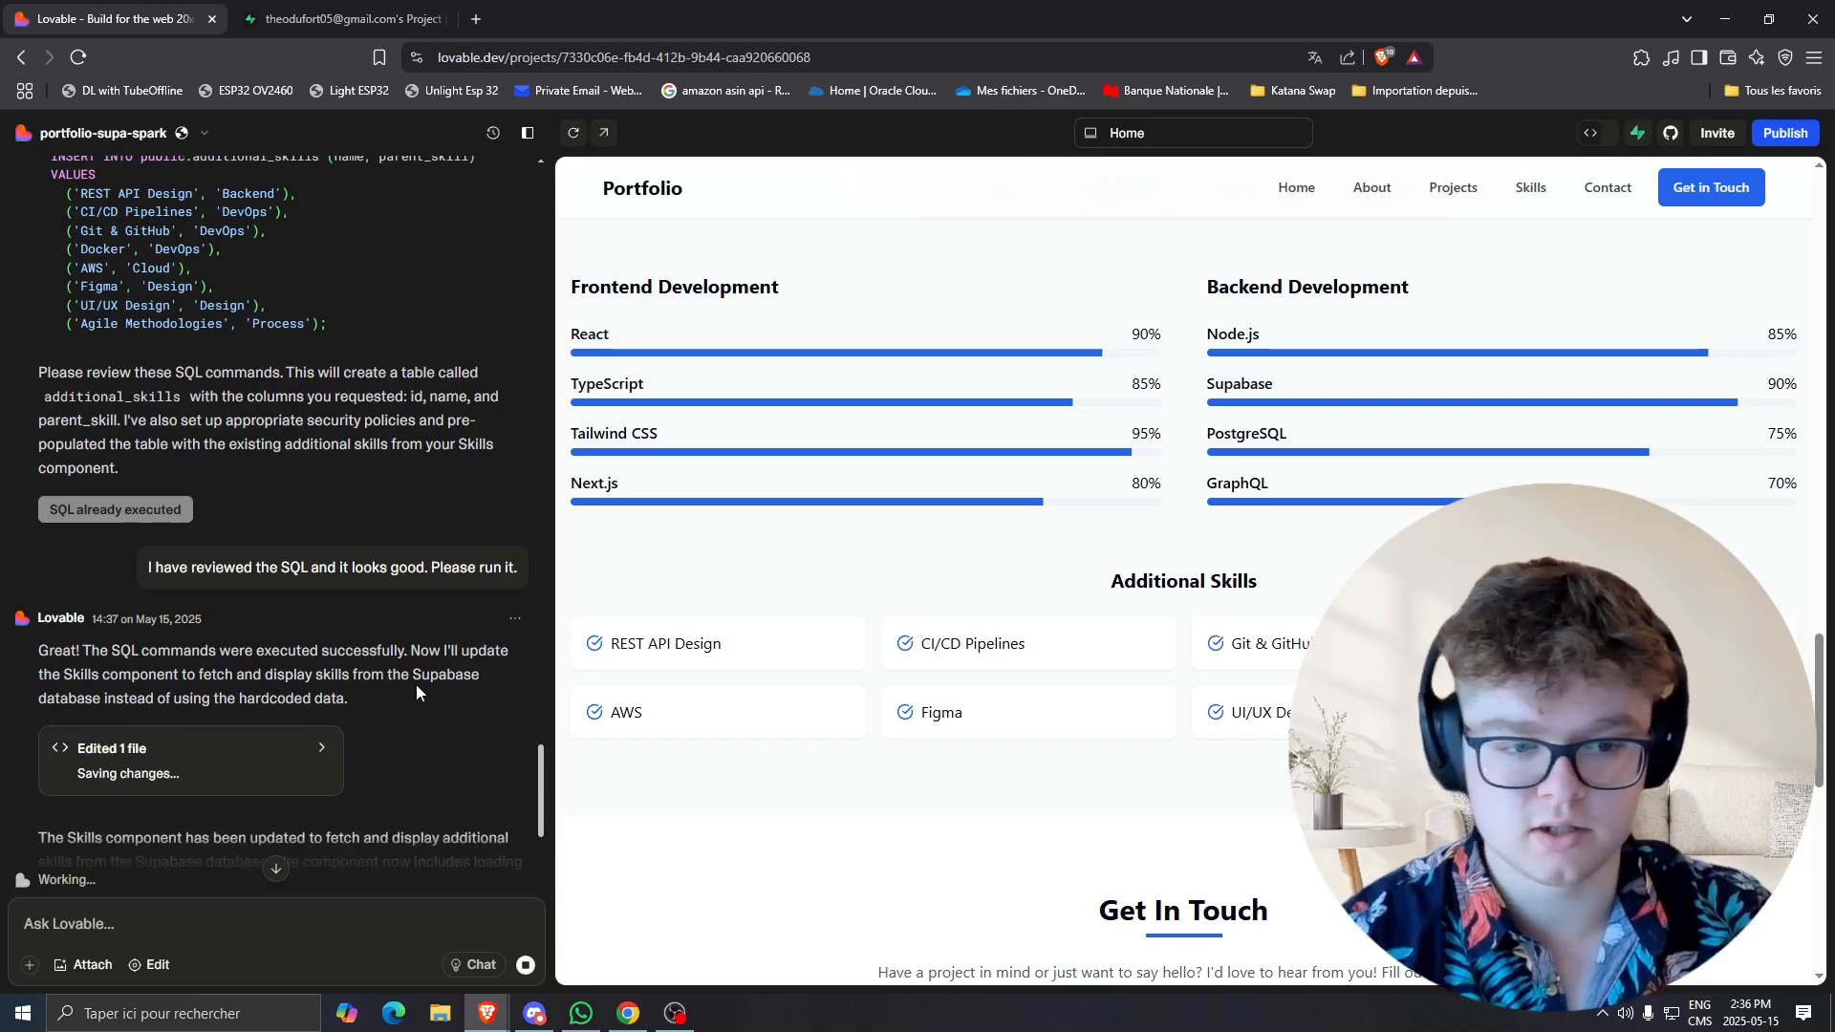
pyautogui.scroll(3)
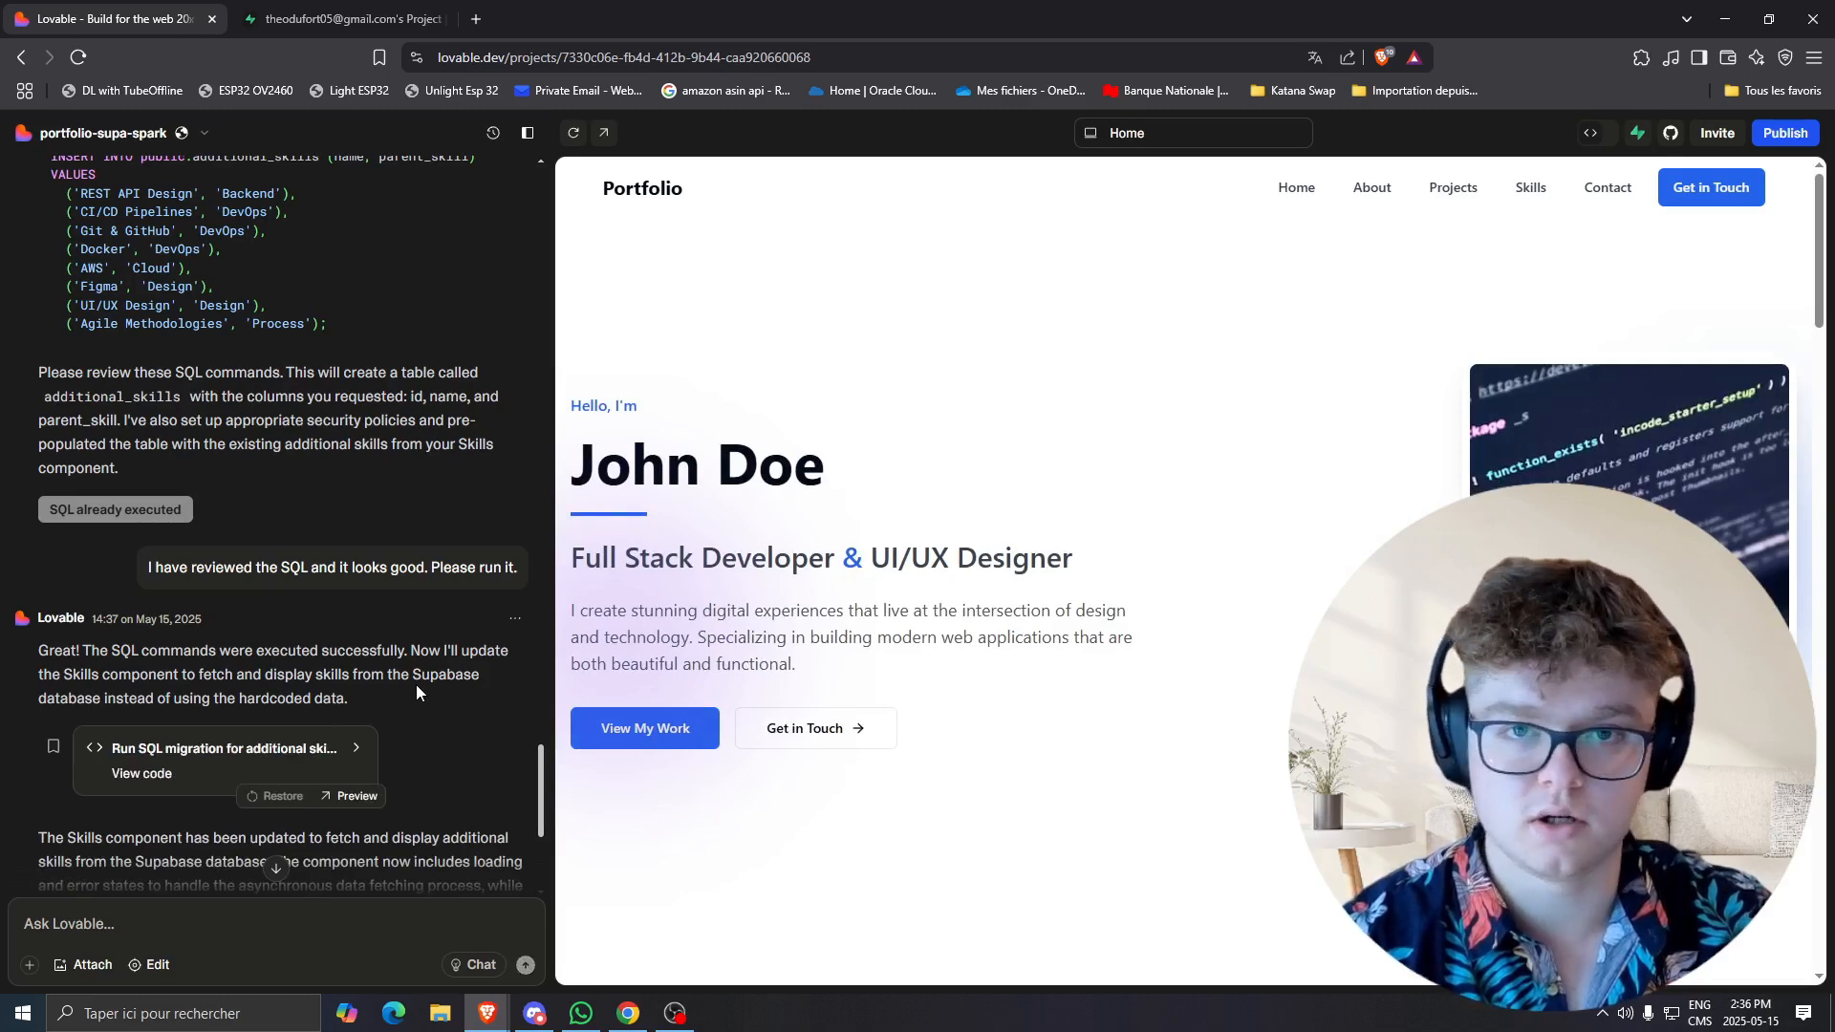
pyautogui.scroll(3)
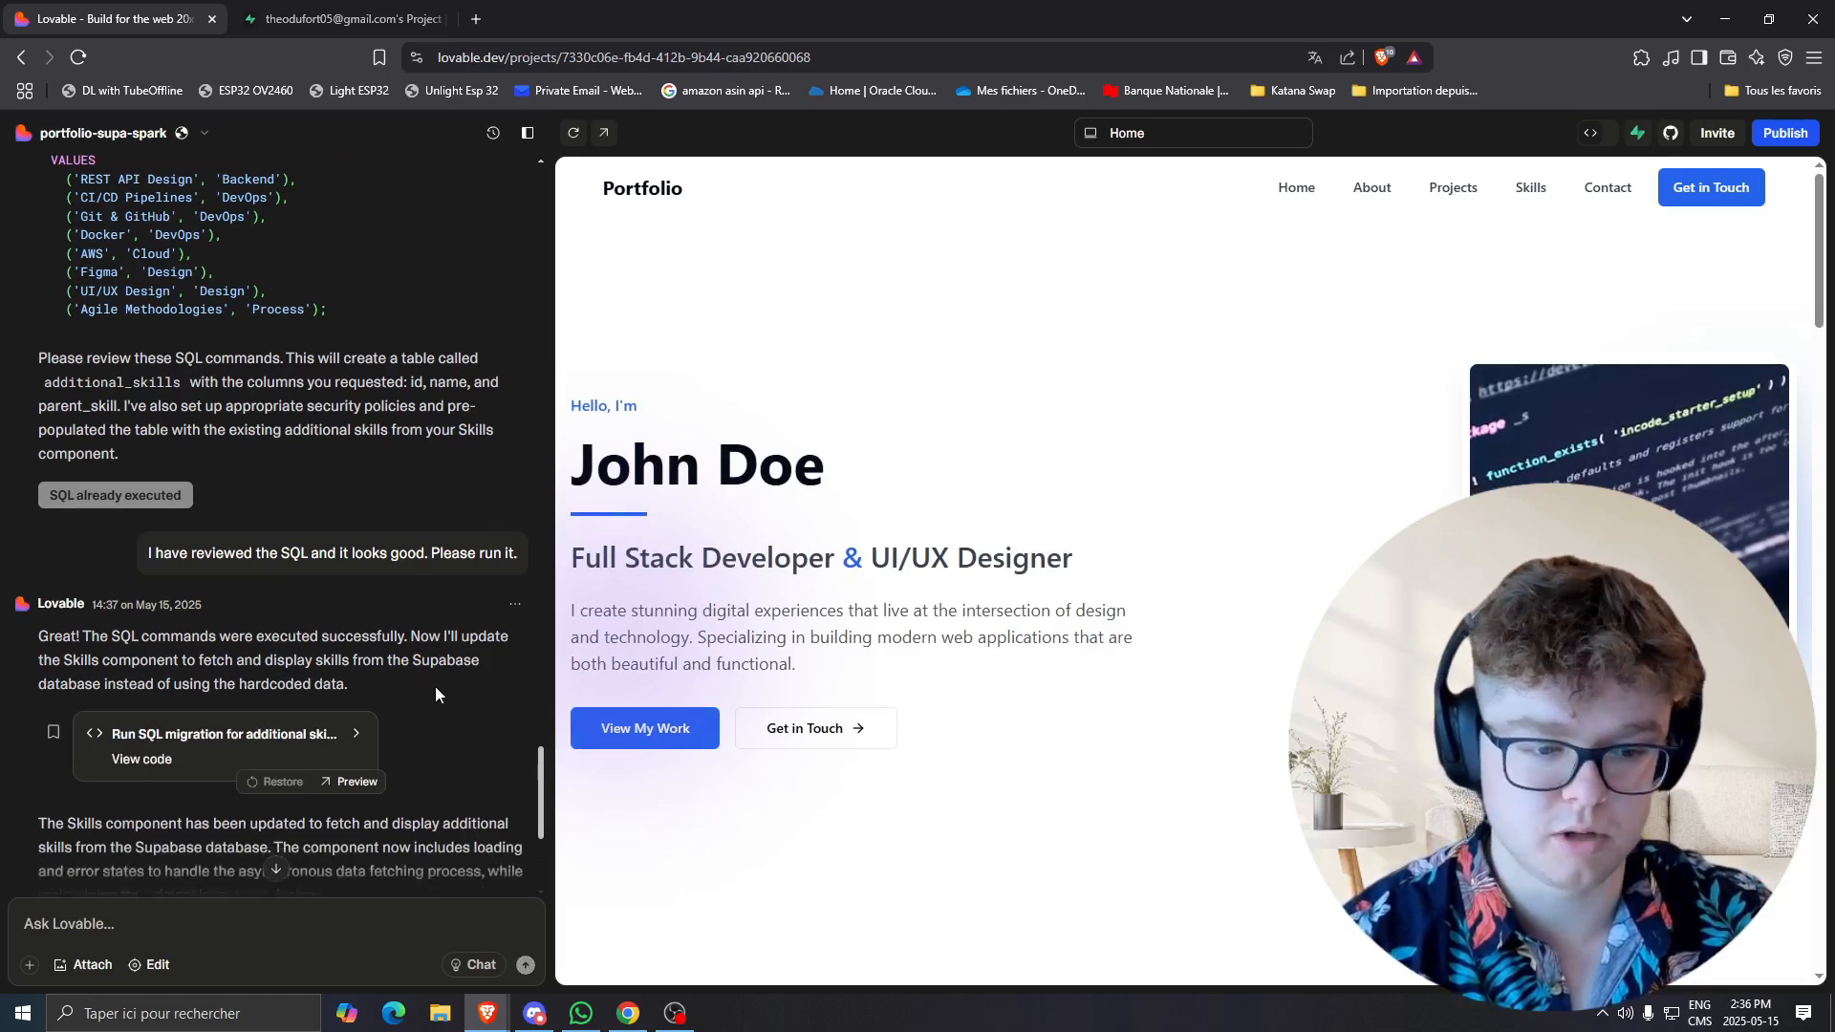
pyautogui.scroll(-3)
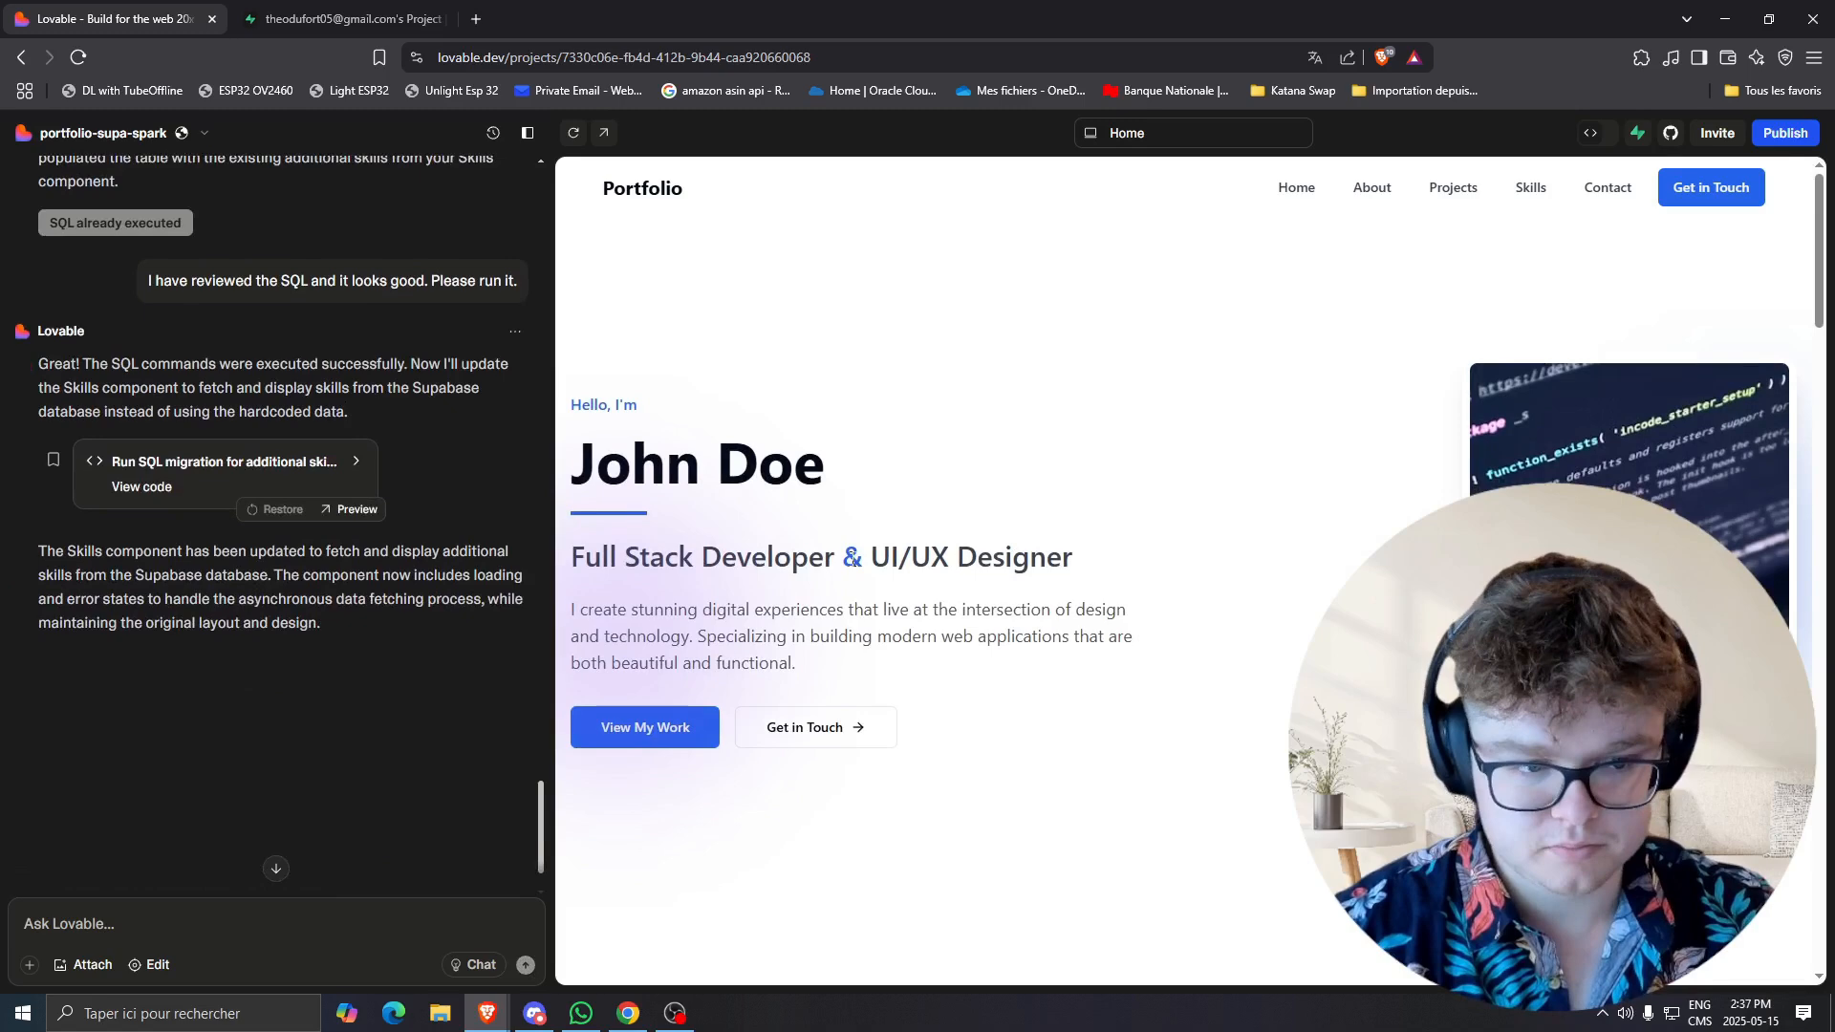
pyautogui.scroll(-3)
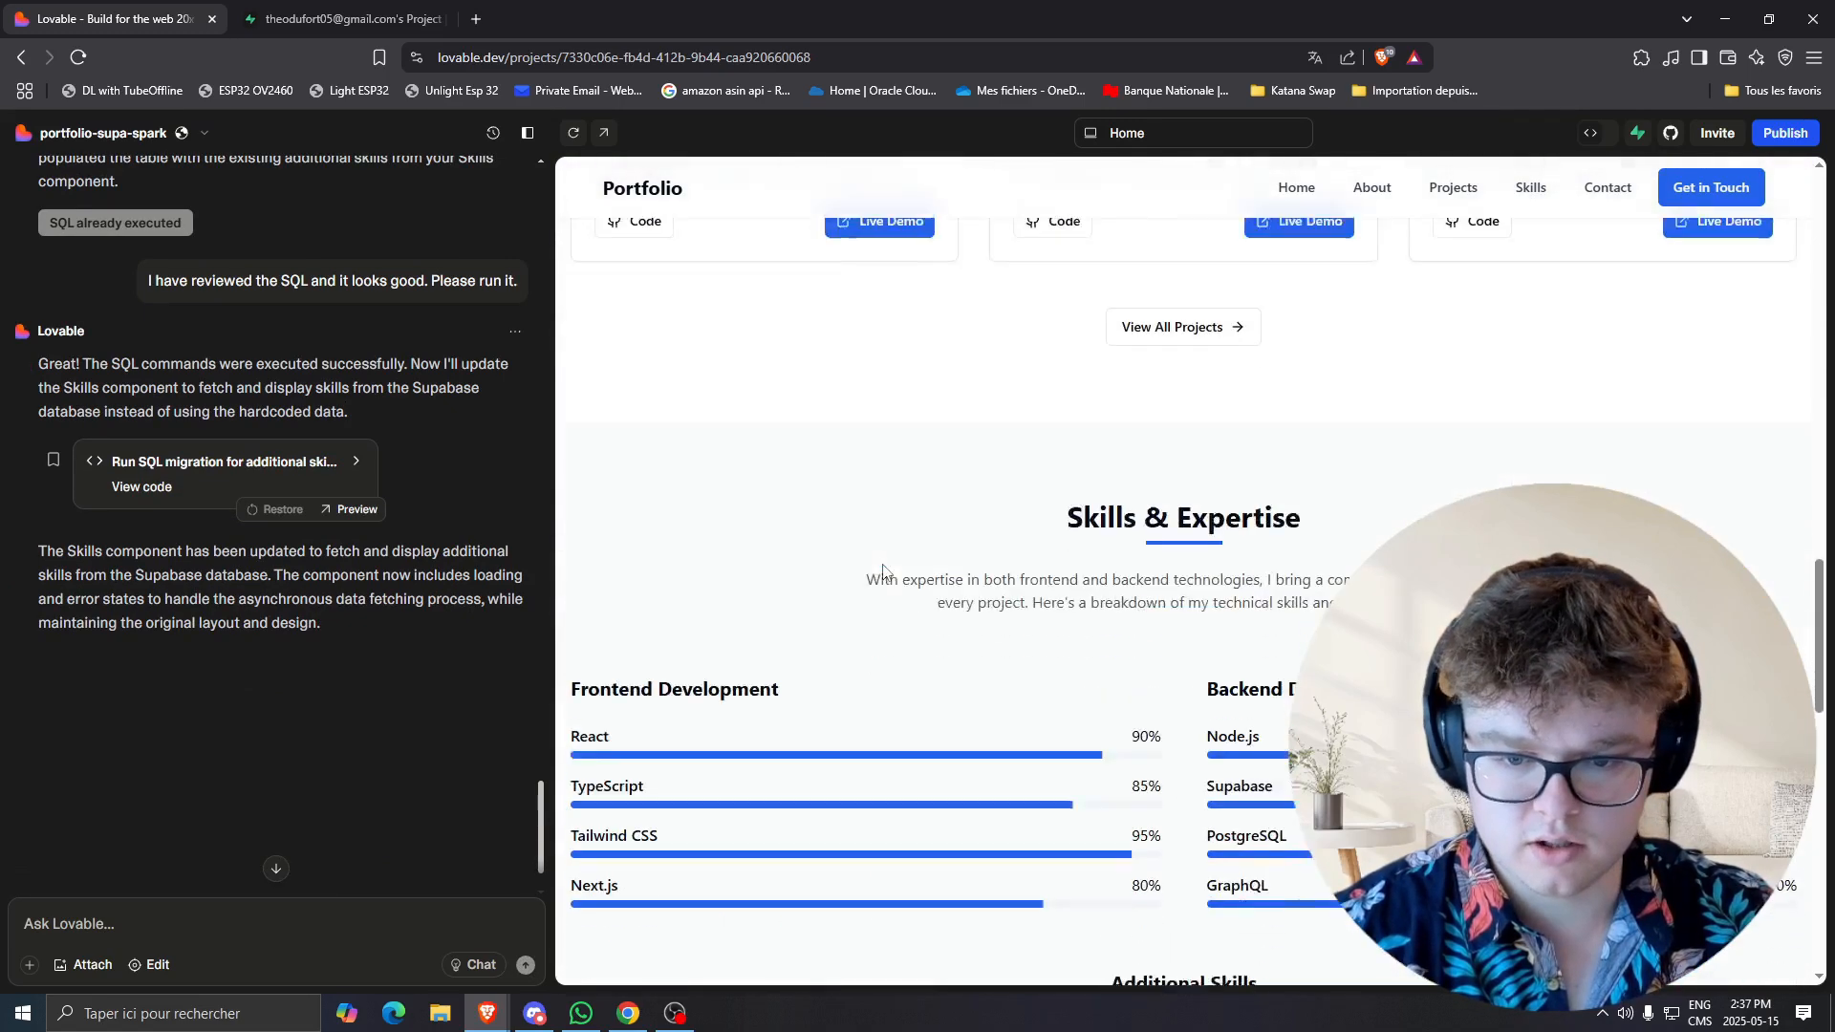
pyautogui.scroll(-3)
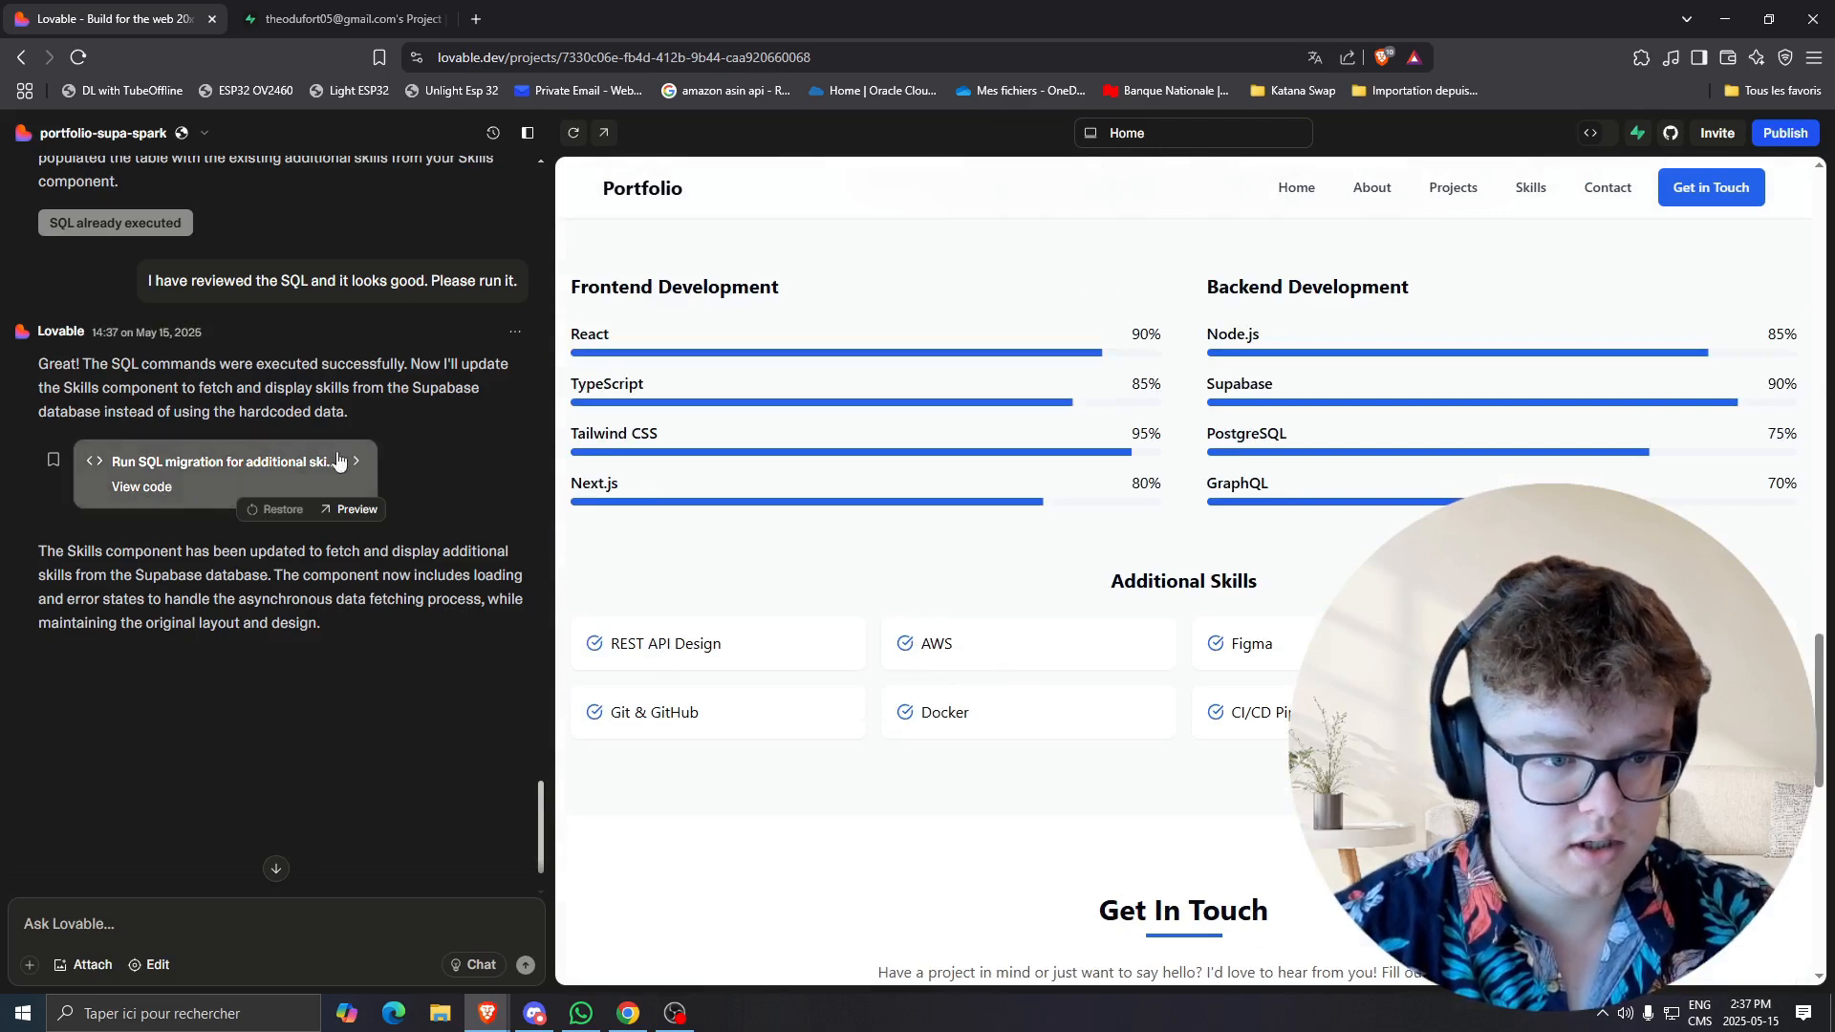
# Review Skills.tsx and its query reading additional_skills ordered by parent_skill.
pyautogui.click(140, 488)
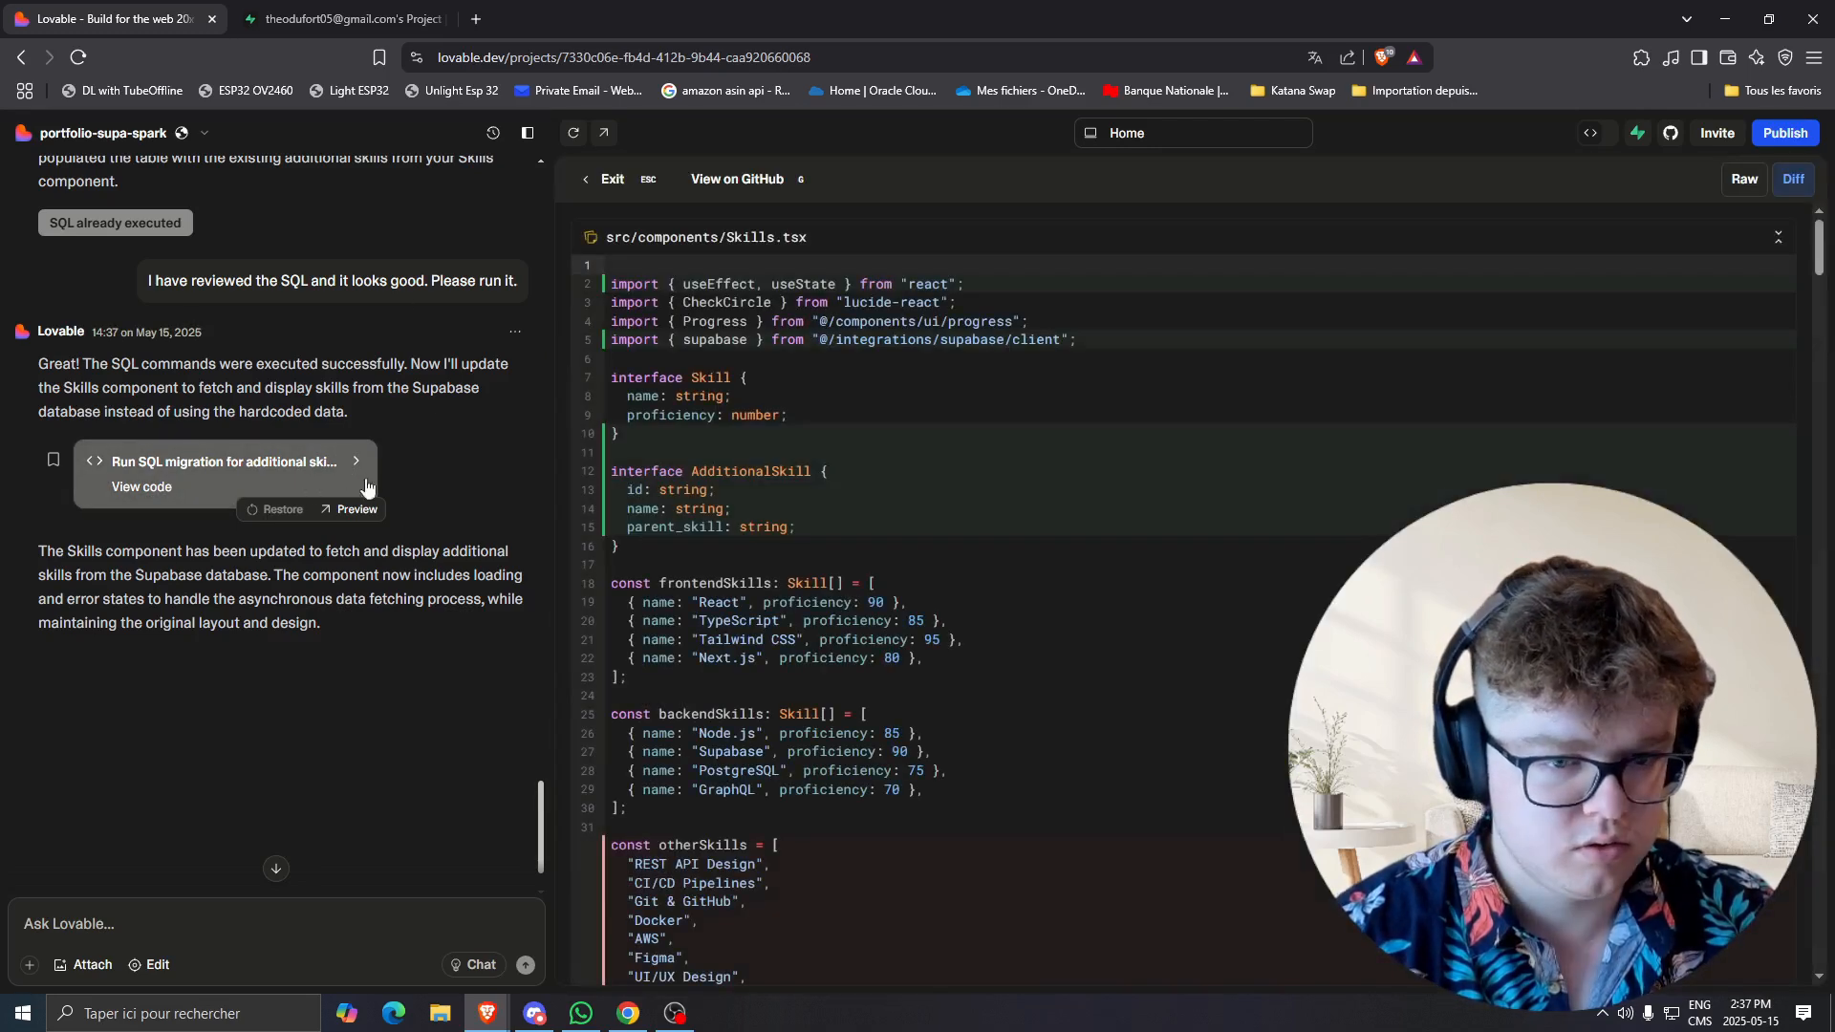
pyautogui.scroll(-3)
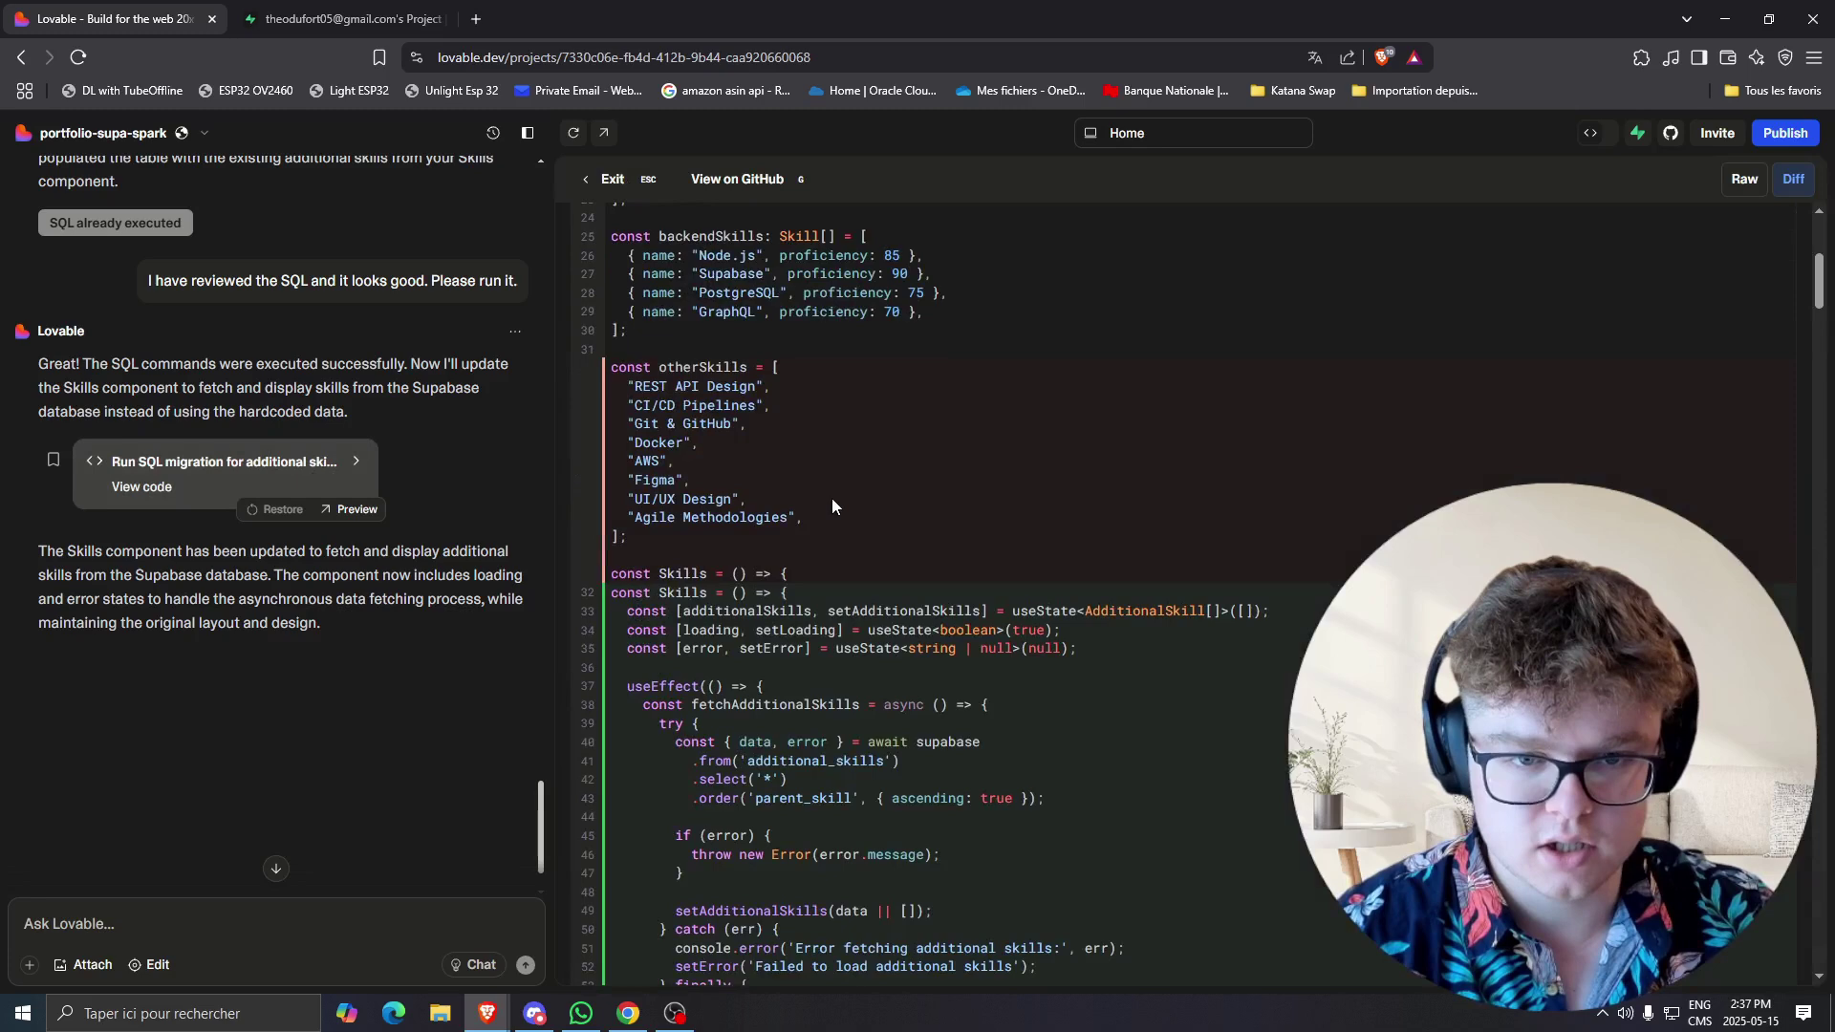
pyautogui.scroll(-3)
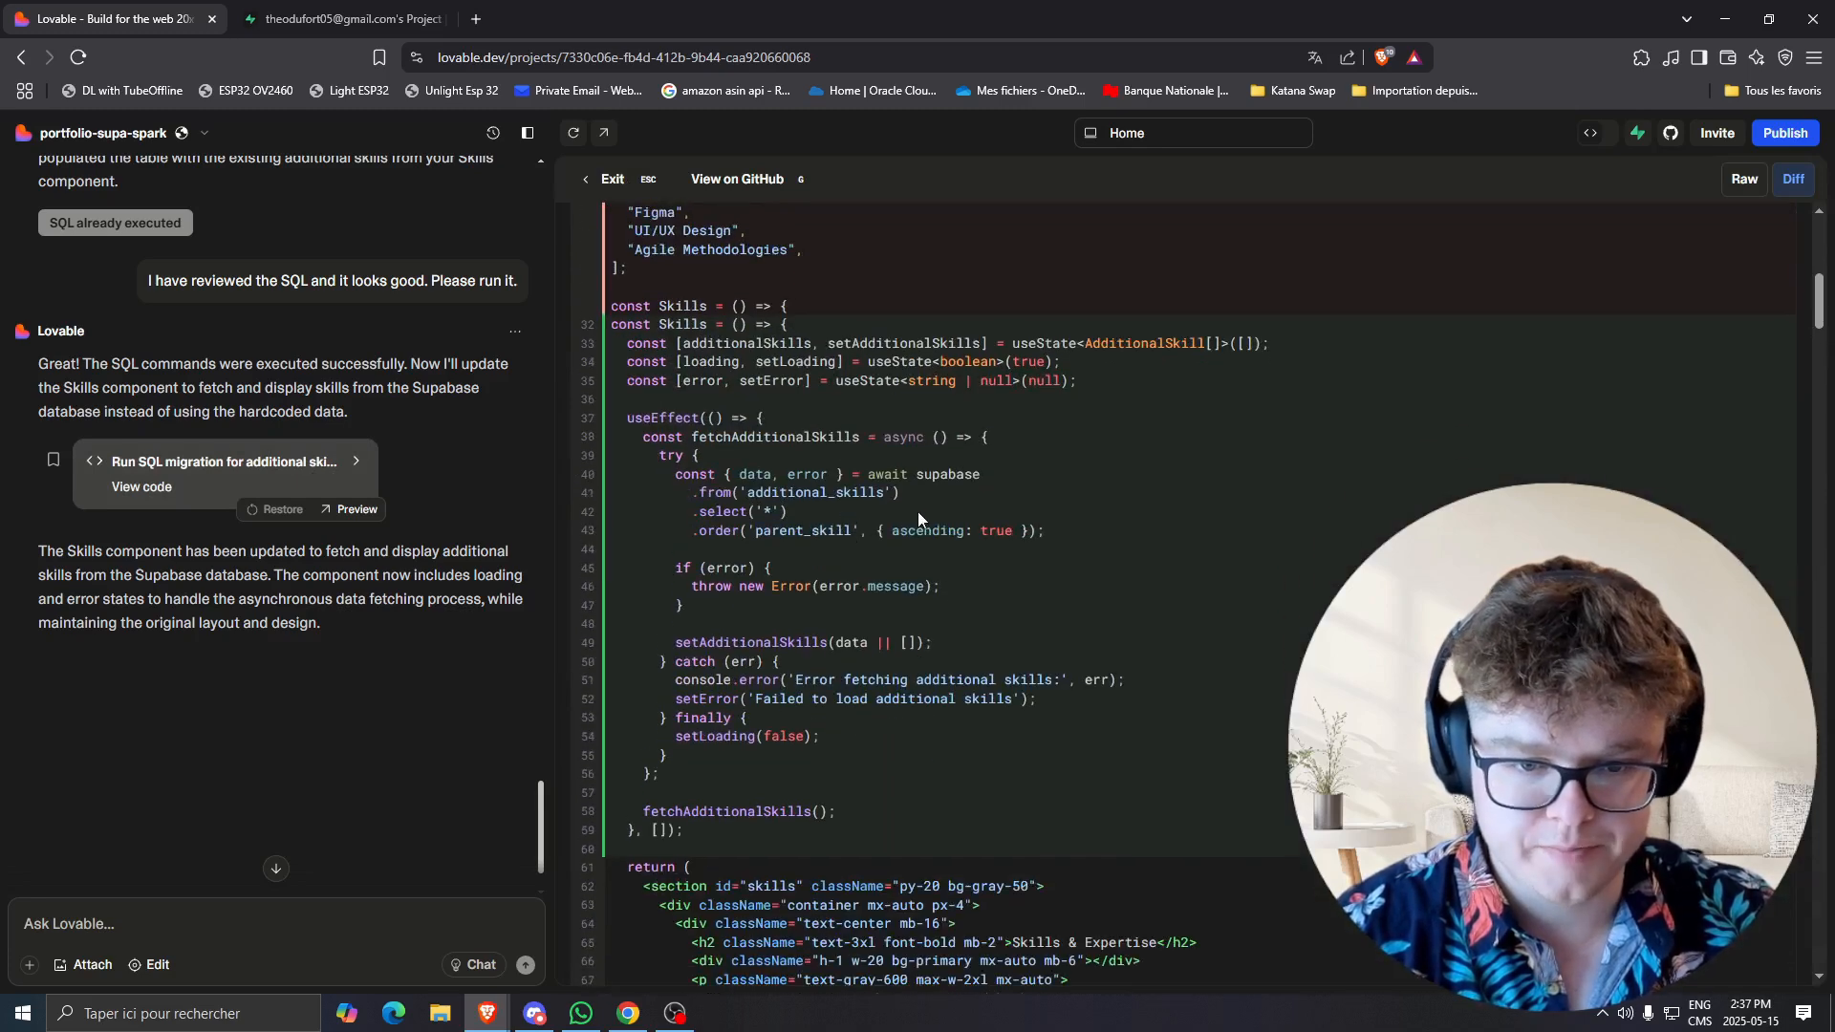
pyautogui.moveTo(711, 512)
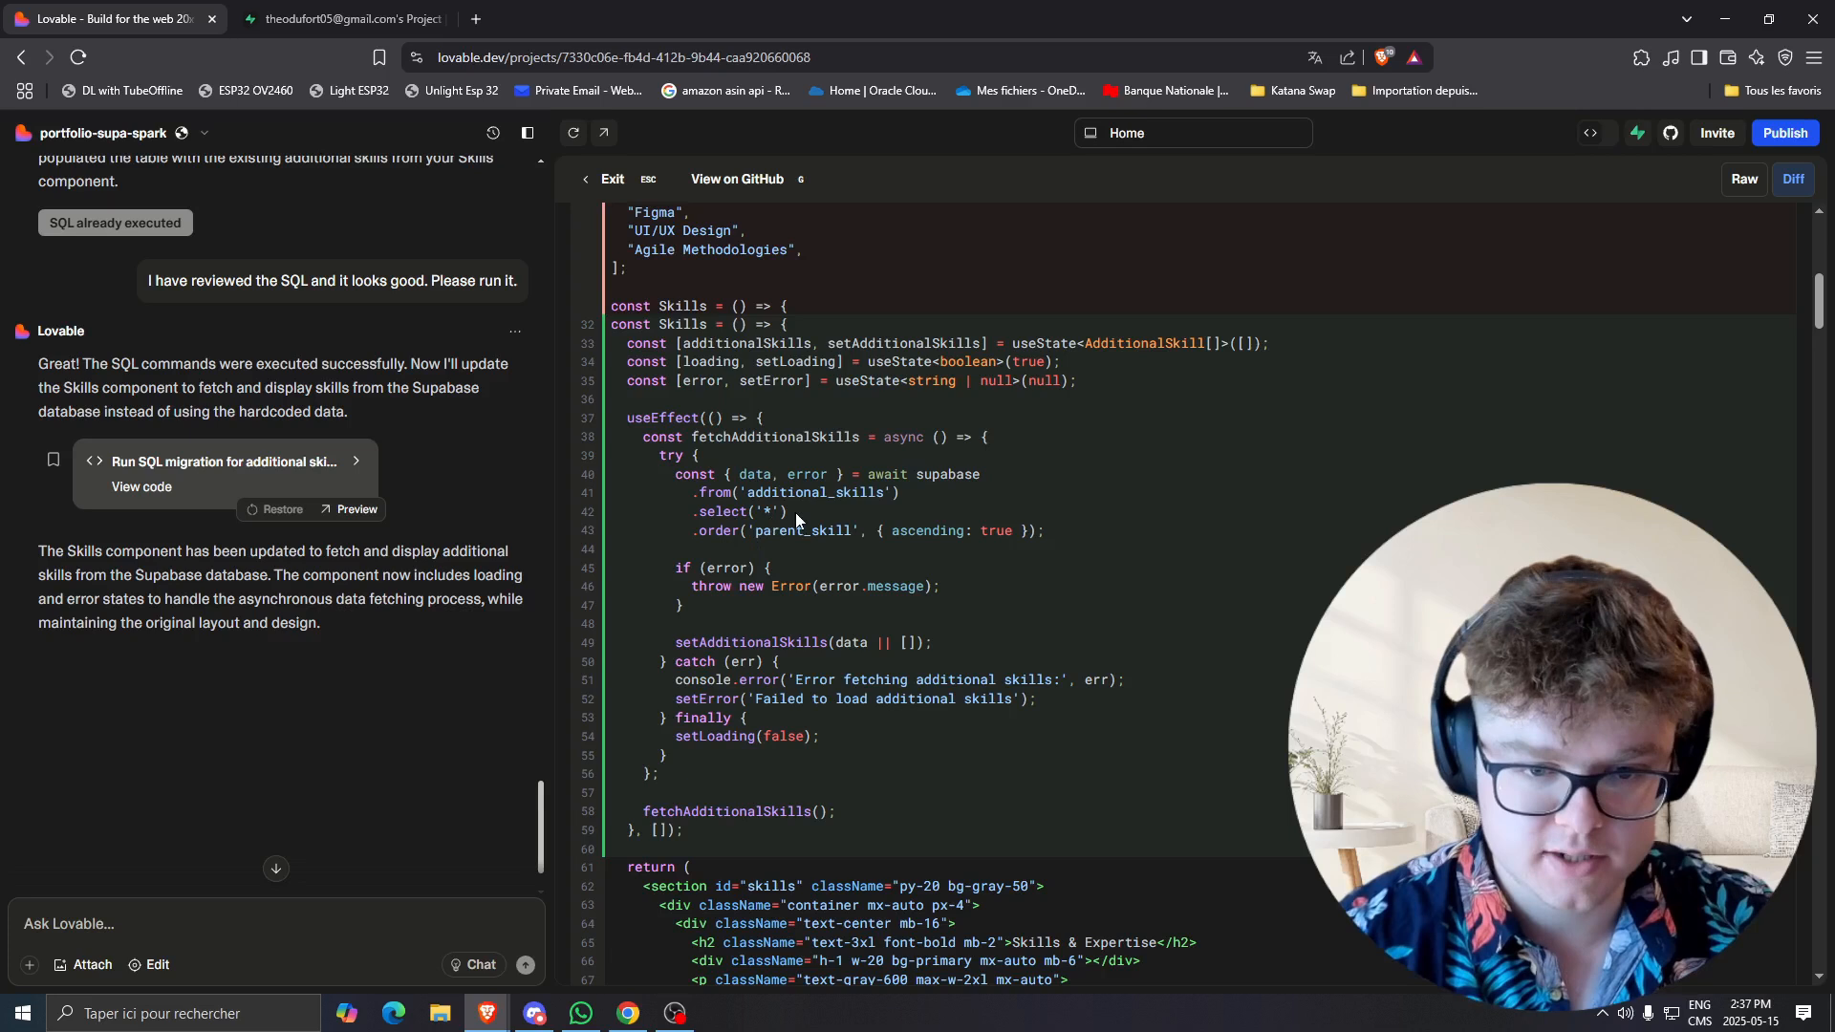
pyautogui.moveTo(895, 474)
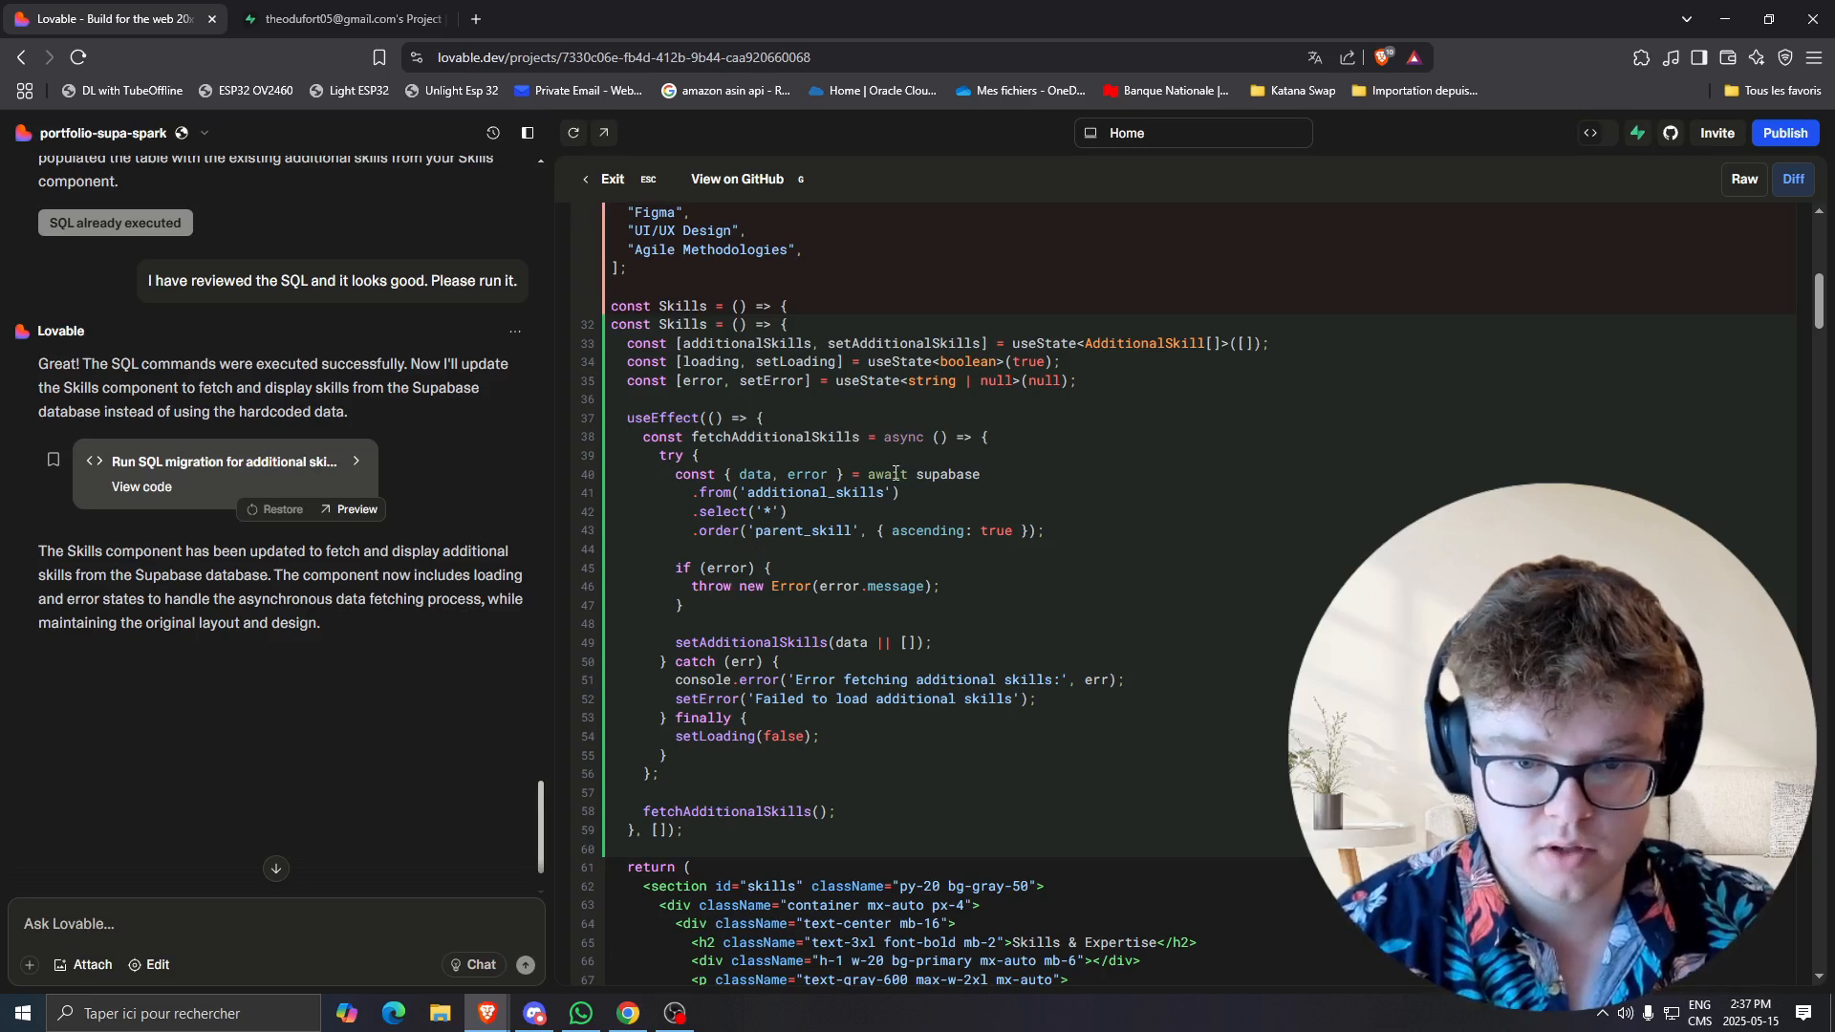
pyautogui.moveTo(895, 474)
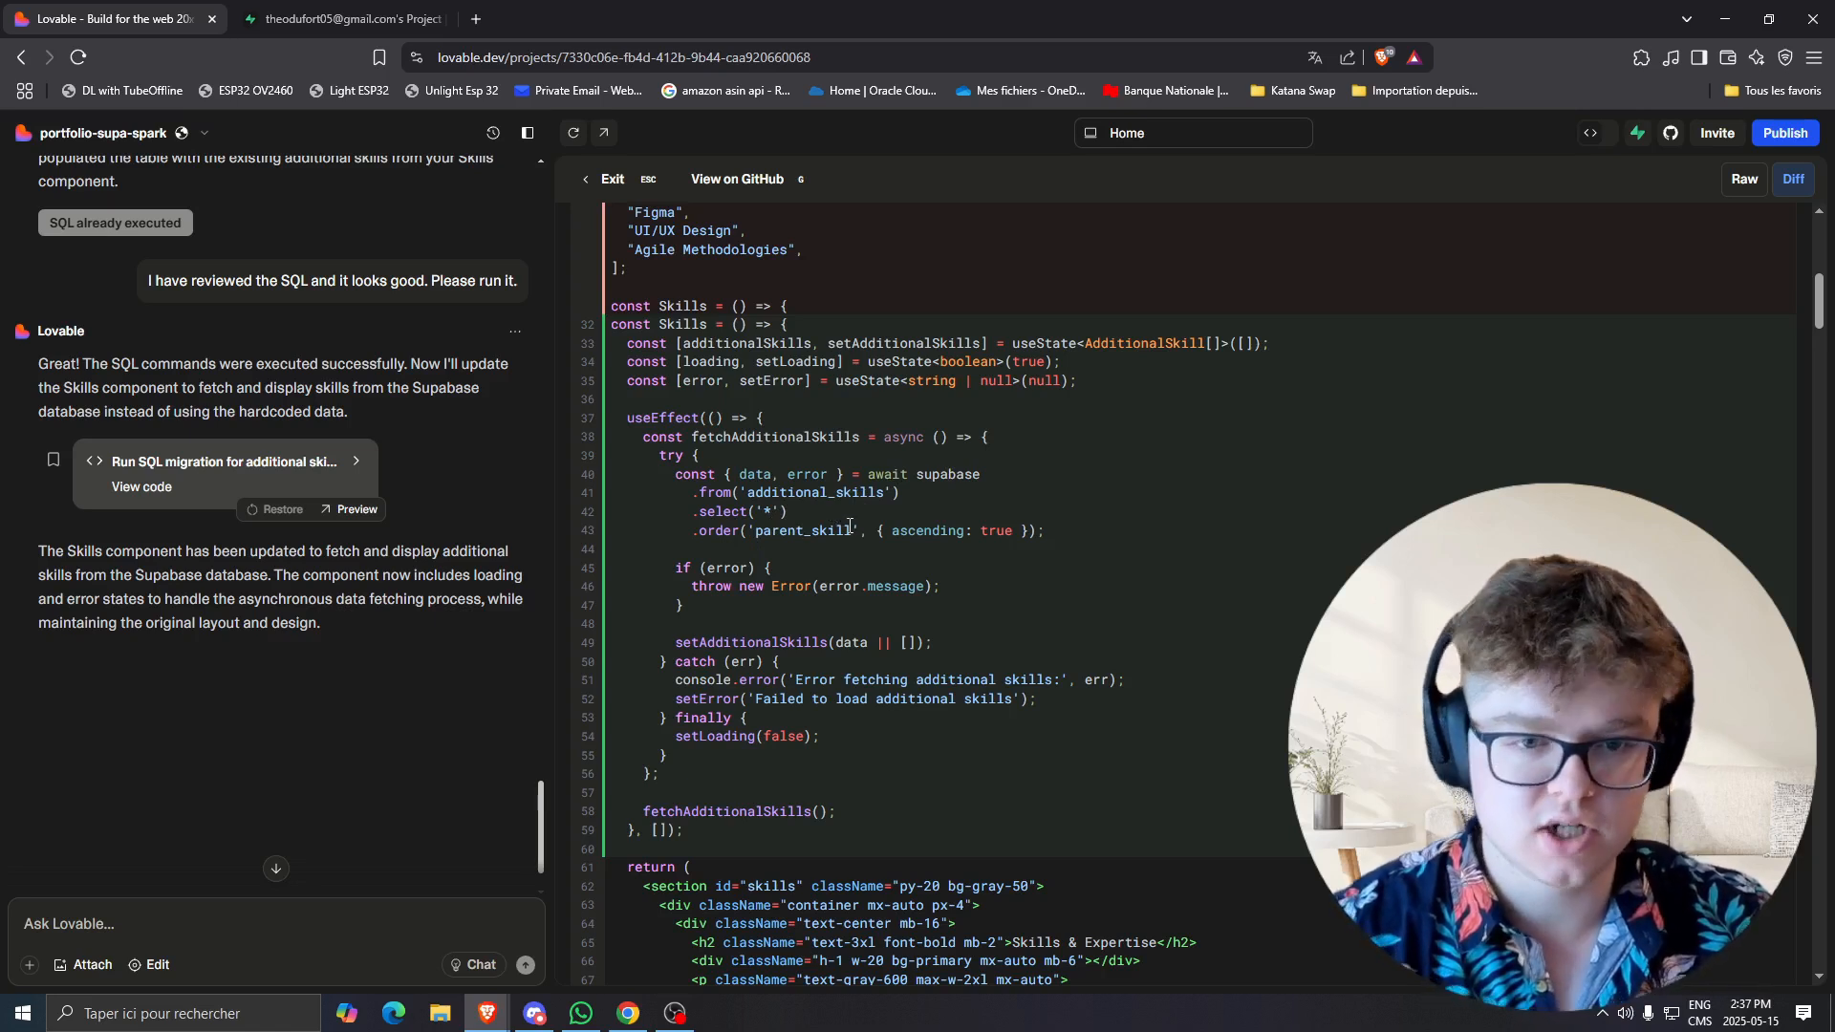
pyautogui.moveTo(847, 555)
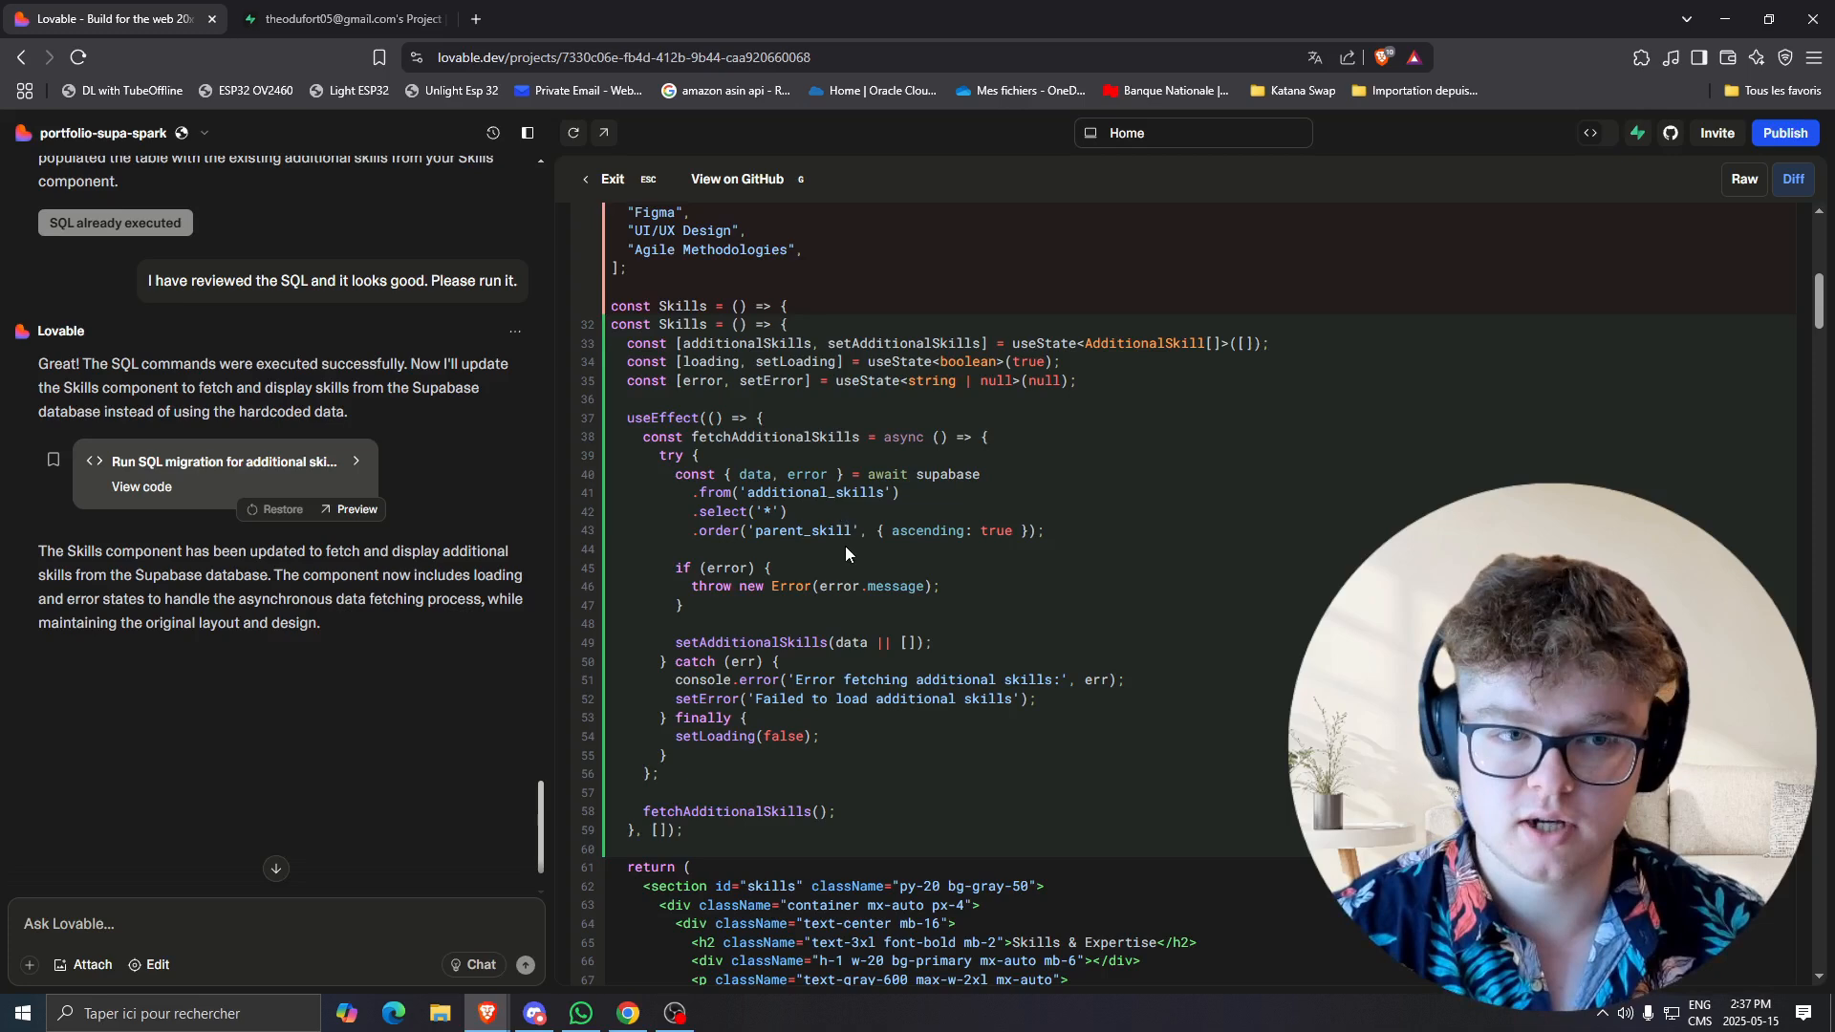
pyautogui.scroll(3)
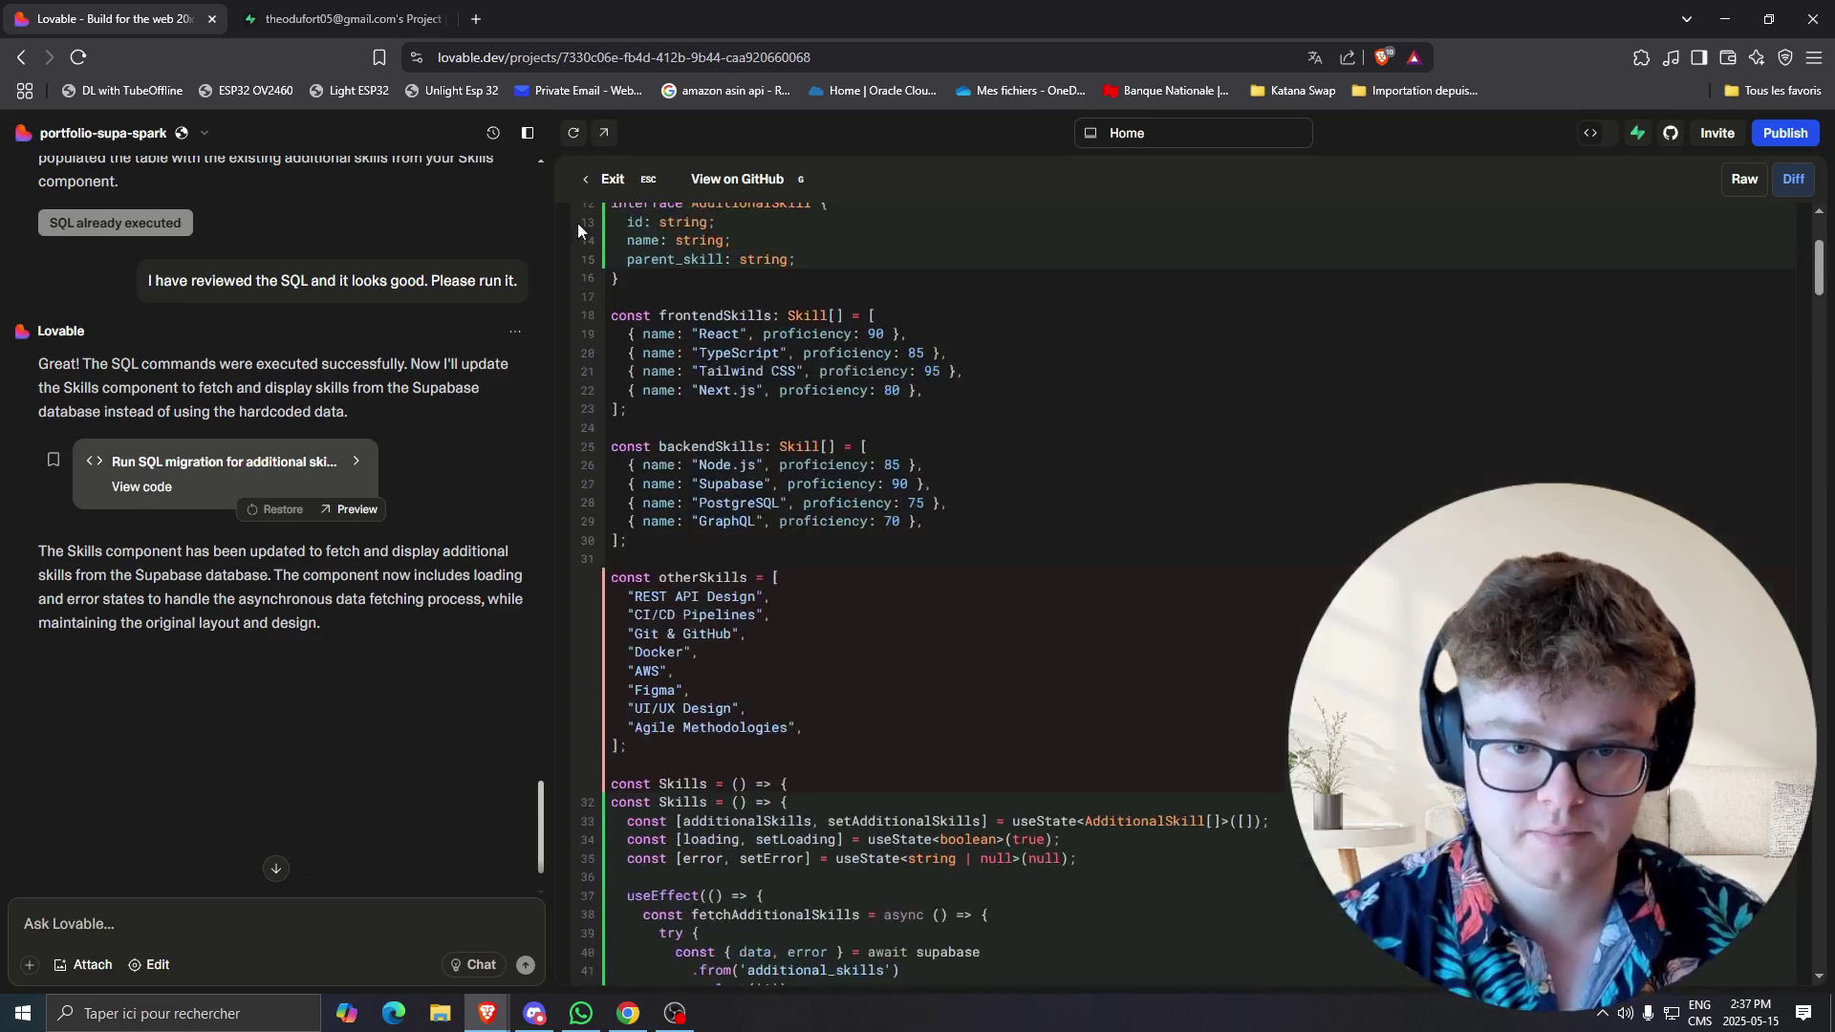
# View the additional_skills table's eight rows in Supabase Table Editor and its authenticated/public access policies.
pyautogui.click(341, 19)
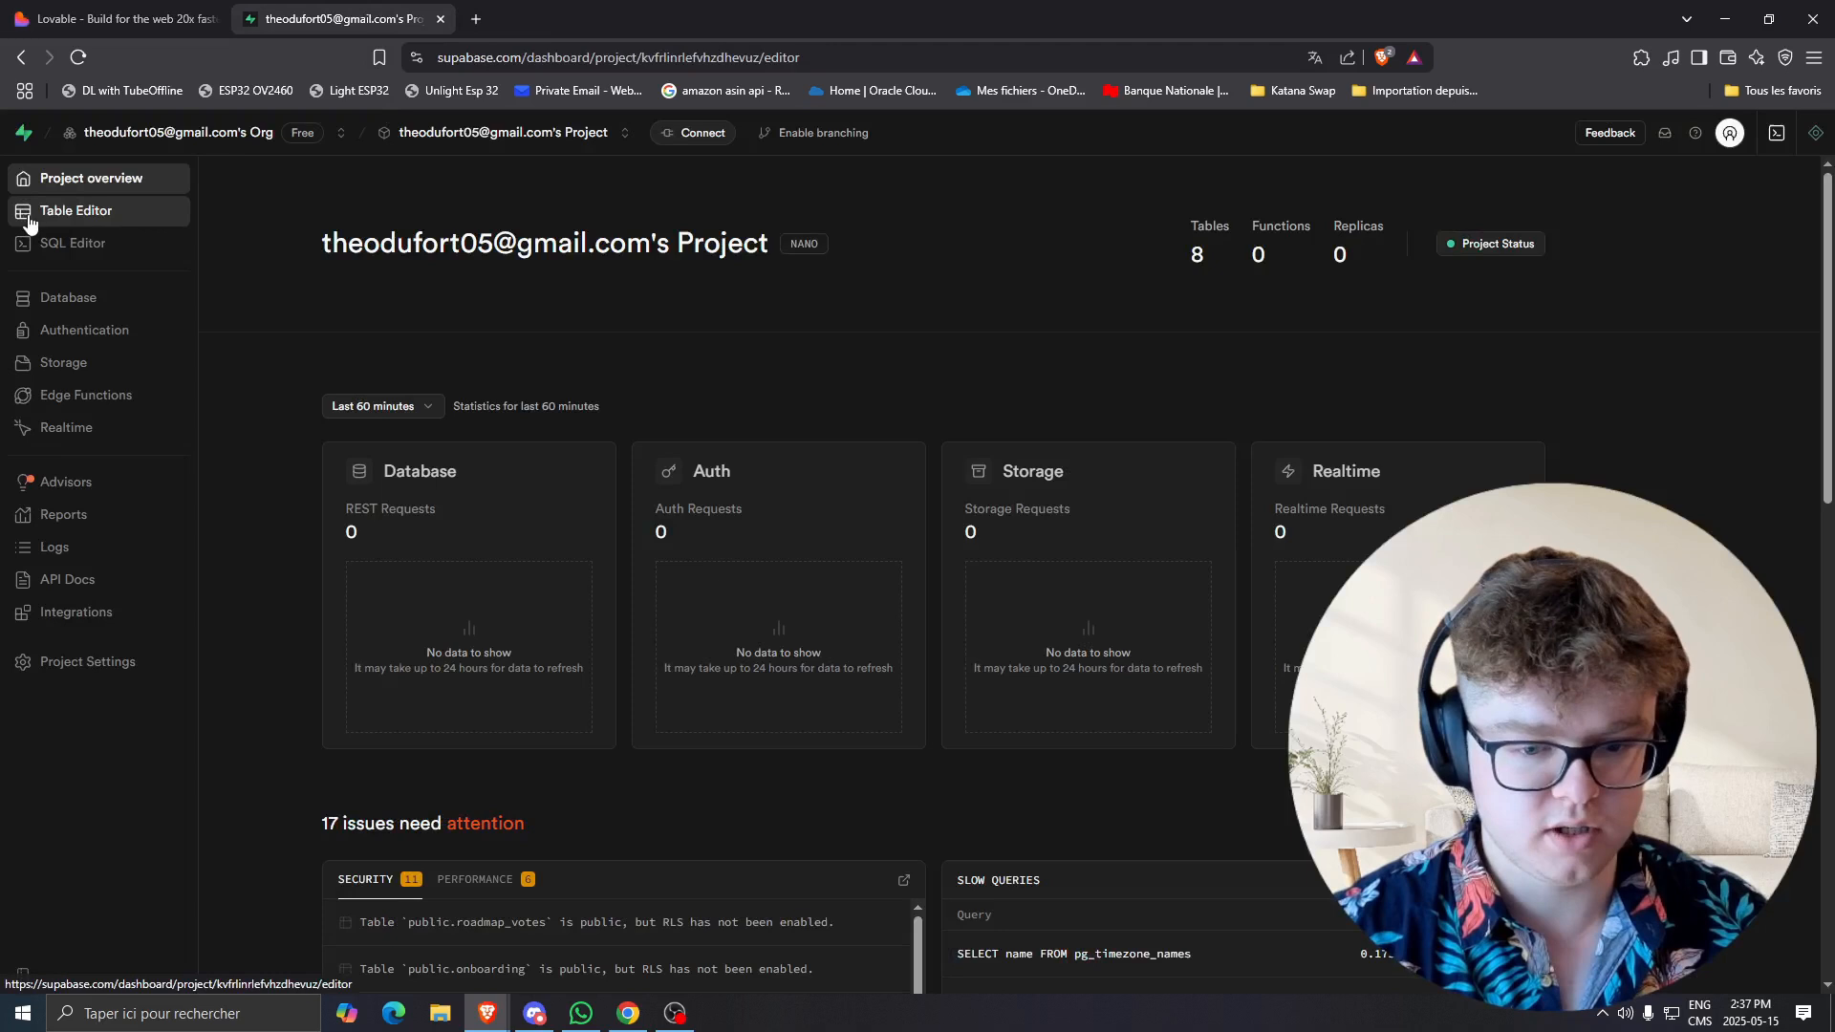
pyautogui.click(75, 210)
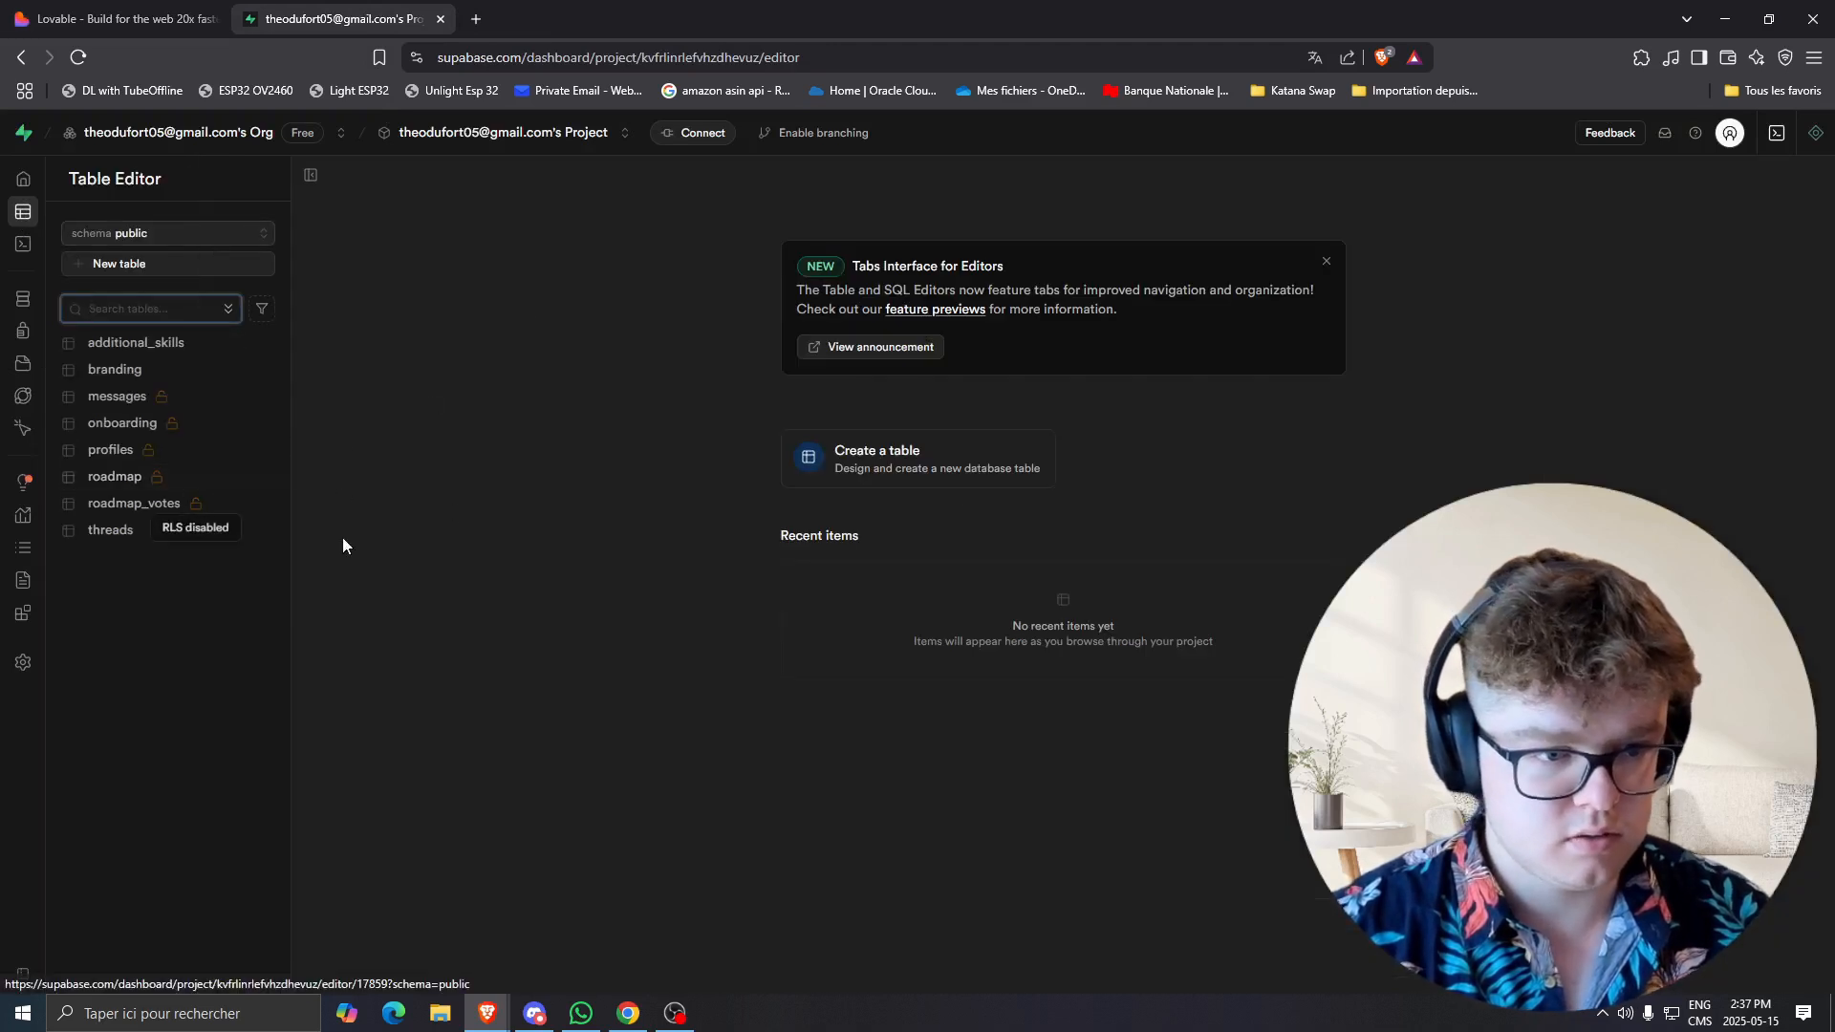
pyautogui.click(135, 342)
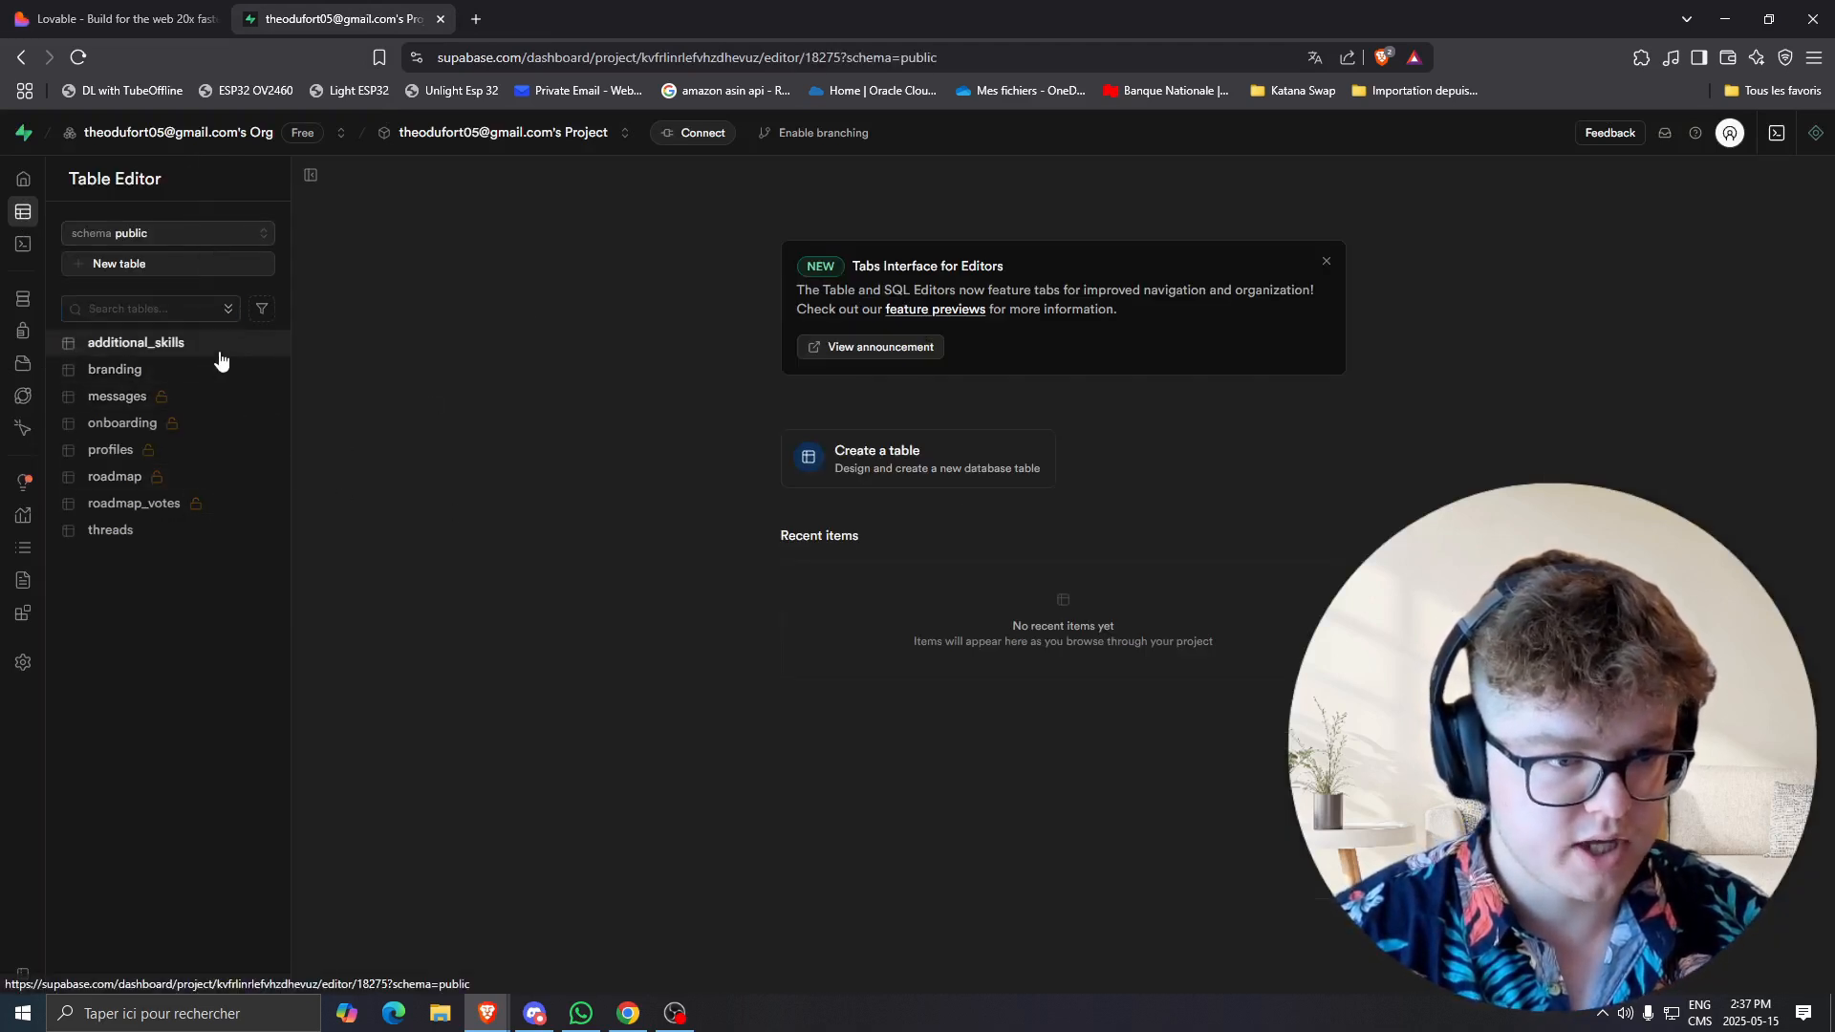
pyautogui.click(136, 342)
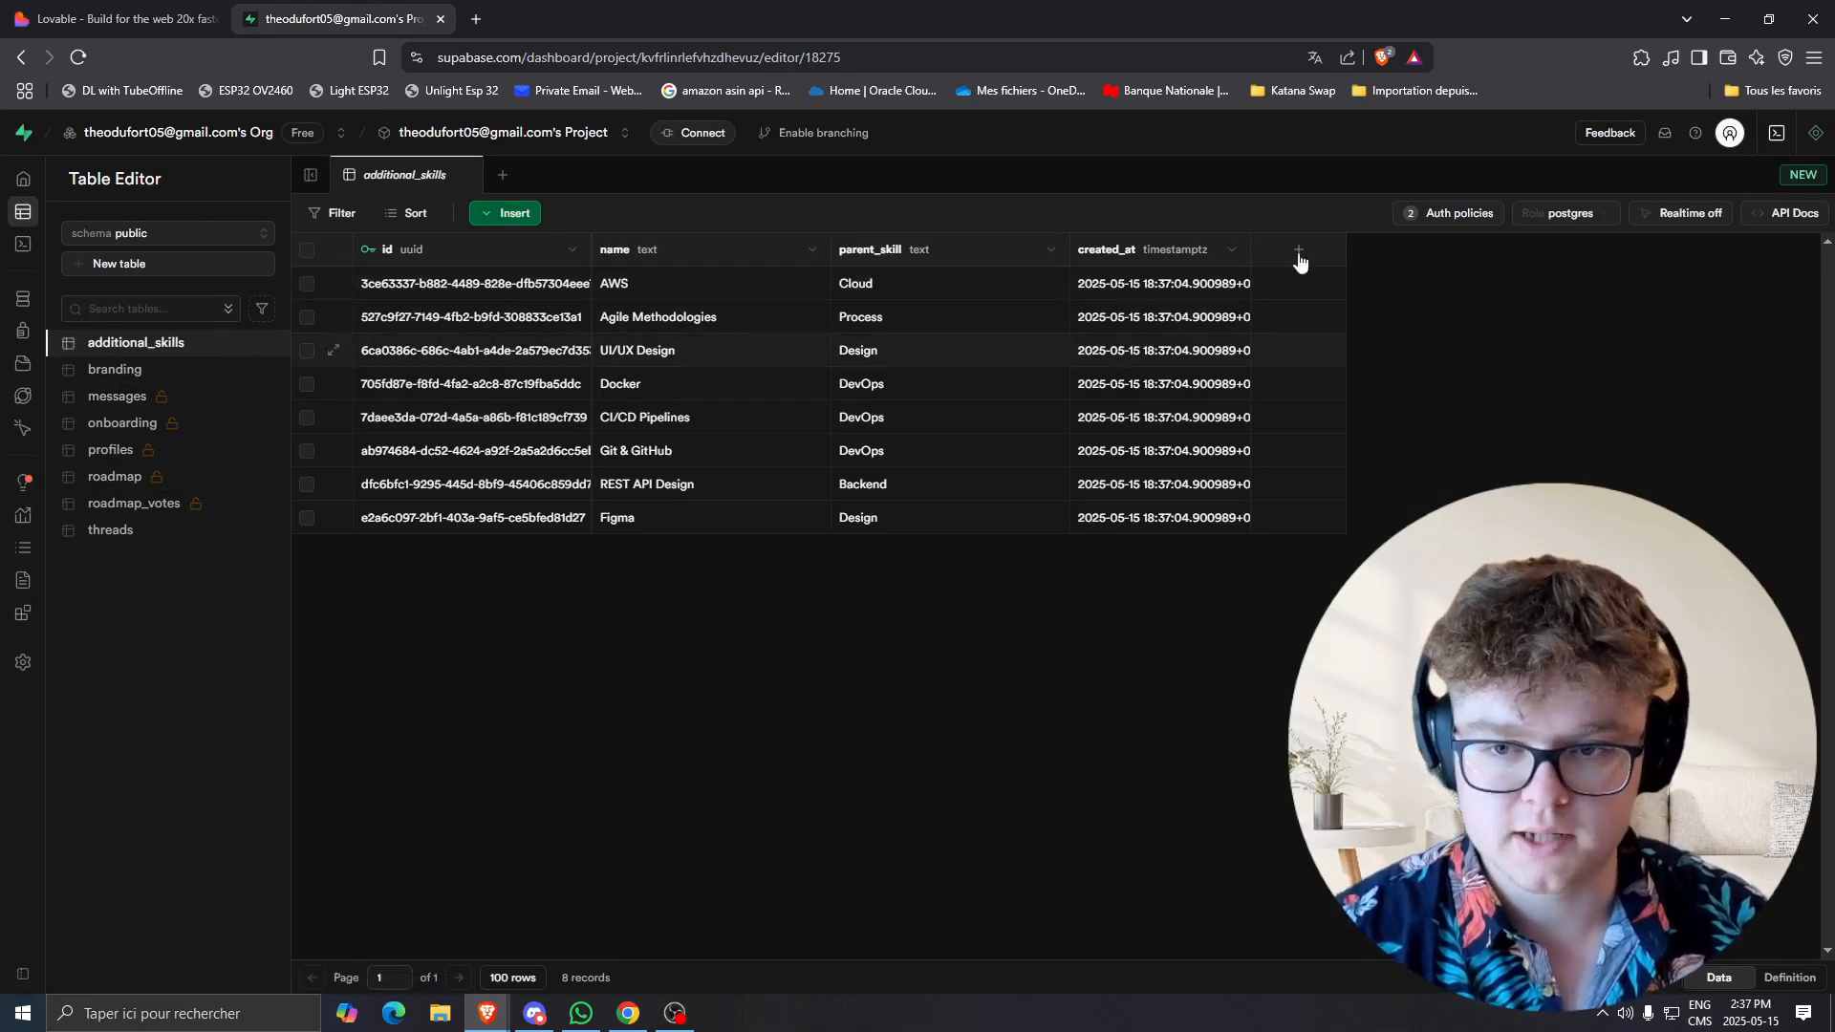
pyautogui.click(1456, 212)
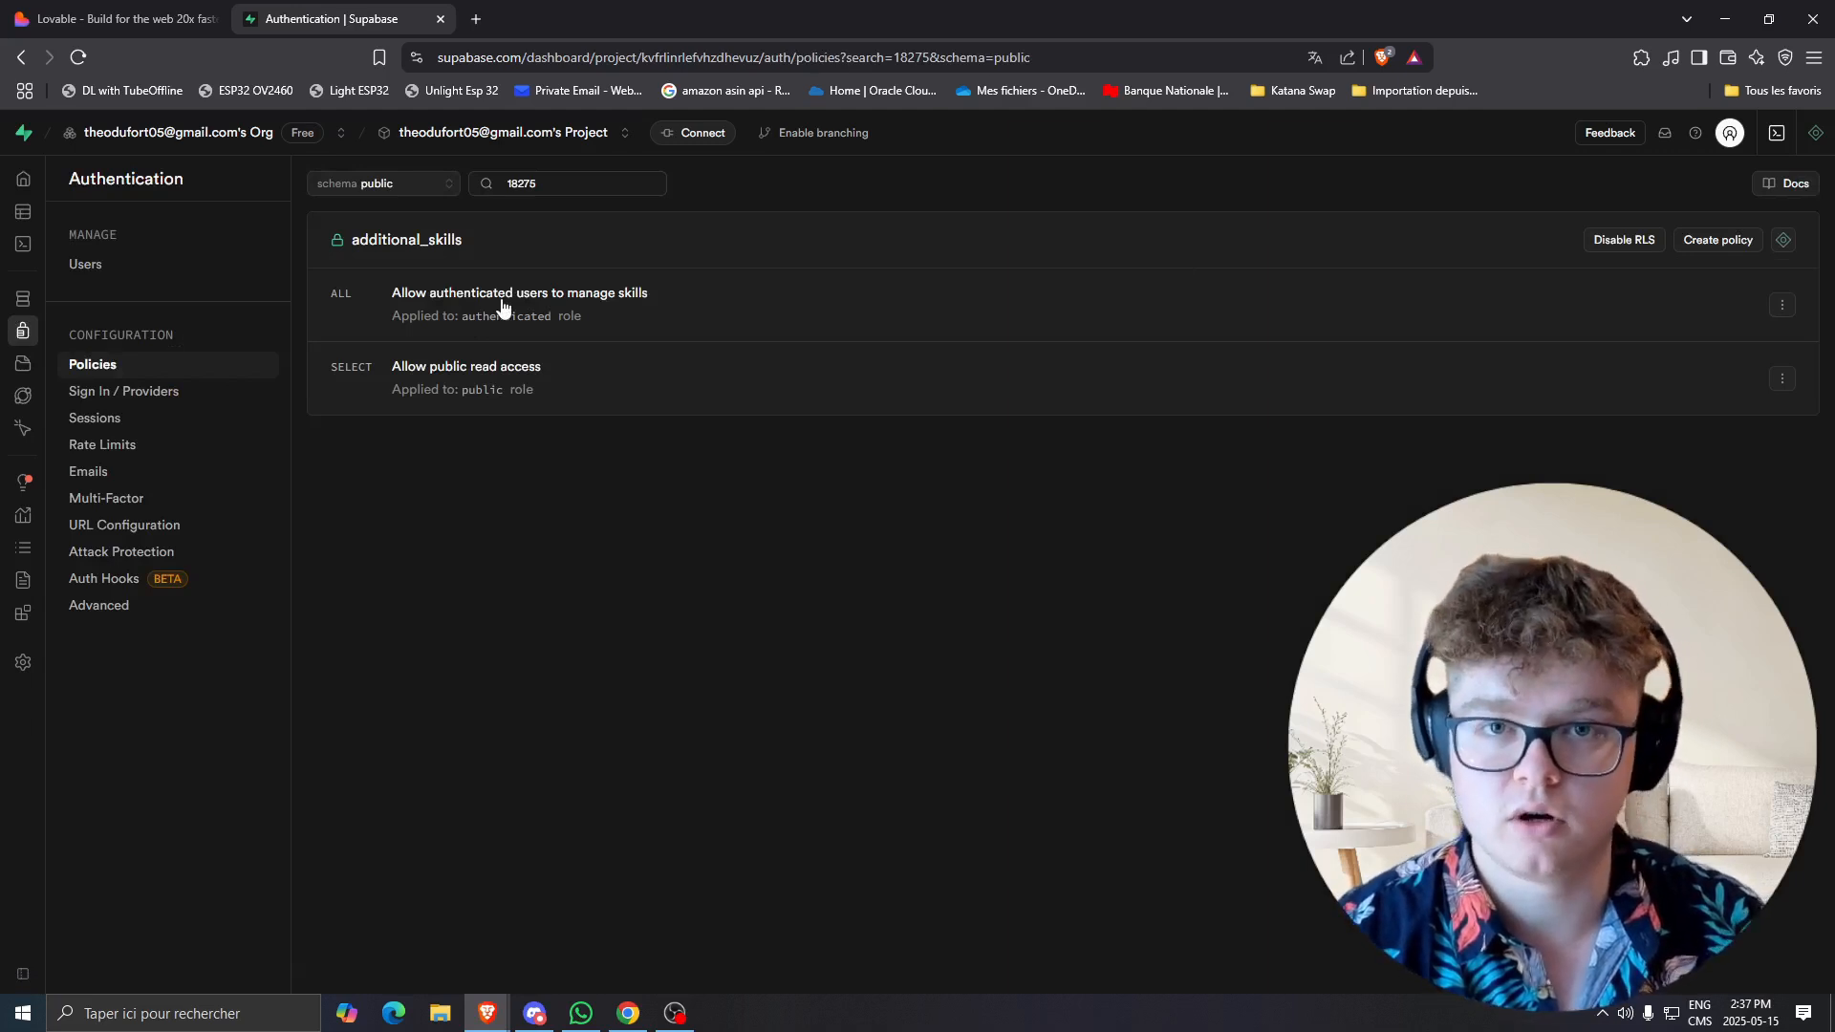
pyautogui.moveTo(54, 128)
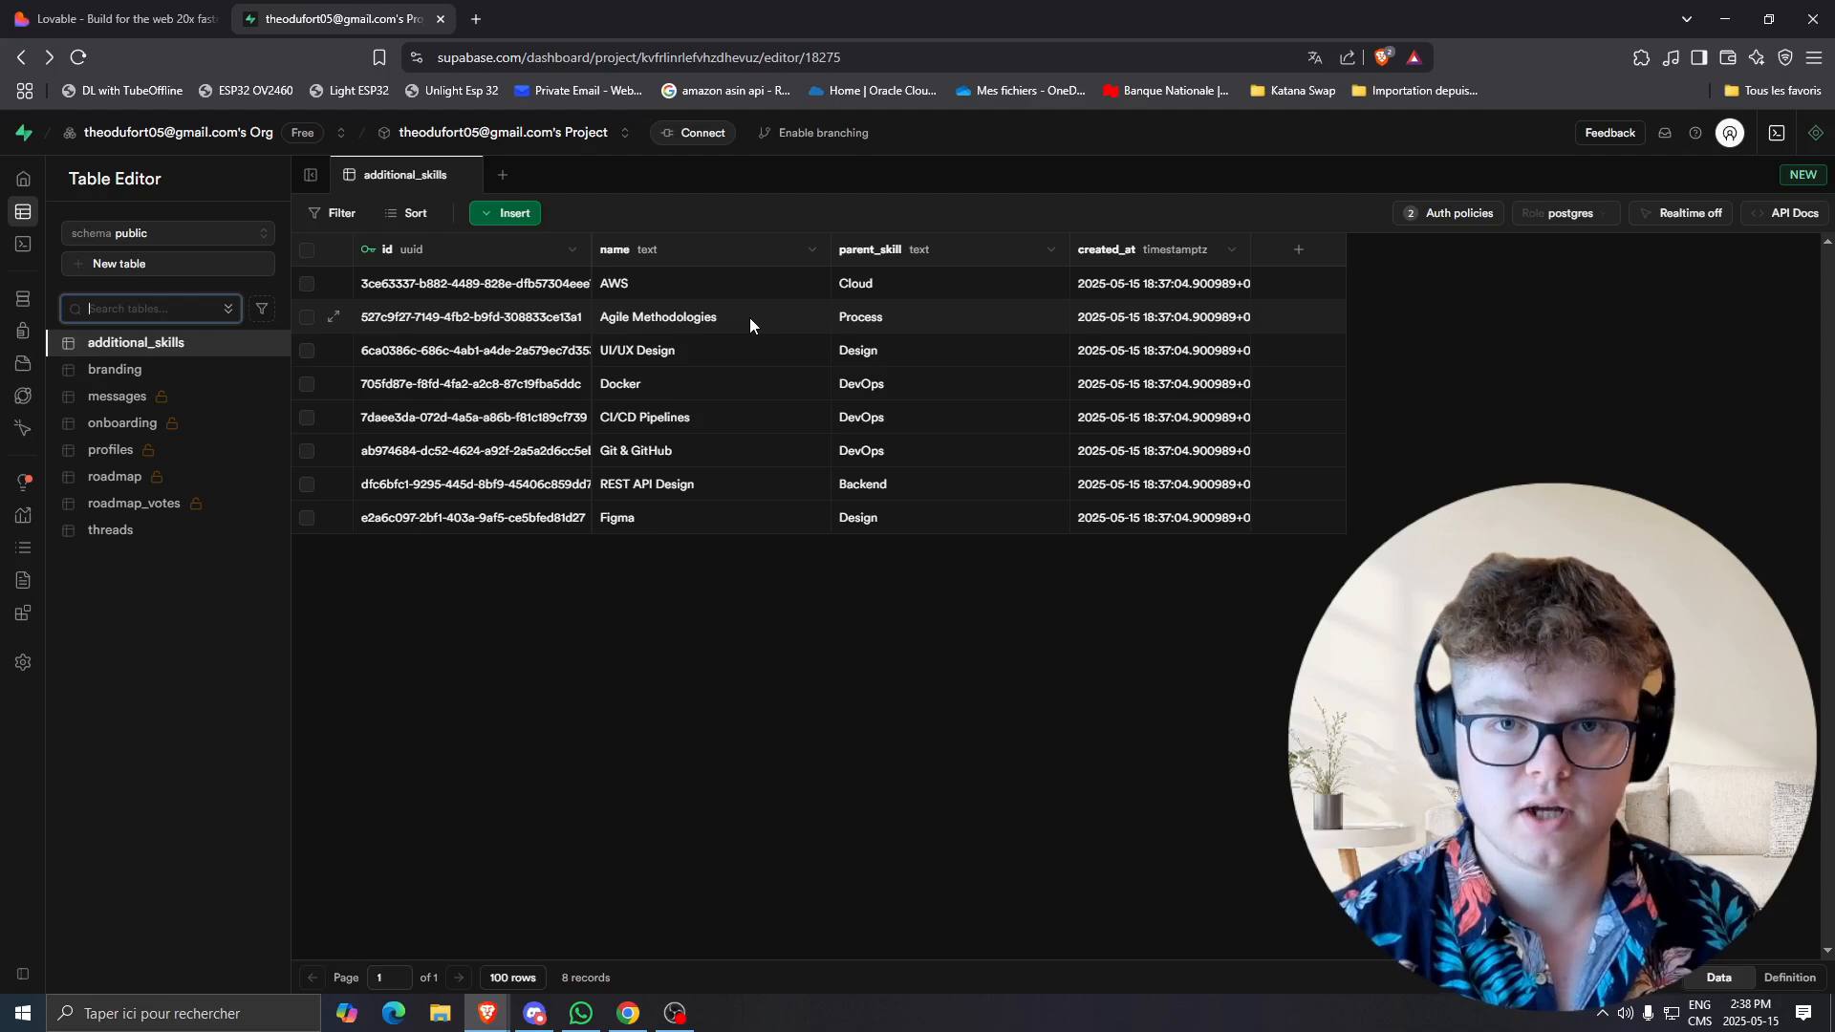
pyautogui.moveTo(571, 333)
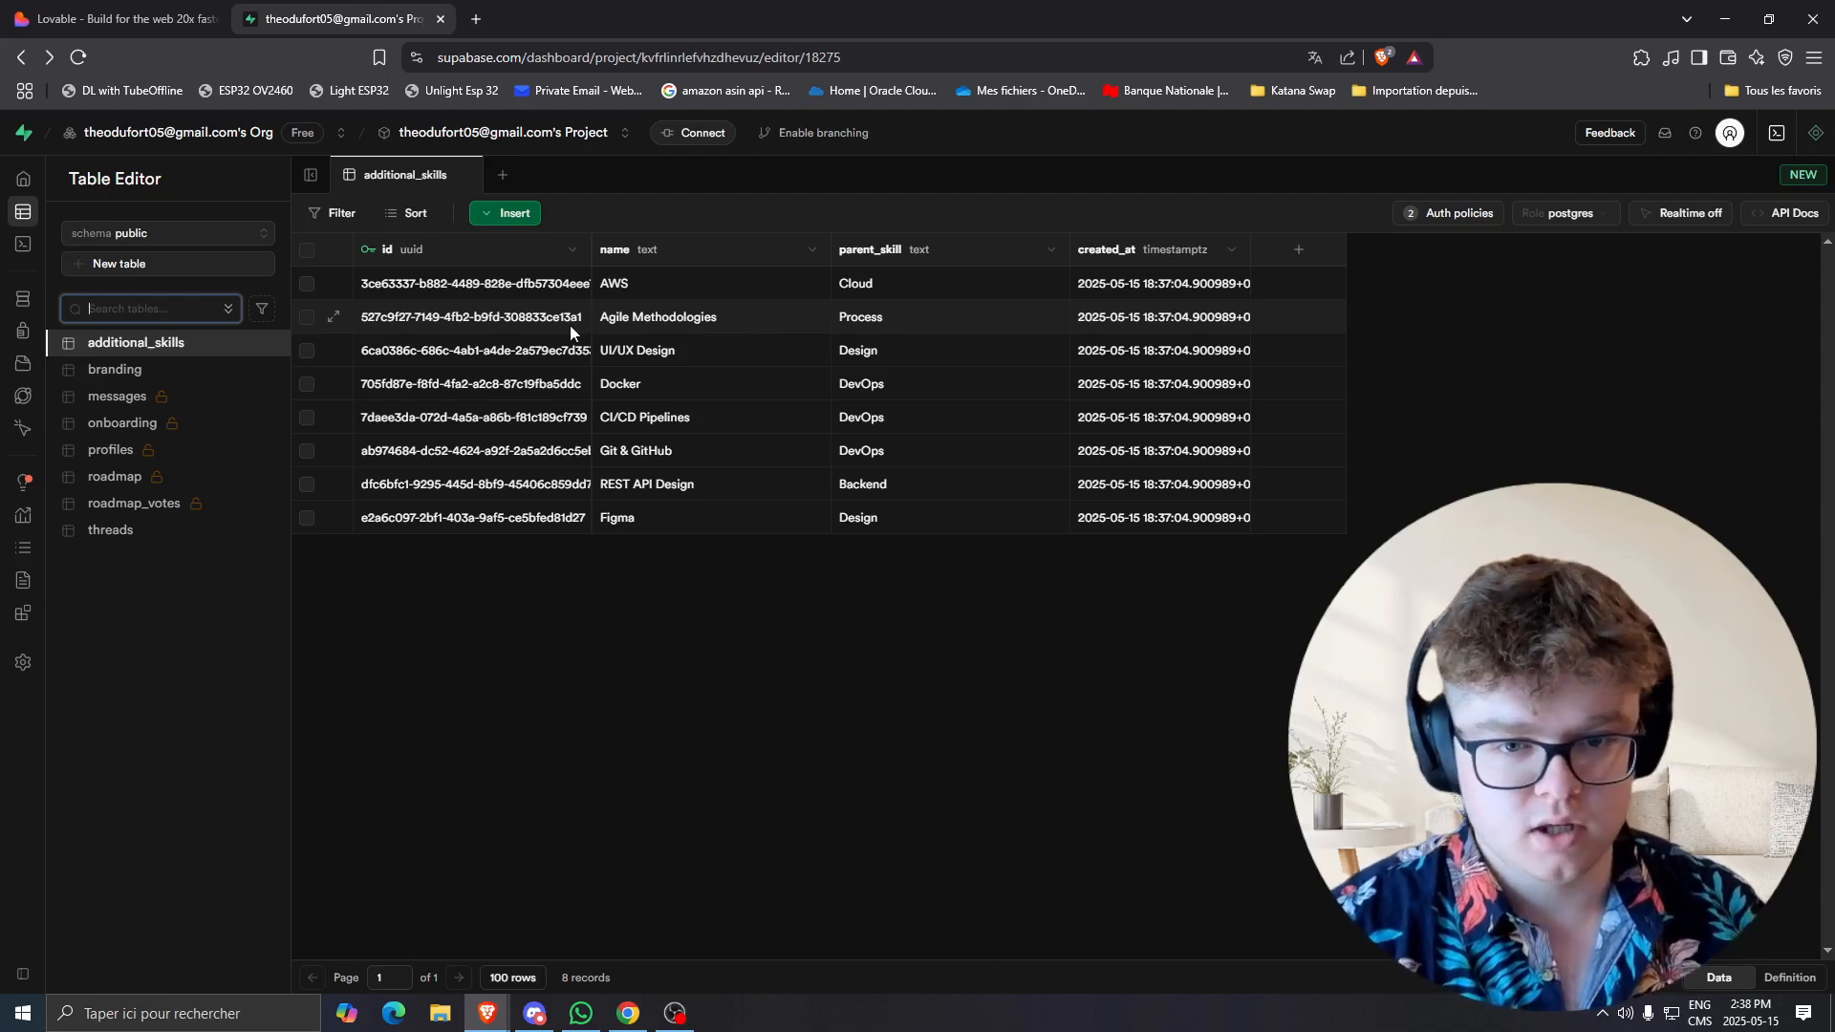
# Inspect the additional_skills network request in DevTools and confirm its JSON response lists the eight skills.
pyautogui.click(106, 19)
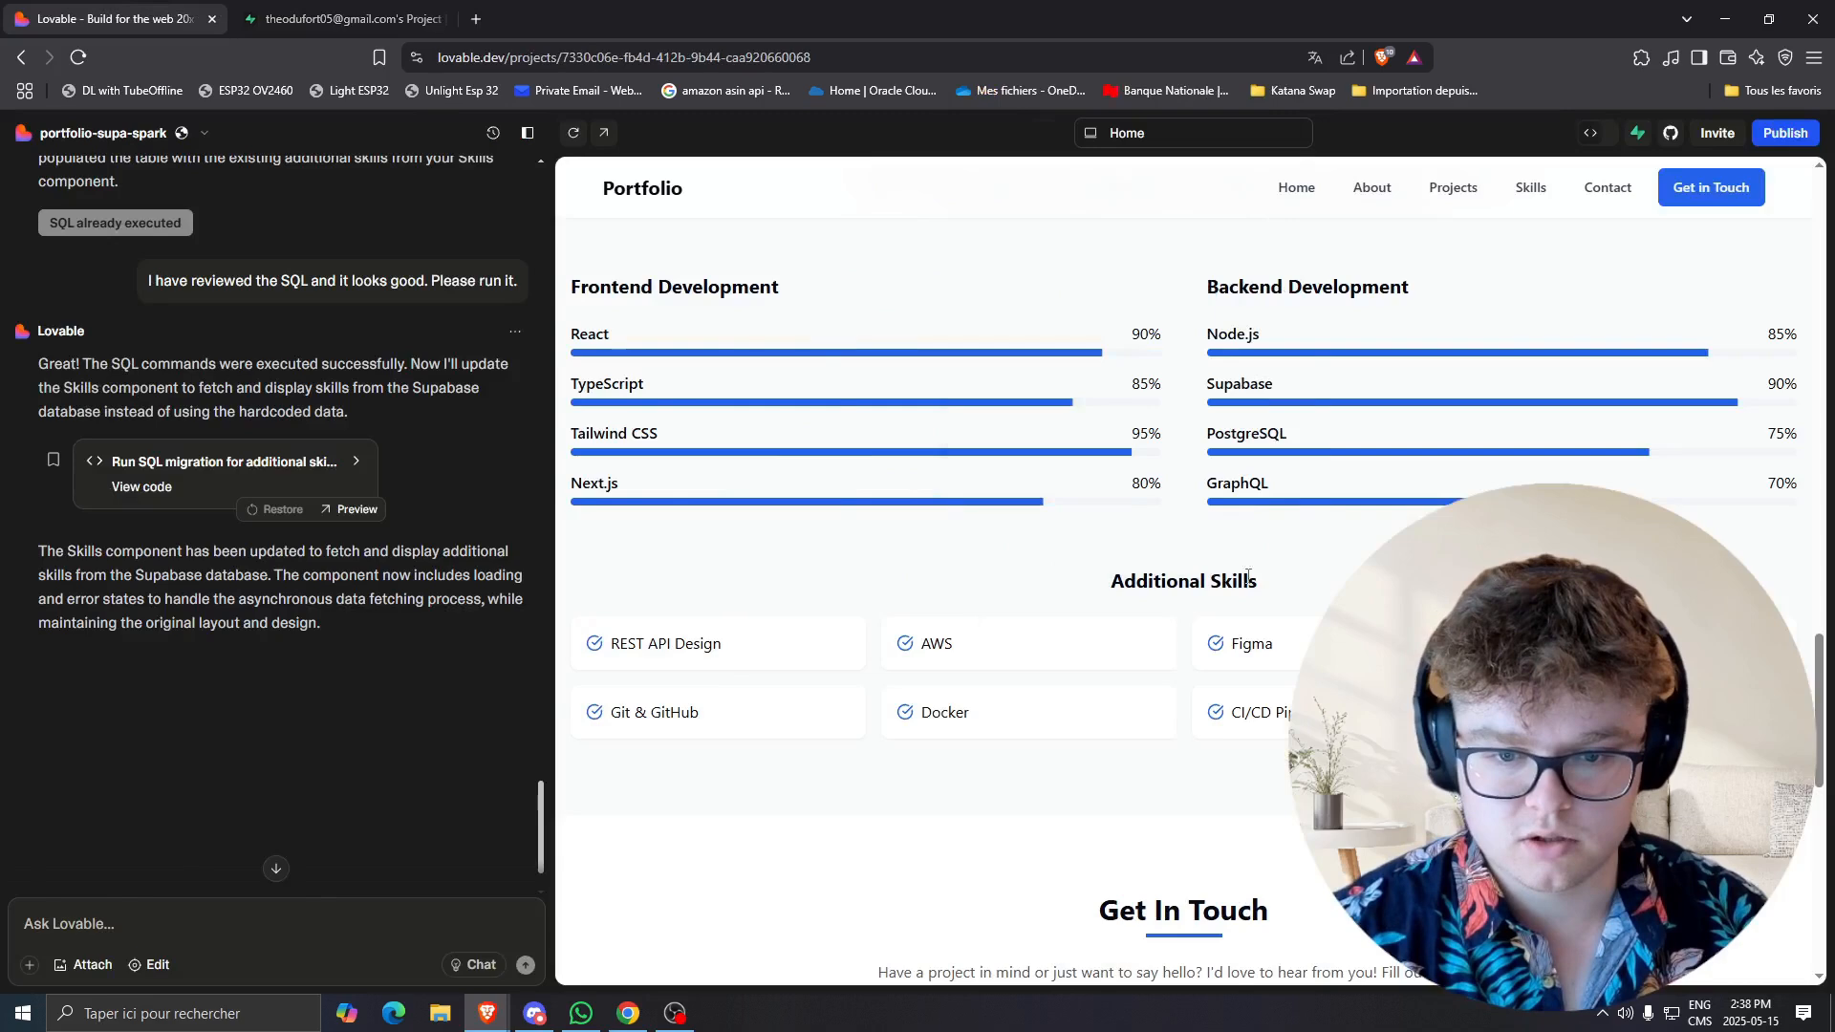
pyautogui.press('F12')
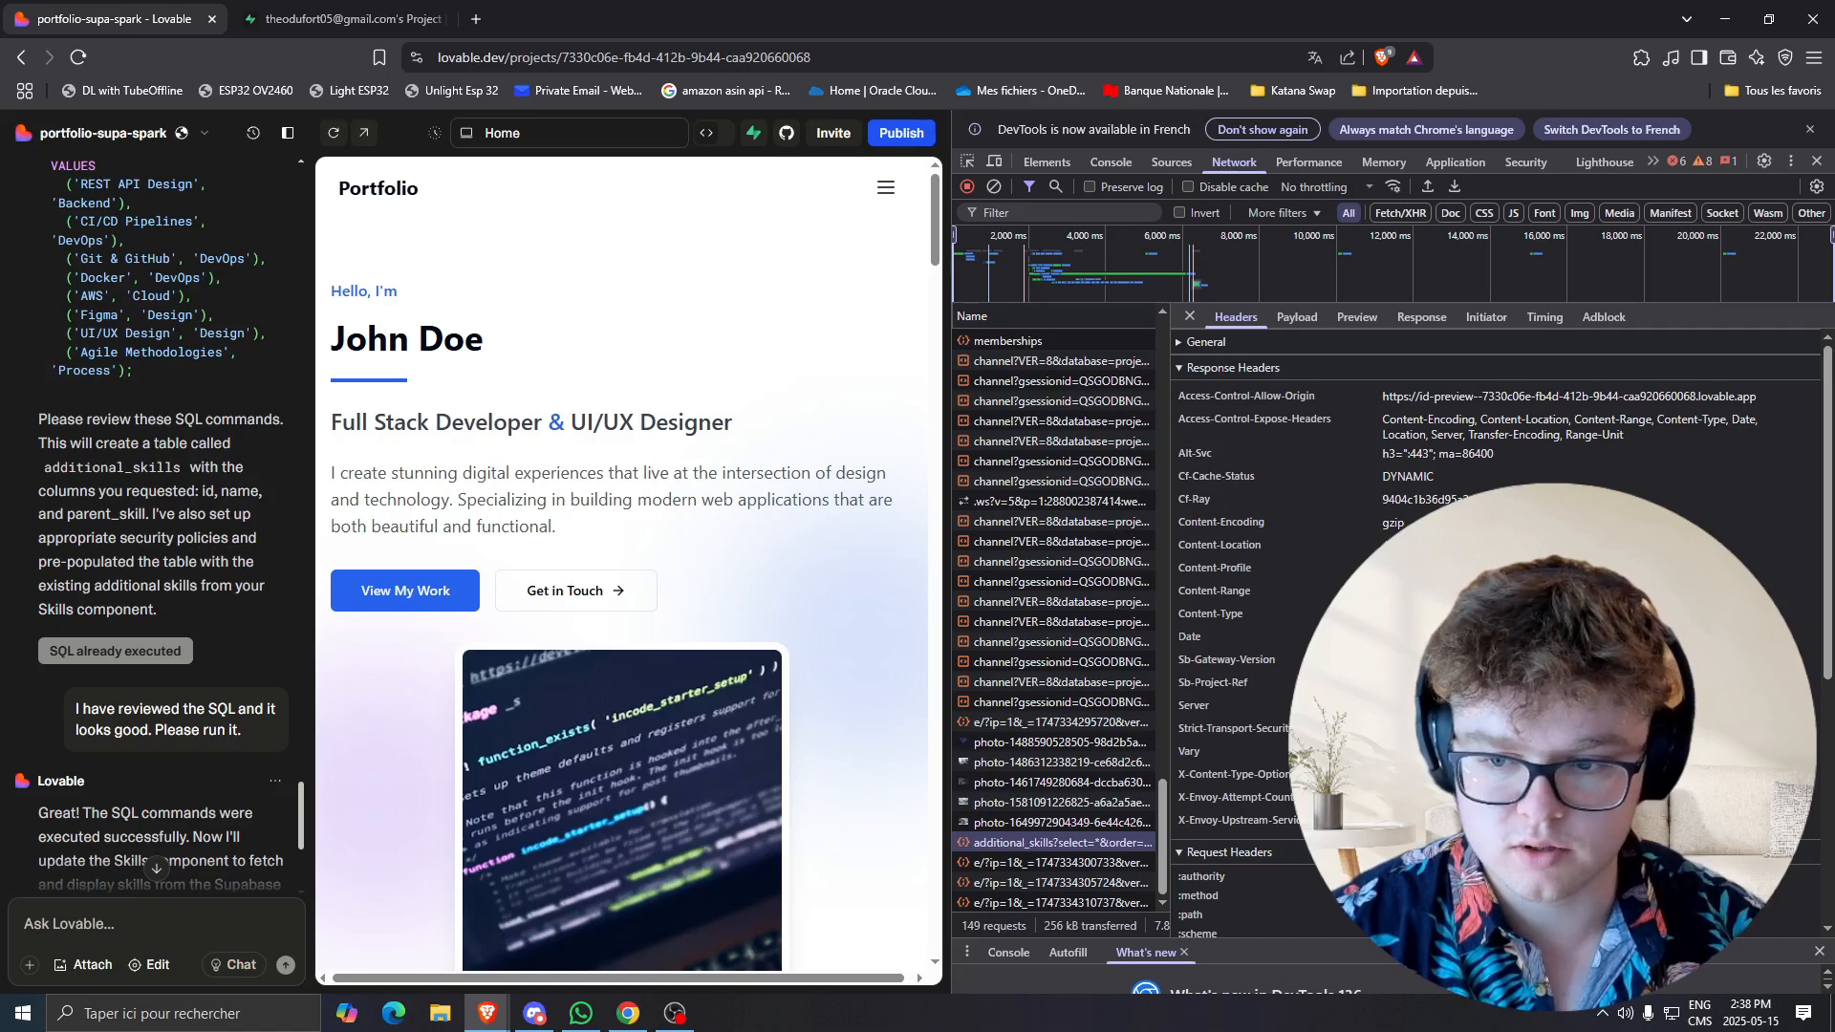
pyautogui.click(1420, 317)
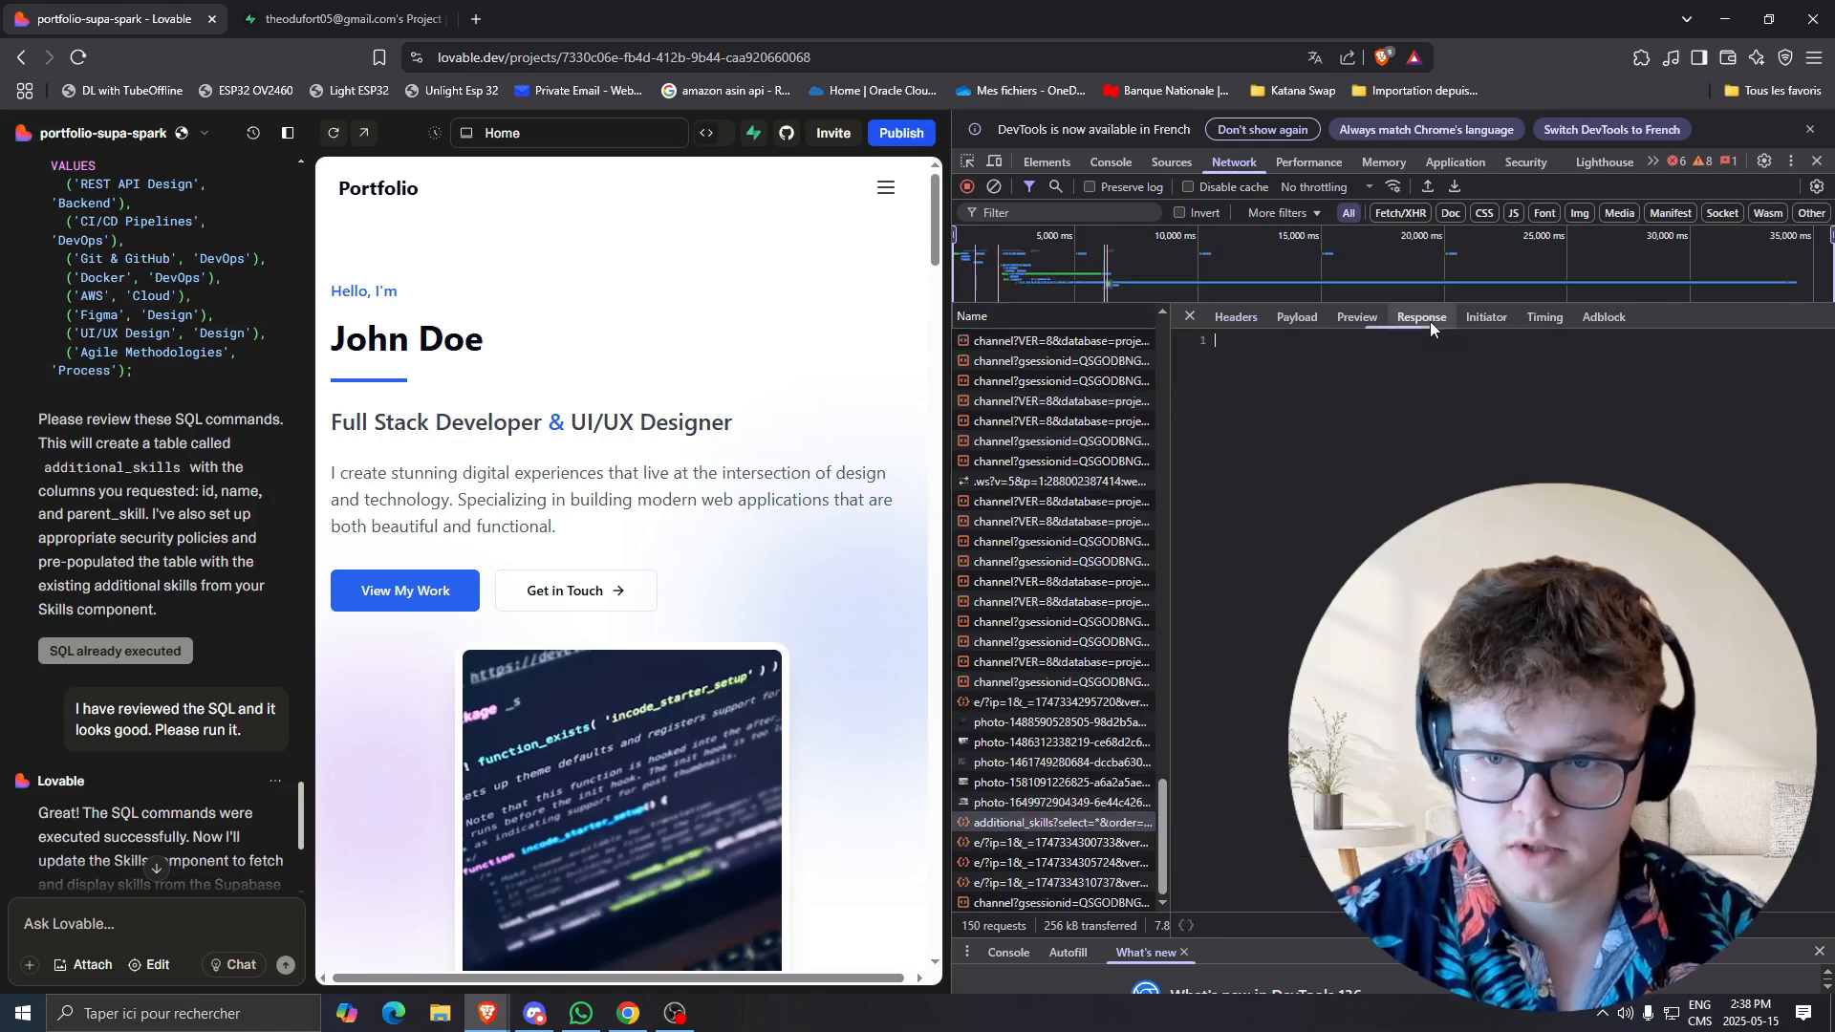
pyautogui.click(1059, 823)
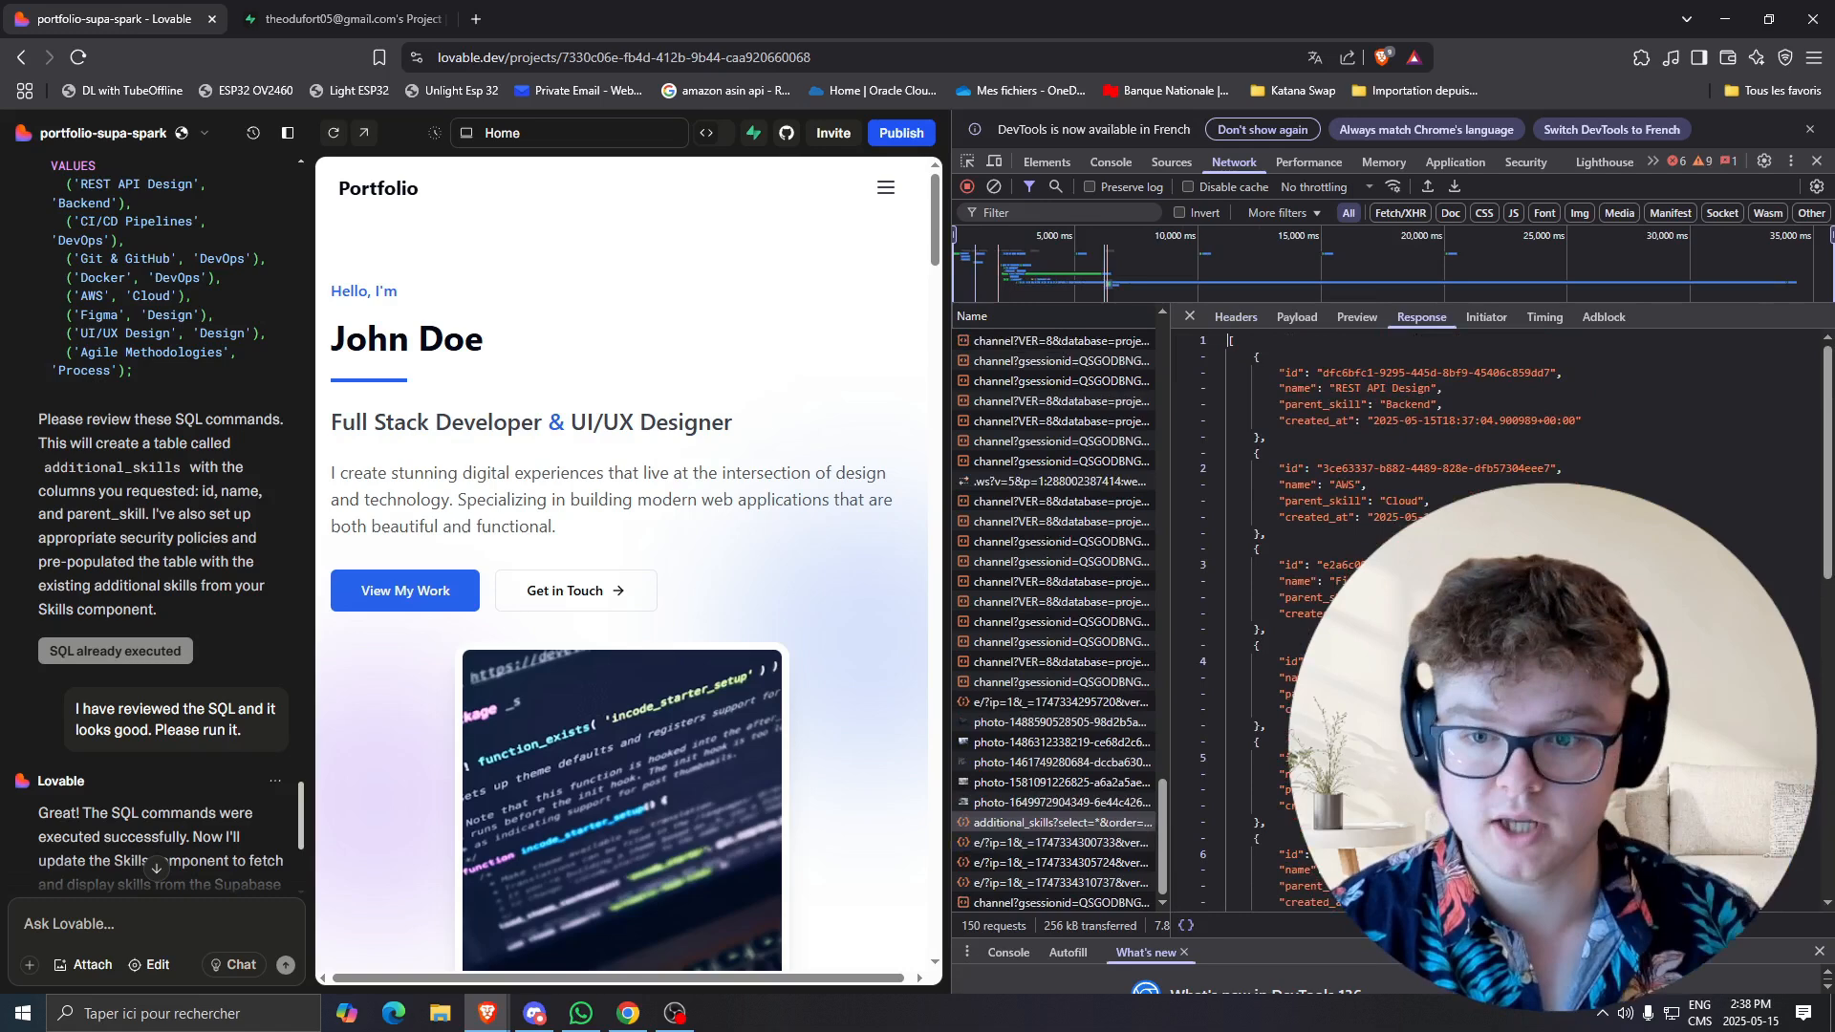
pyautogui.scroll(-3)
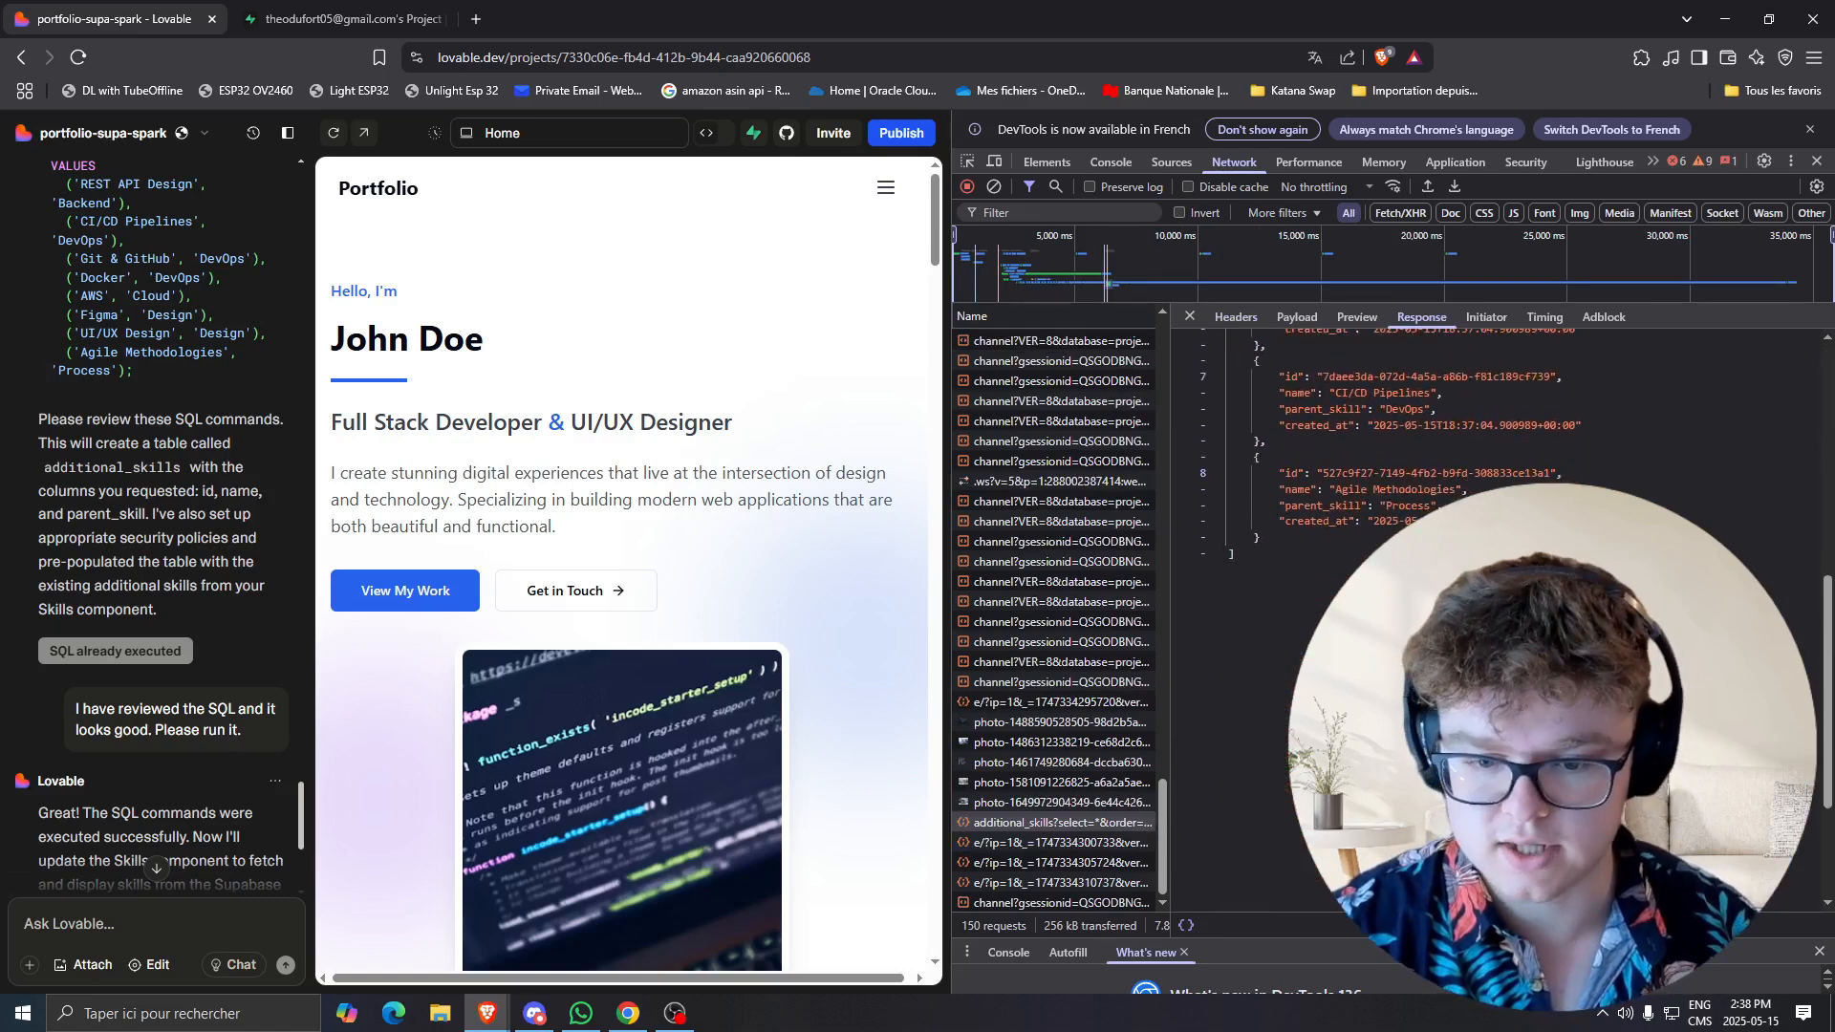
pyautogui.scroll(3)
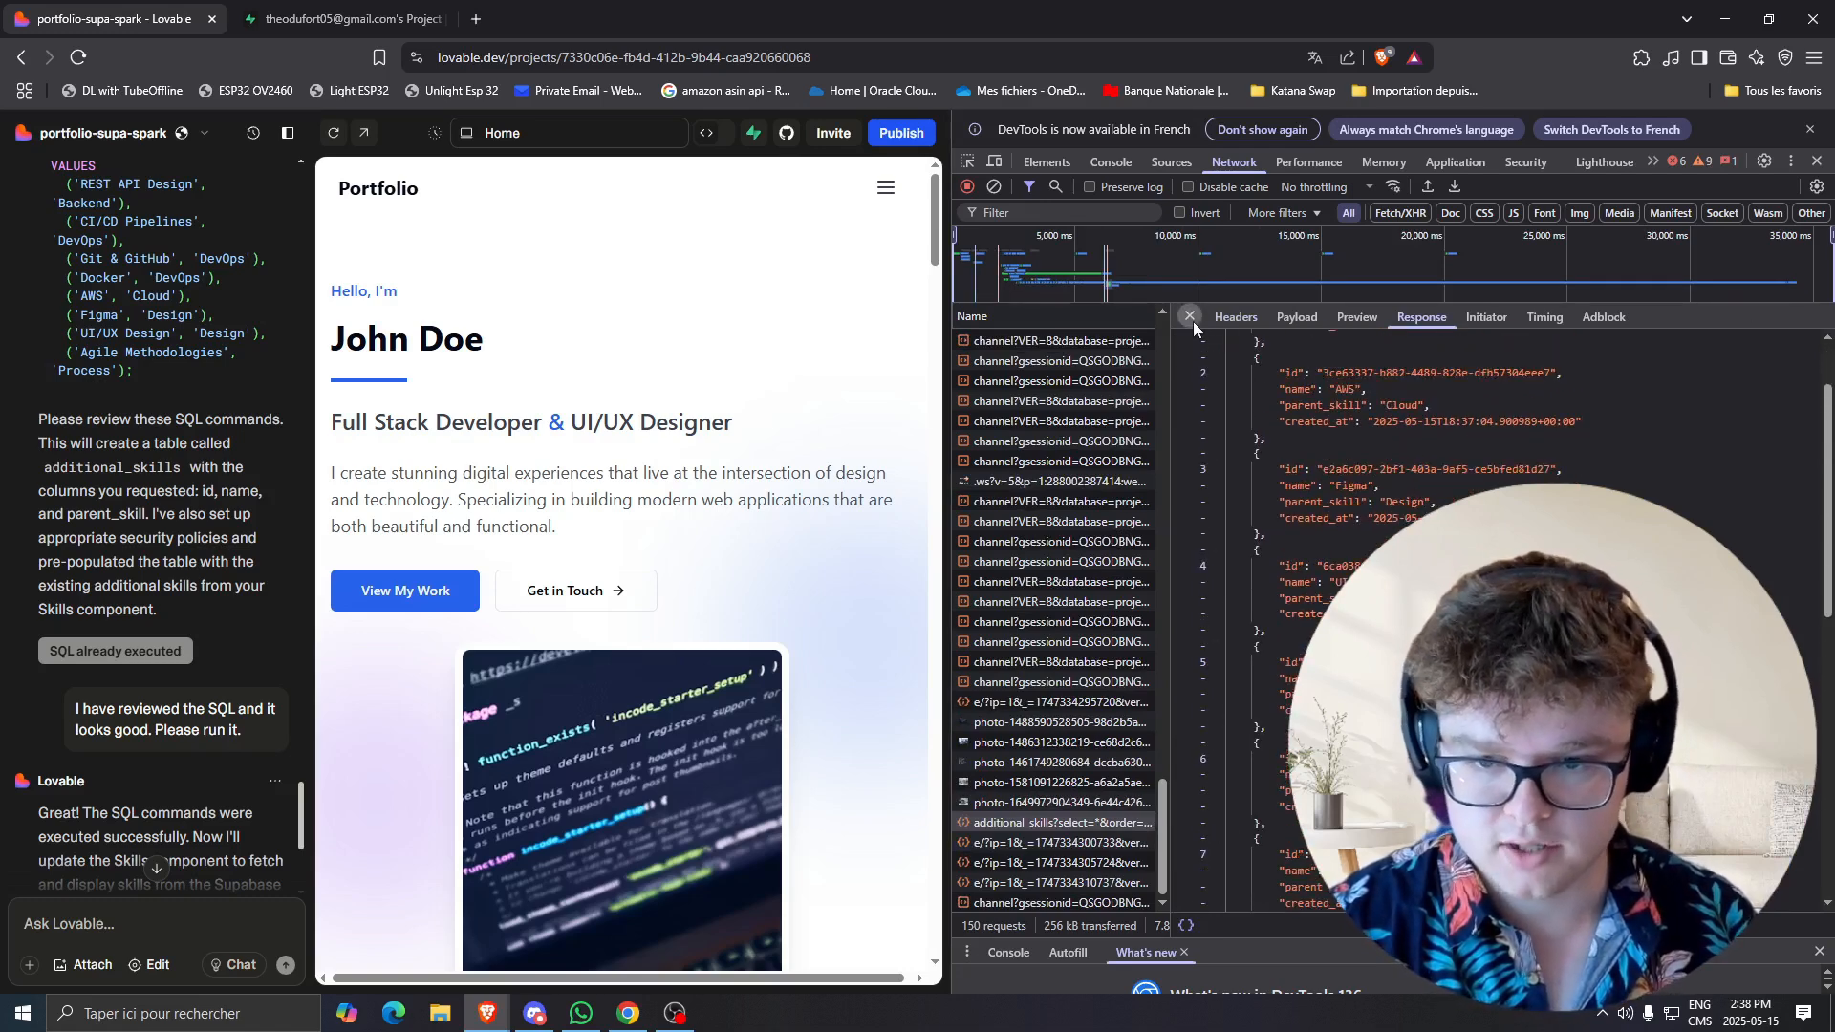
pyautogui.click(1189, 315)
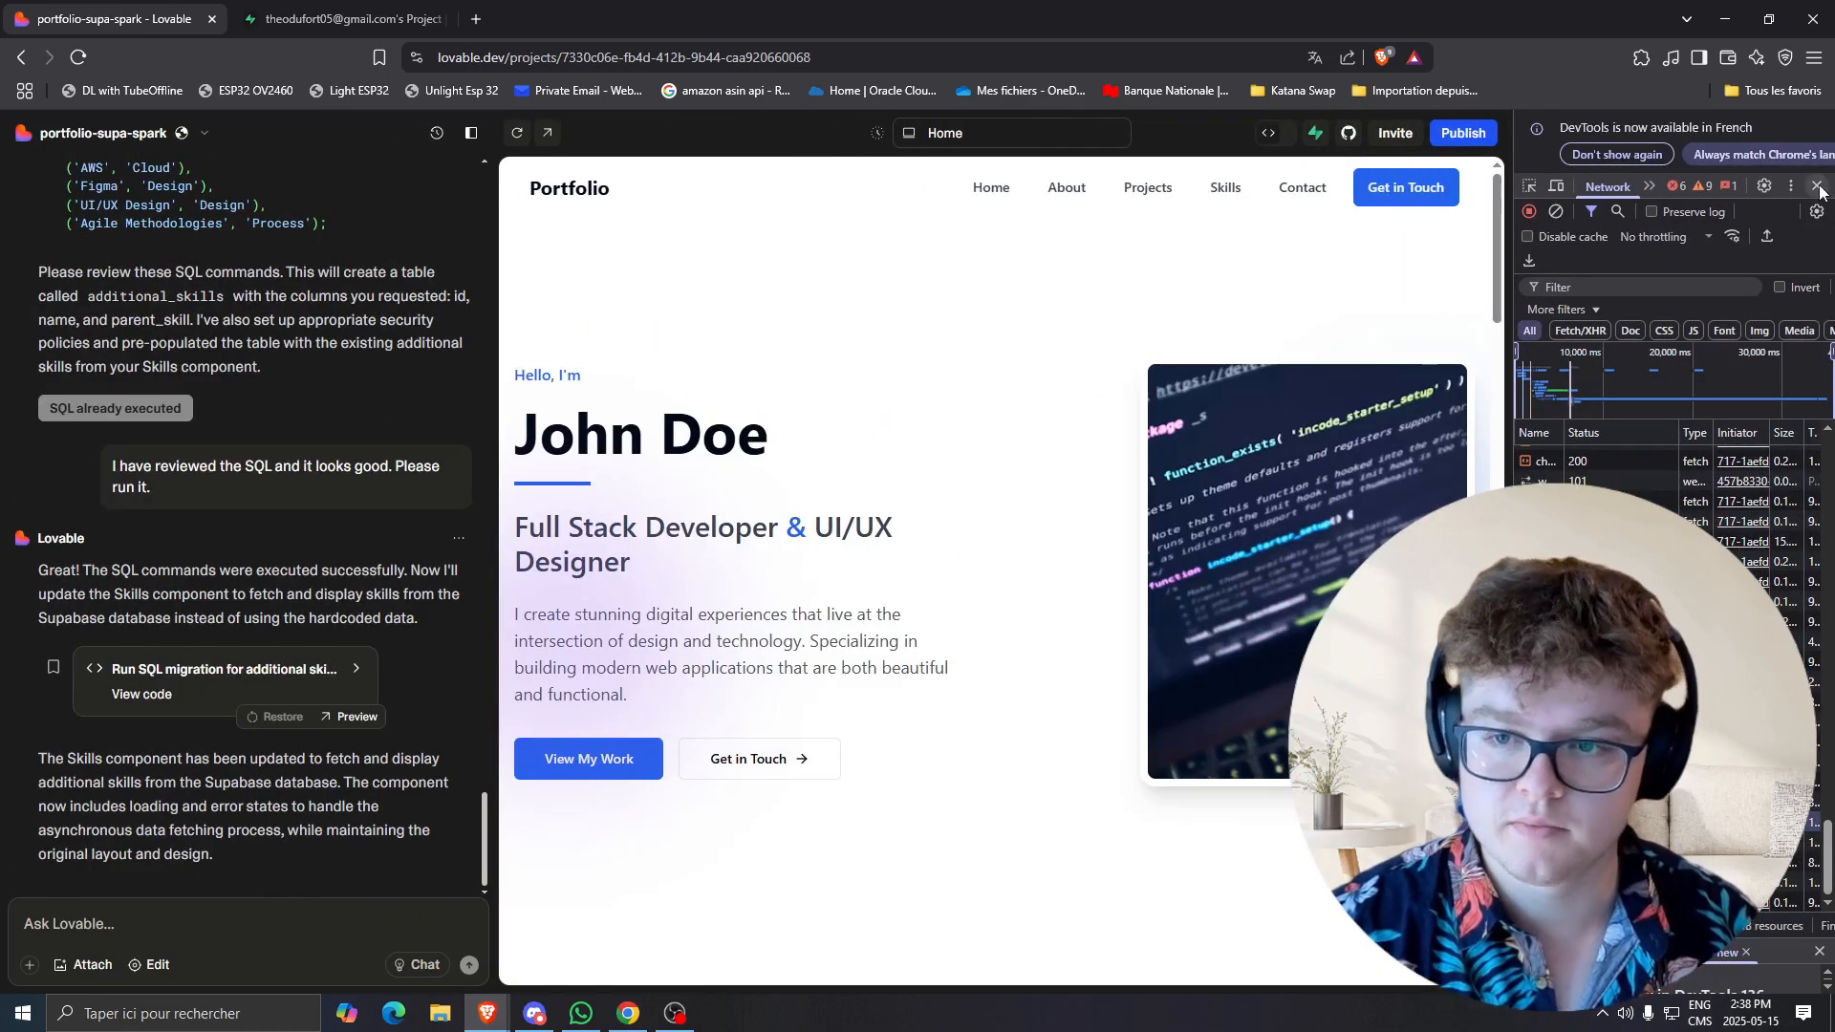
# Close DevTools so the portfolio preview shows full-width beside the chat.
pyautogui.click(1818, 185)
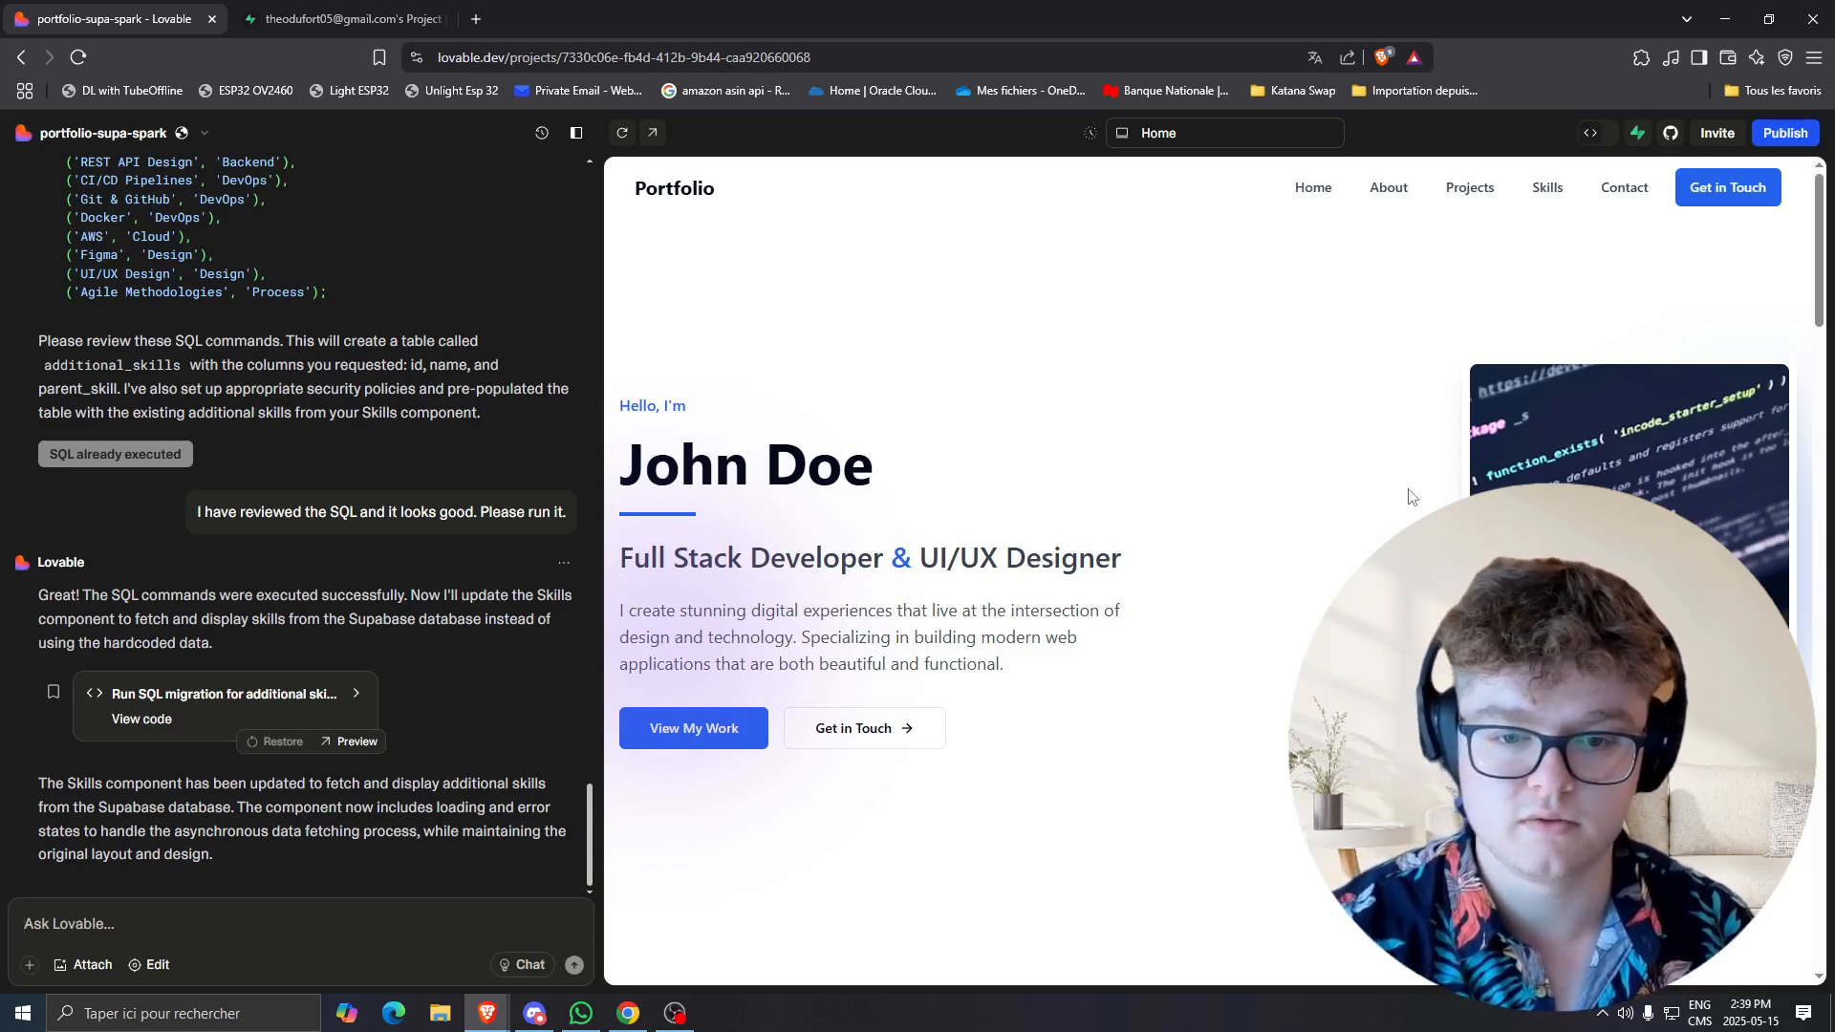
pyautogui.moveTo(1394, 523)
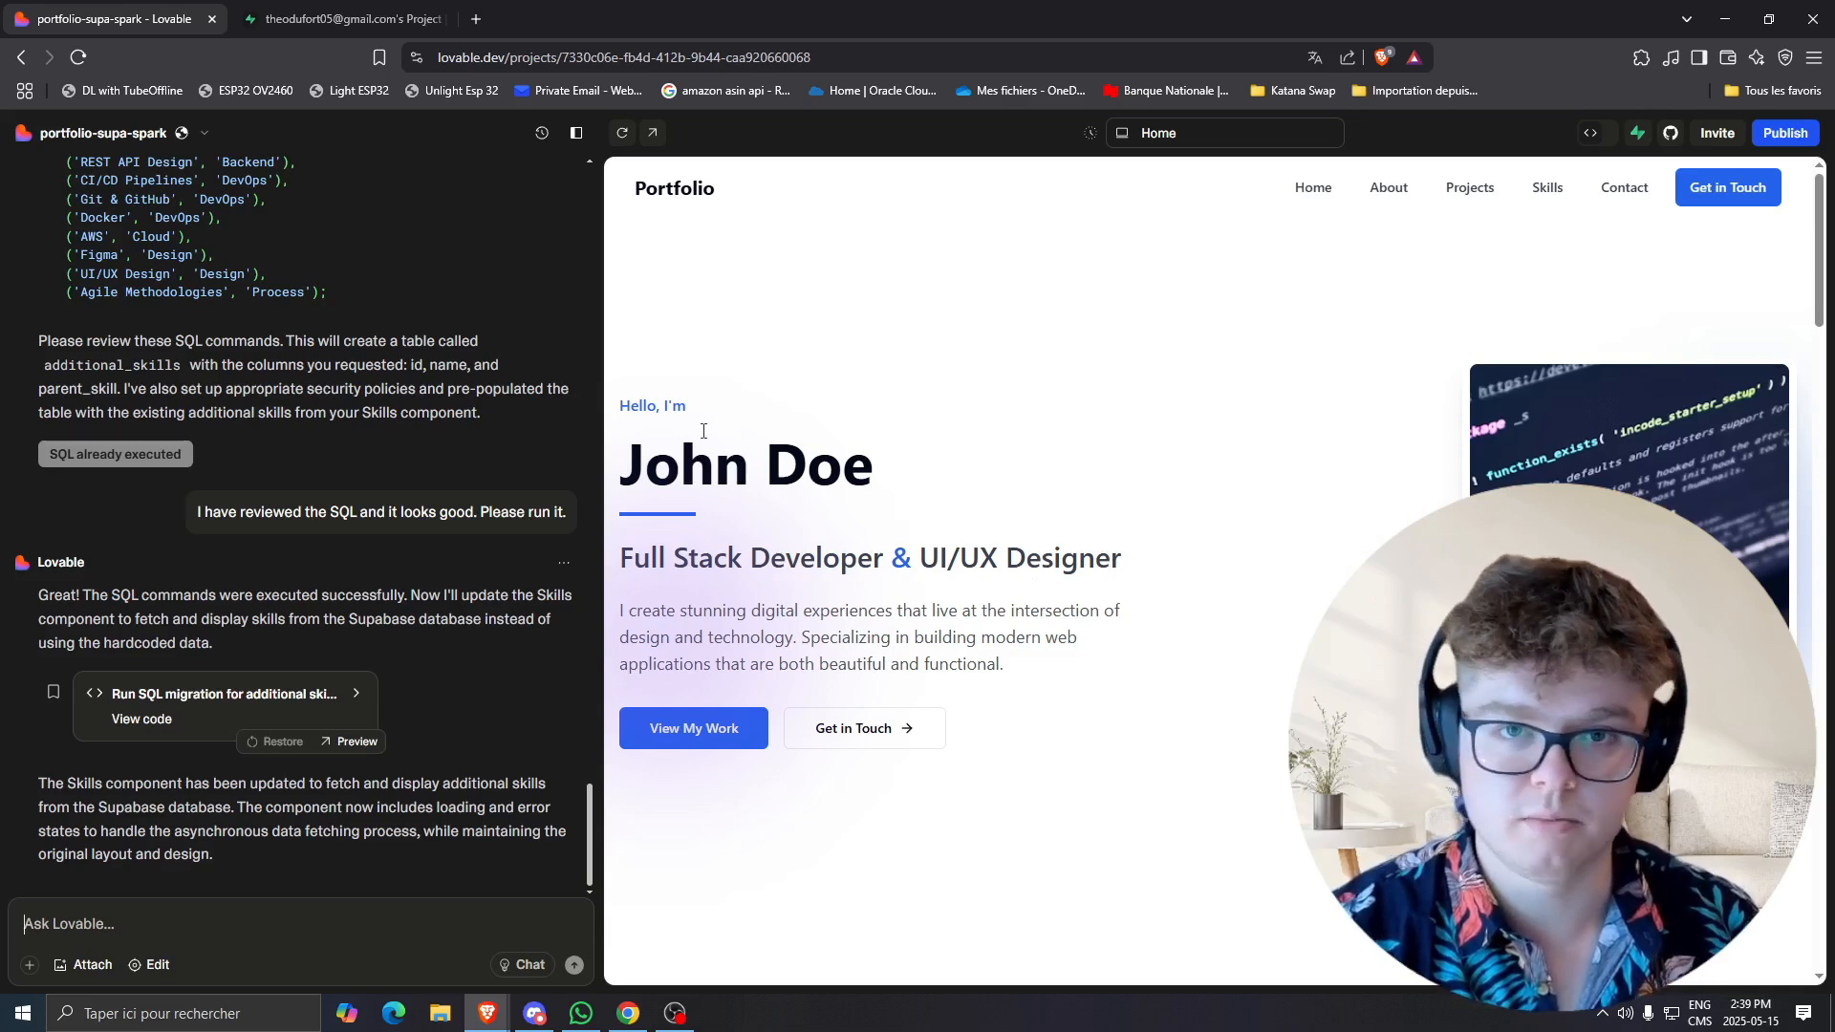
pyautogui.moveTo(719, 407)
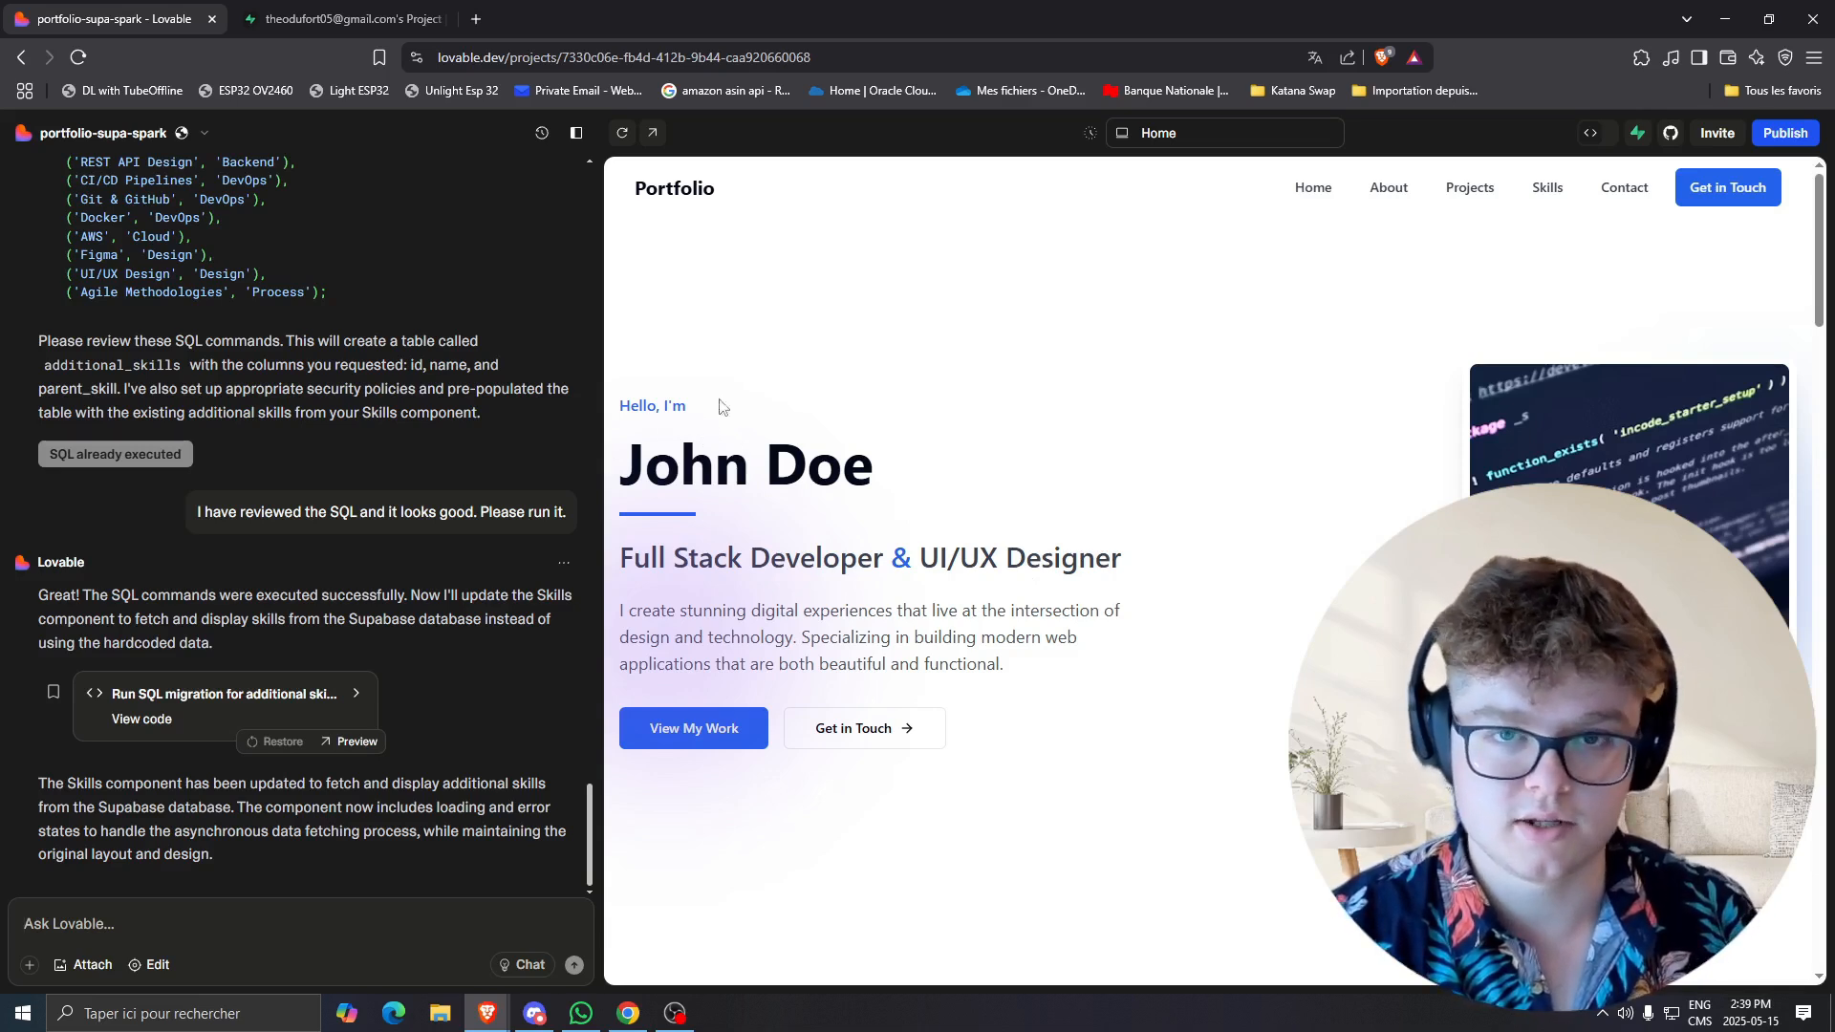